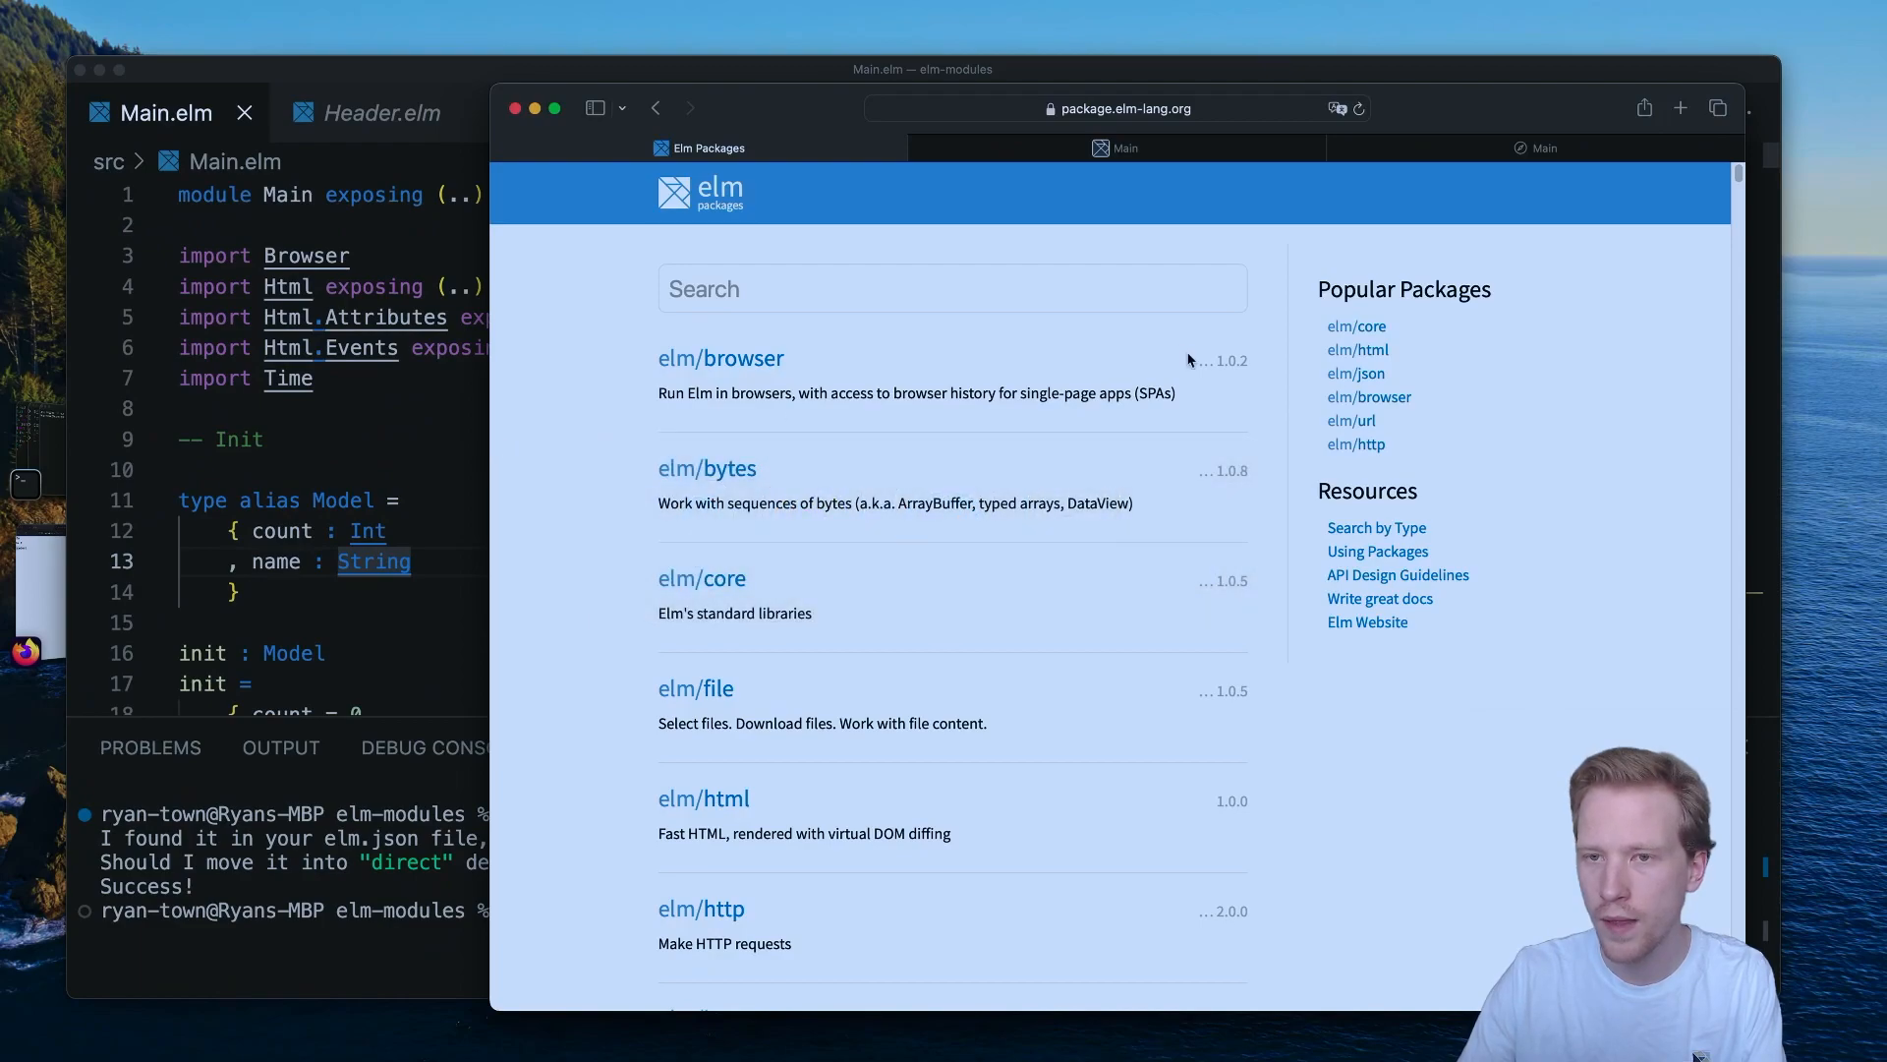
In Safari, bring up the localhost counter app and raise the count to 3.
left_click(1119, 148)
type("elm reactor")
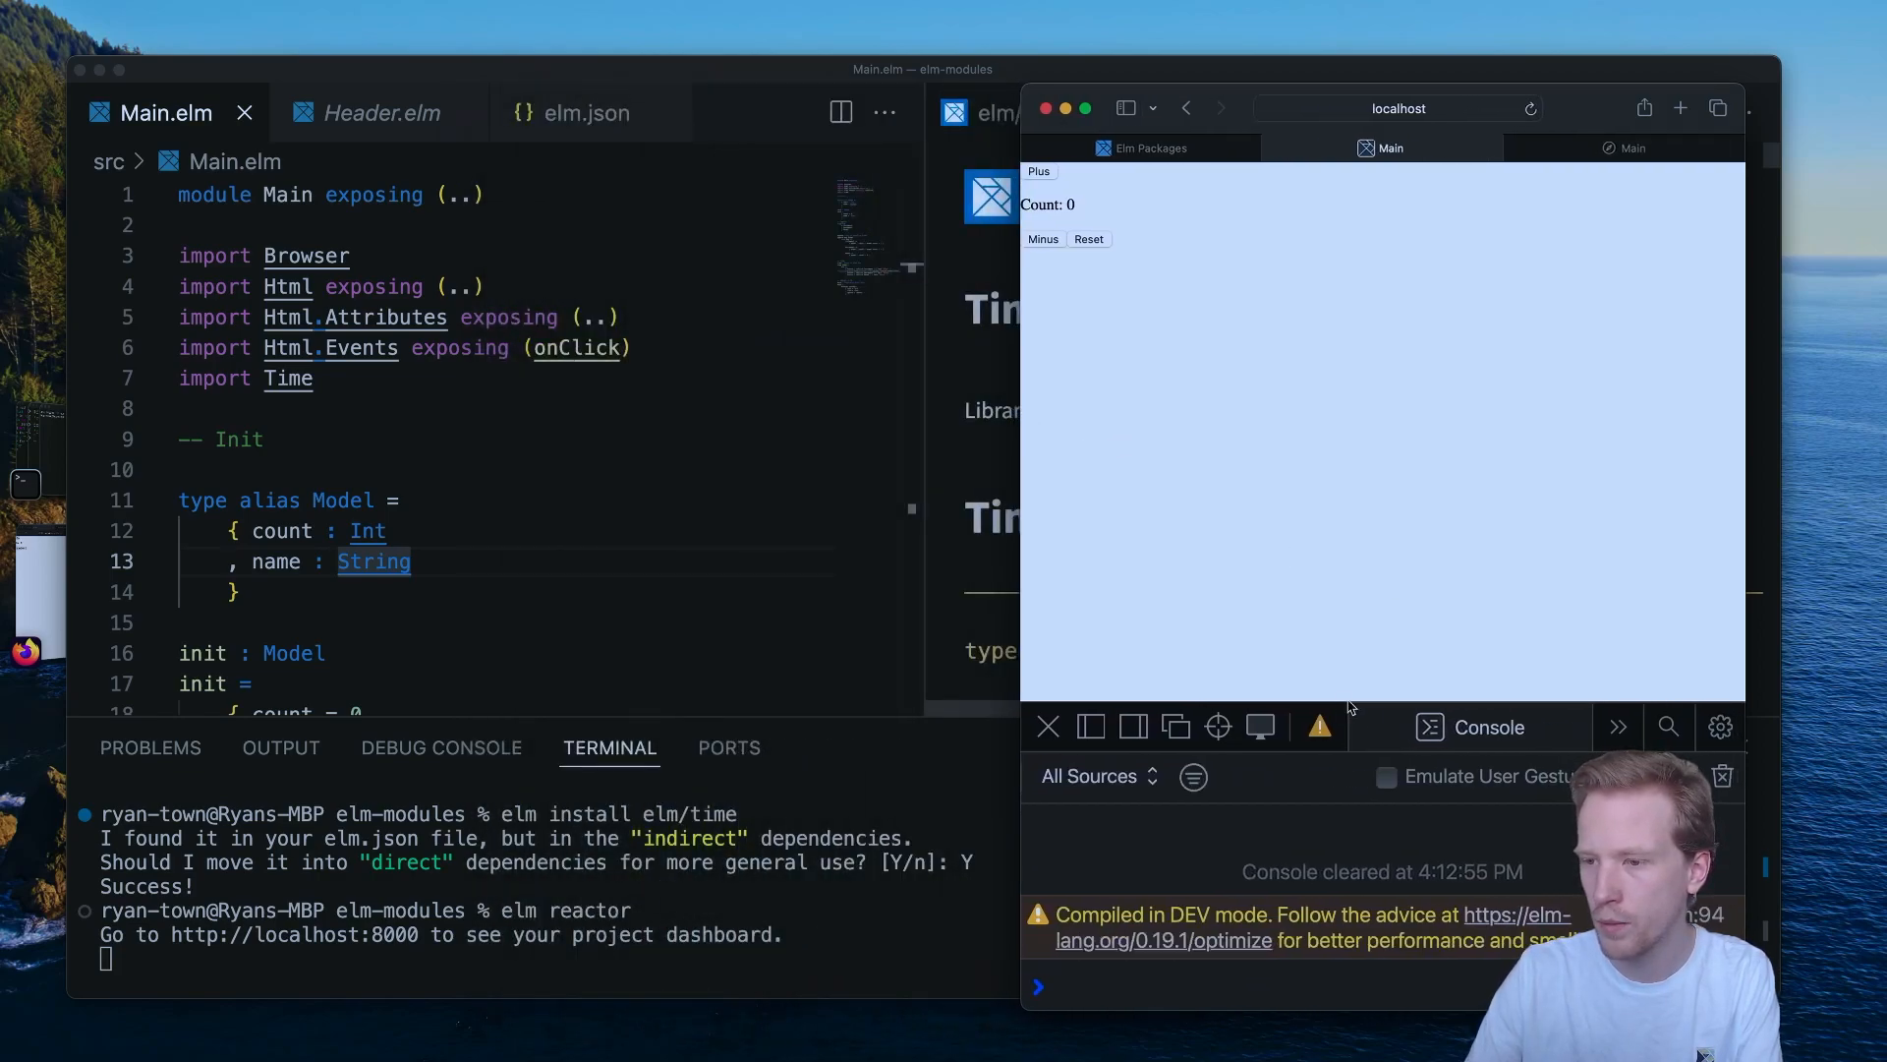
left_click(1048, 725)
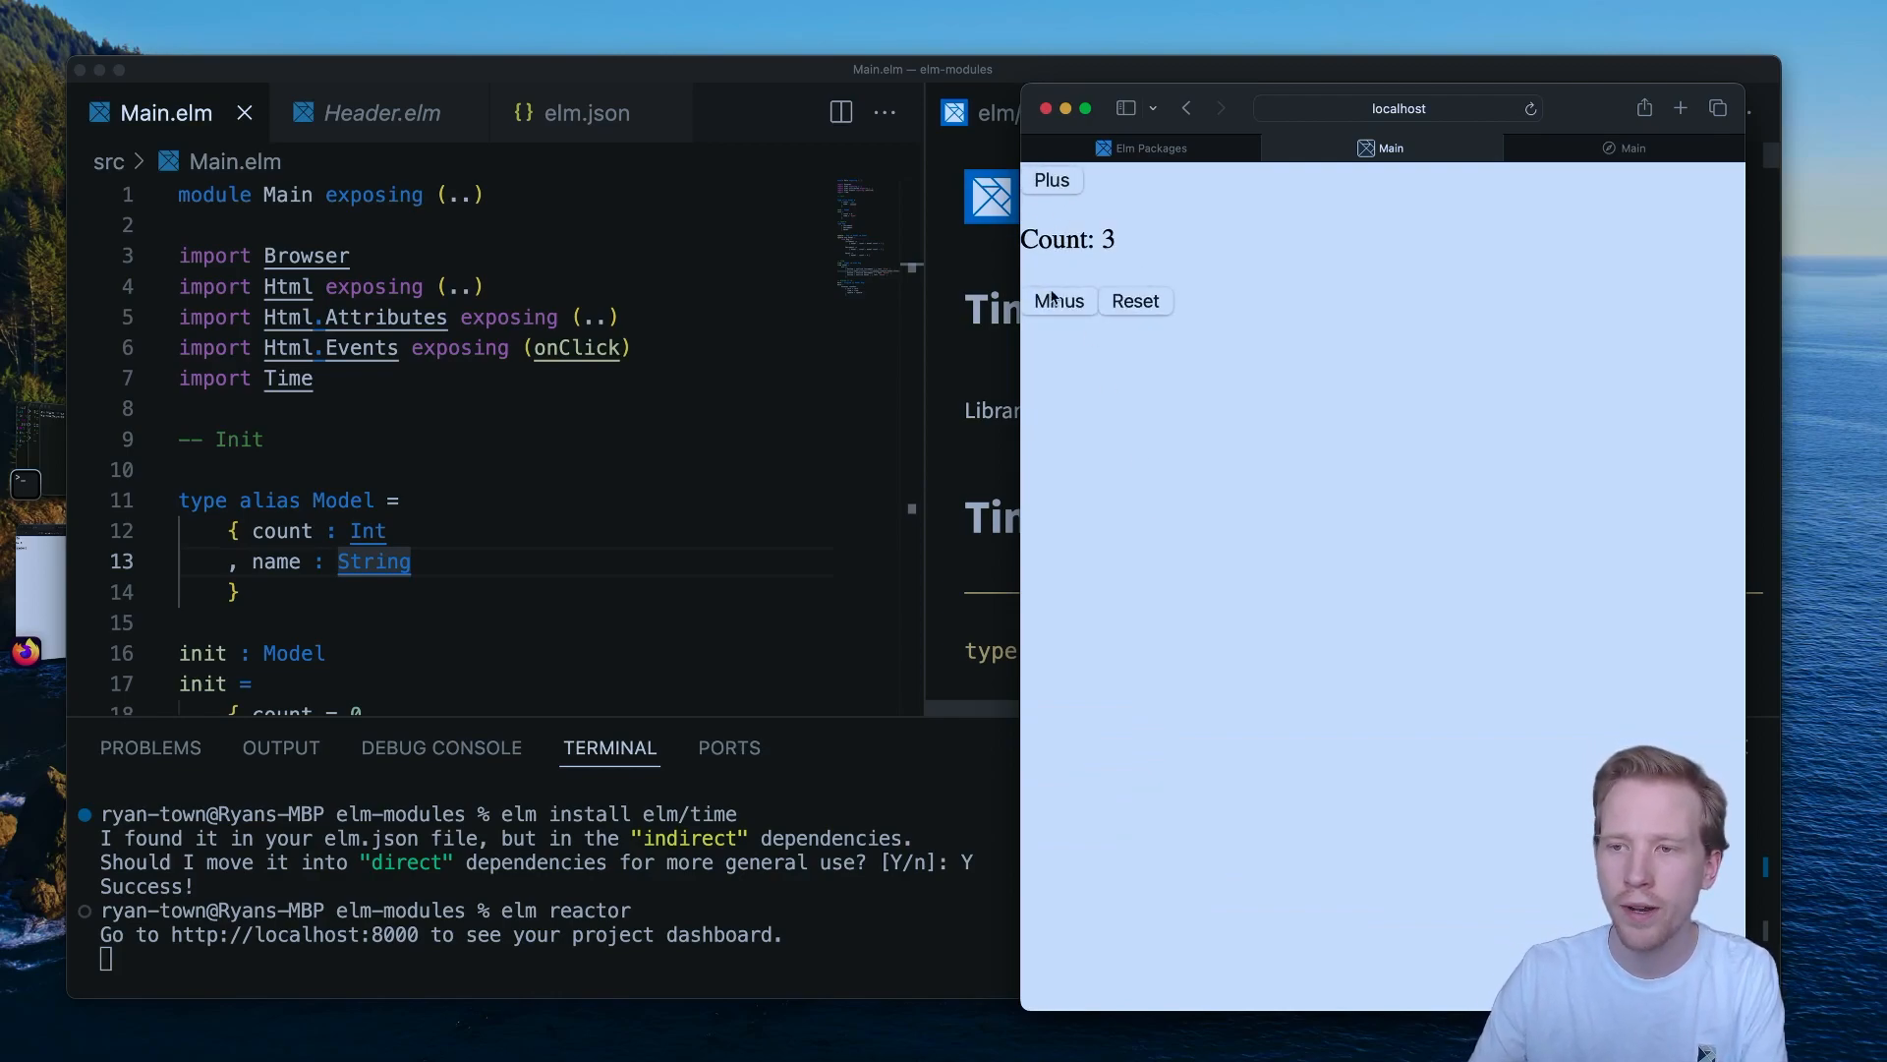
left_click(1132, 301)
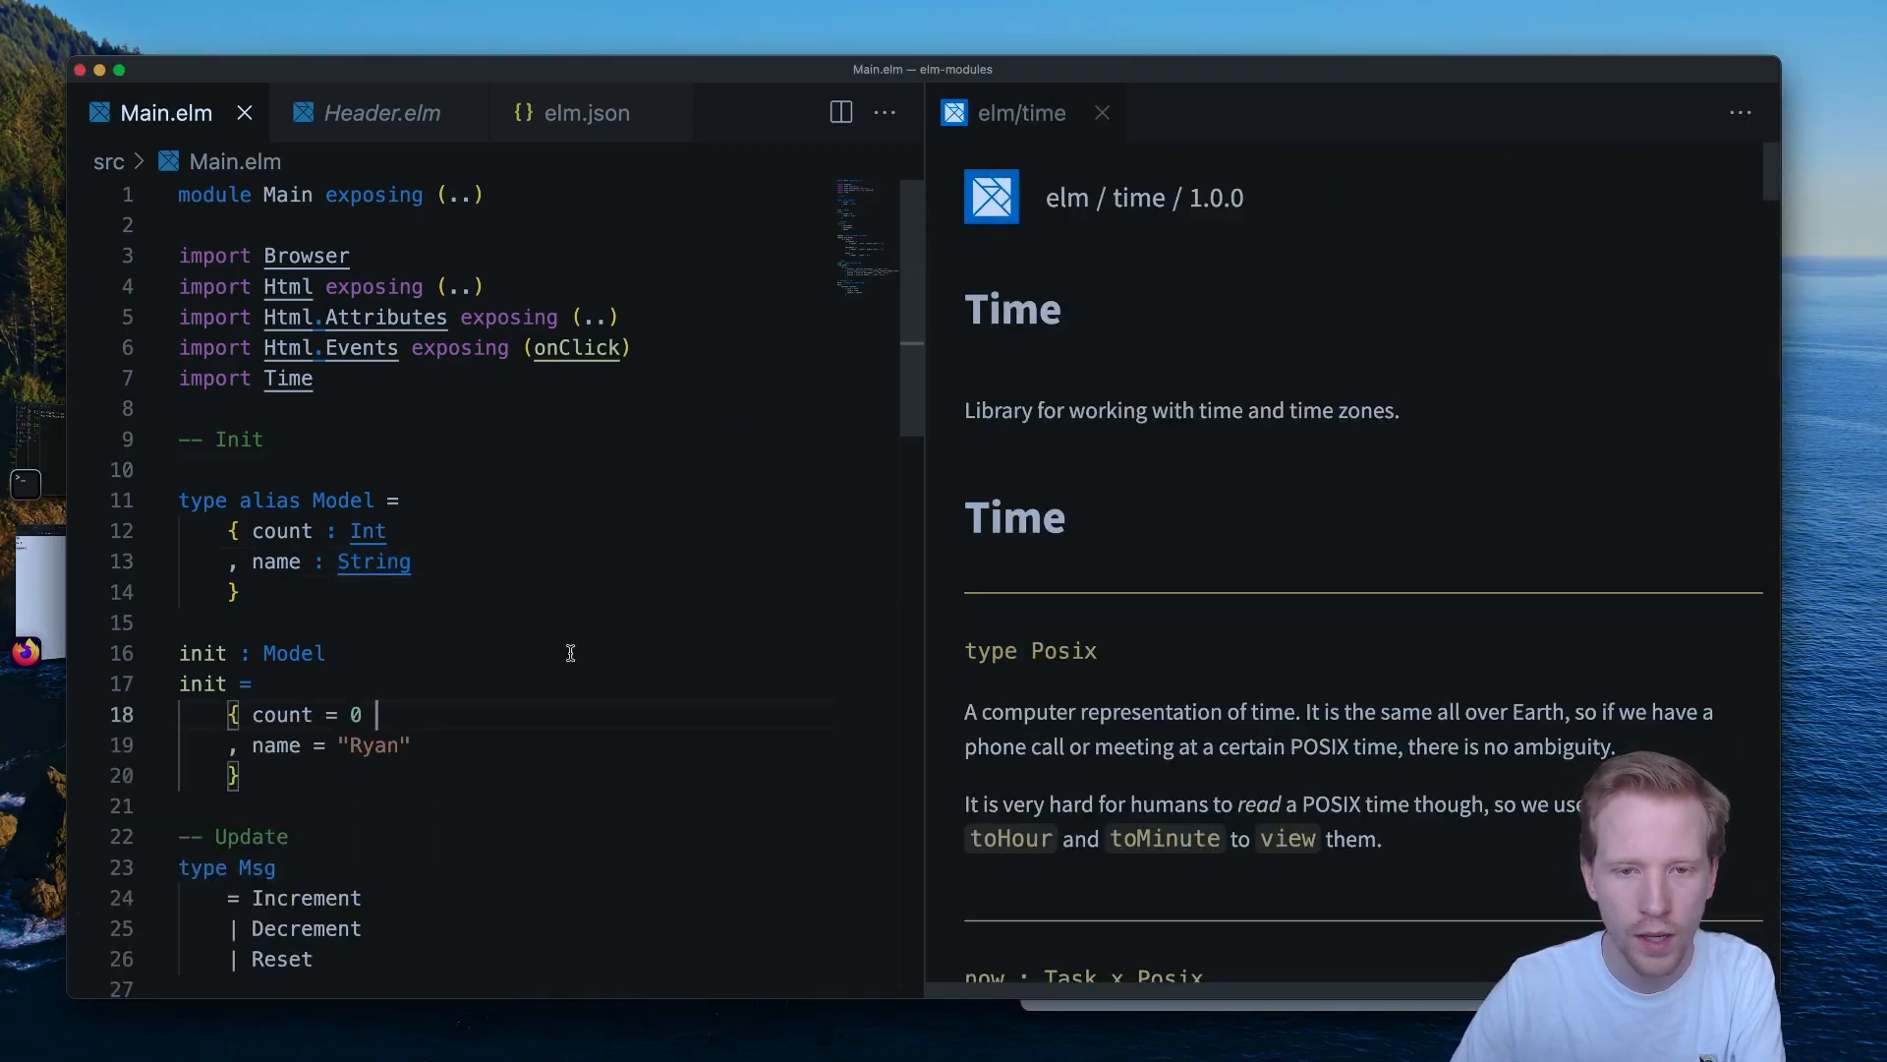
Close the Time docs pane and scroll through init, update and view of Main.elm.
left_click(1101, 112)
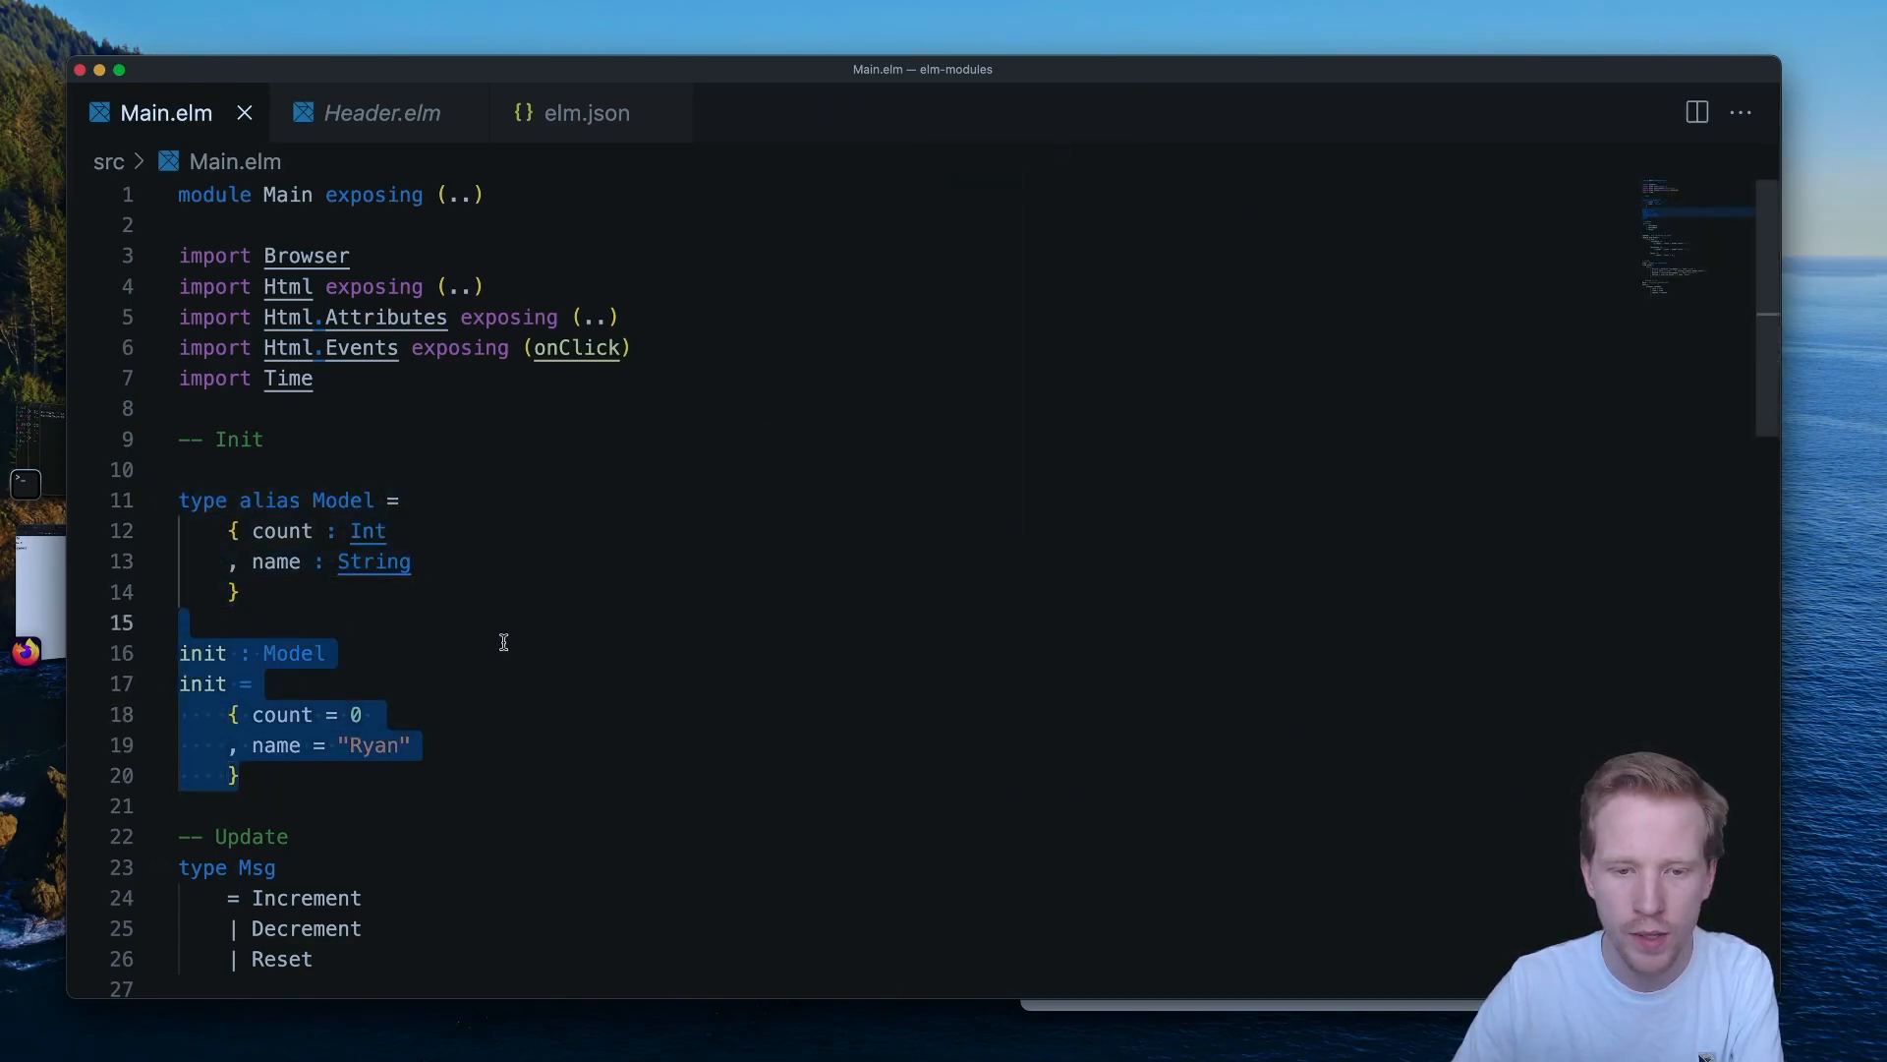
scroll("down", 3)
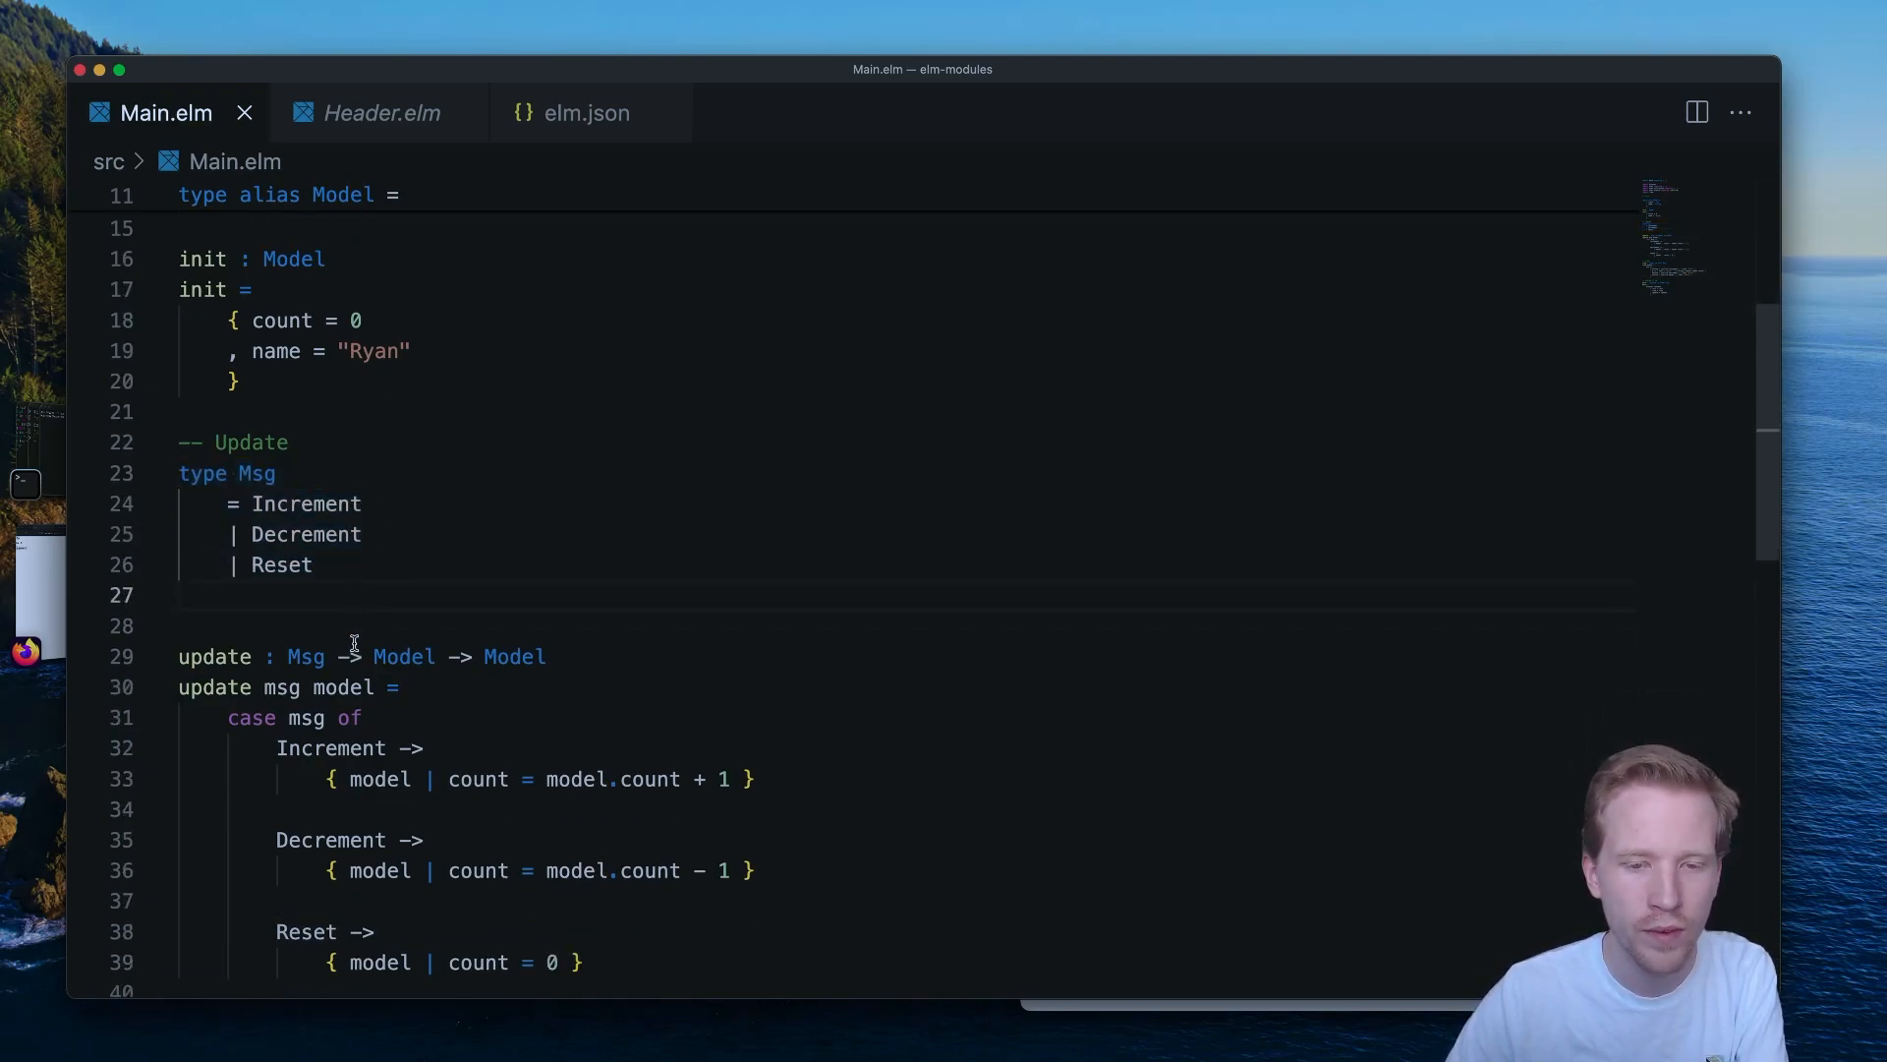
scroll("down", 3)
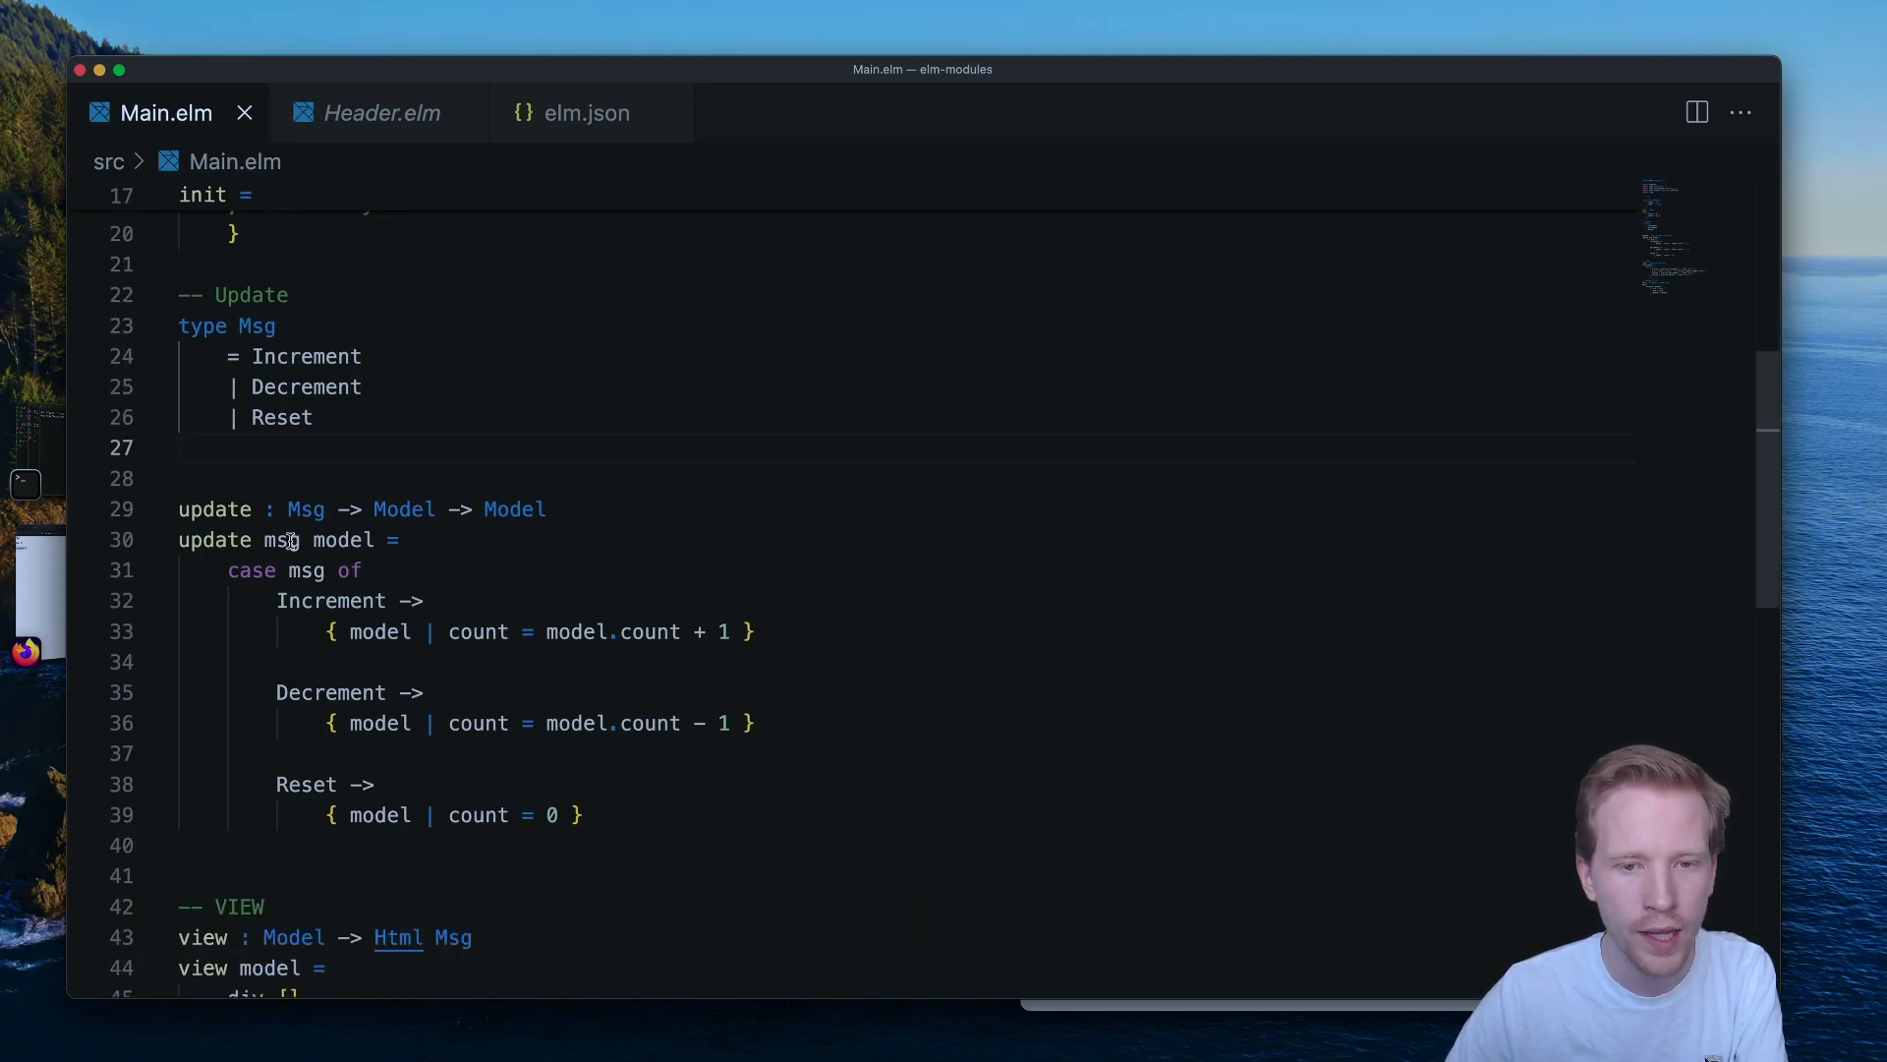
mouse_move(334, 549)
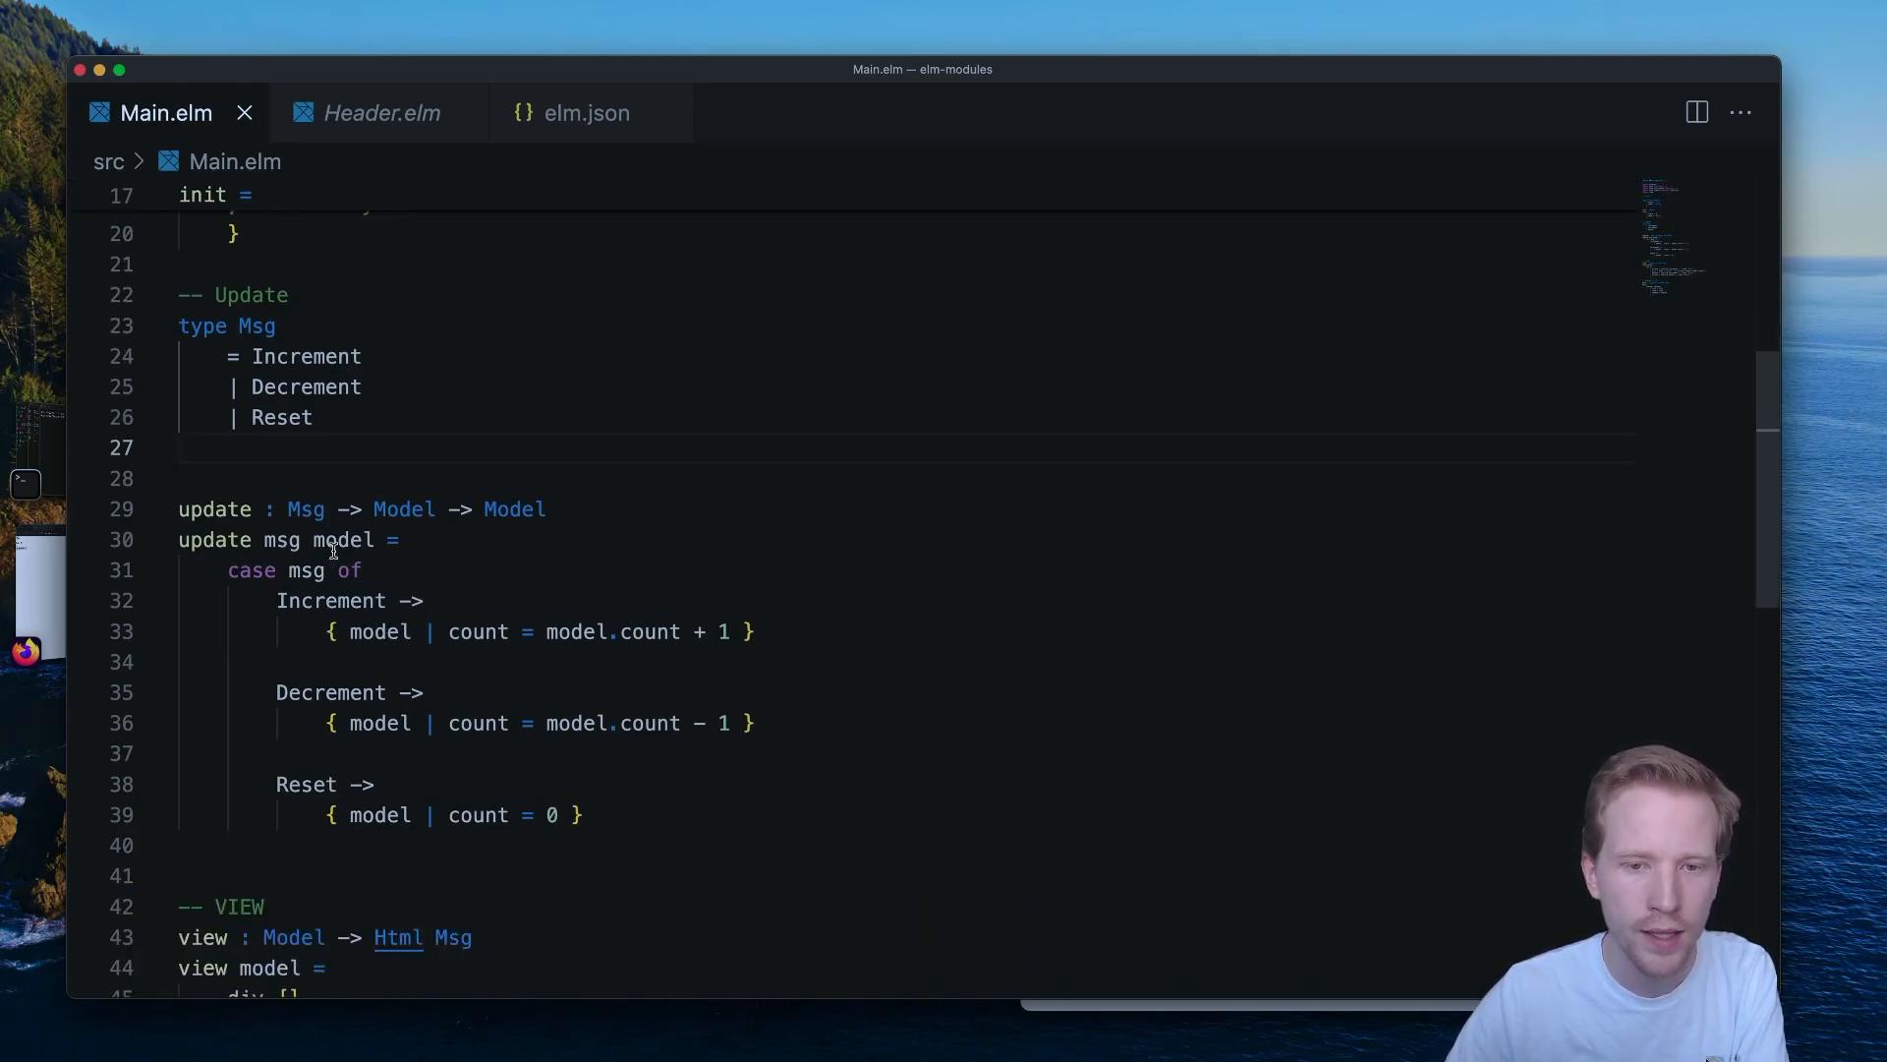
double_click(305, 508)
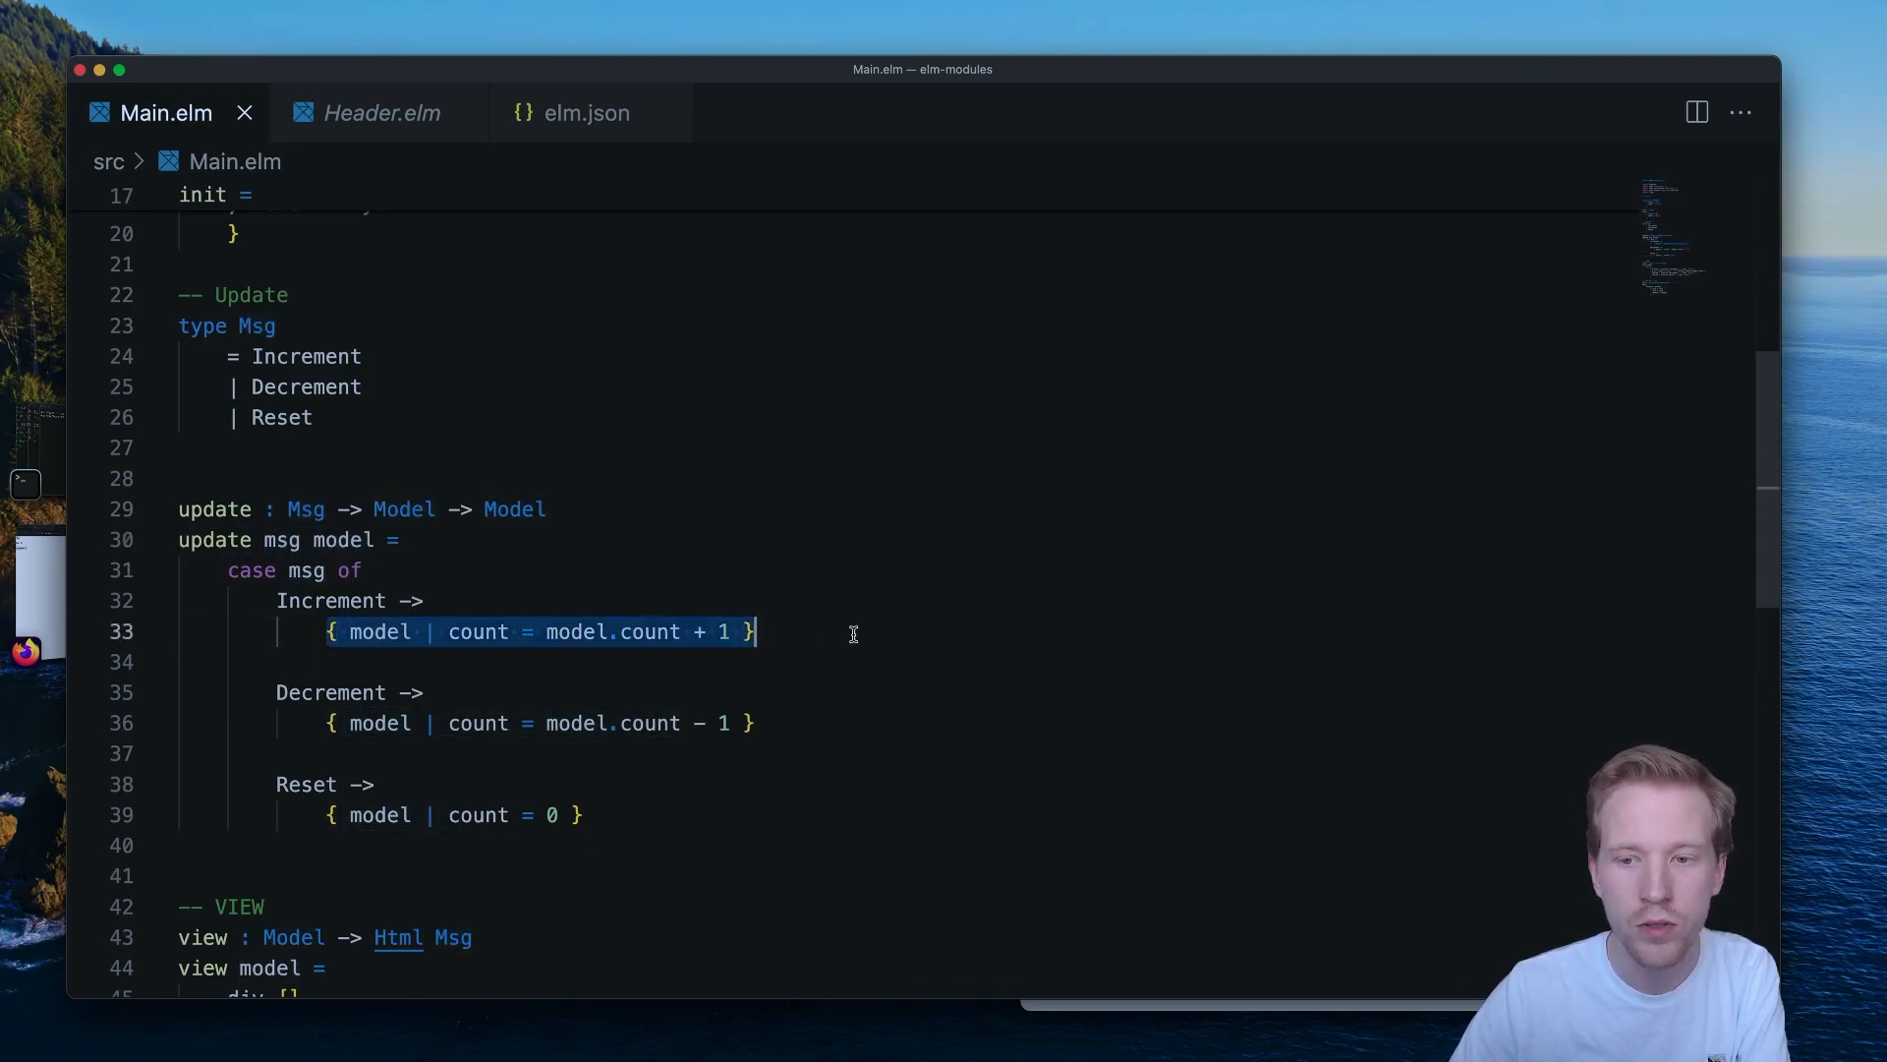
mouse_move(582, 696)
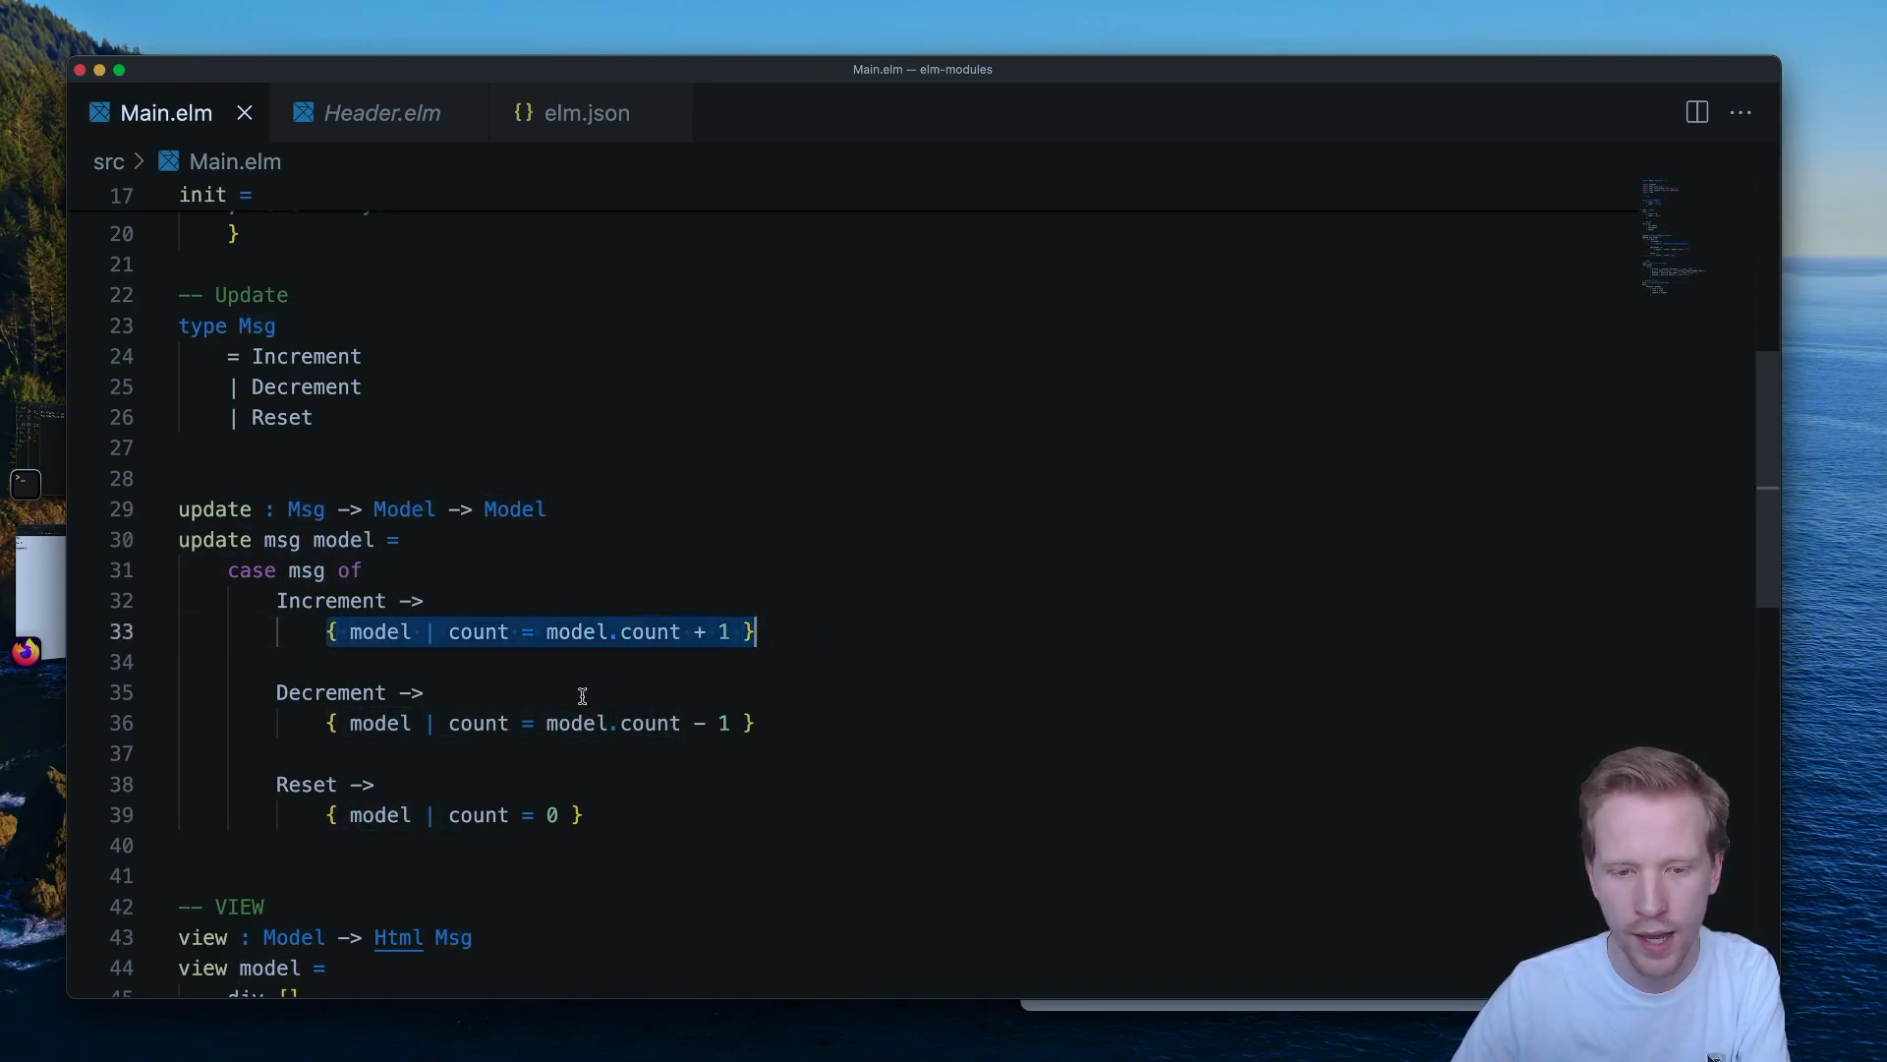
scroll("down", 3)
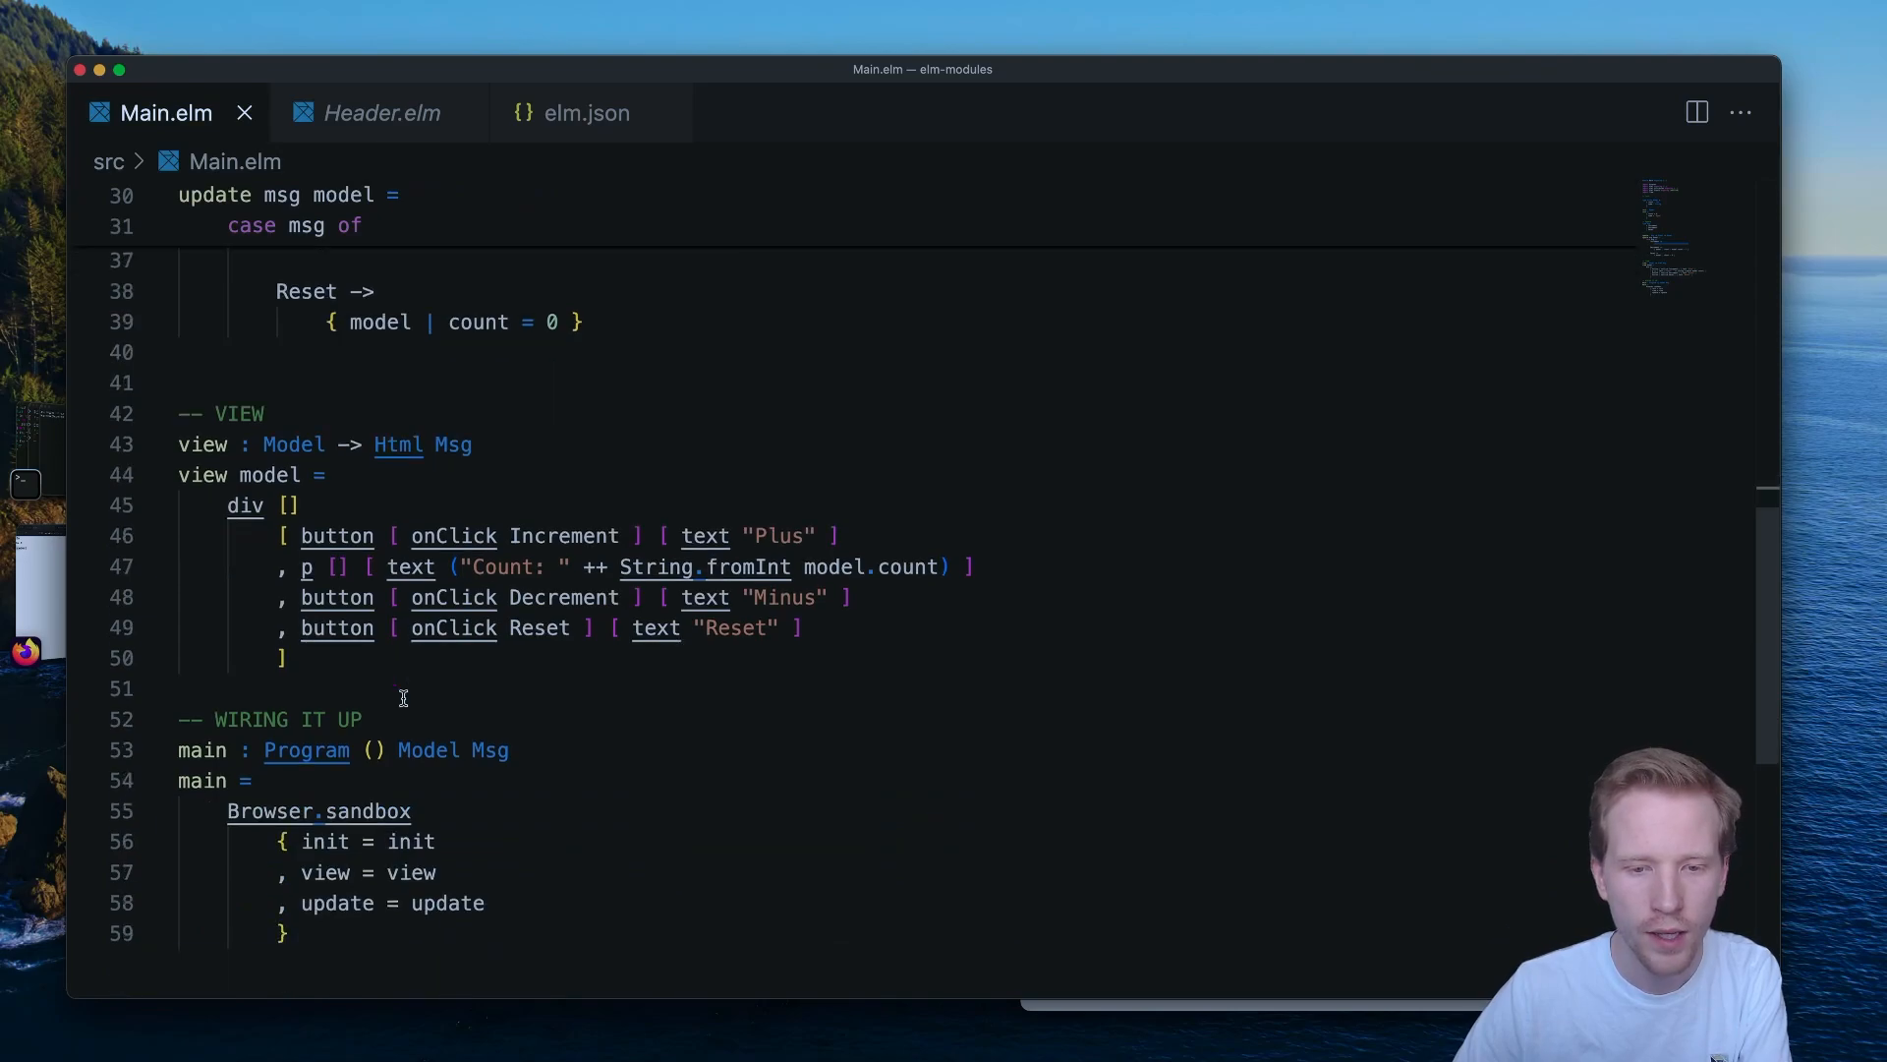
mouse_move(319, 810)
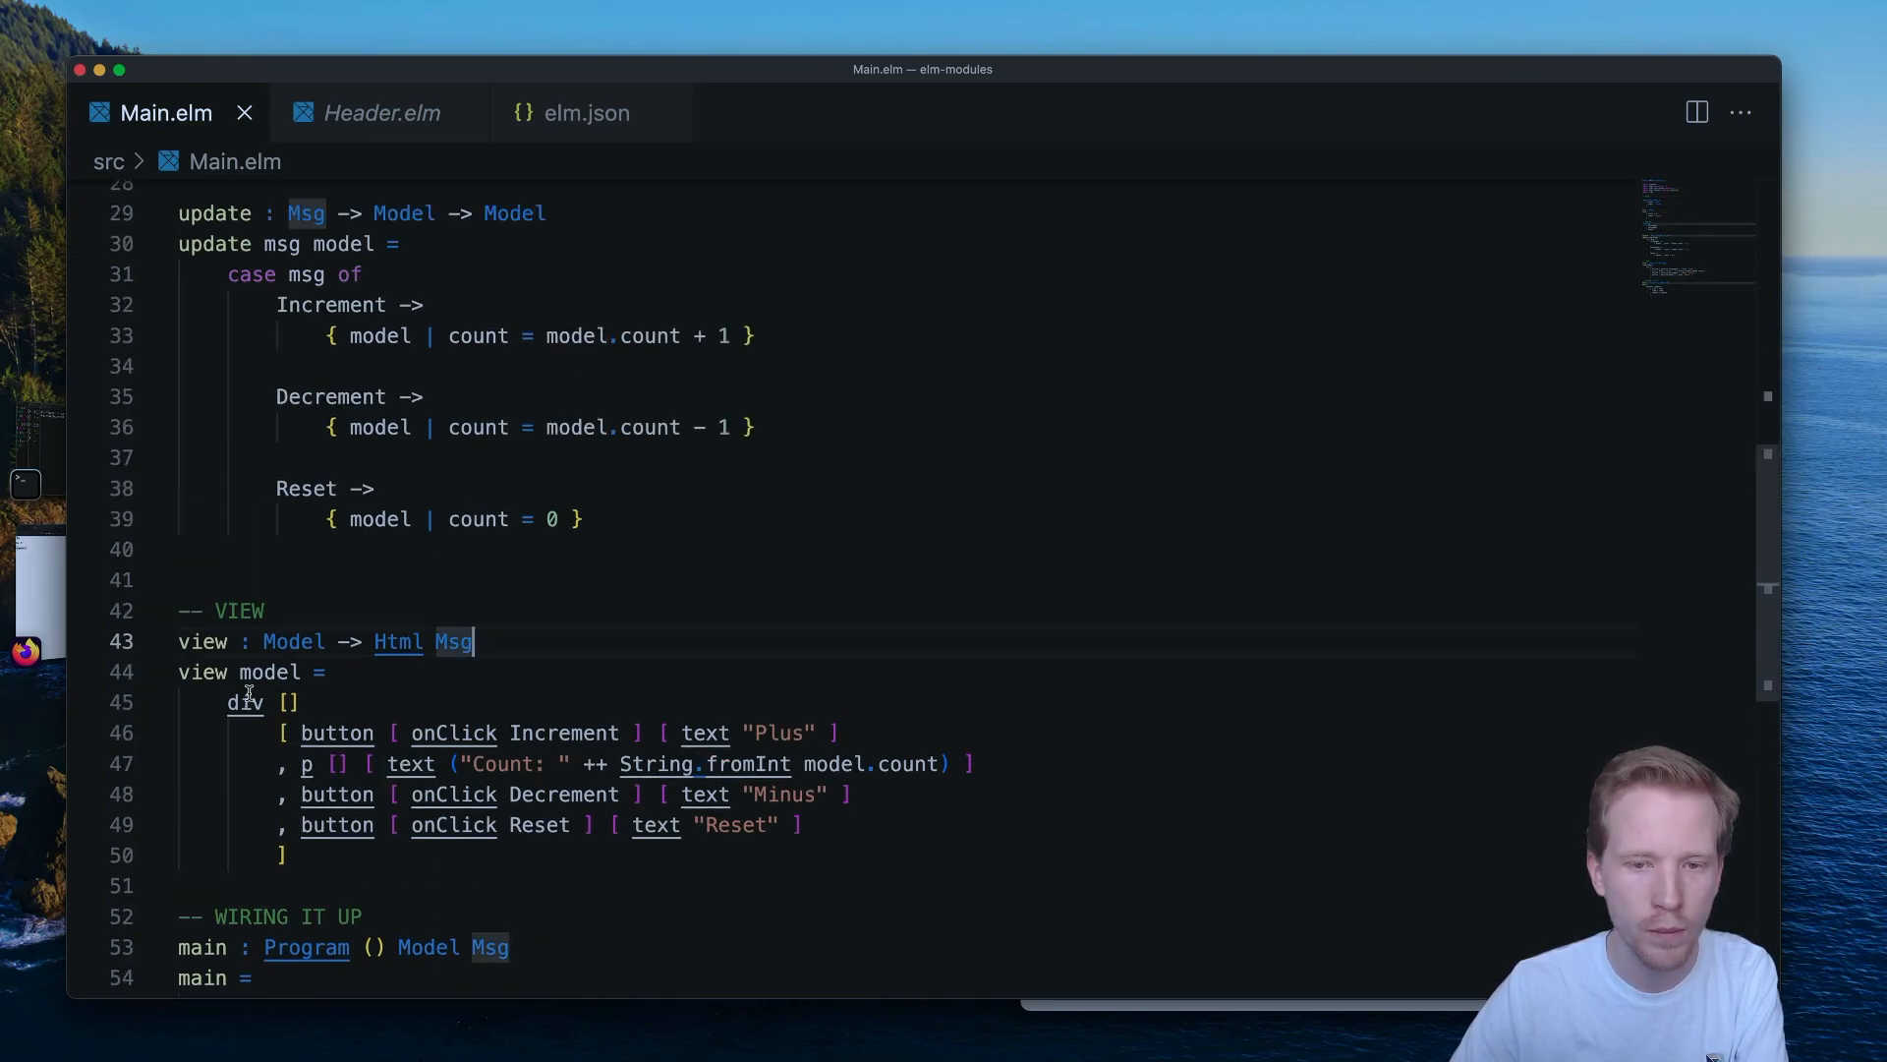
scroll("down", 3)
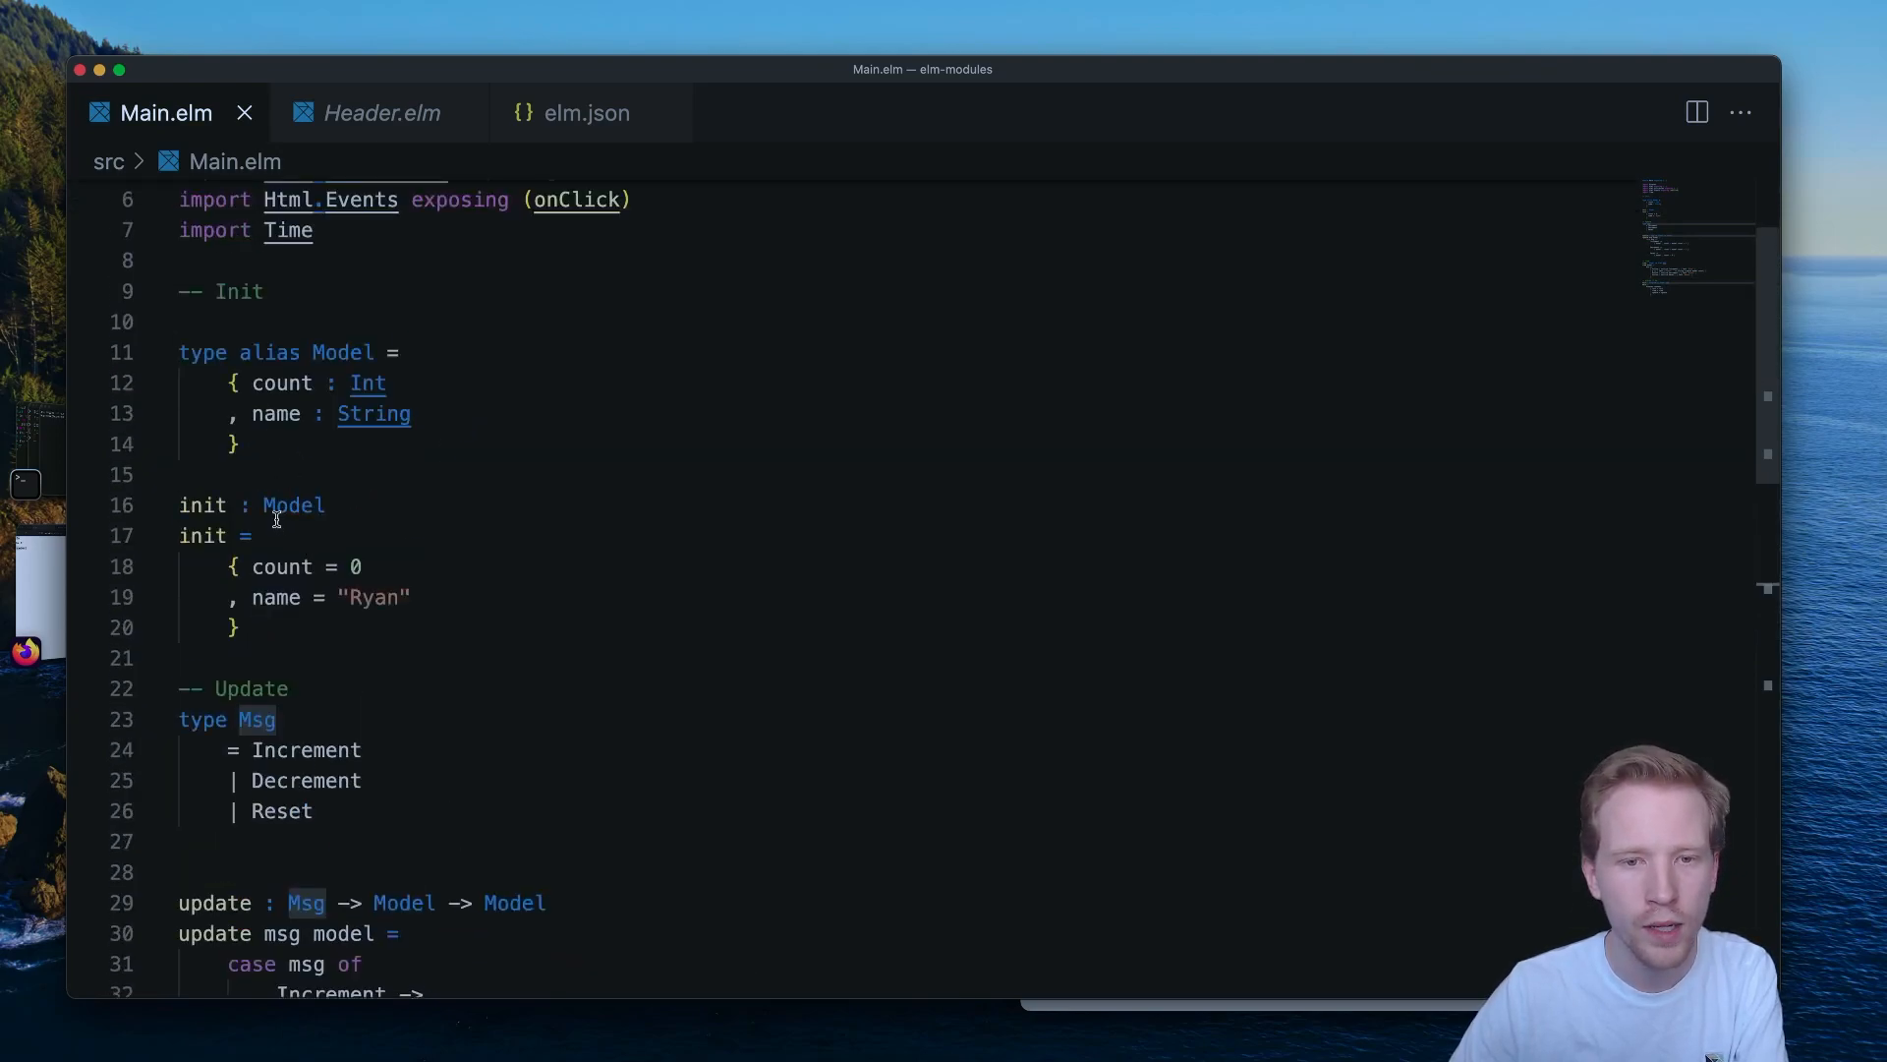
Give init the signature () -> ( Model, Cmd Msg ) returning the model with Cmd.none.
left_click(293, 505)
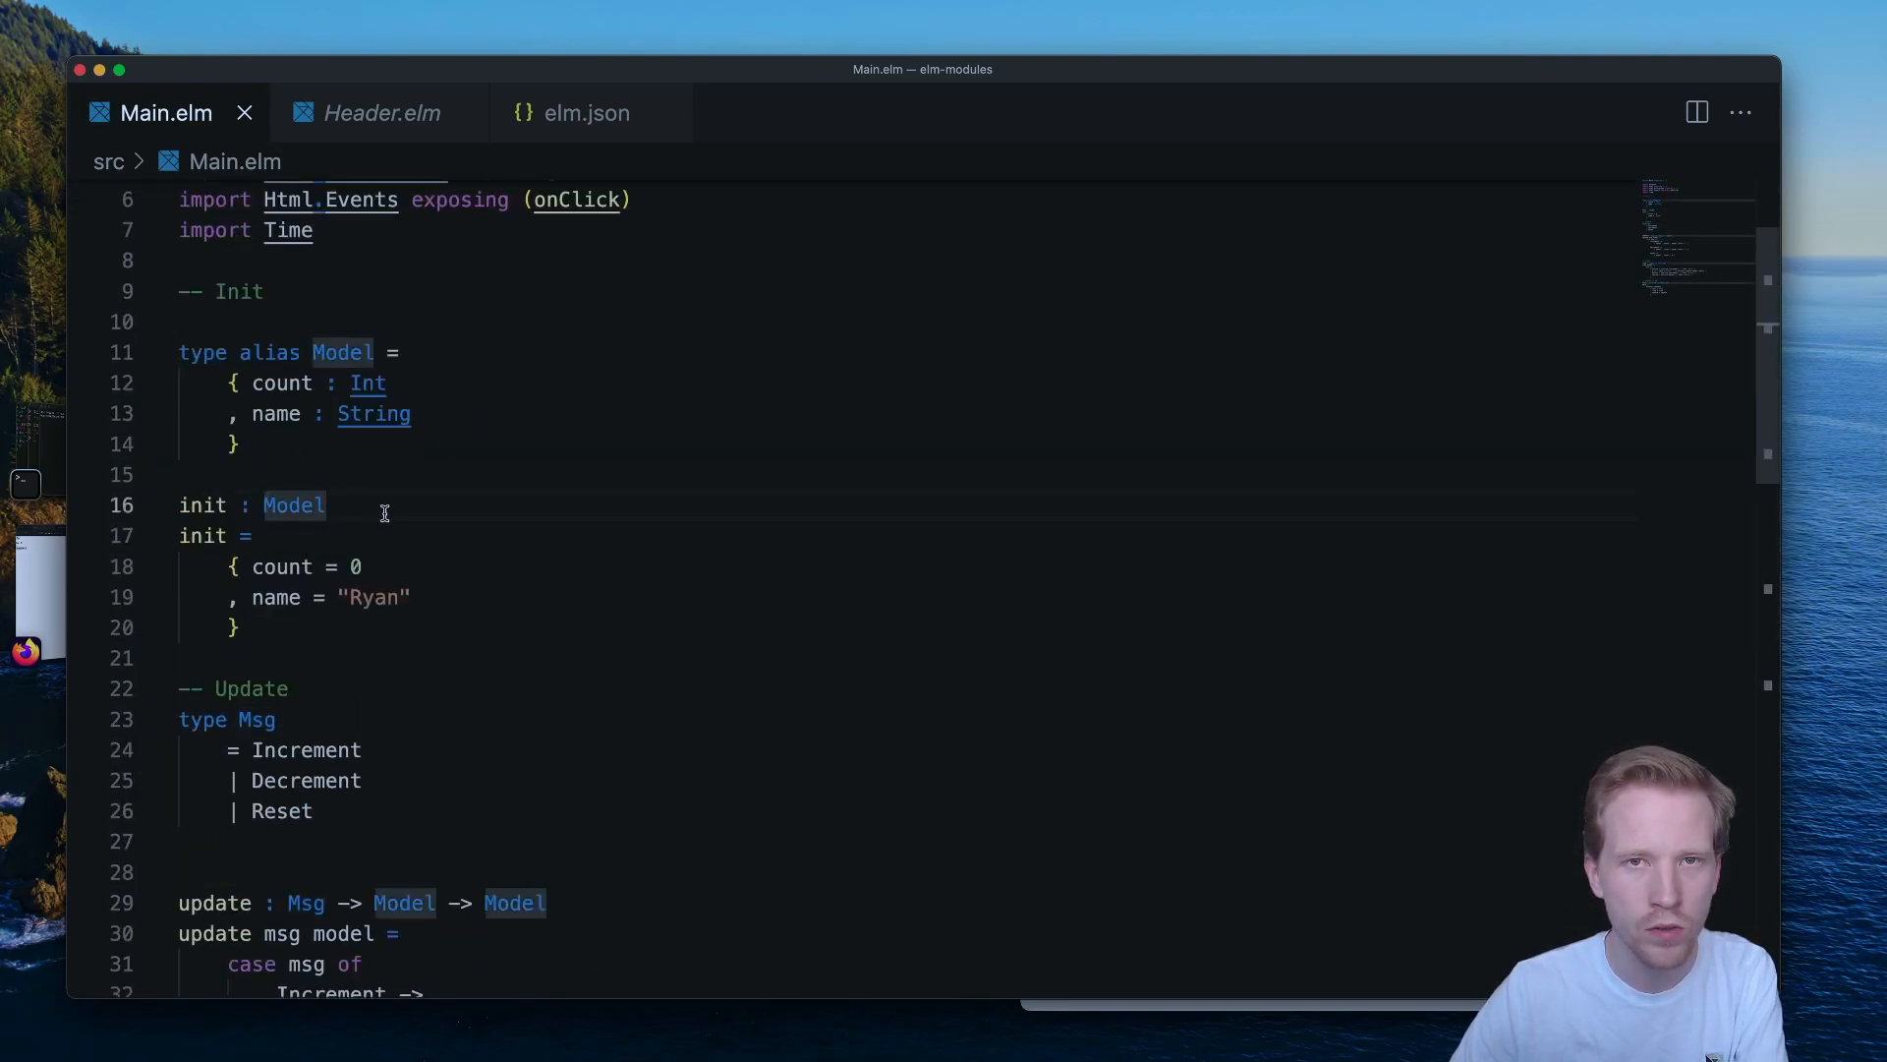
type("()")
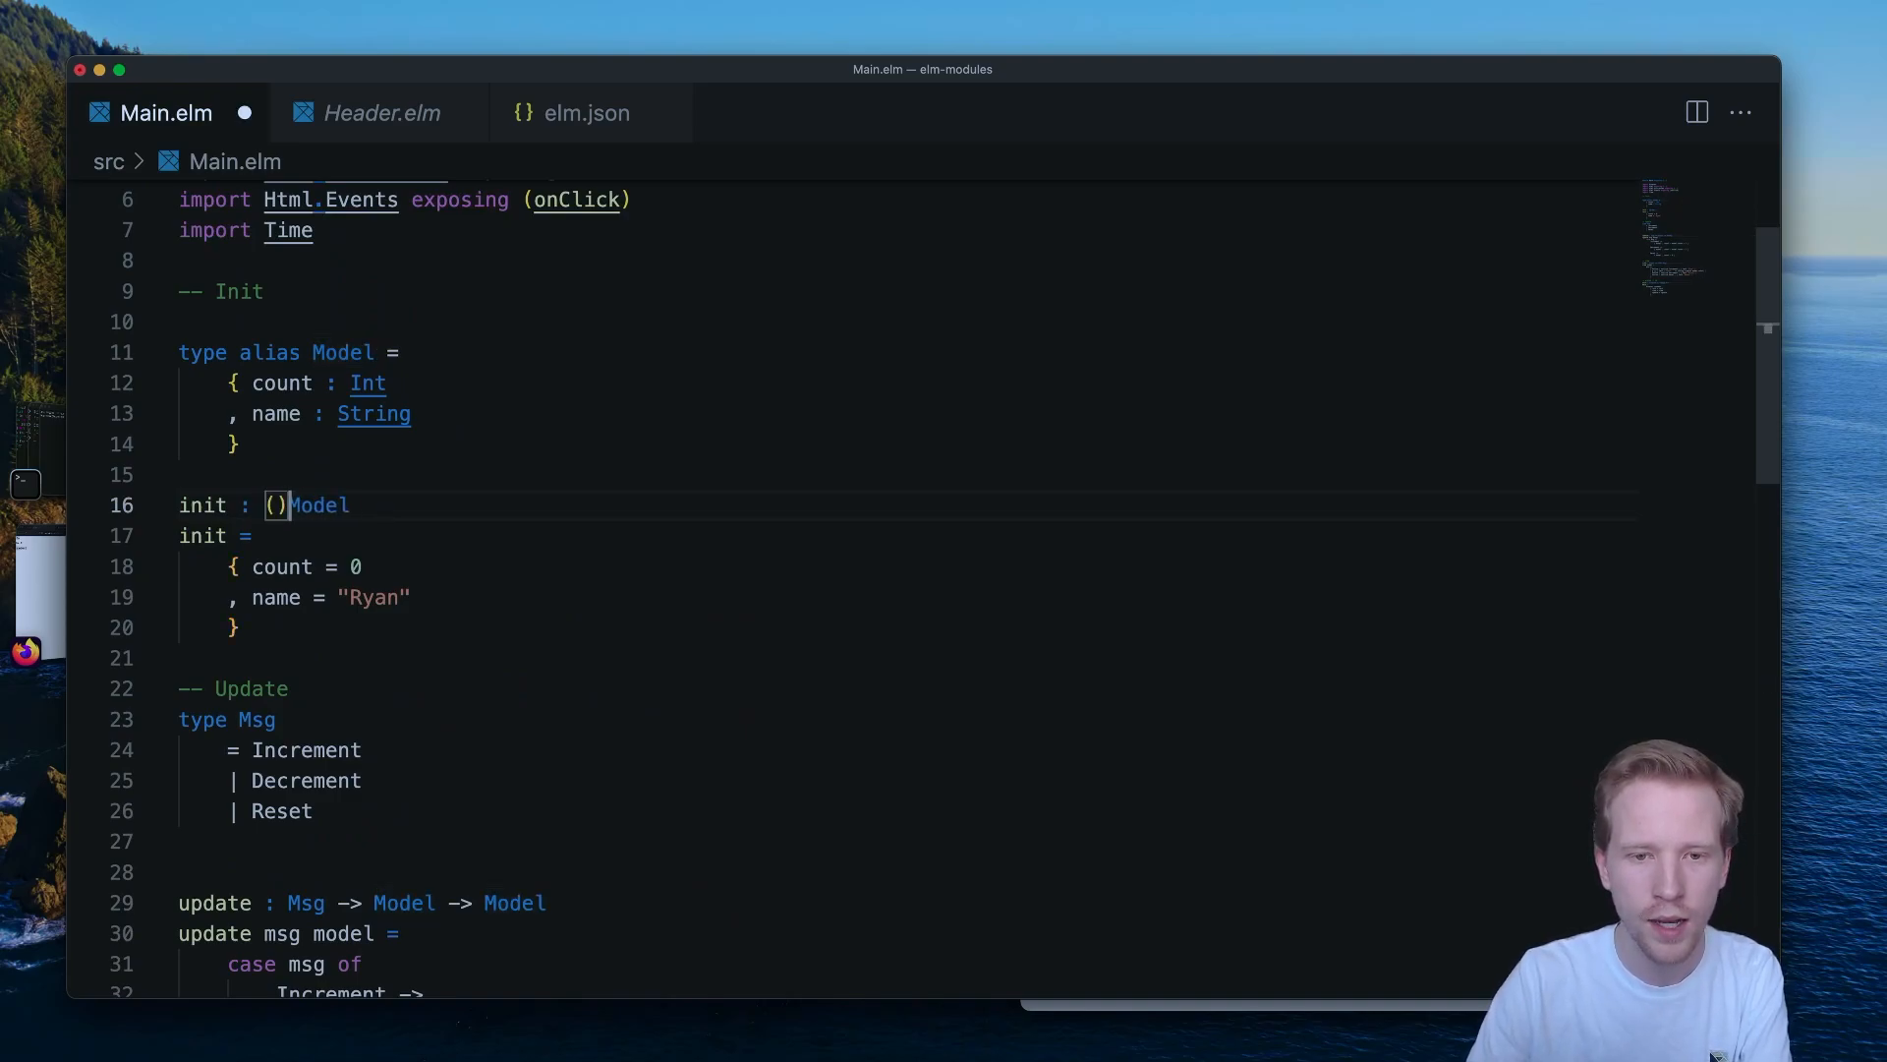
type("-> (")
type(",")
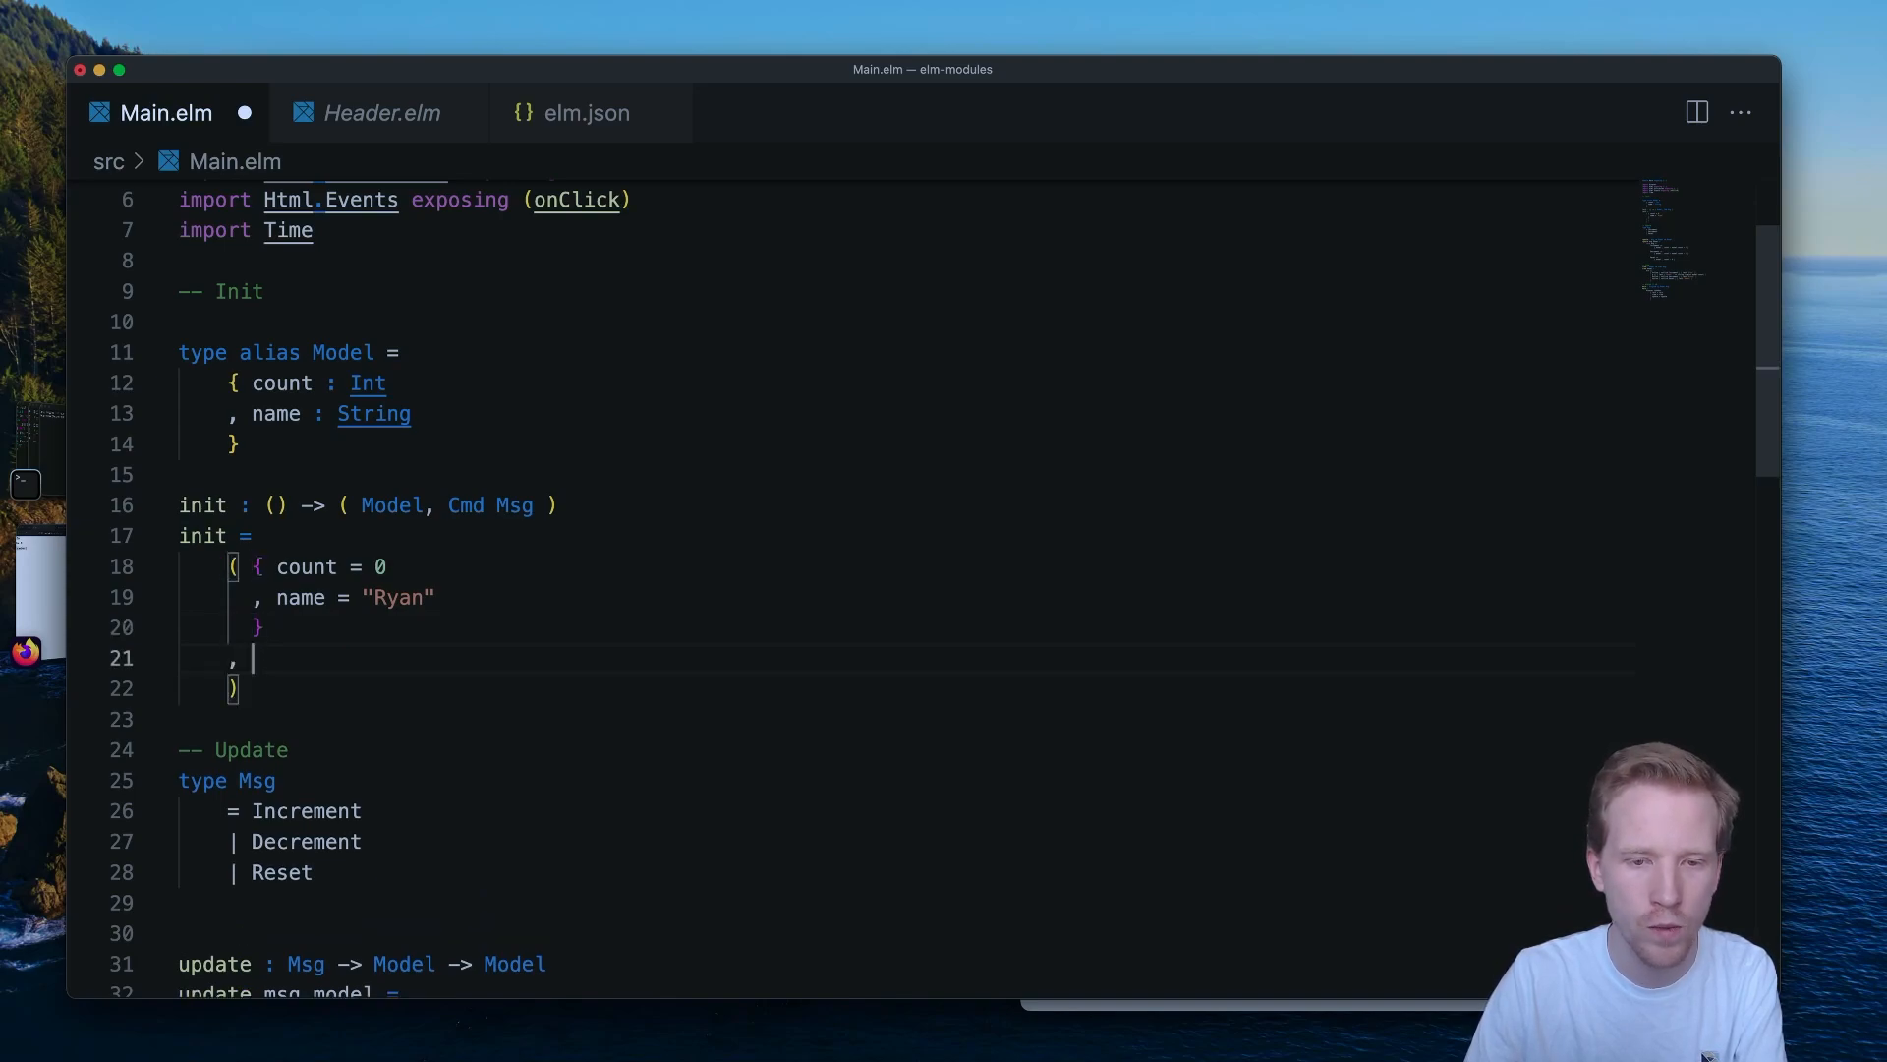
type("Cmd.none")
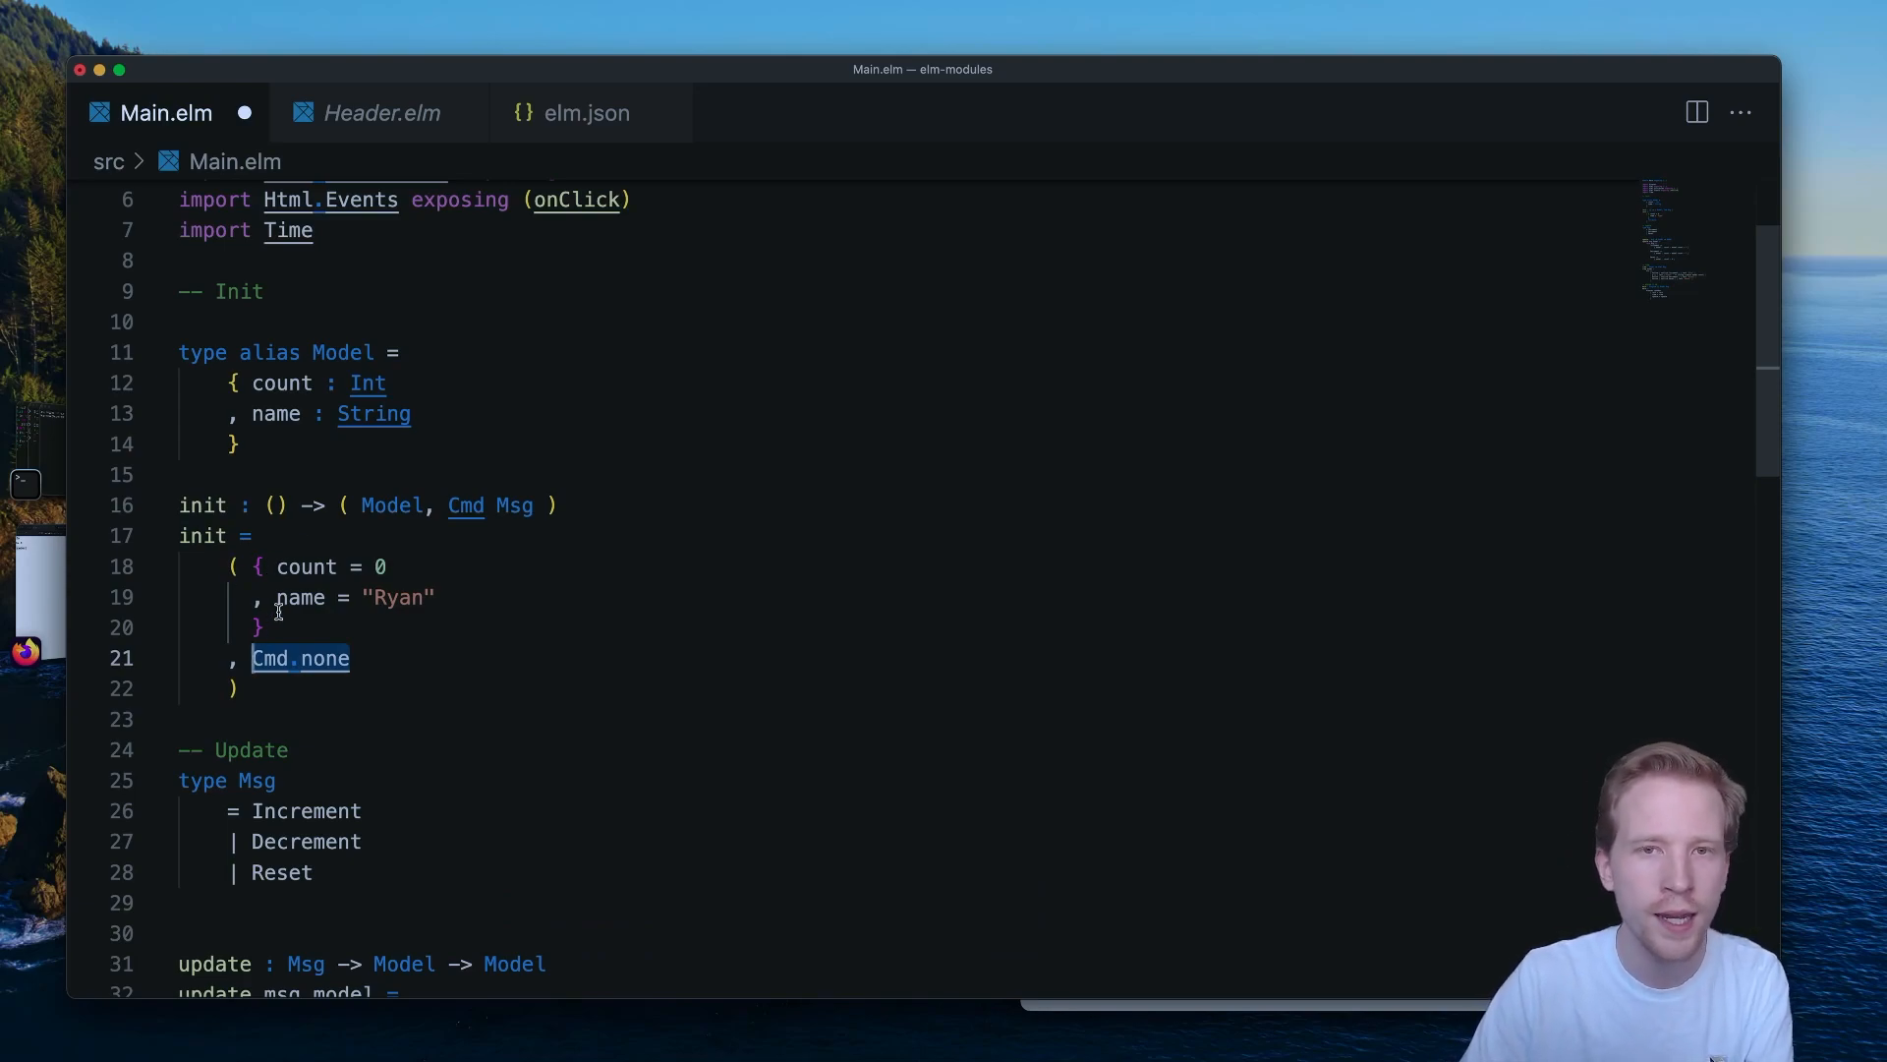
Make every update case return its model paired with Cmd.none.
type("Http.get")
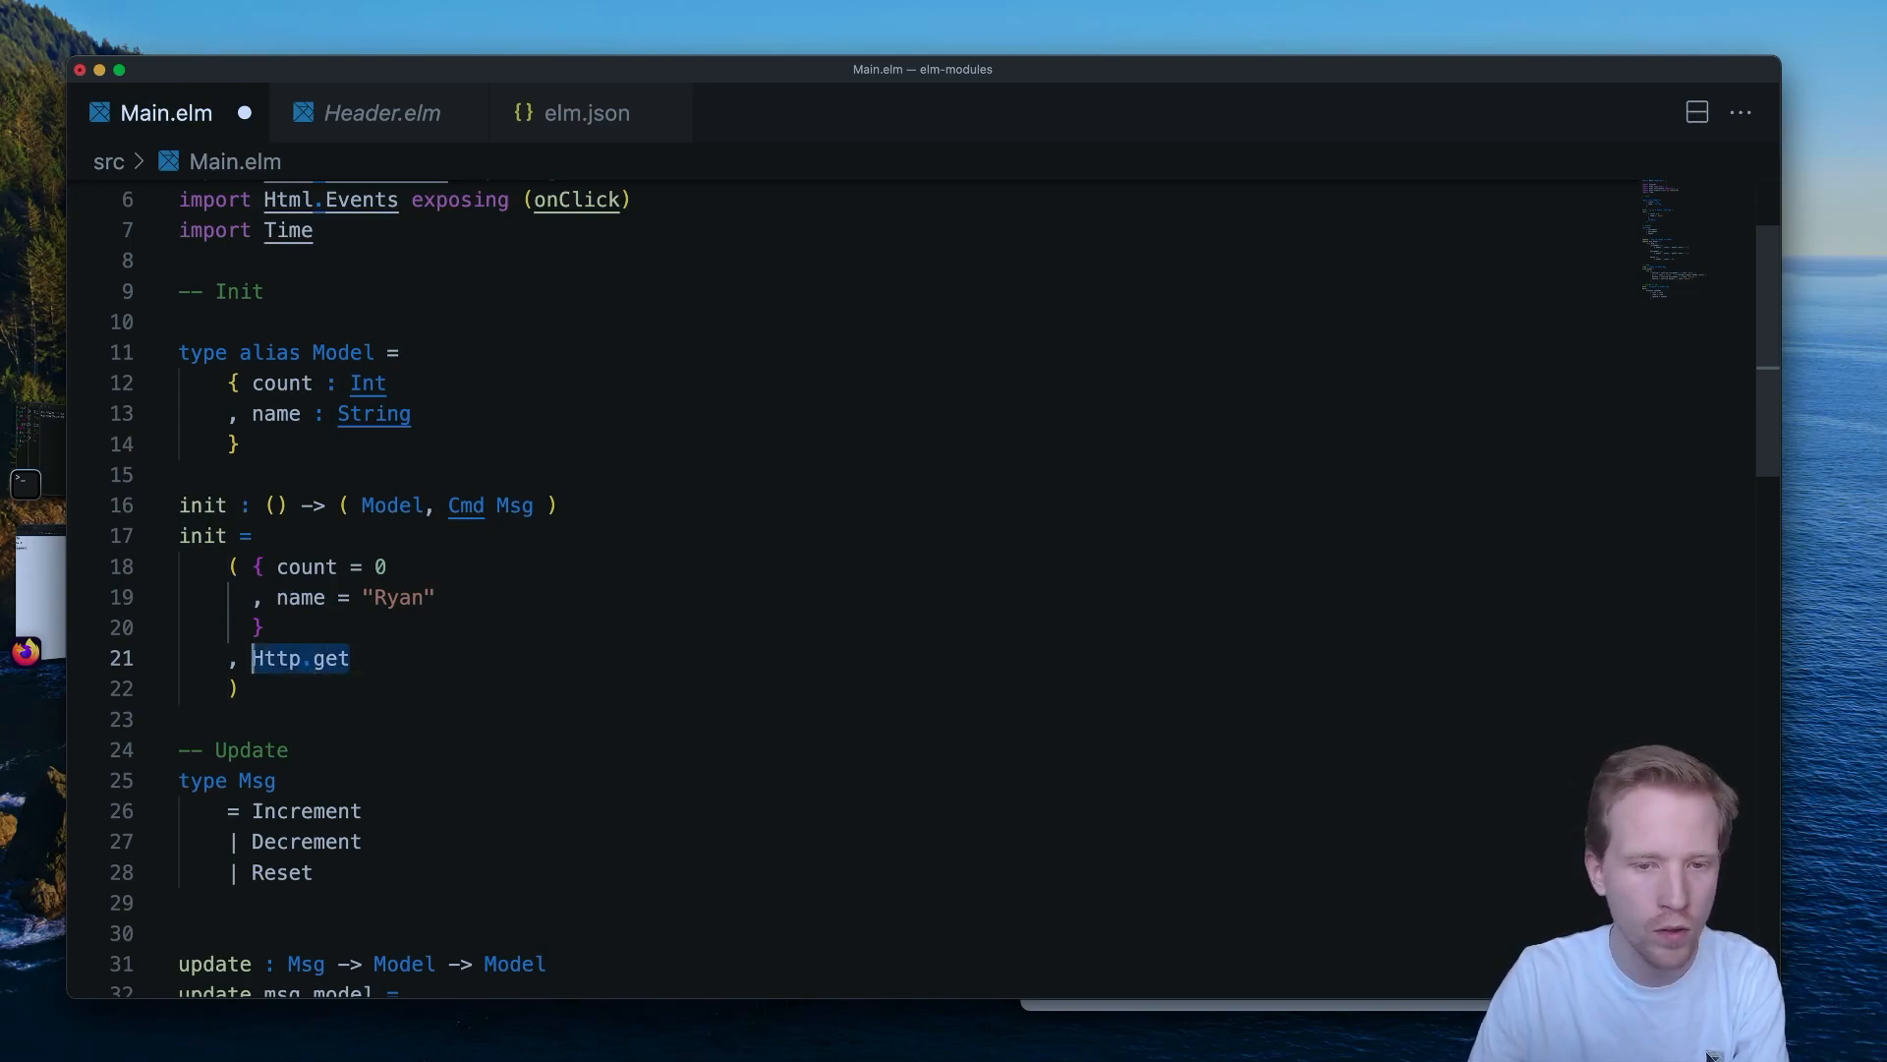
type("Ra")
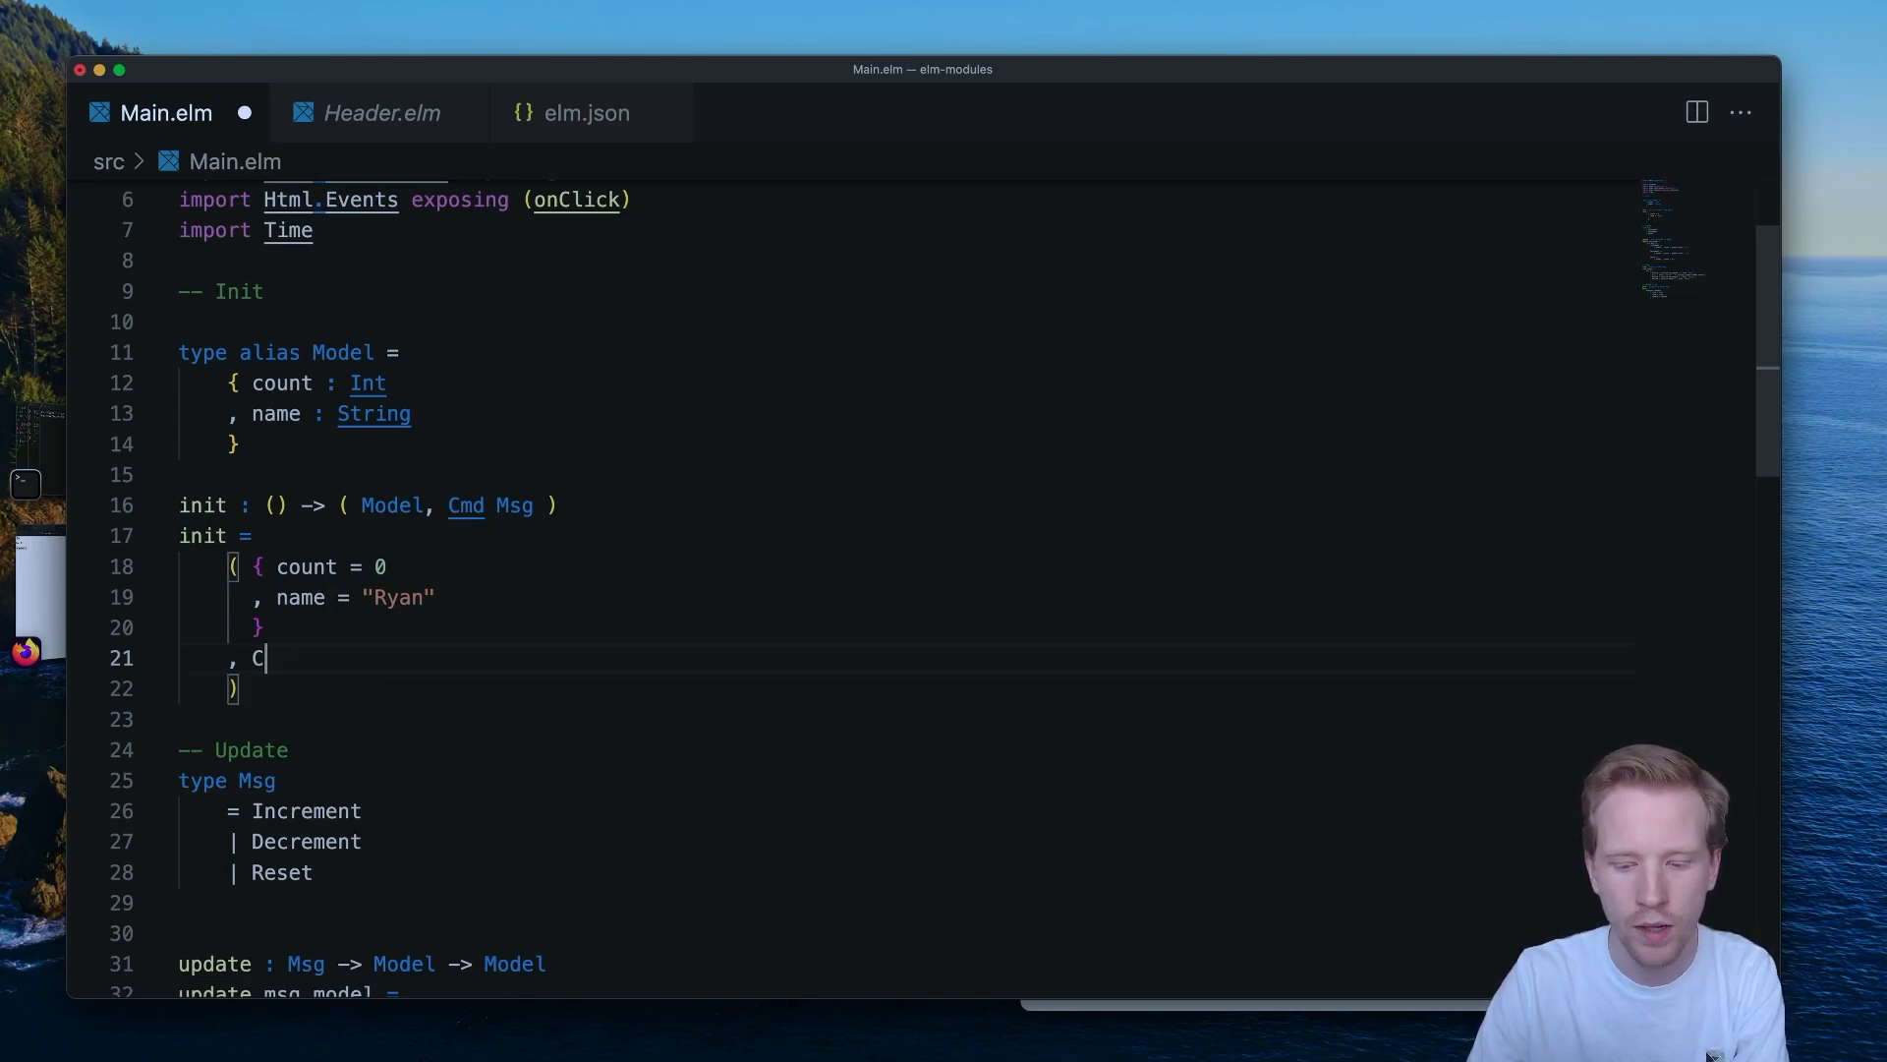
type("md.none")
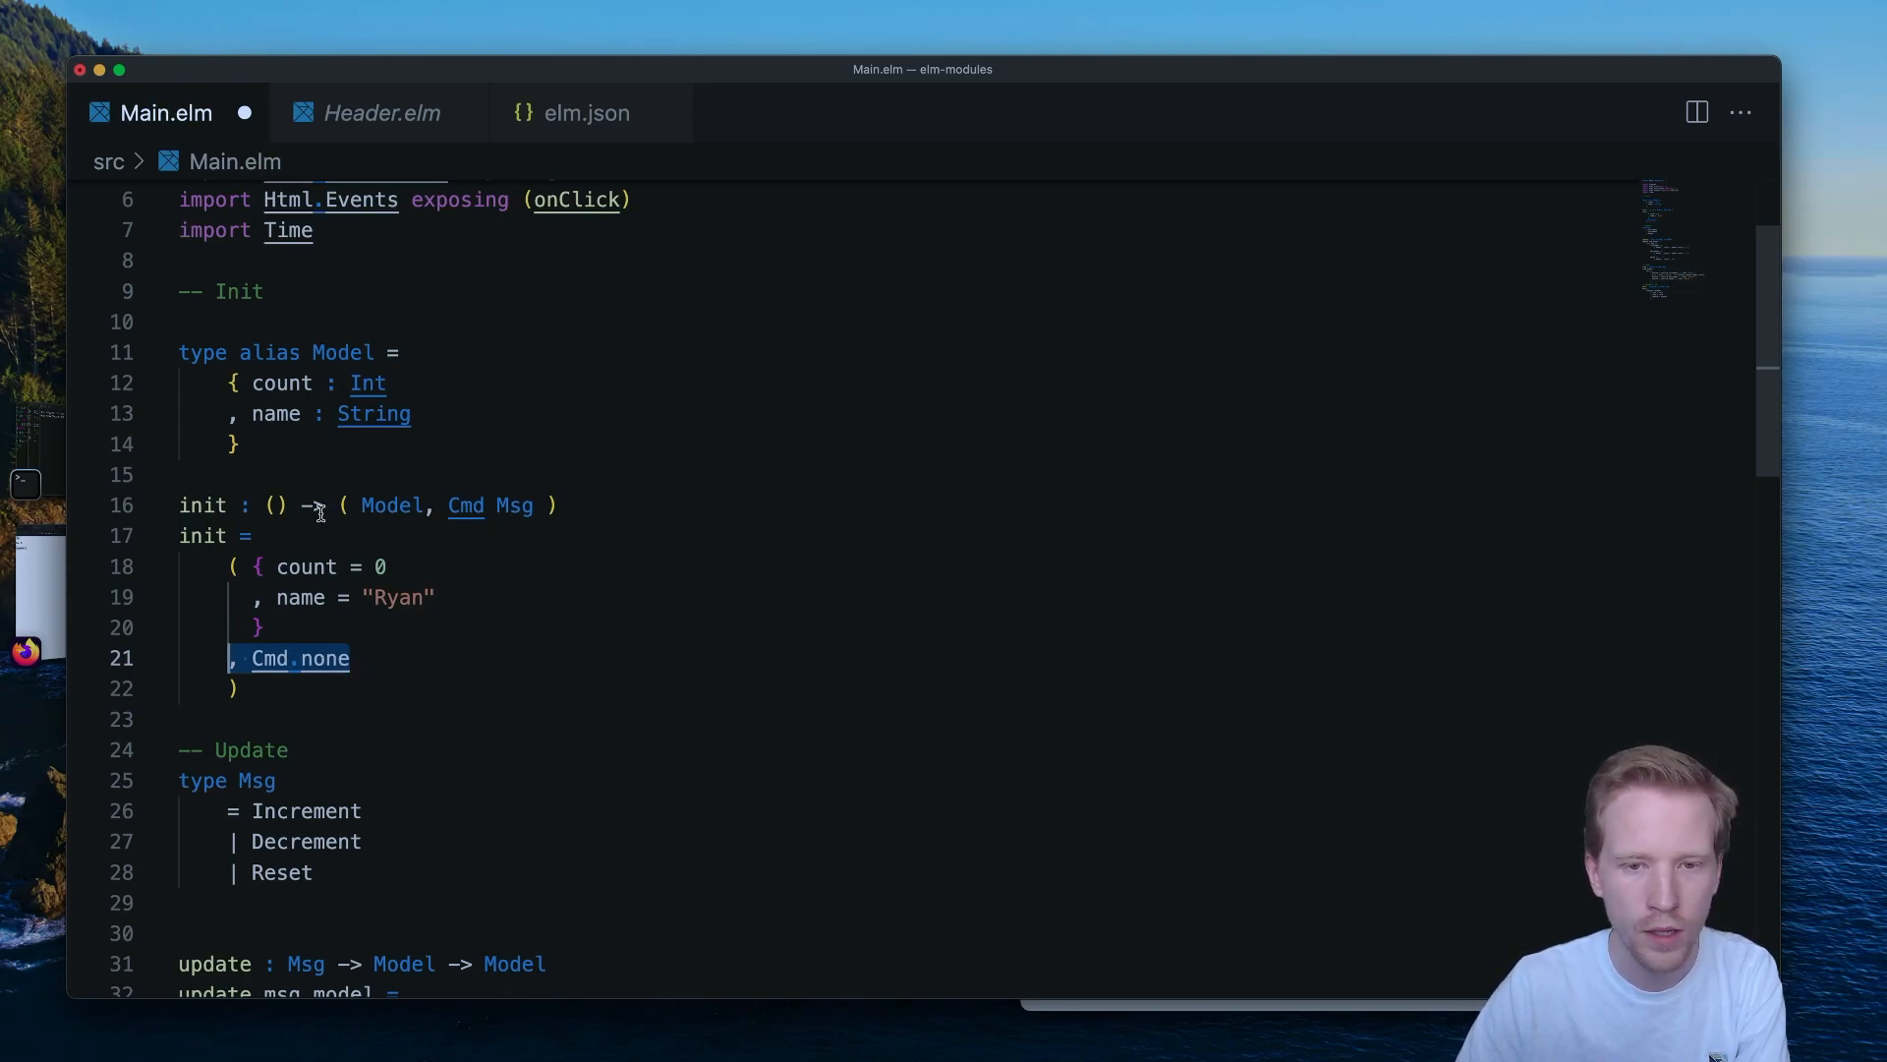
type("fal")
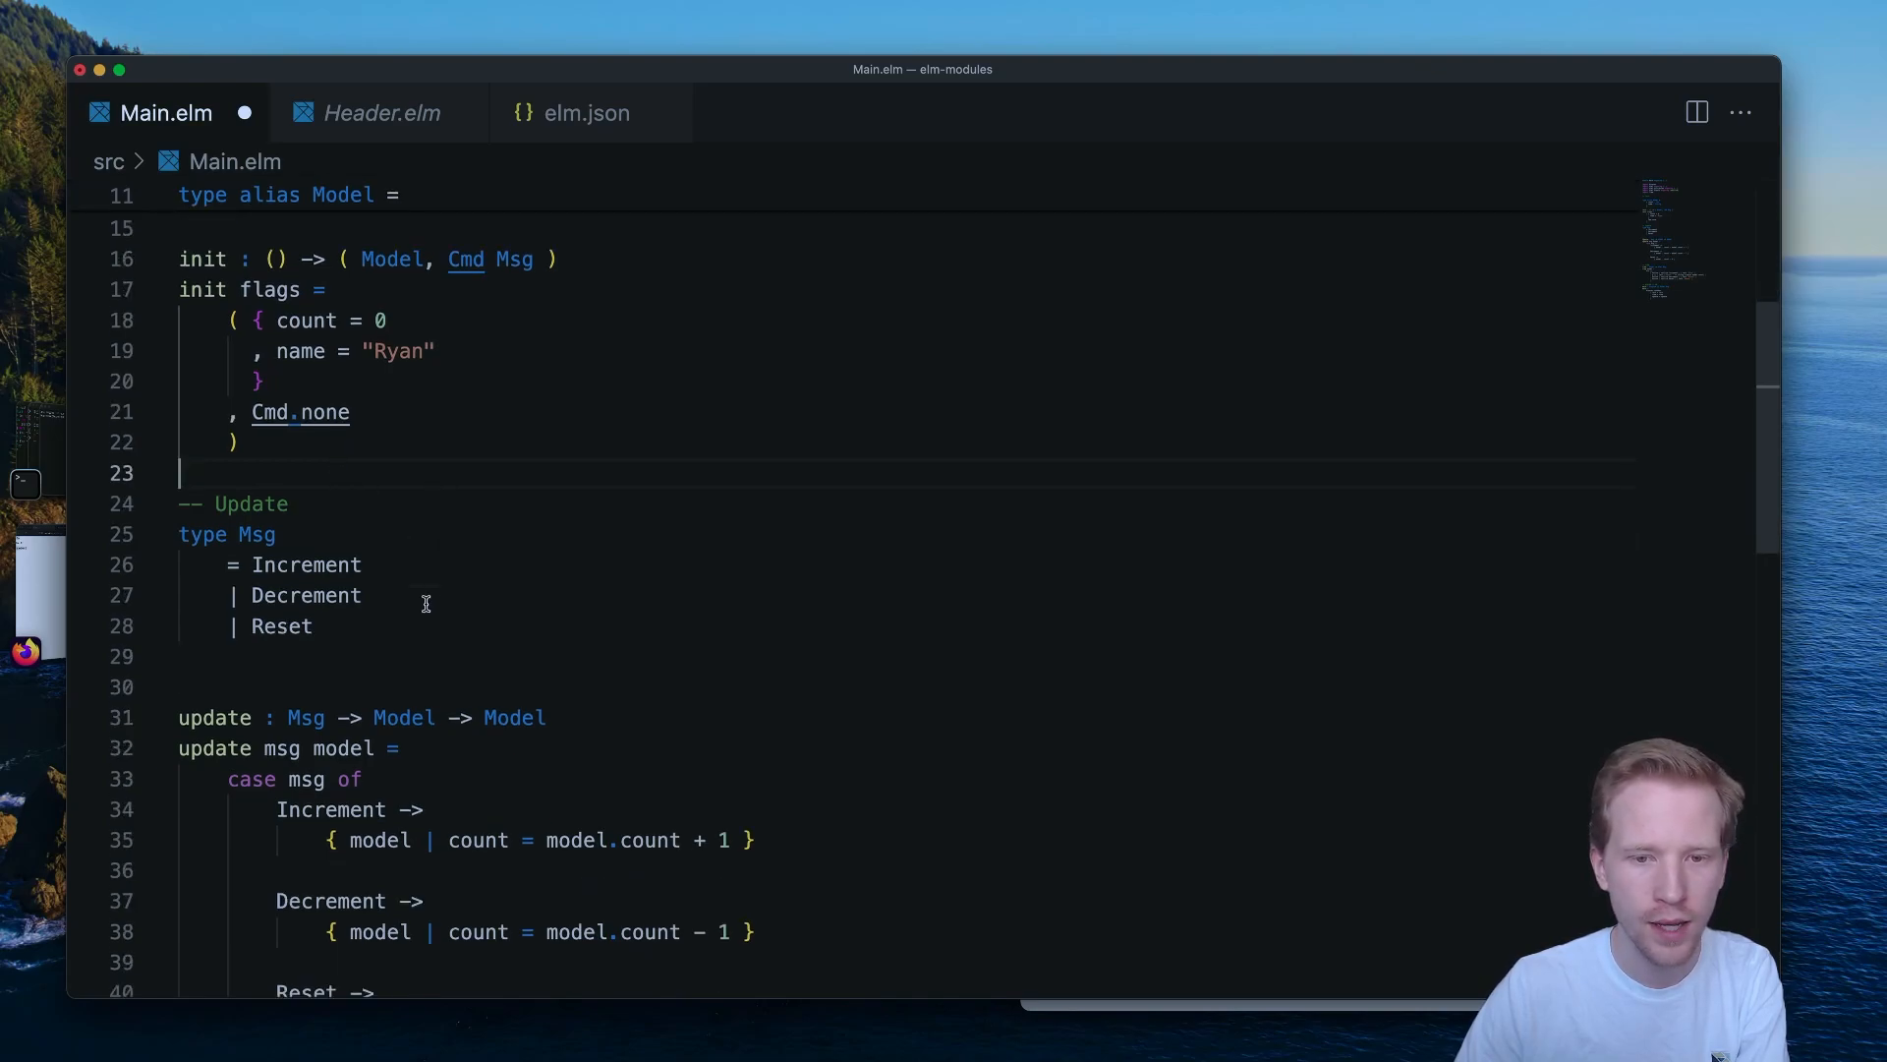
scroll("down", 3)
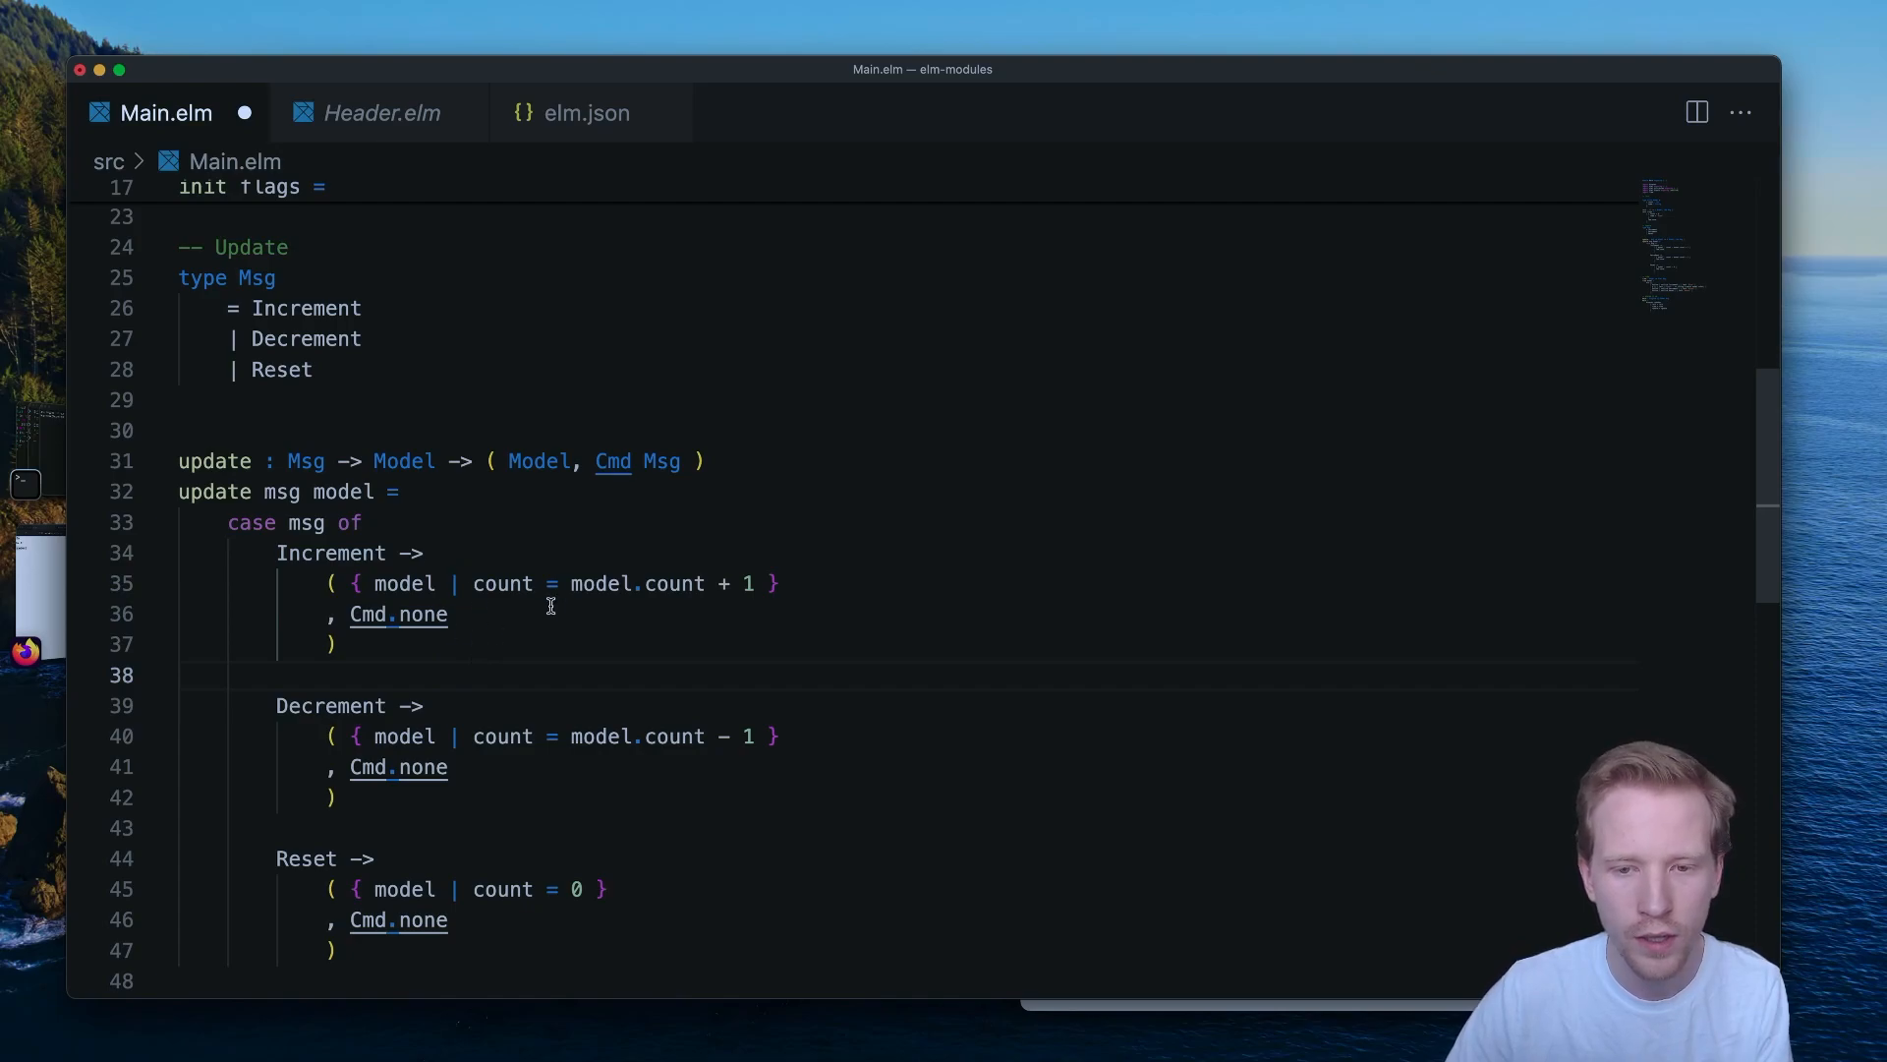
Switch main to Browser.element with a subscriptions field and make room above VIEW.
scroll("down", 3)
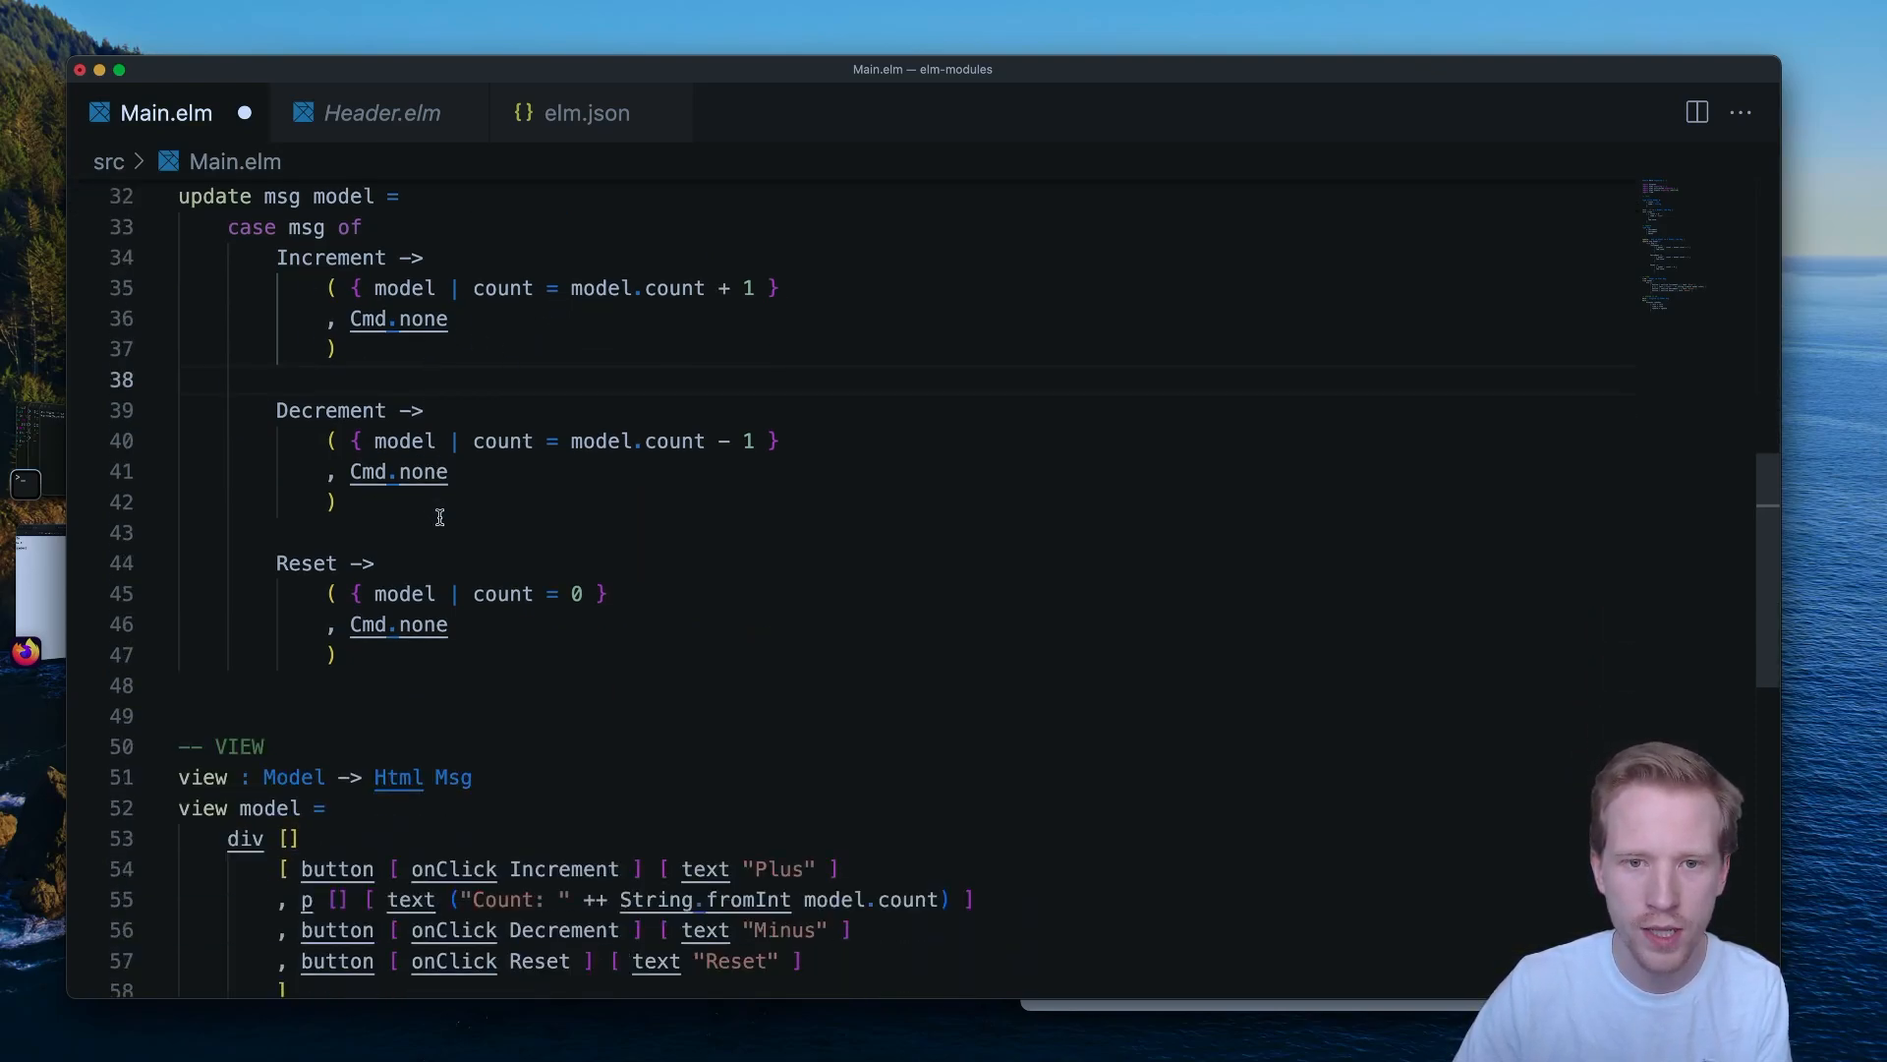
scroll("down", 3)
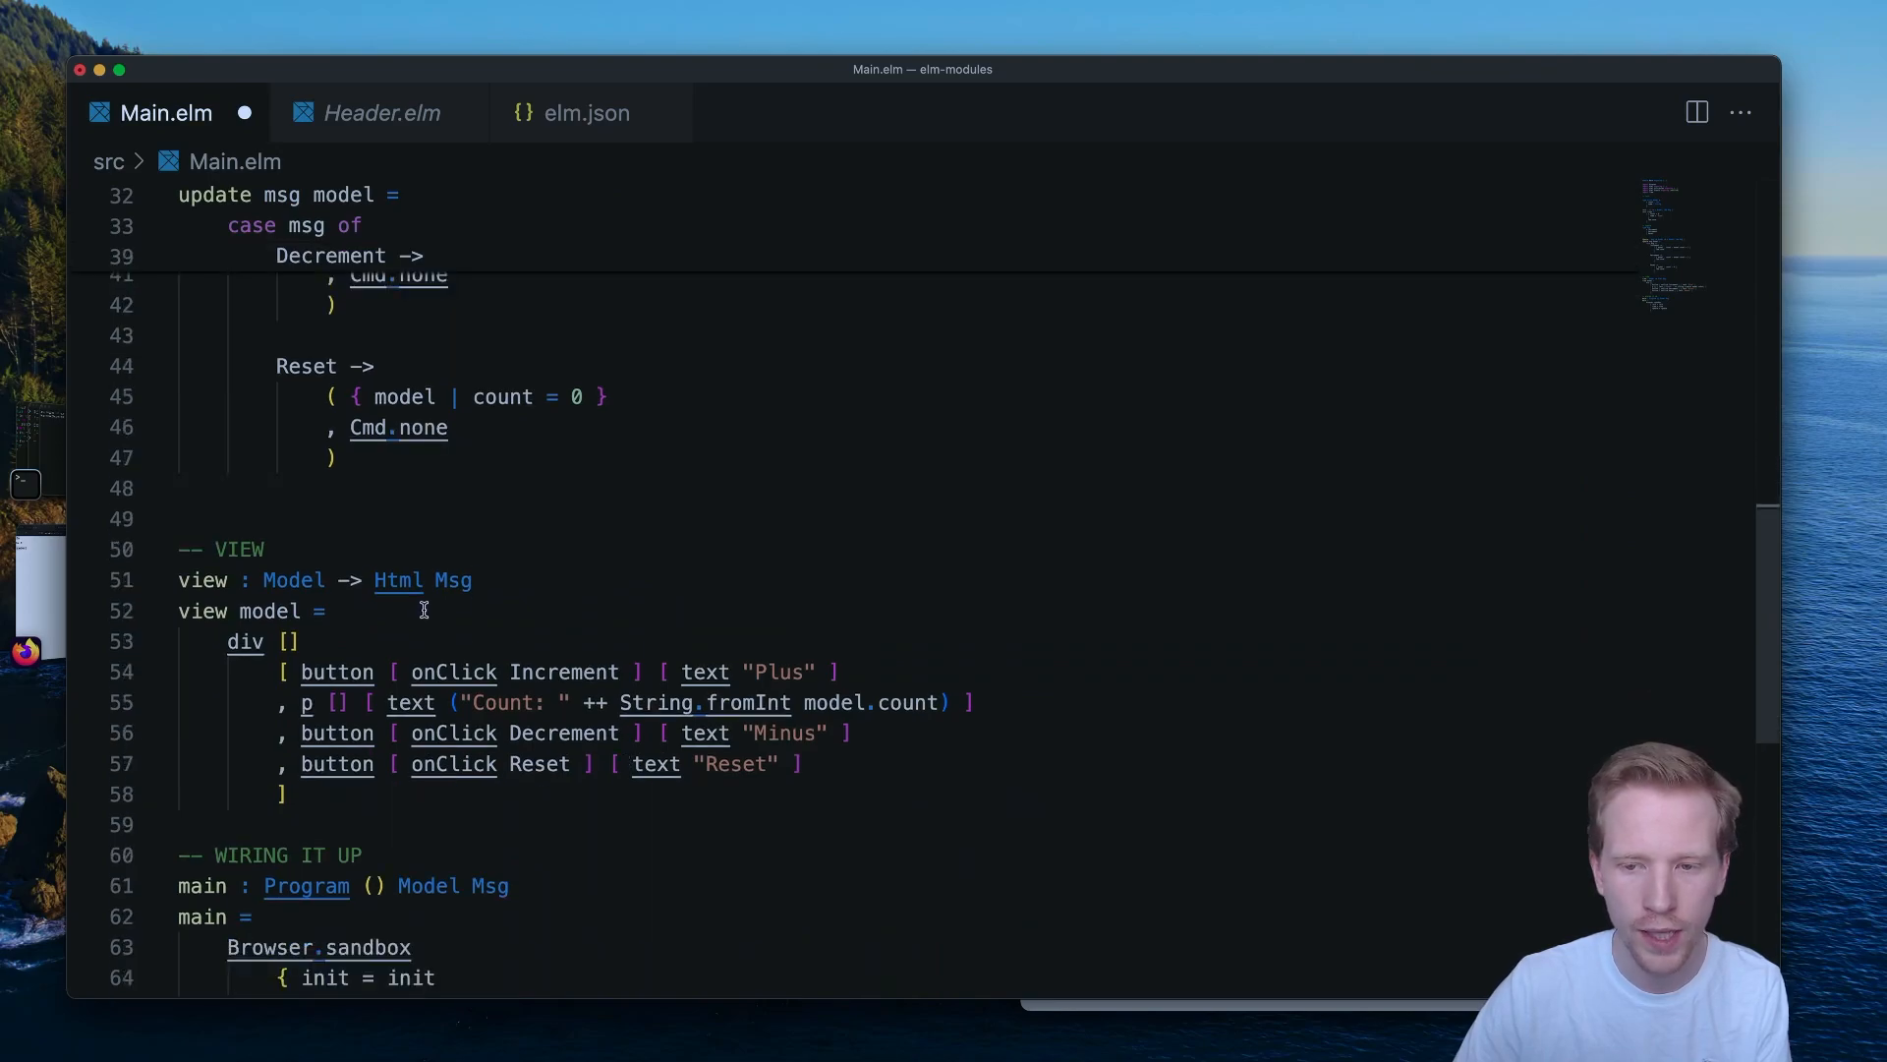
mouse_move(380, 673)
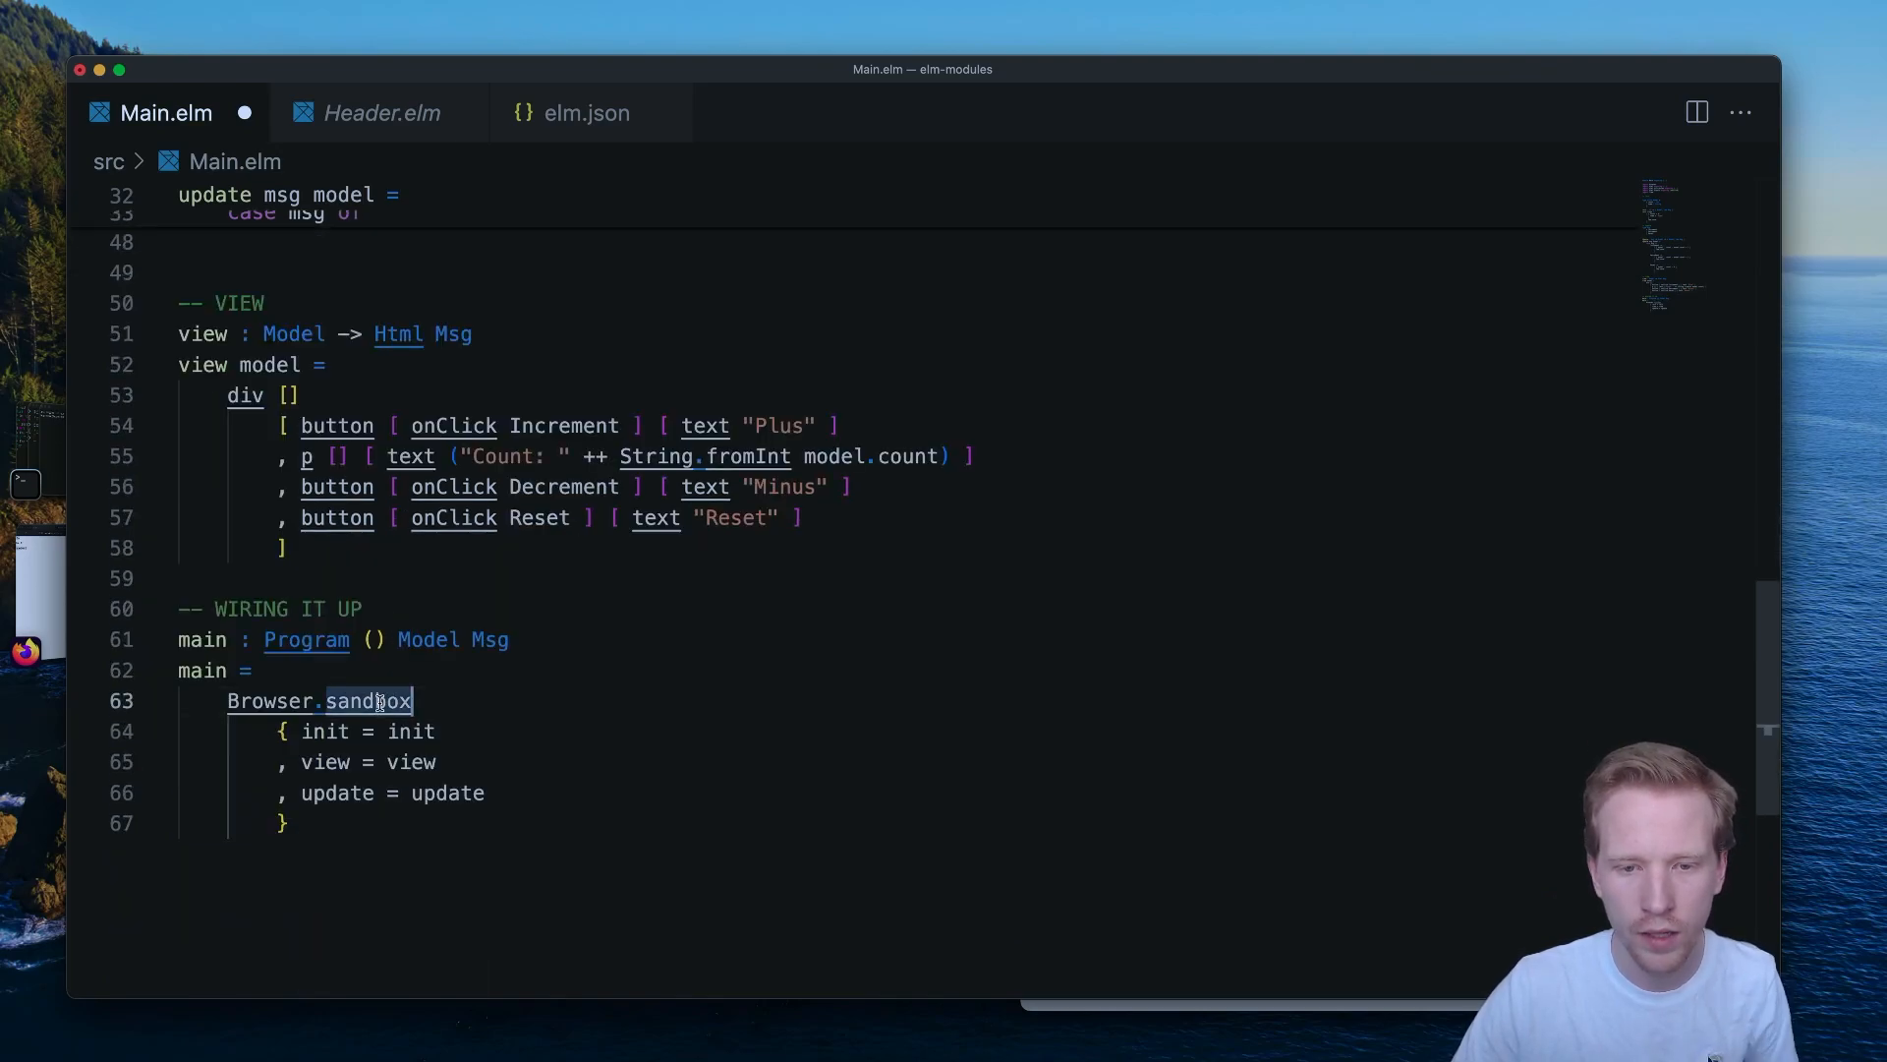
type("element")
type(", subscriptions = subscriptions")
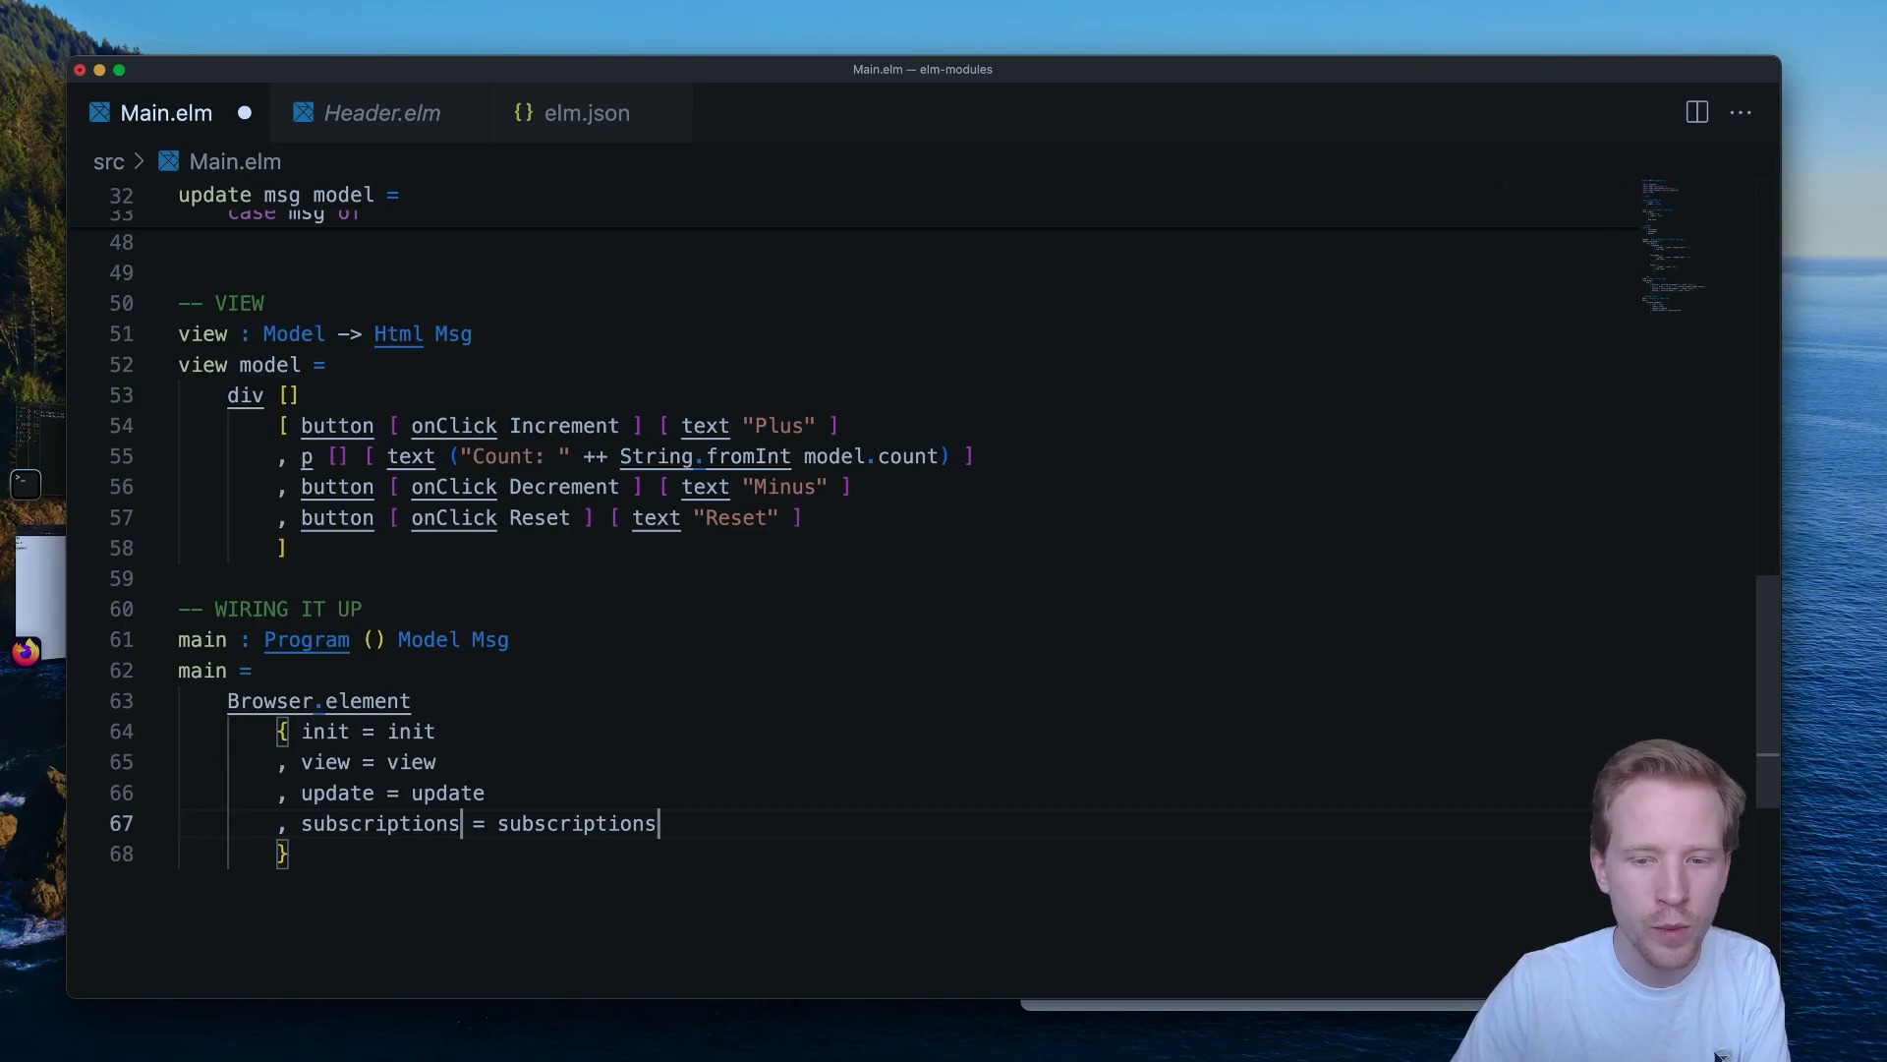
double_click(576, 824)
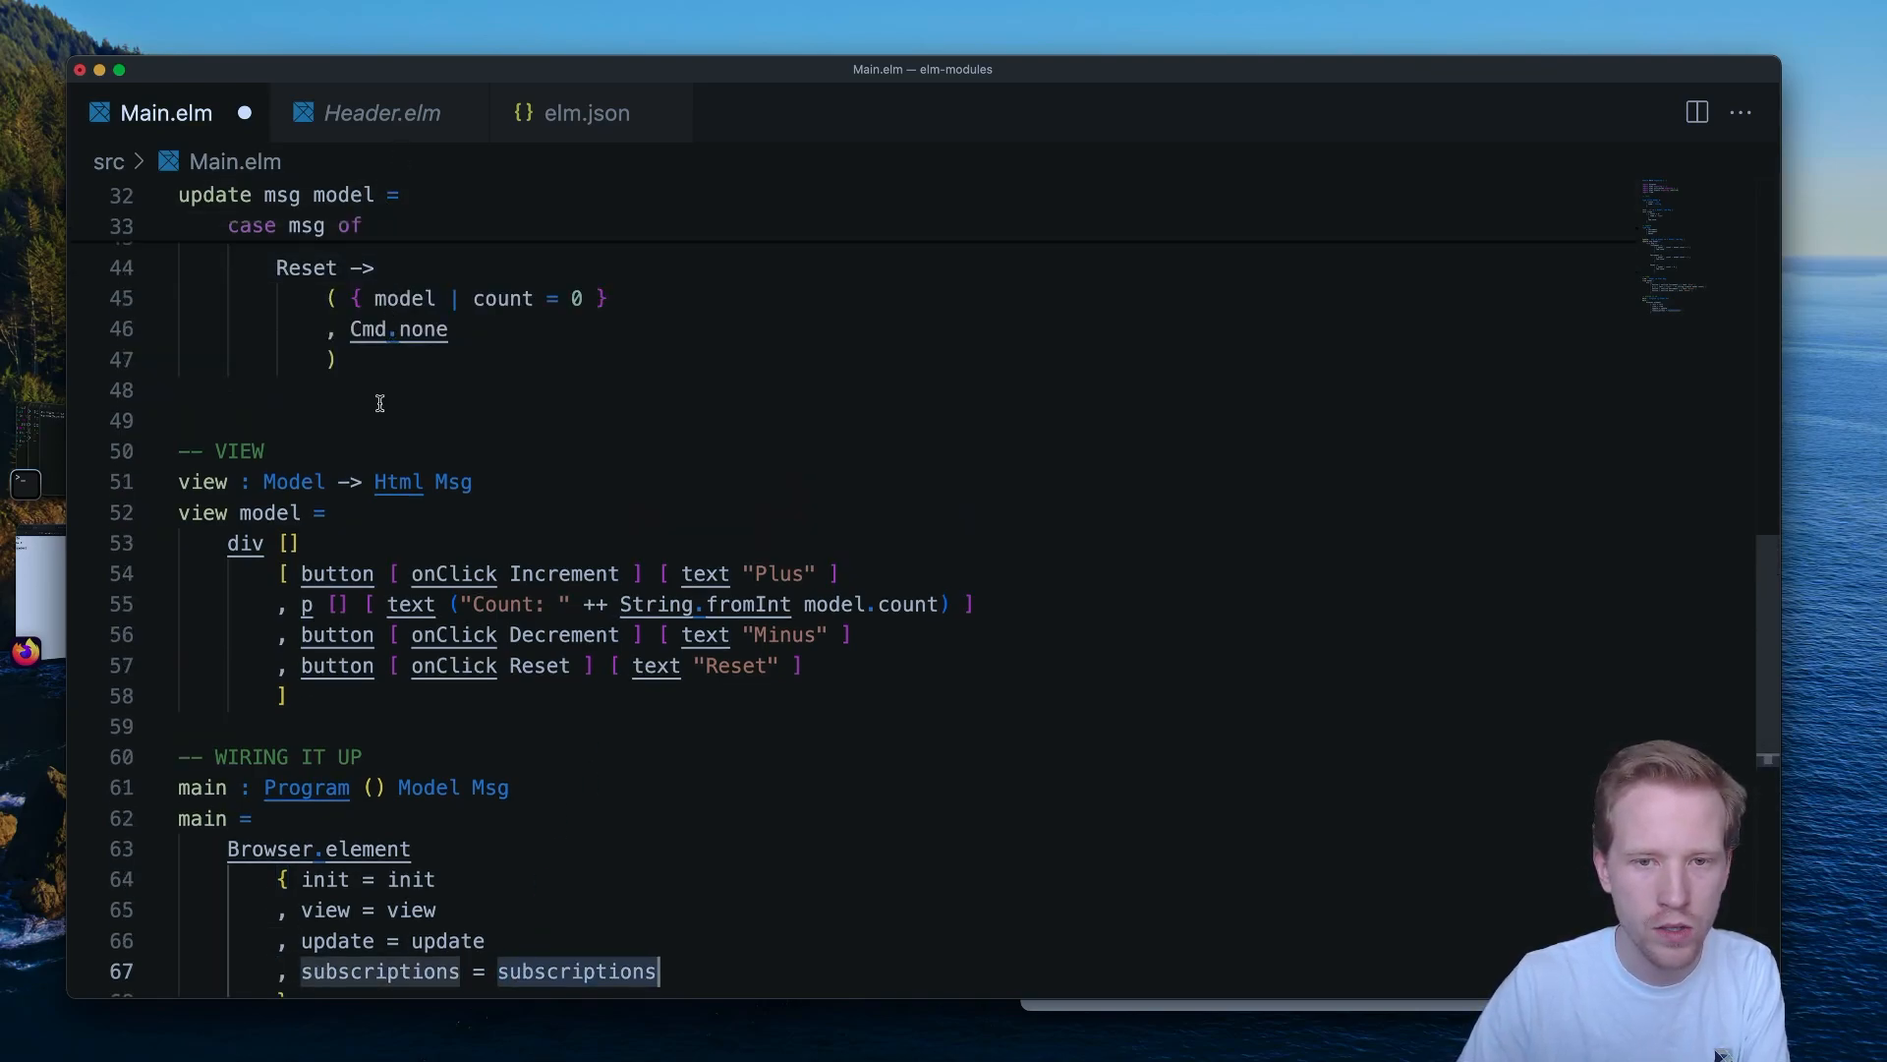
key("Enter")
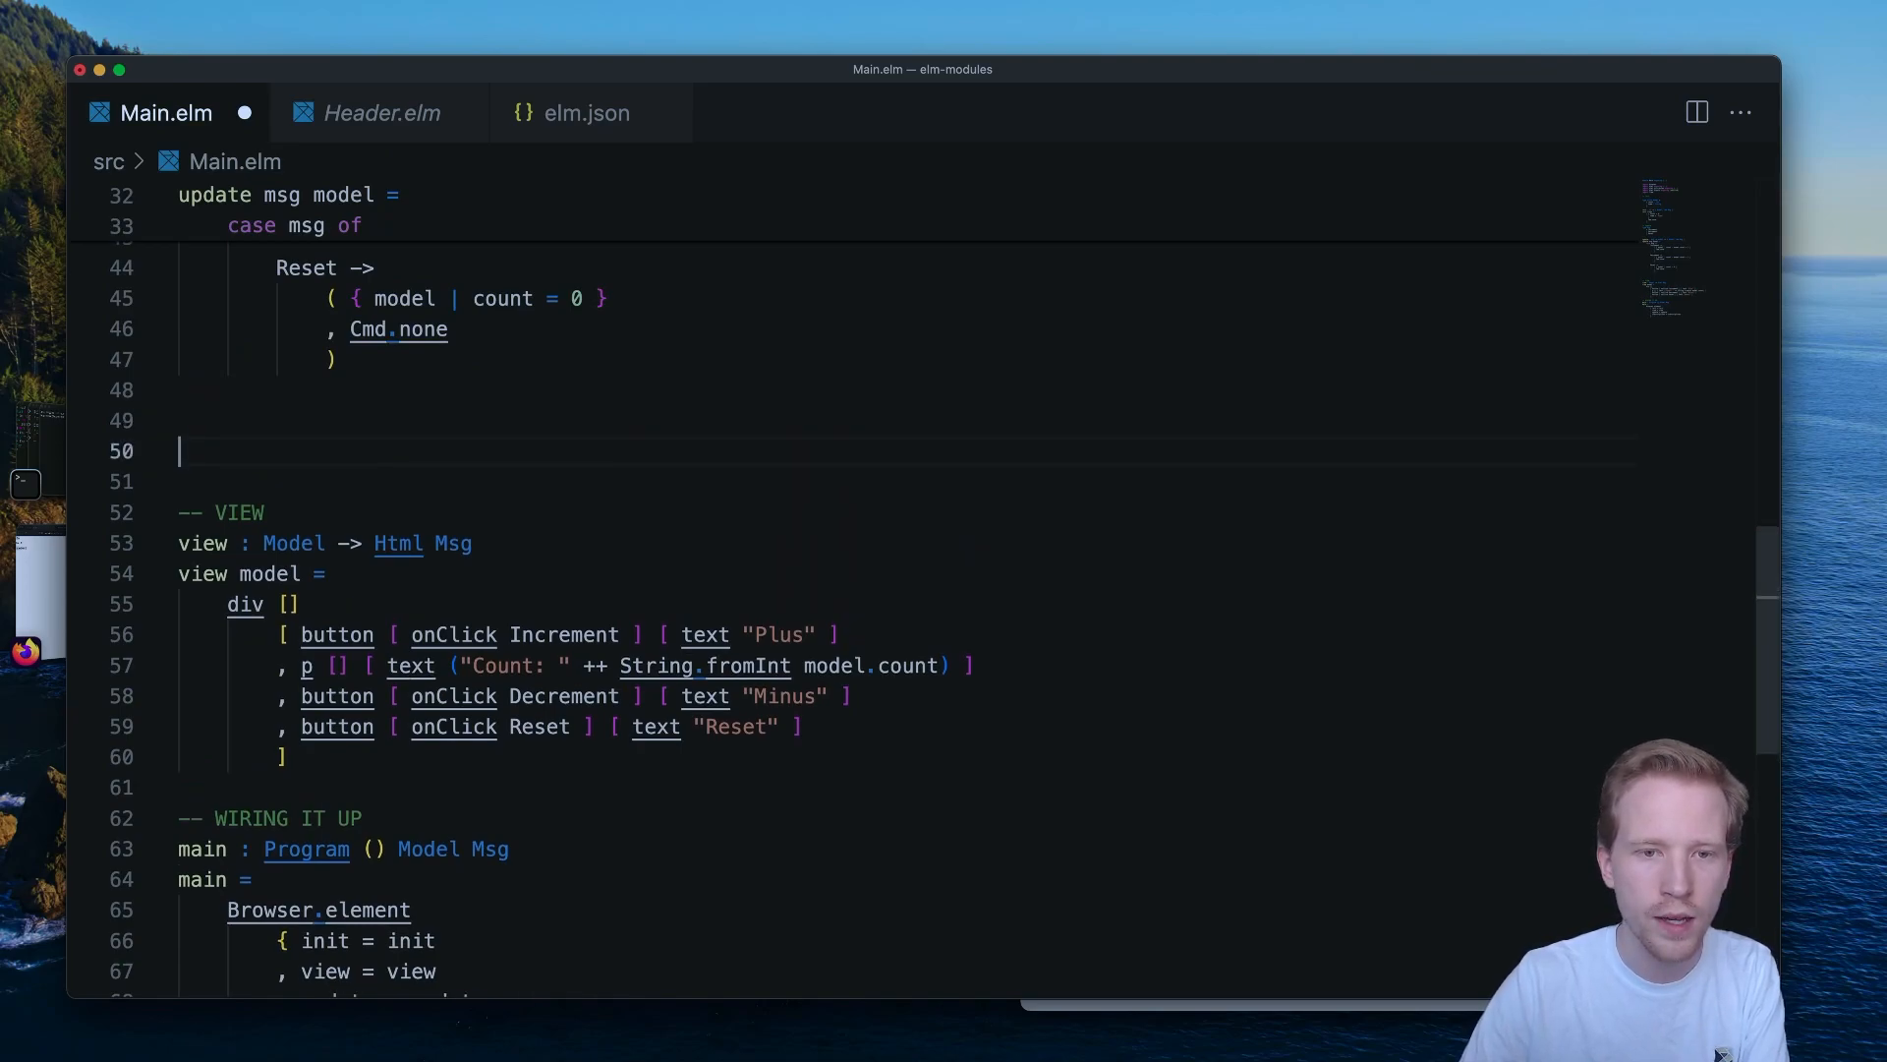
Write subscriptions : Model -> Sub Msg returning Time.every 1000 with a timer message.
type("subscriptions :")
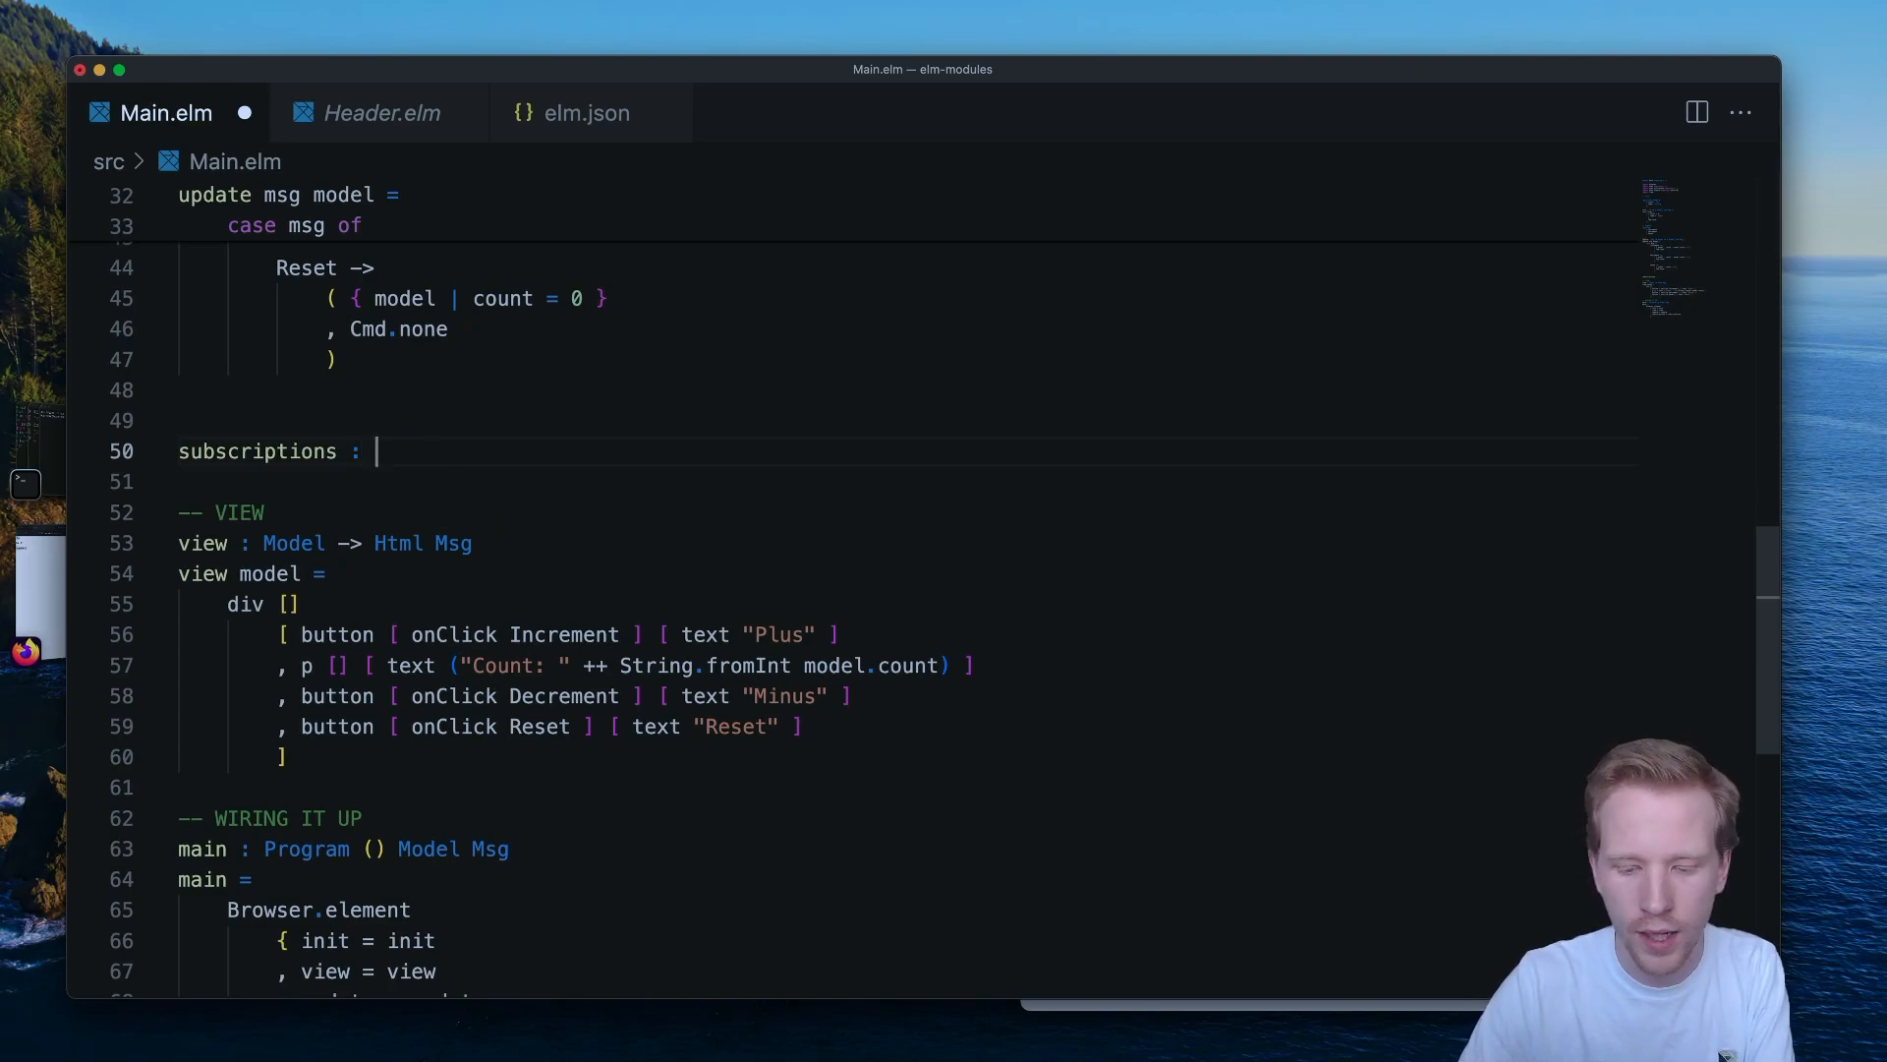
type("Model -> Sub Msg")
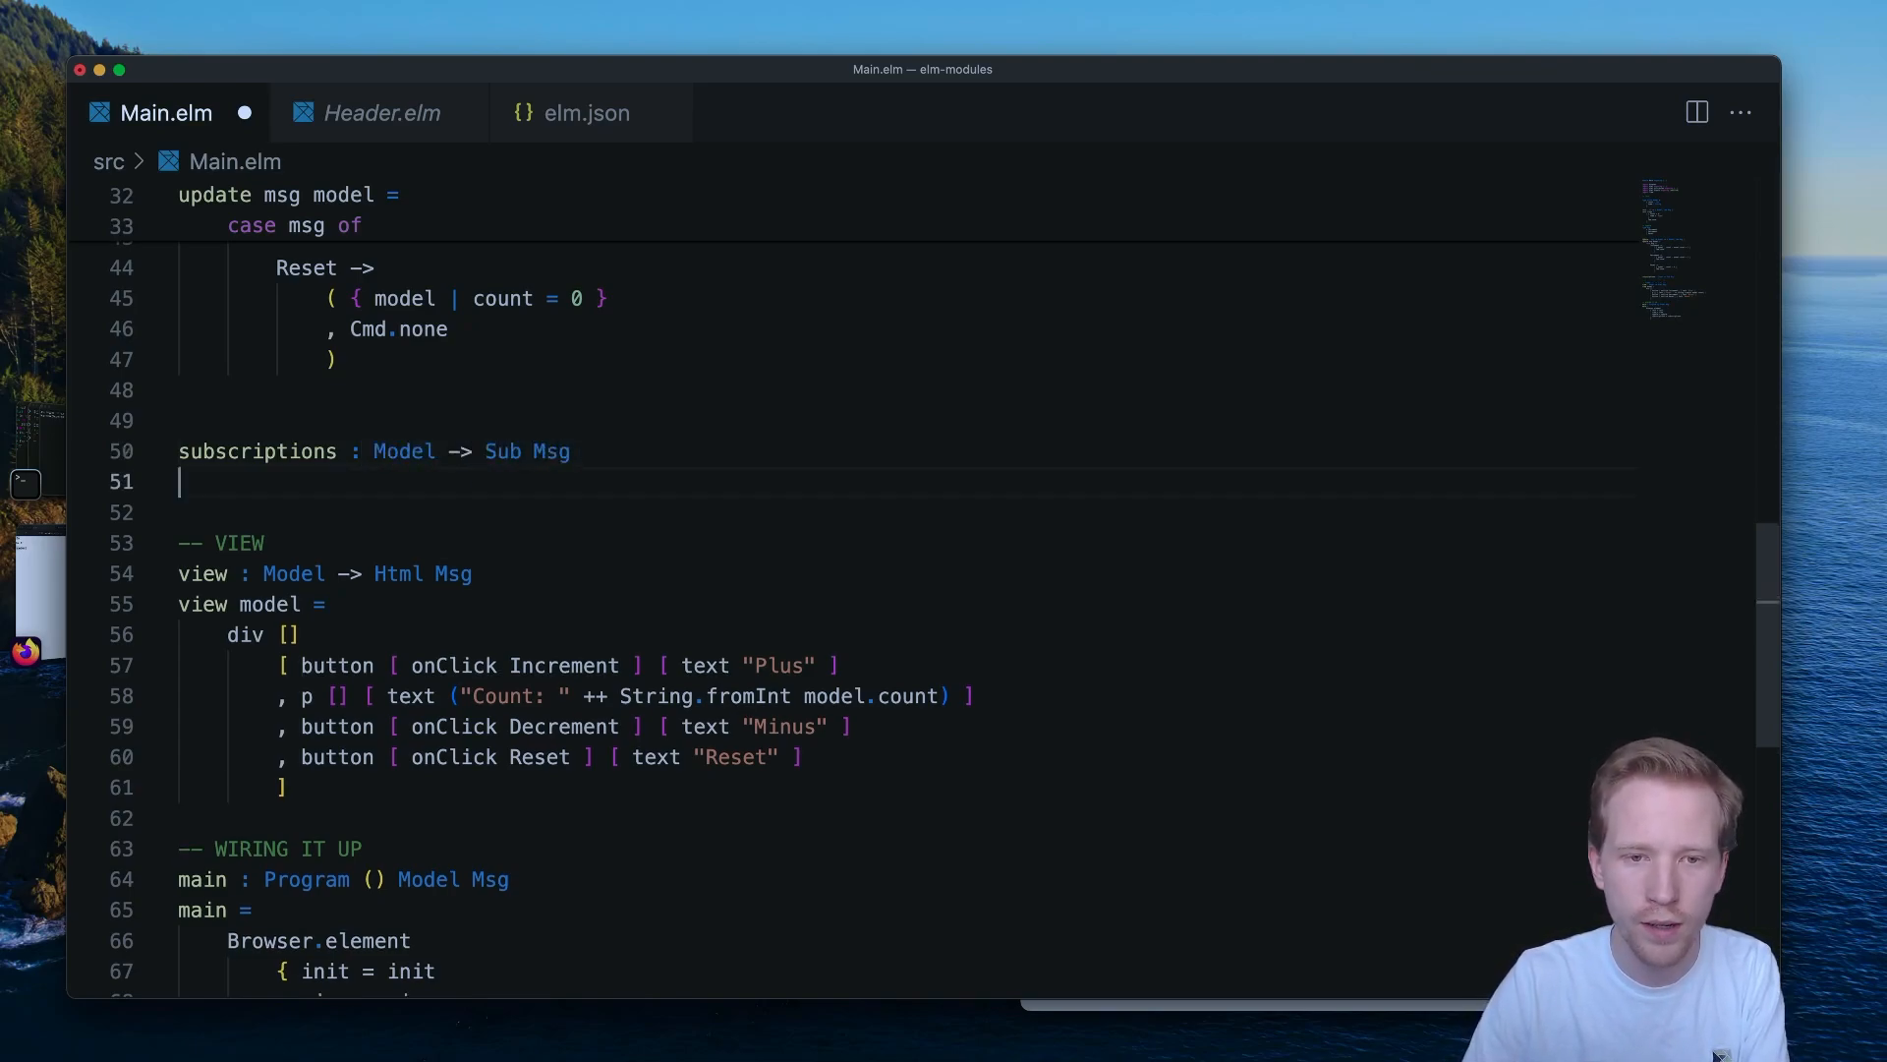
type("subscriptions model =")
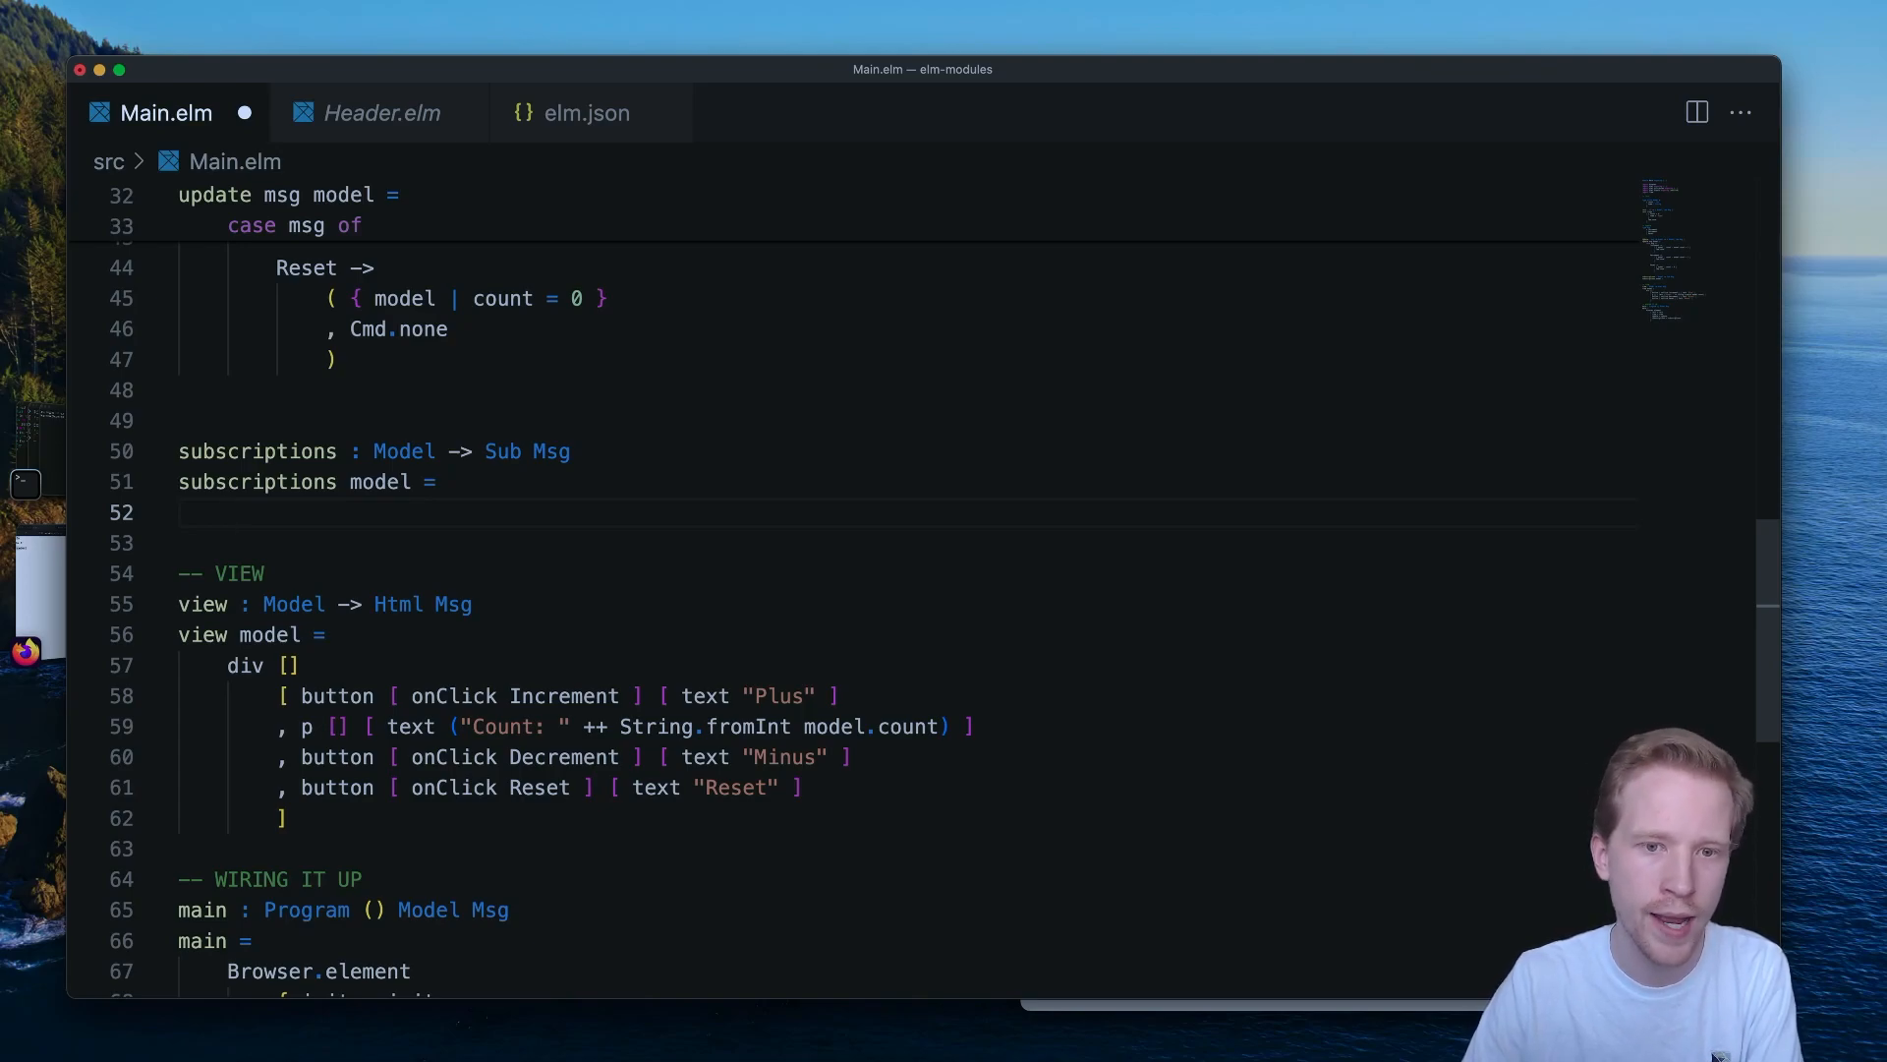
type("T")
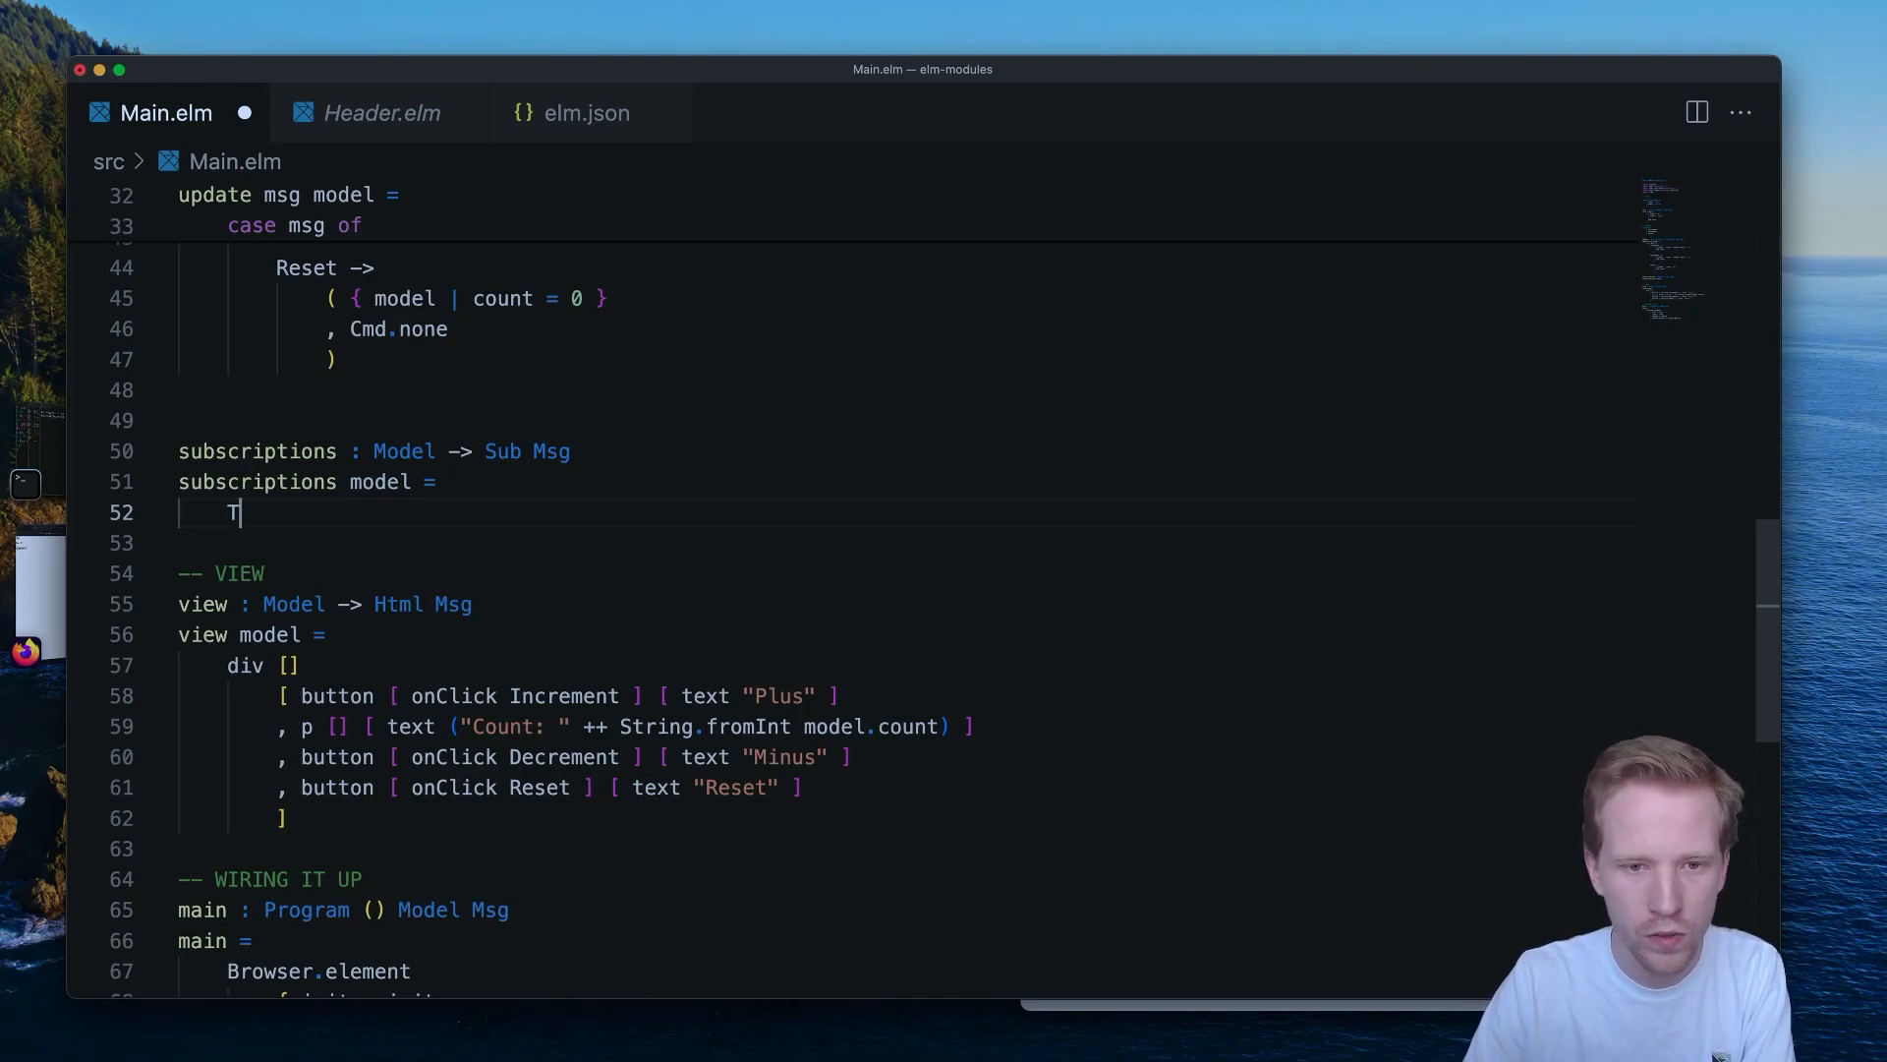
type("ime.every 1")
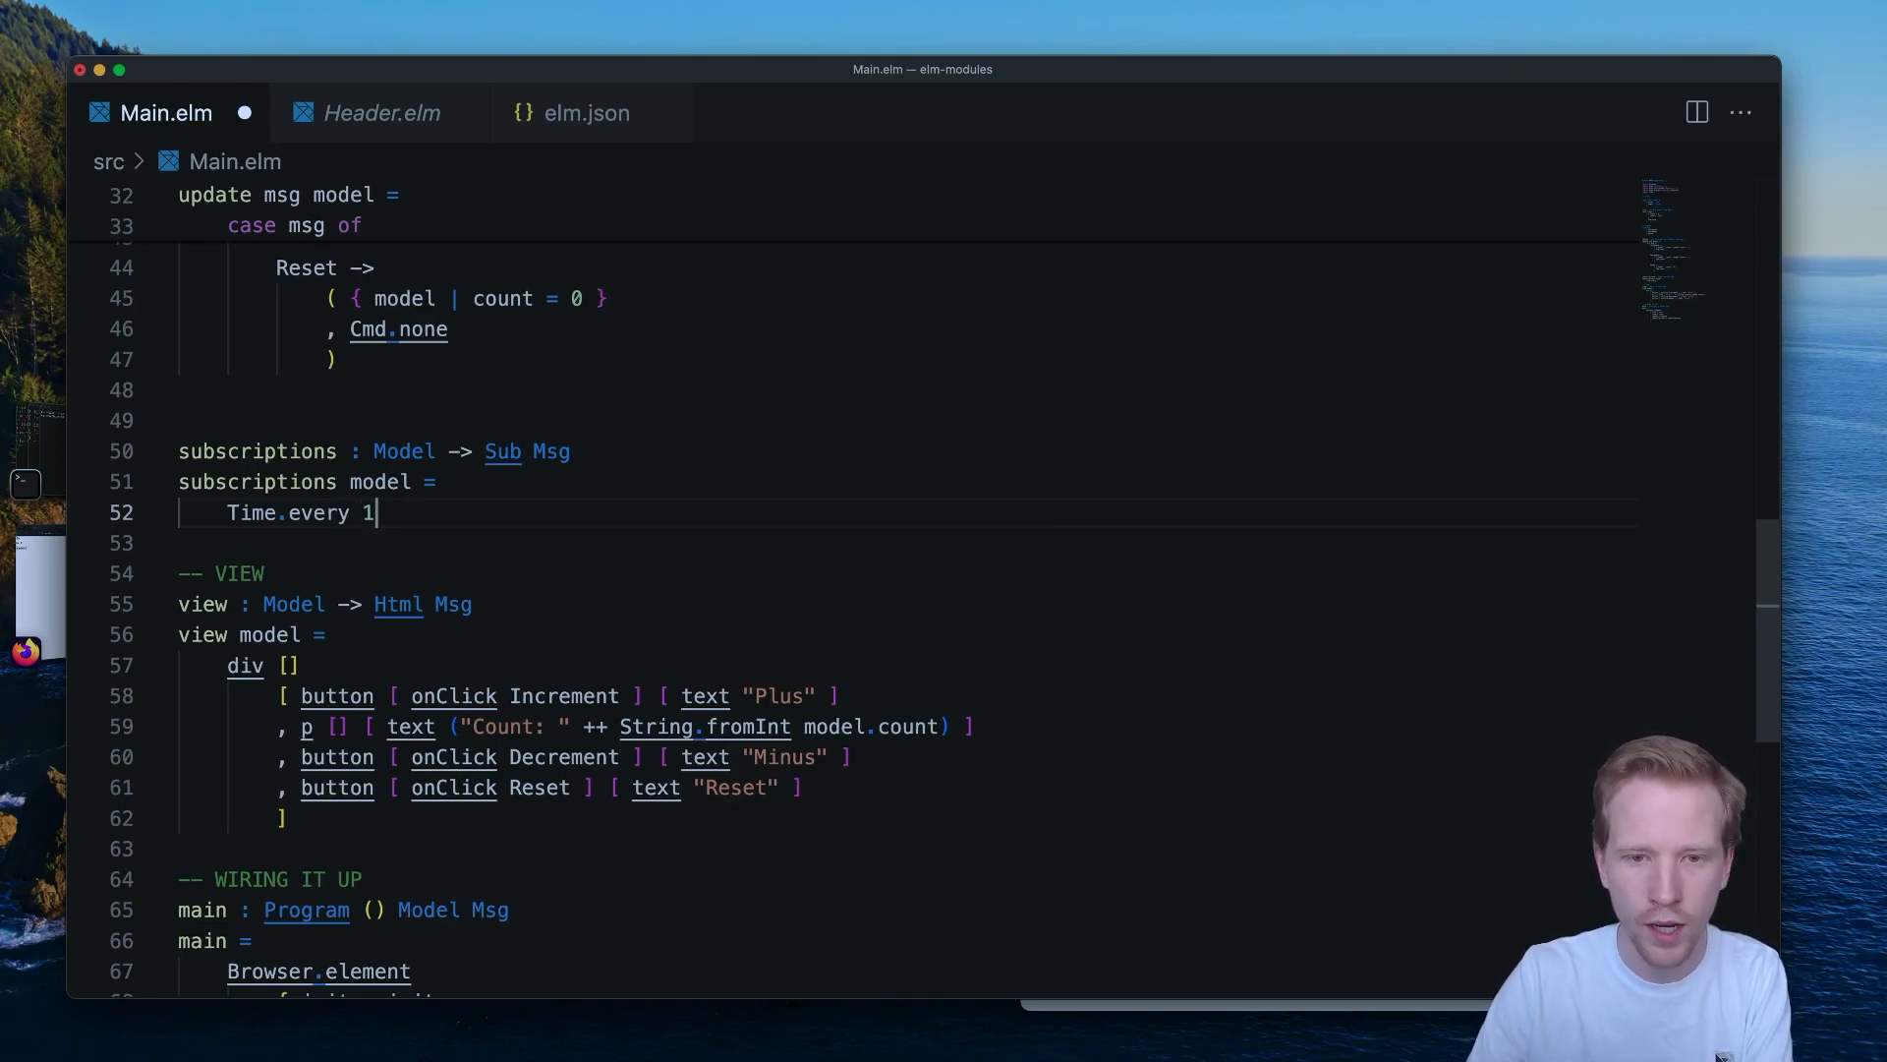
type("000")
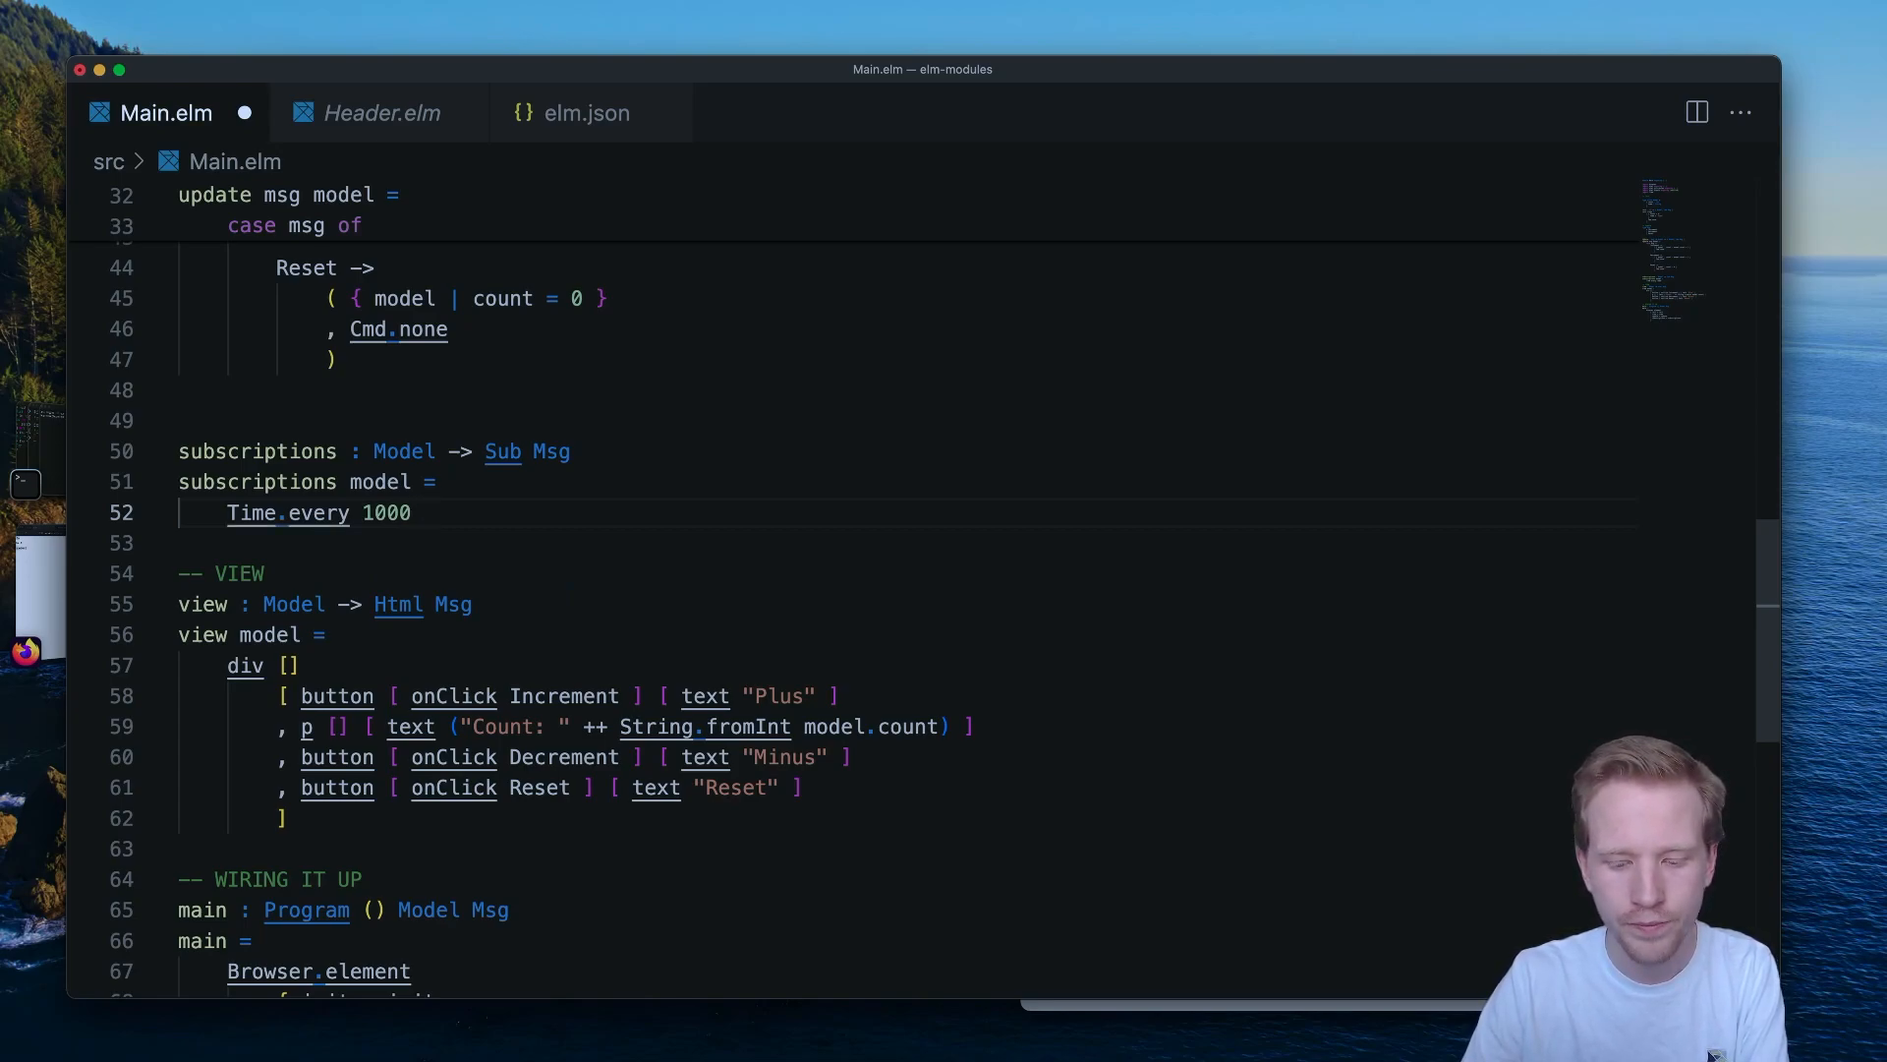
type("Tick")
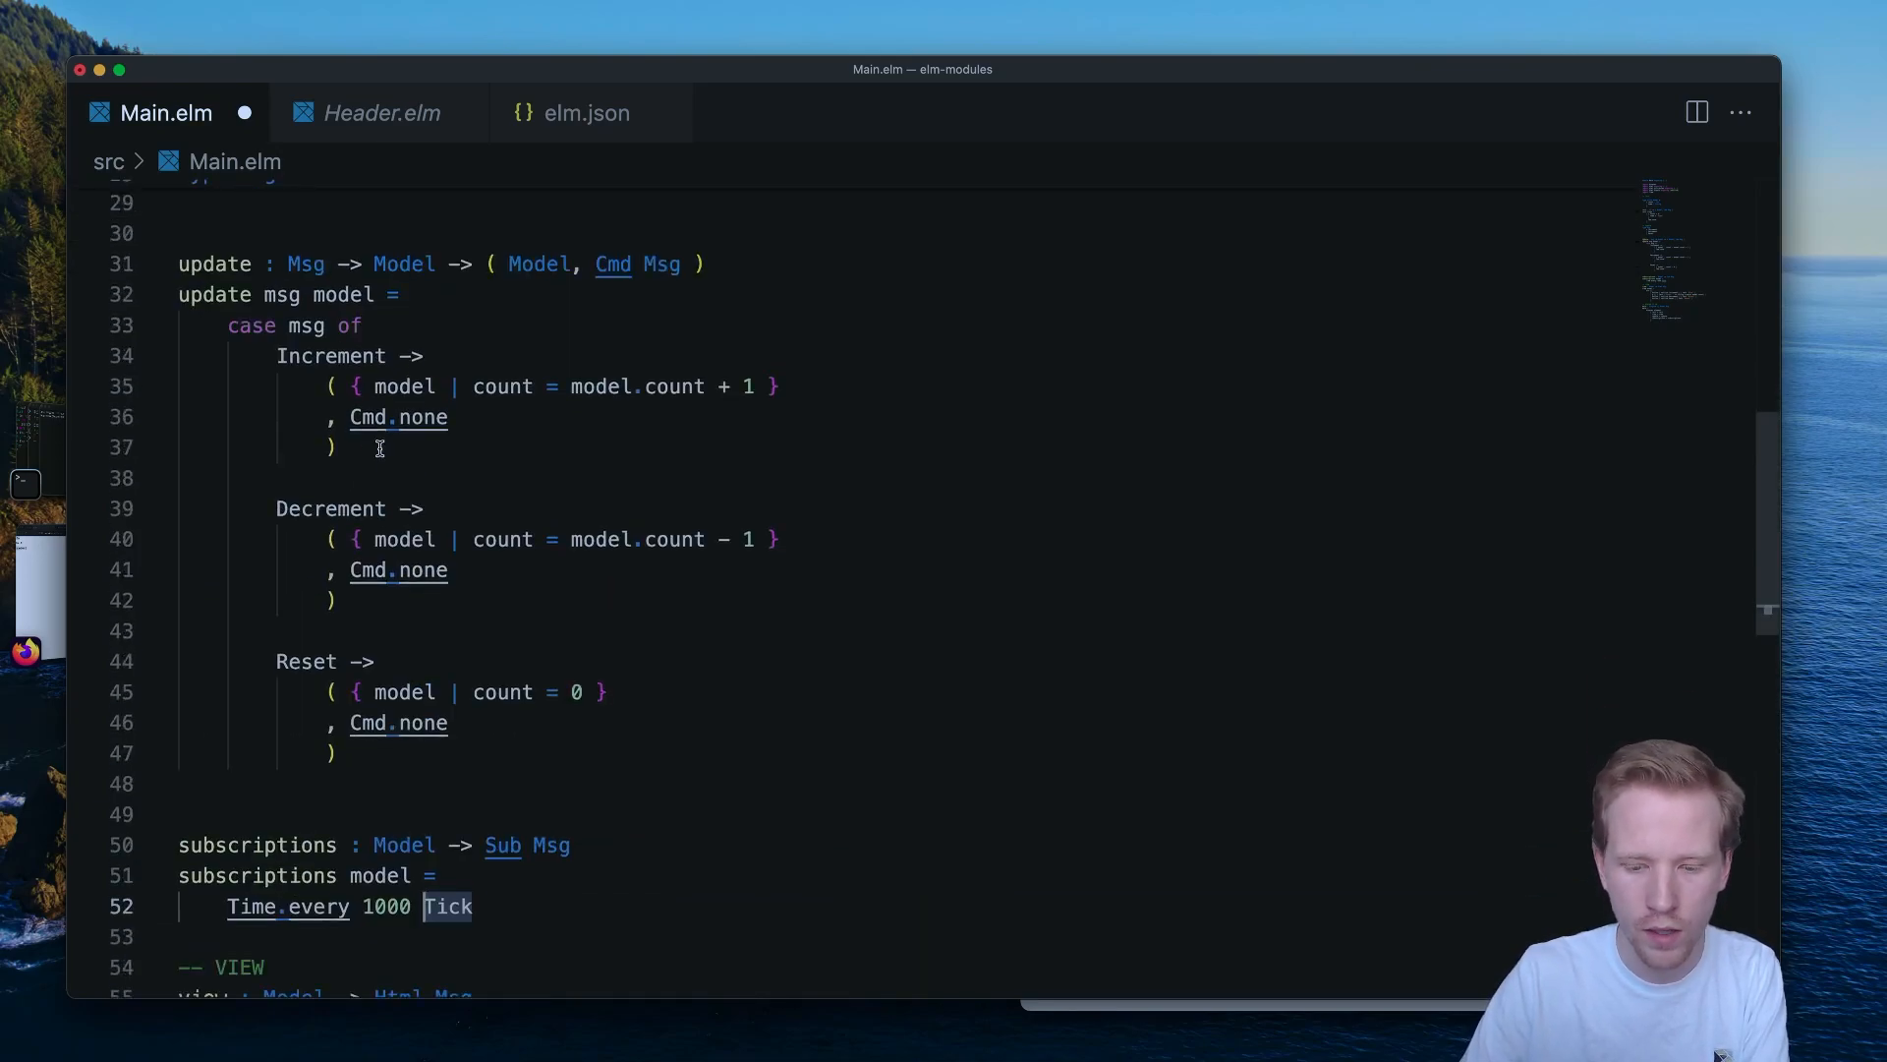
type("Timer")
left_click(861, 202)
type("|")
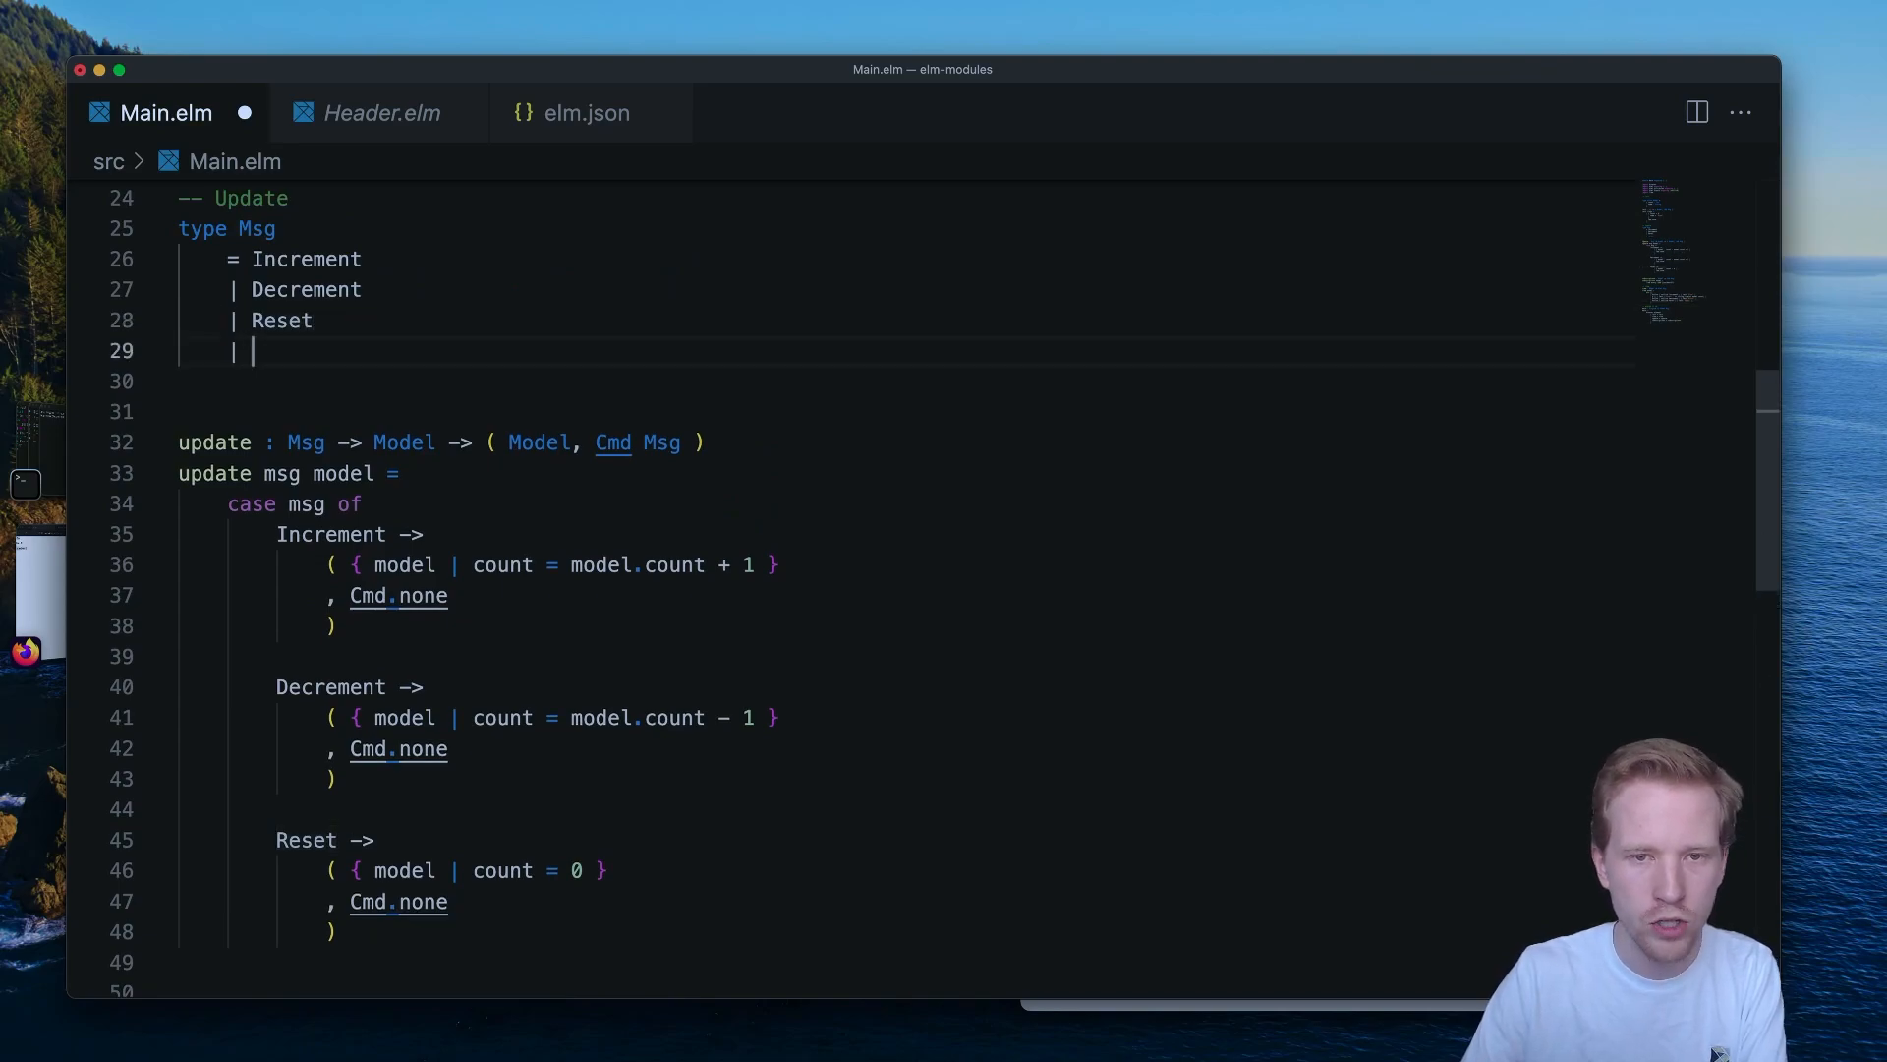
Add TimerWentOff Time.Posix to Msg and an update branch returning ( model, Cmd.none ).
type("TimerWentOff Time.")
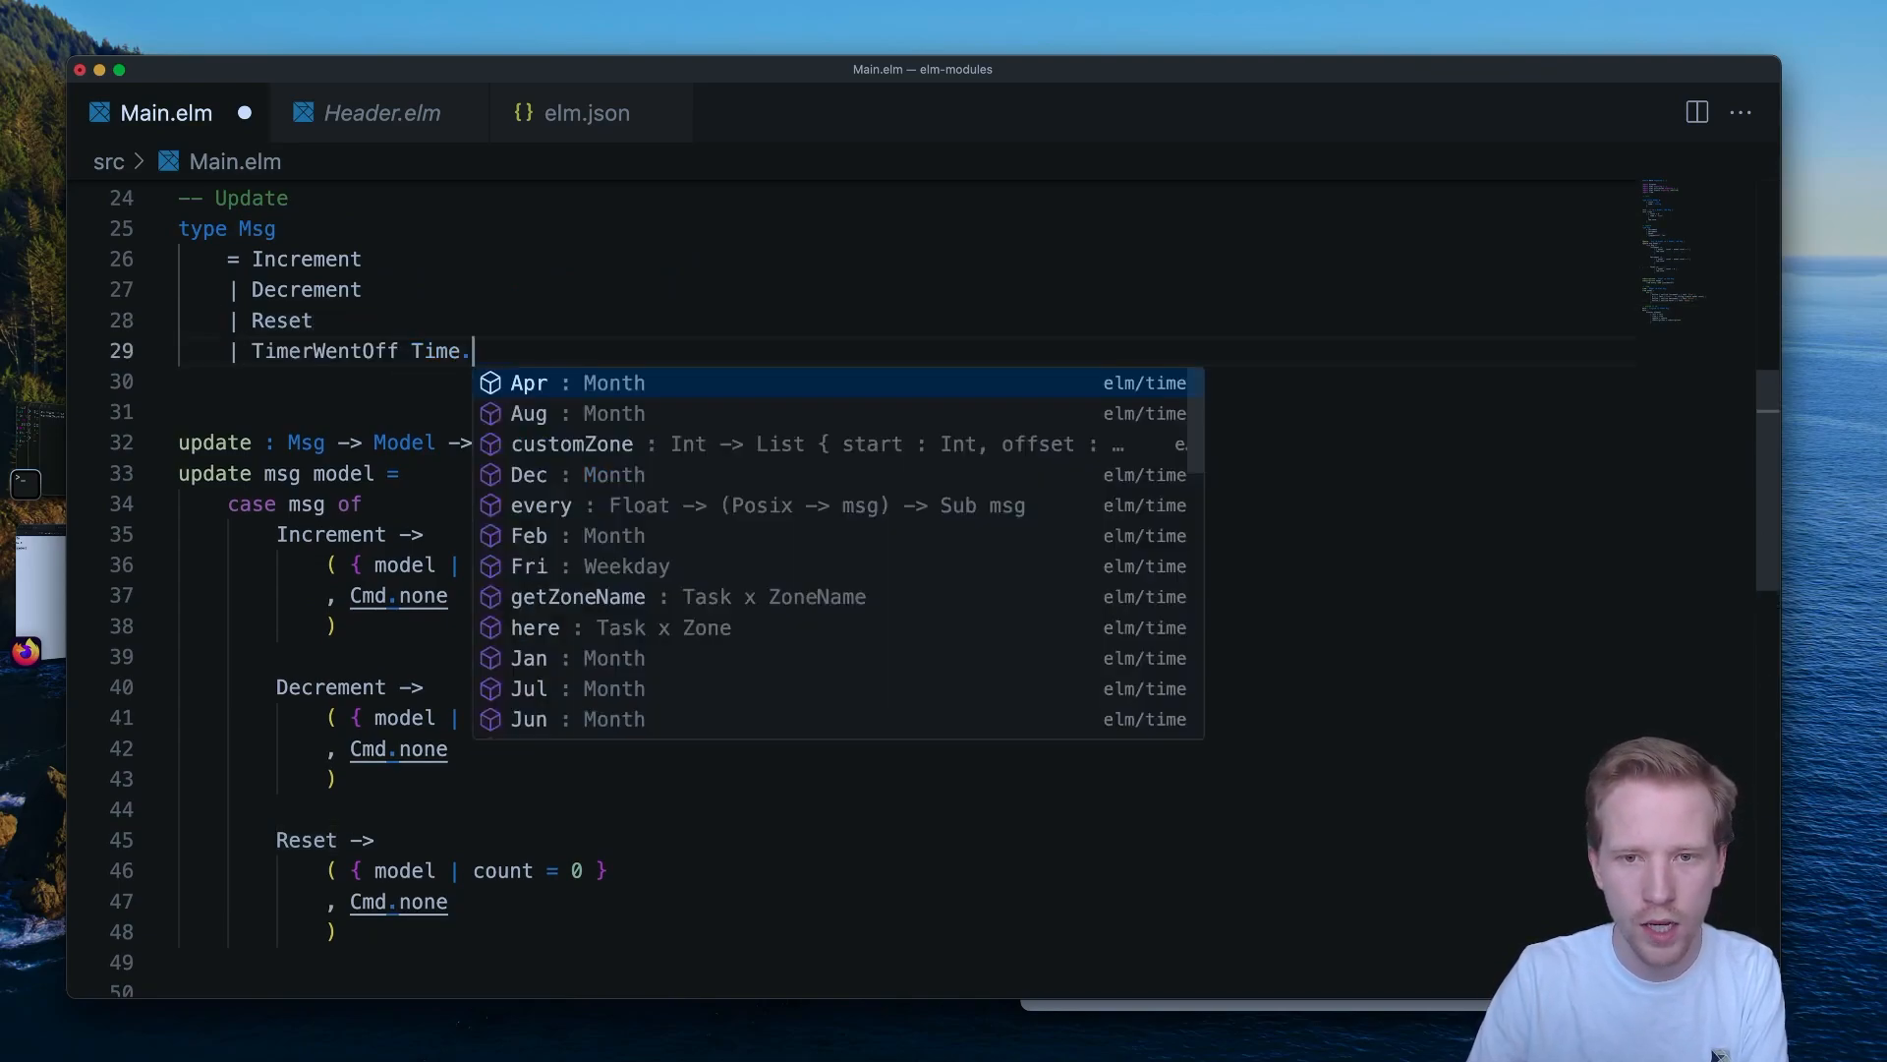
type("Posix")
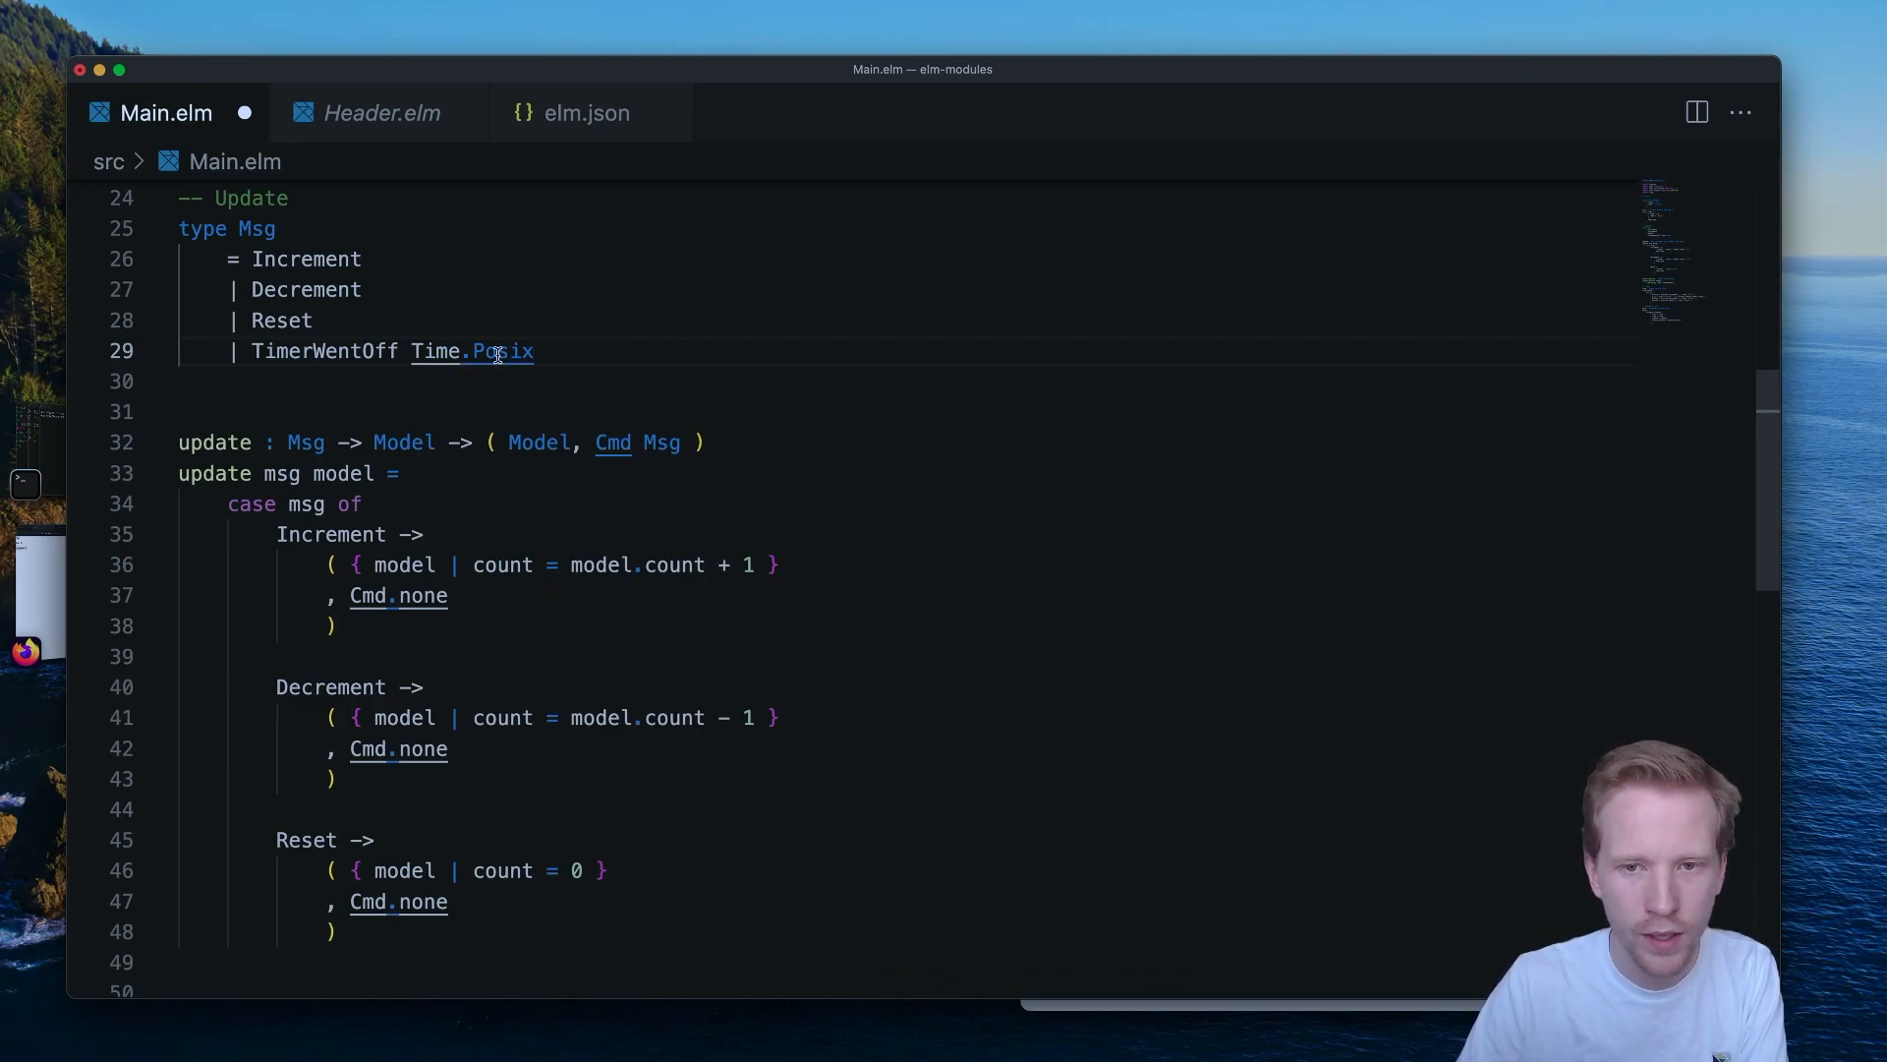
mouse_move(474, 350)
type("TimerWentOff _ ->")
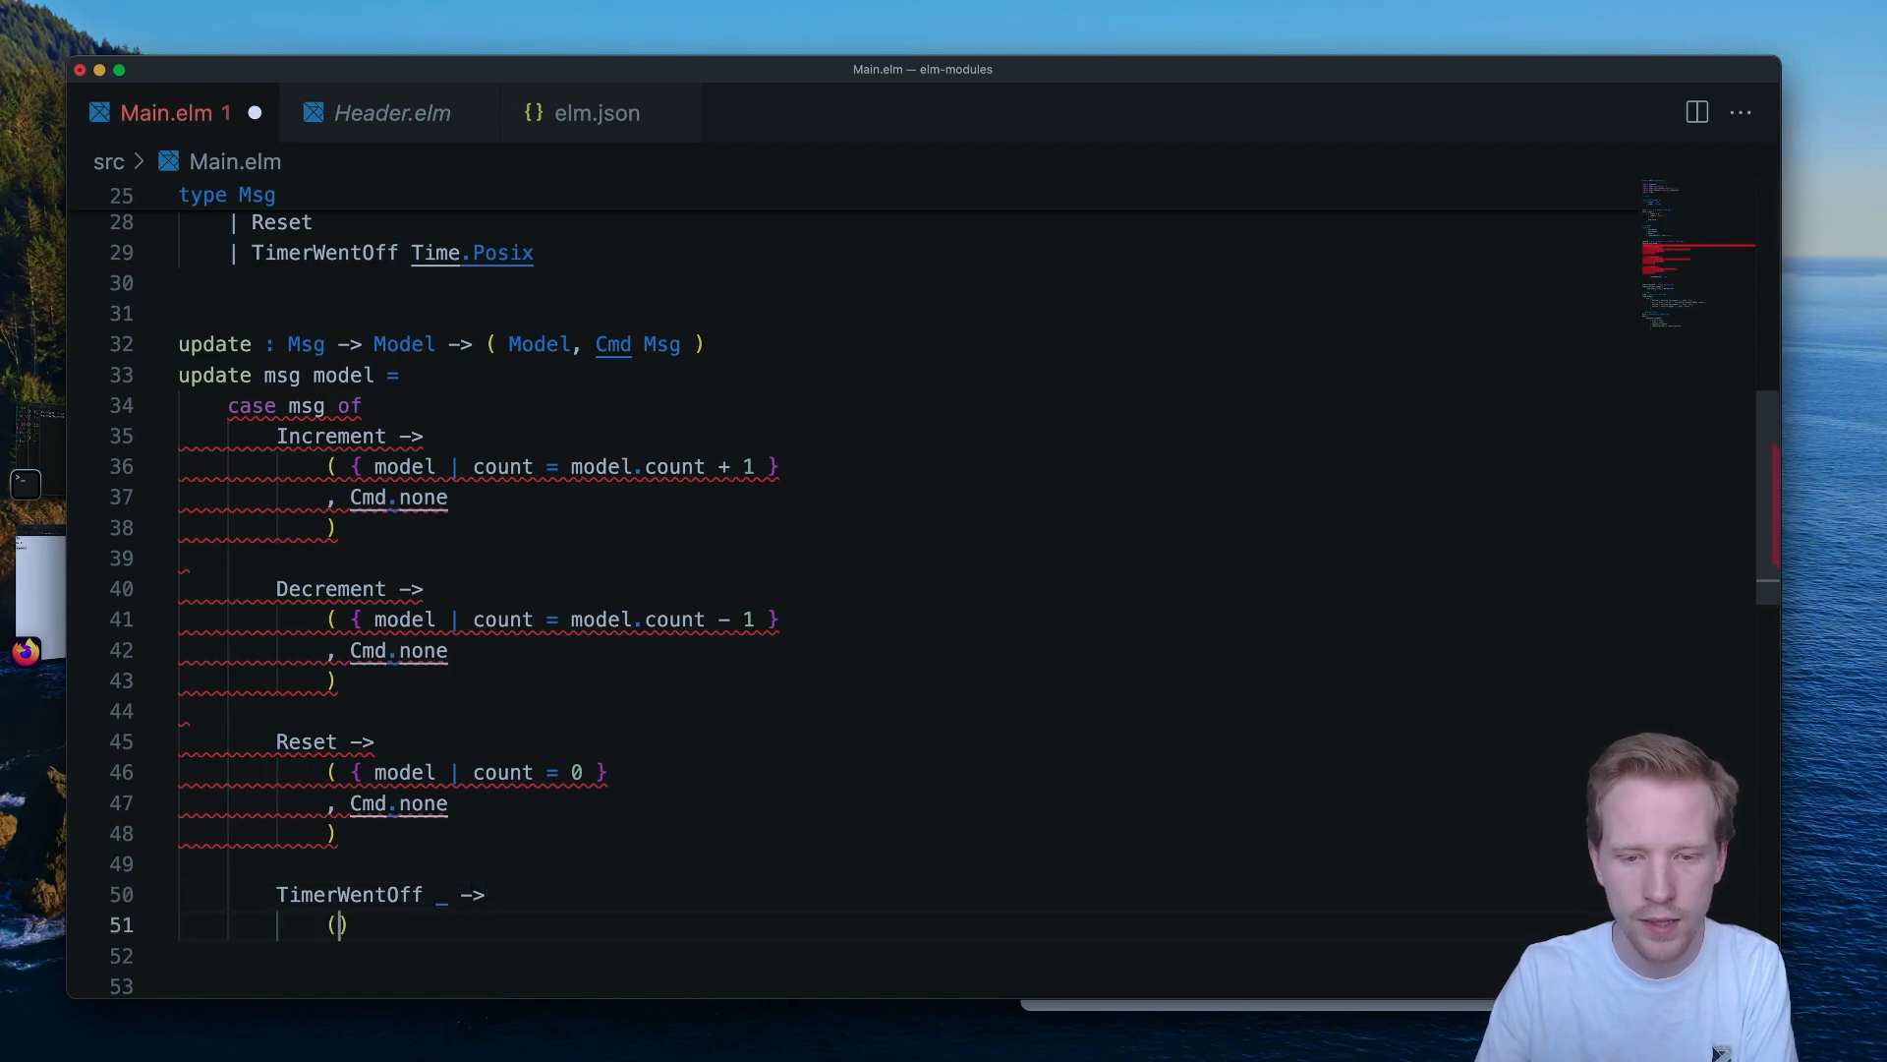
type("{ model, Cmd.")
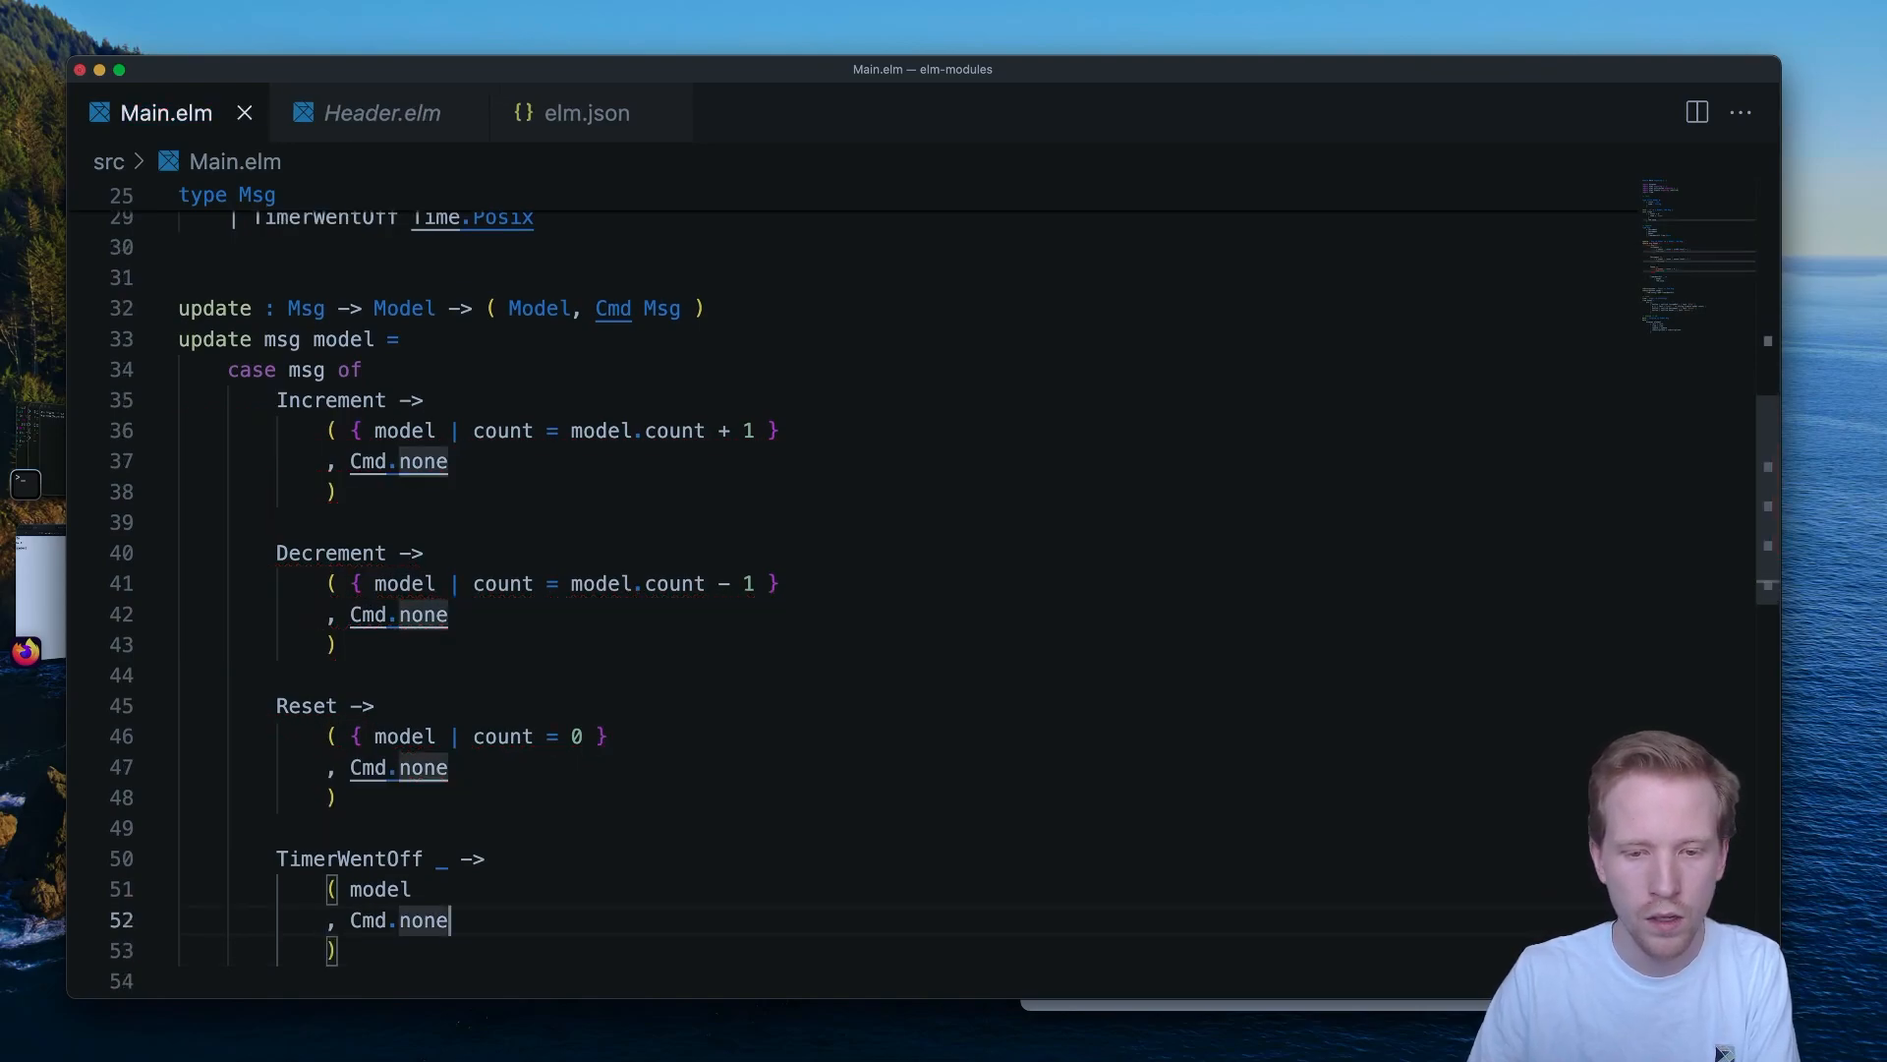
Review the rest of Main.elm and reload the counter app in Safari.
scroll("down", 3)
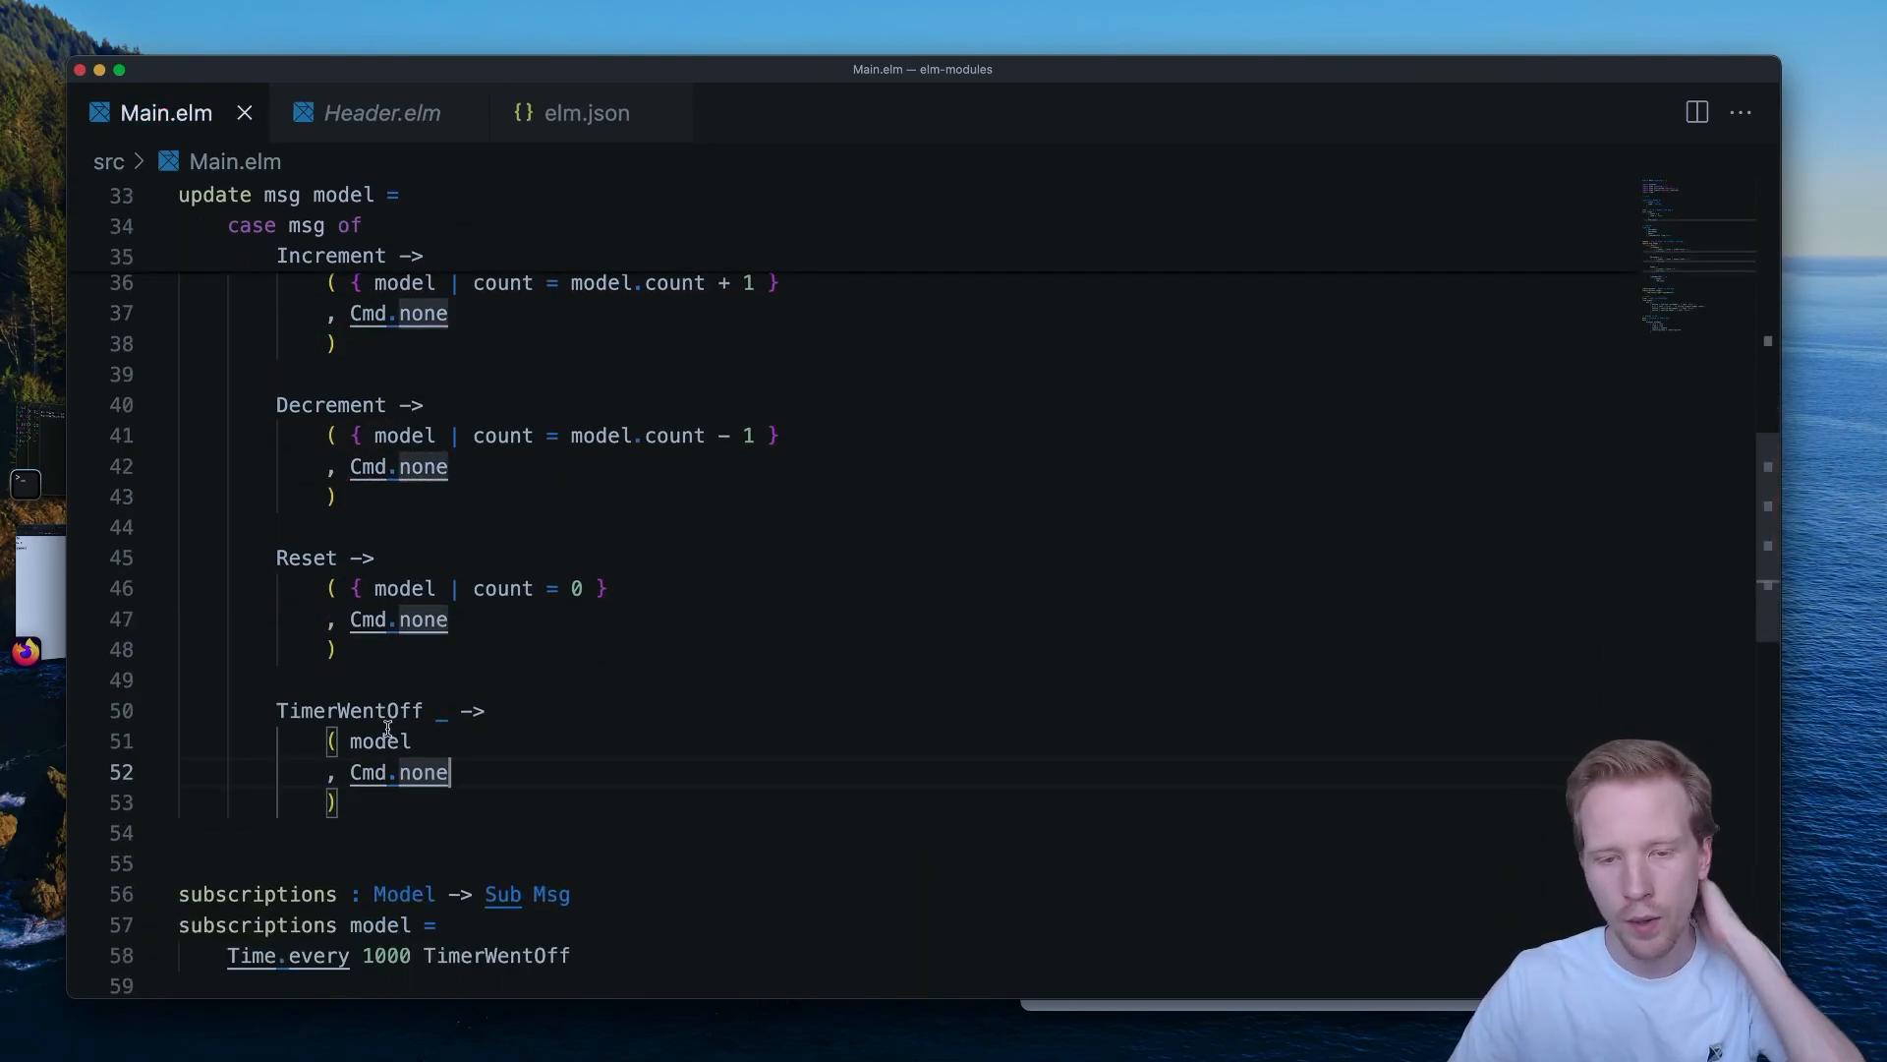
scroll("down", 3)
type("-- SUBSCRIPTIONS")
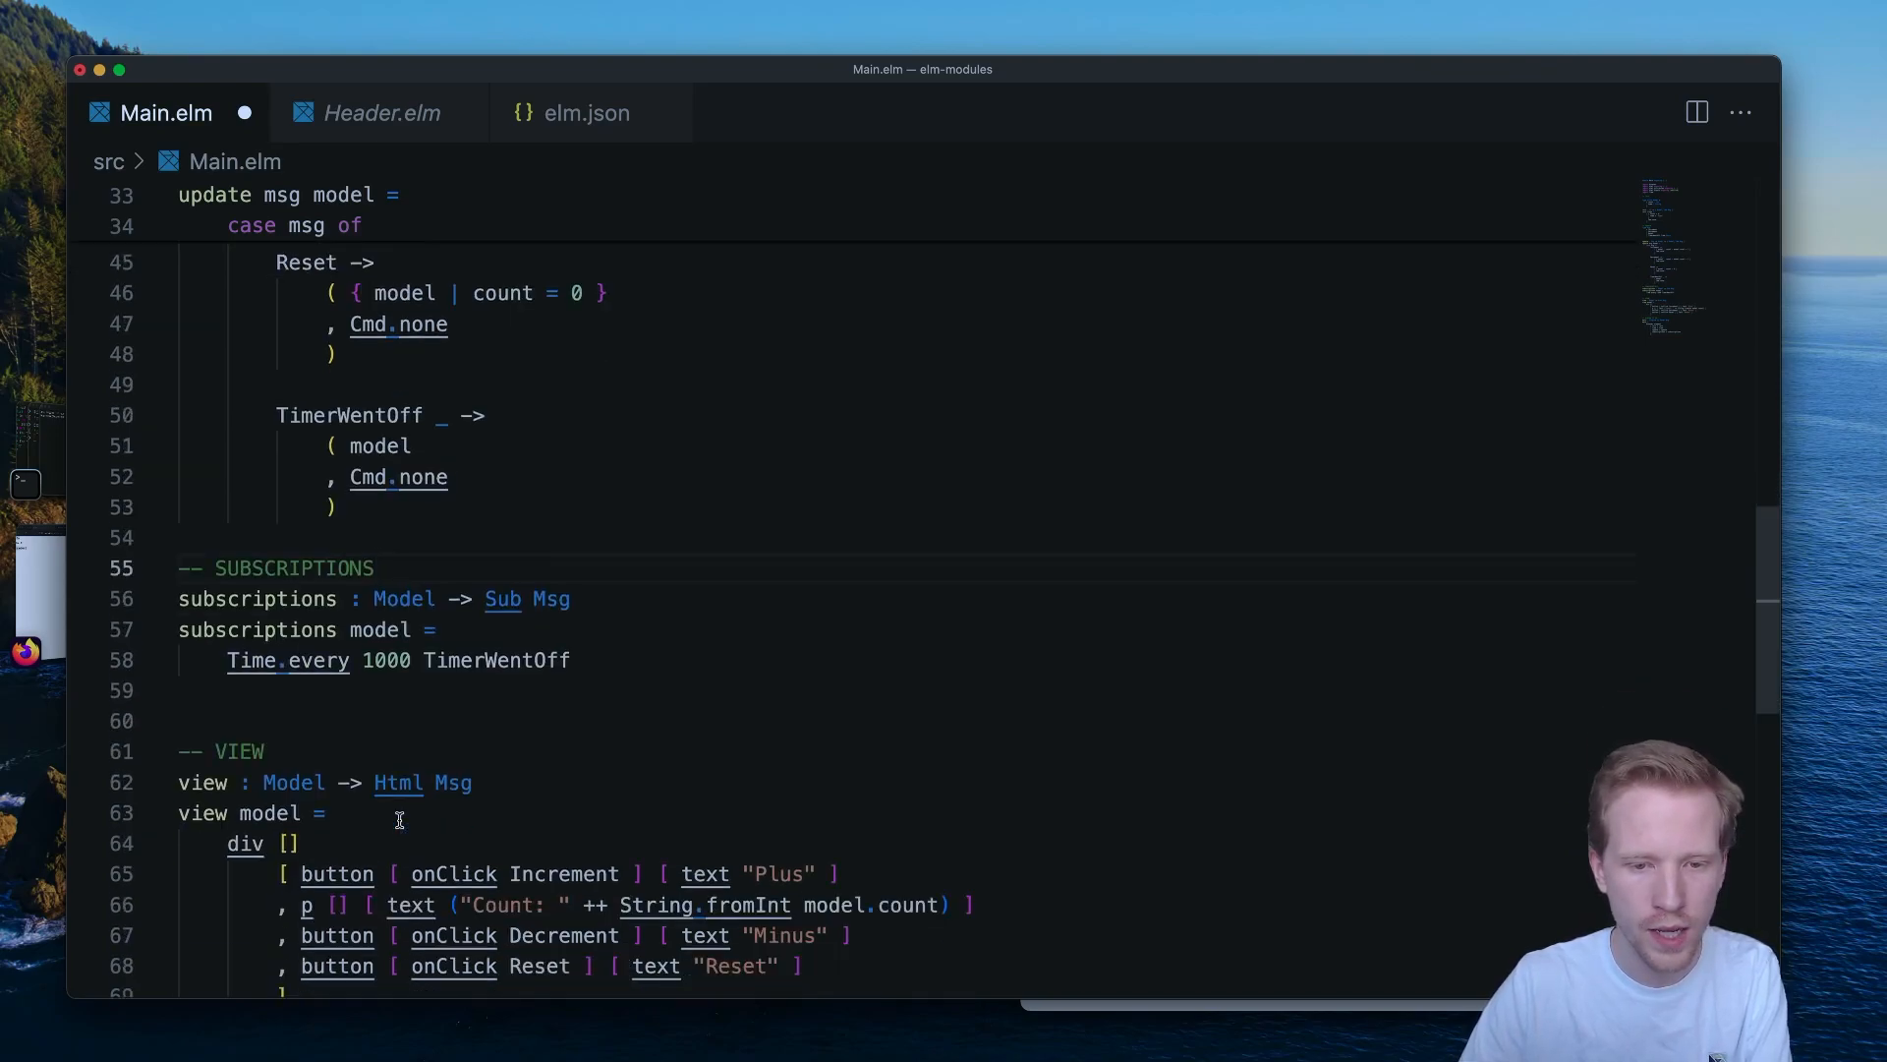
scroll("down", 3)
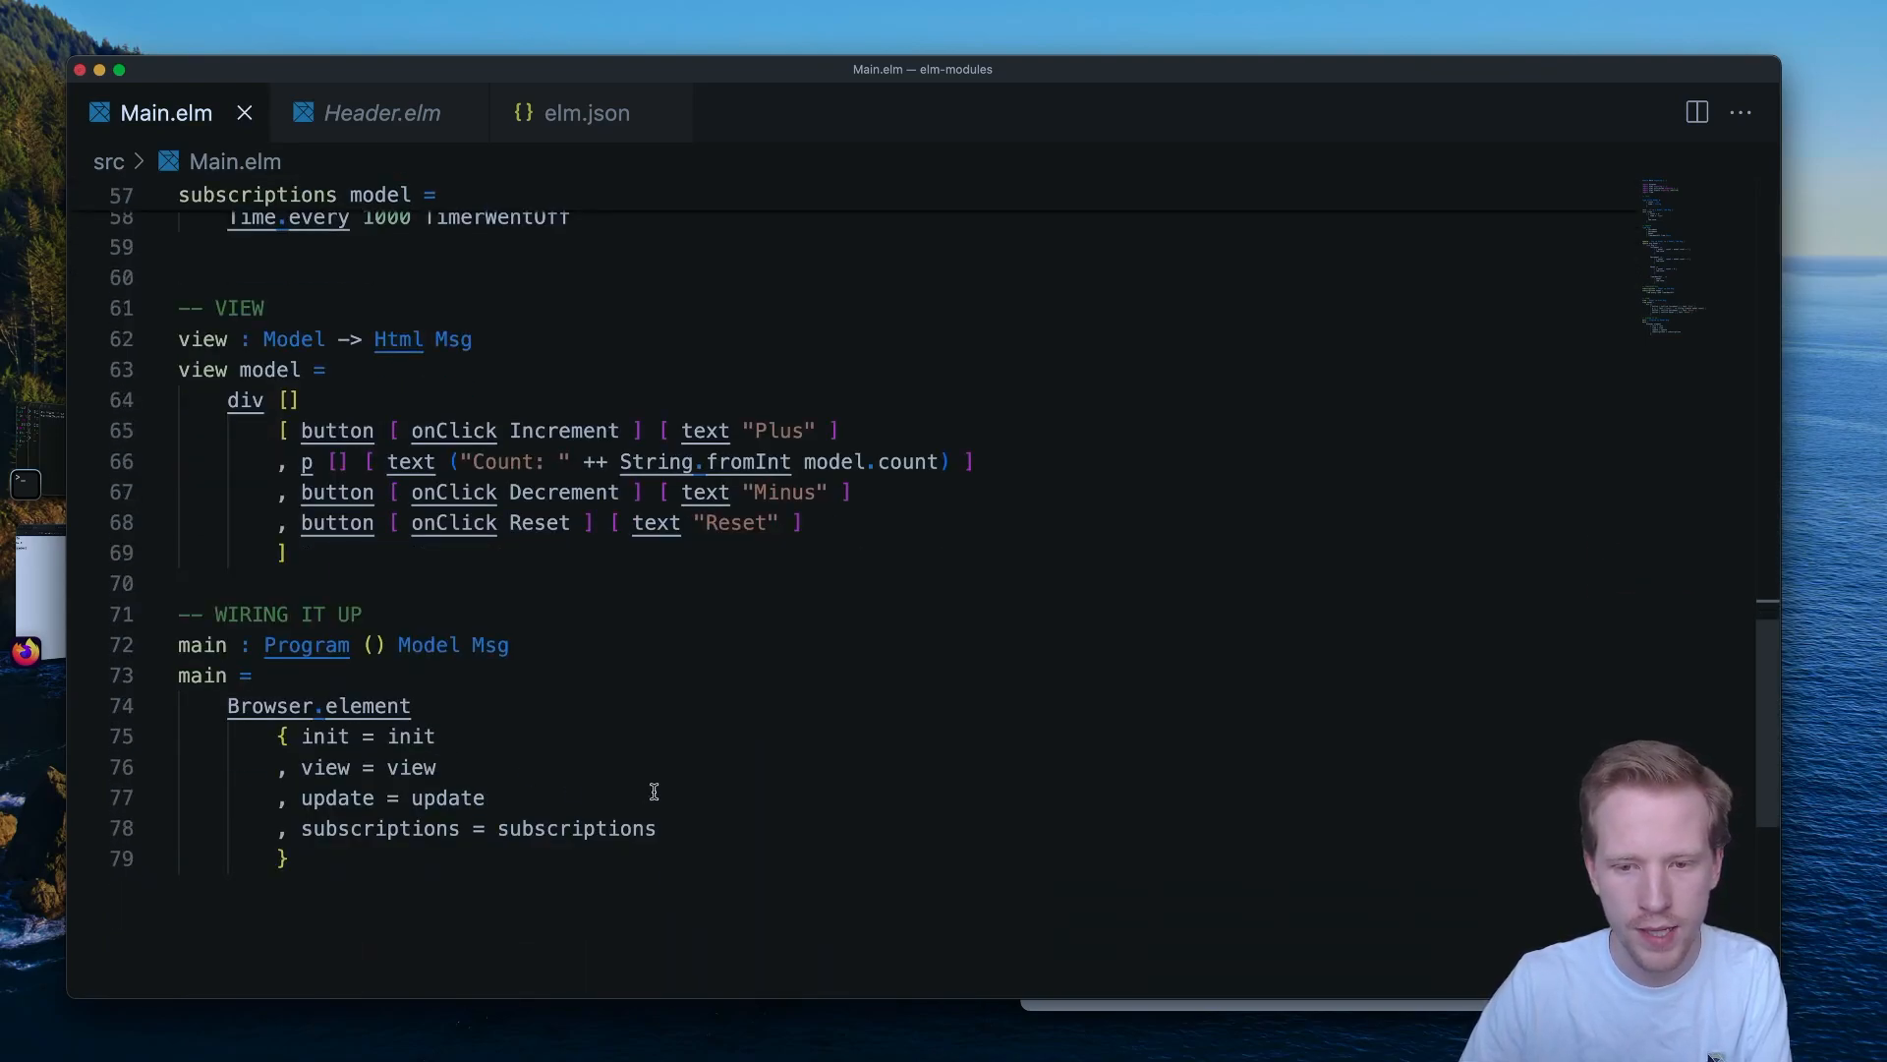
mouse_move(1811, 494)
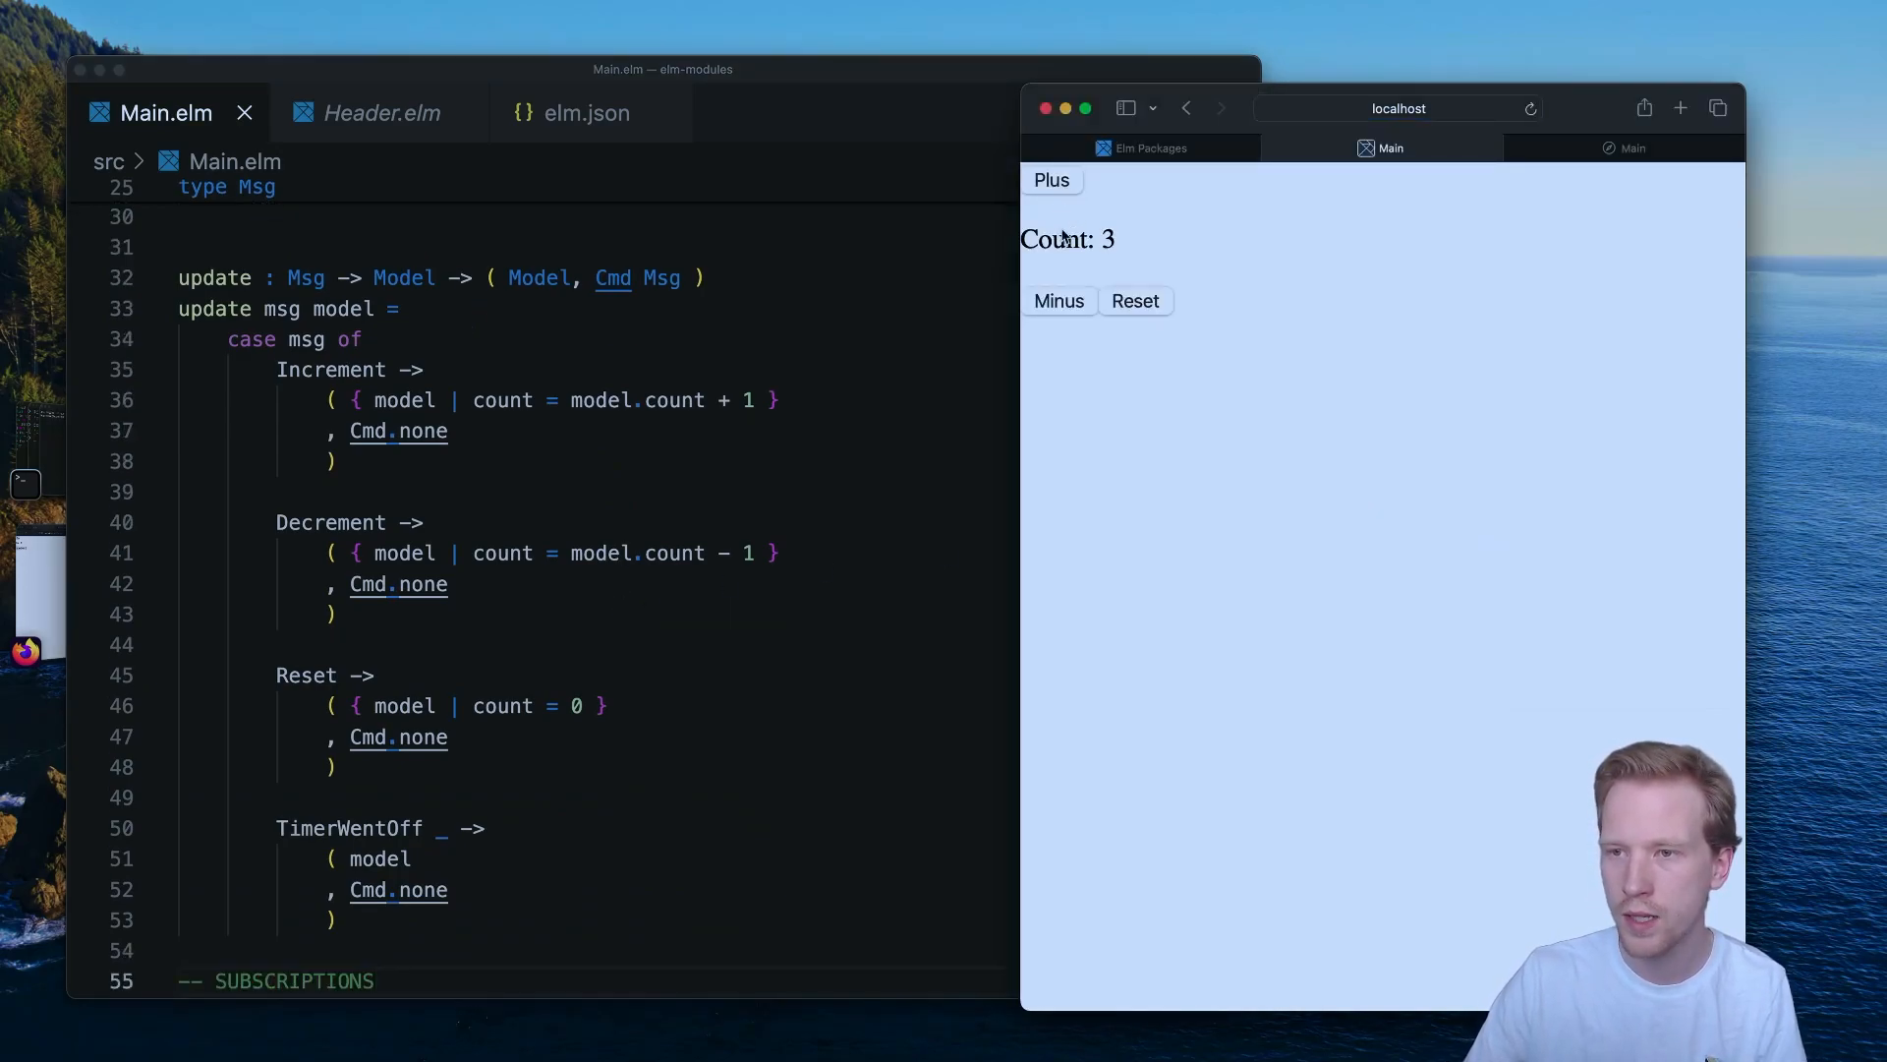
left_click(1132, 301)
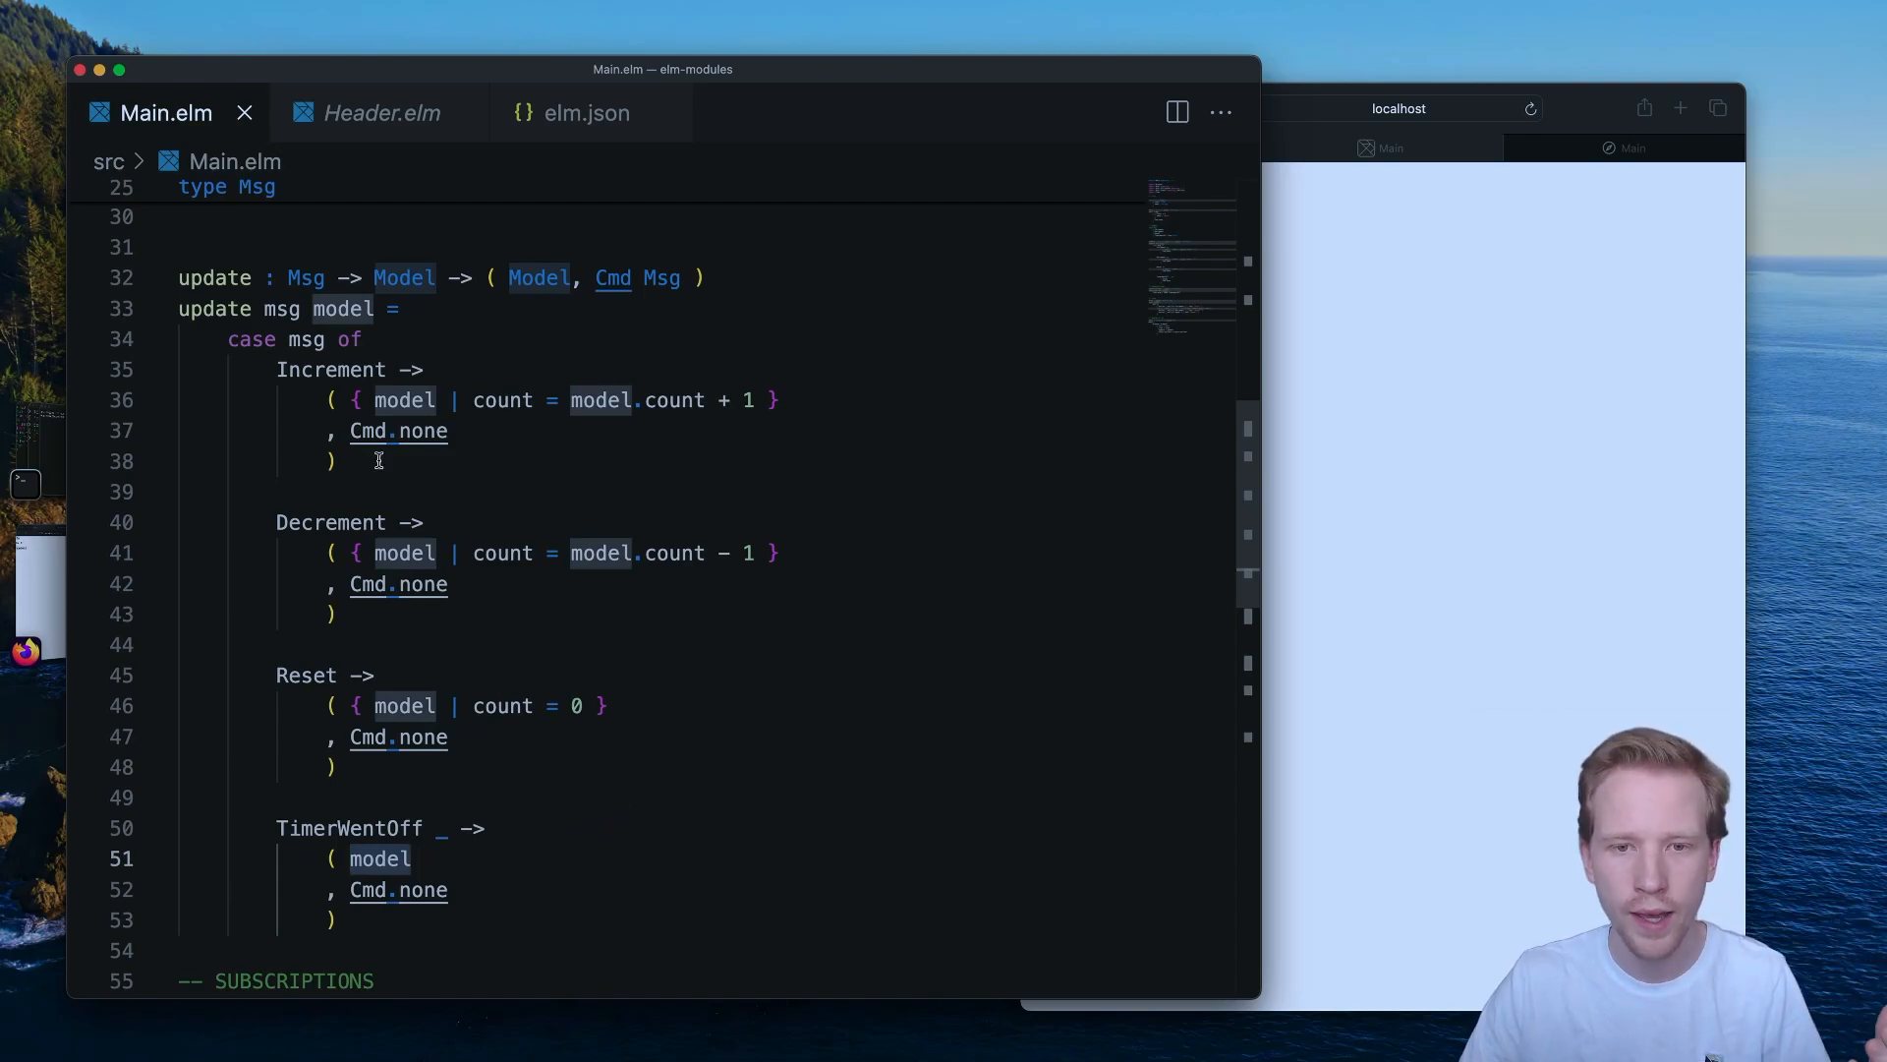
Make the TimerWentOff branch add 1 to count each tick, keeping the underscore argument.
left_click_drag(352, 399, 779, 399)
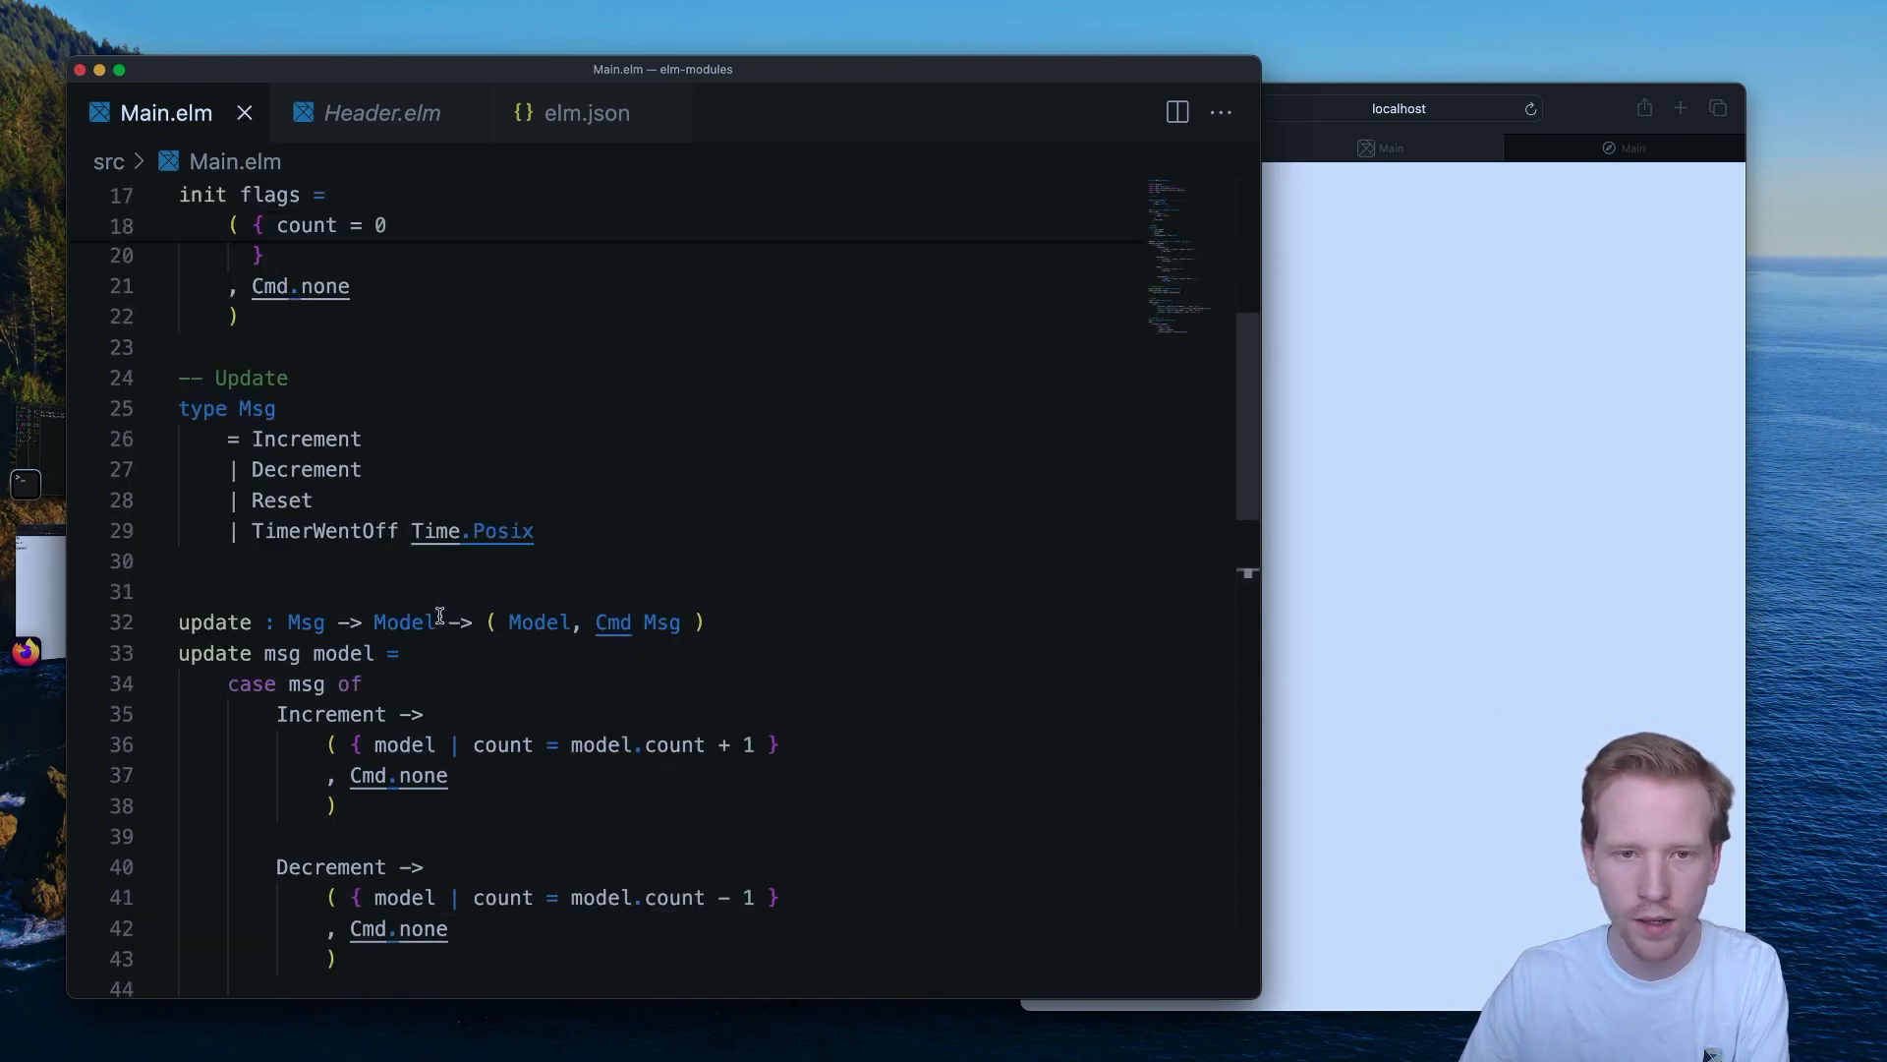
scroll("down", 3)
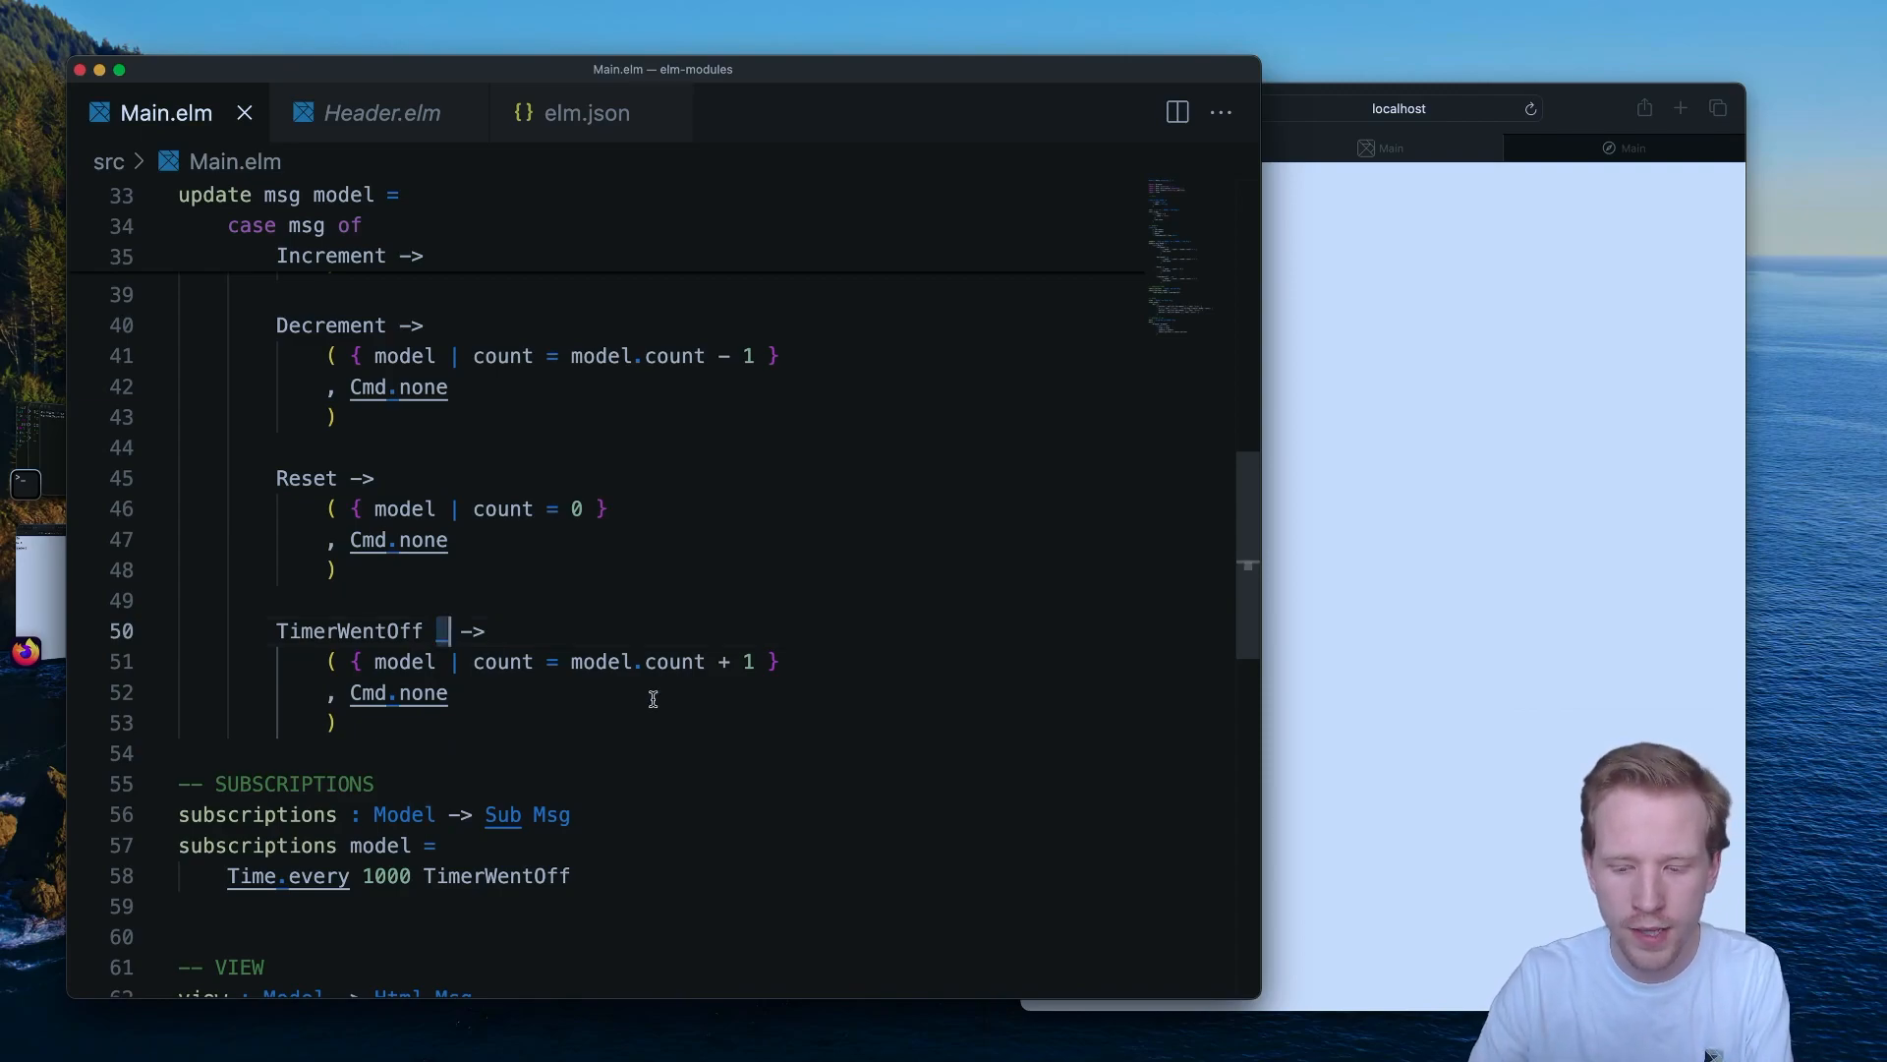
type("posix")
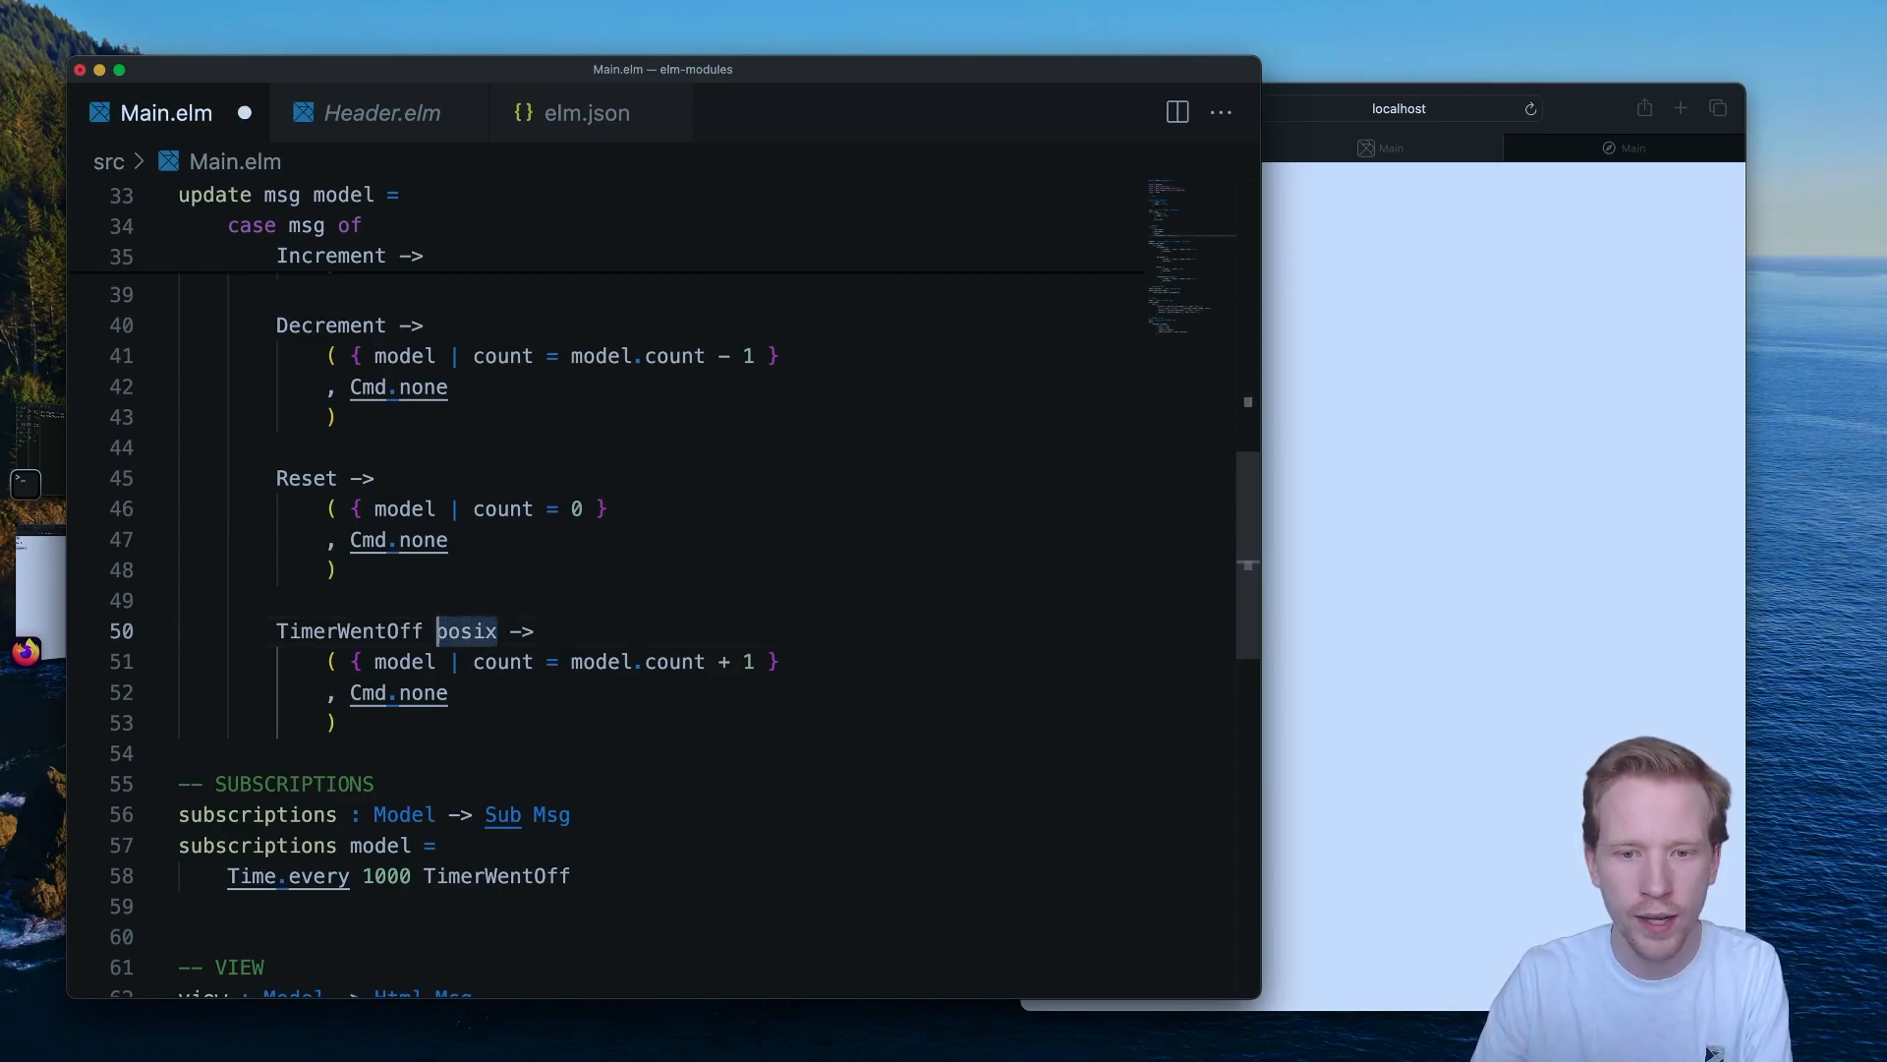
key("Backspace")
type("_")
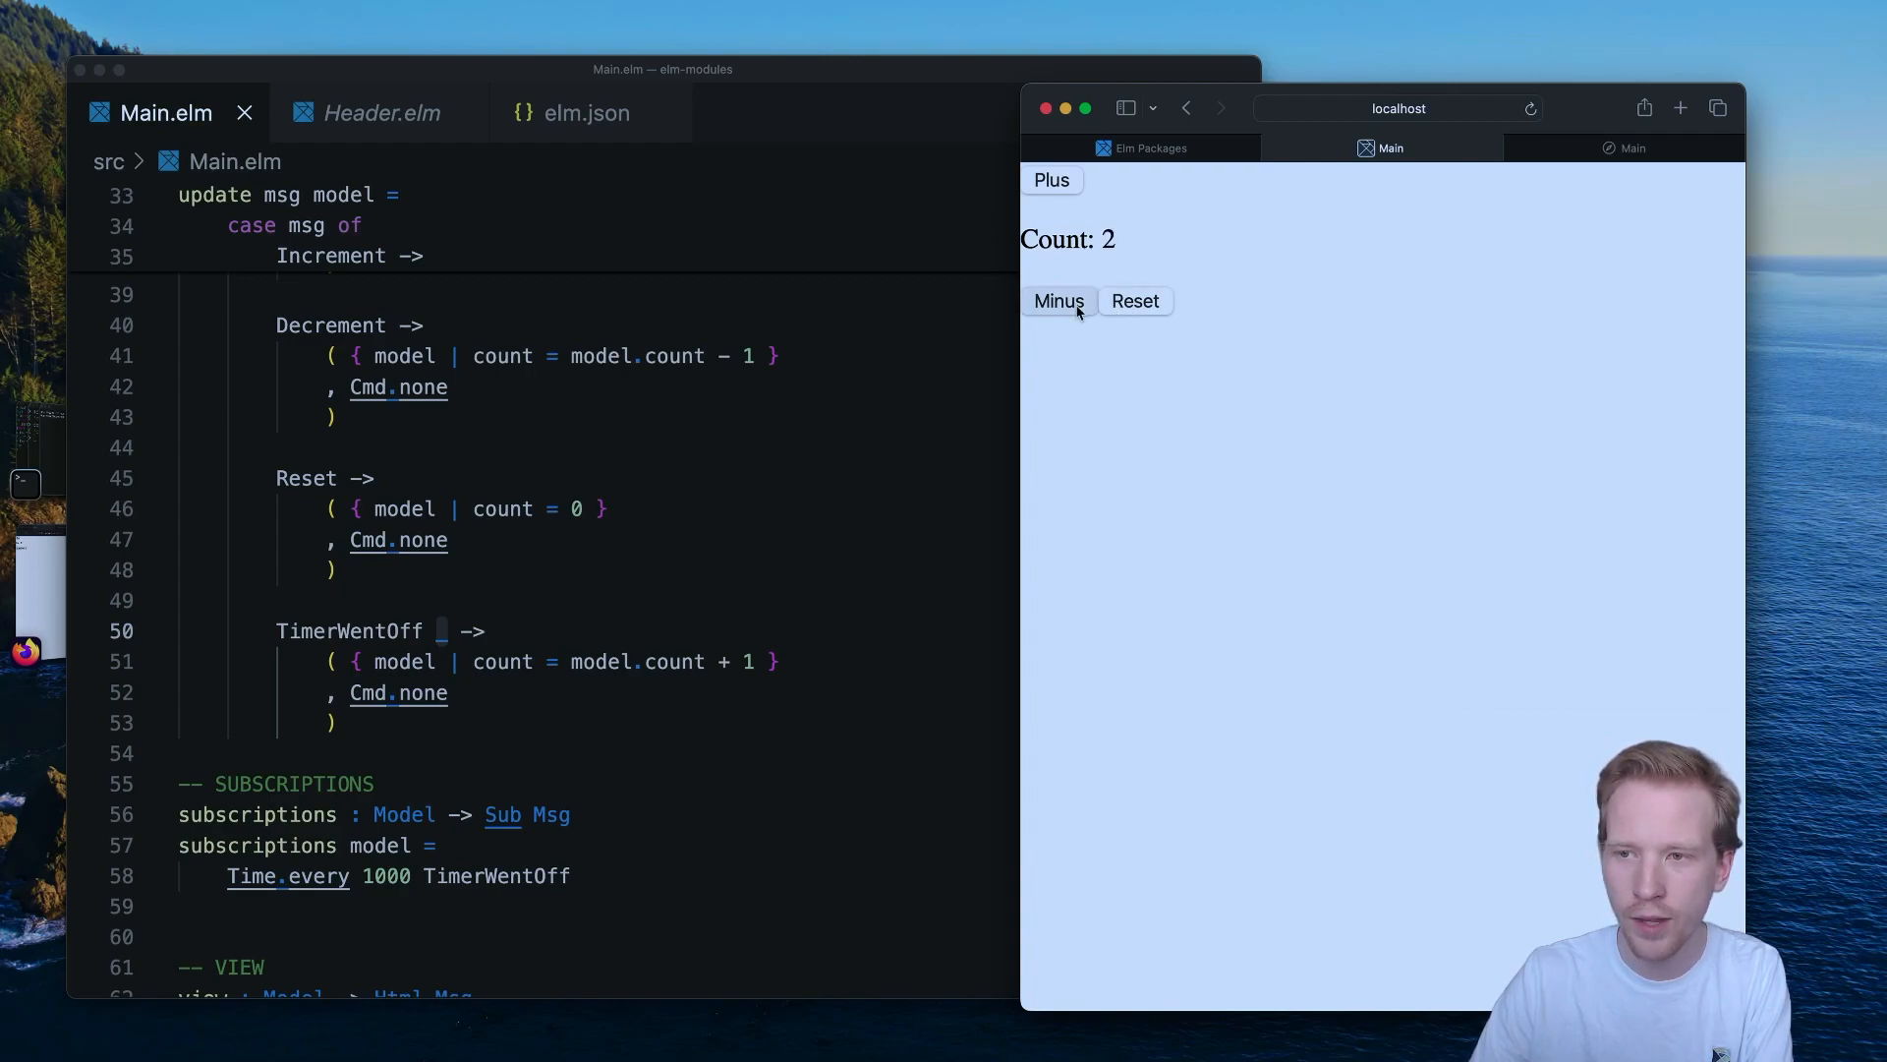
In Safari, decrement the running counter down to Count: -1 while the timer ticks.
left_click(1058, 301)
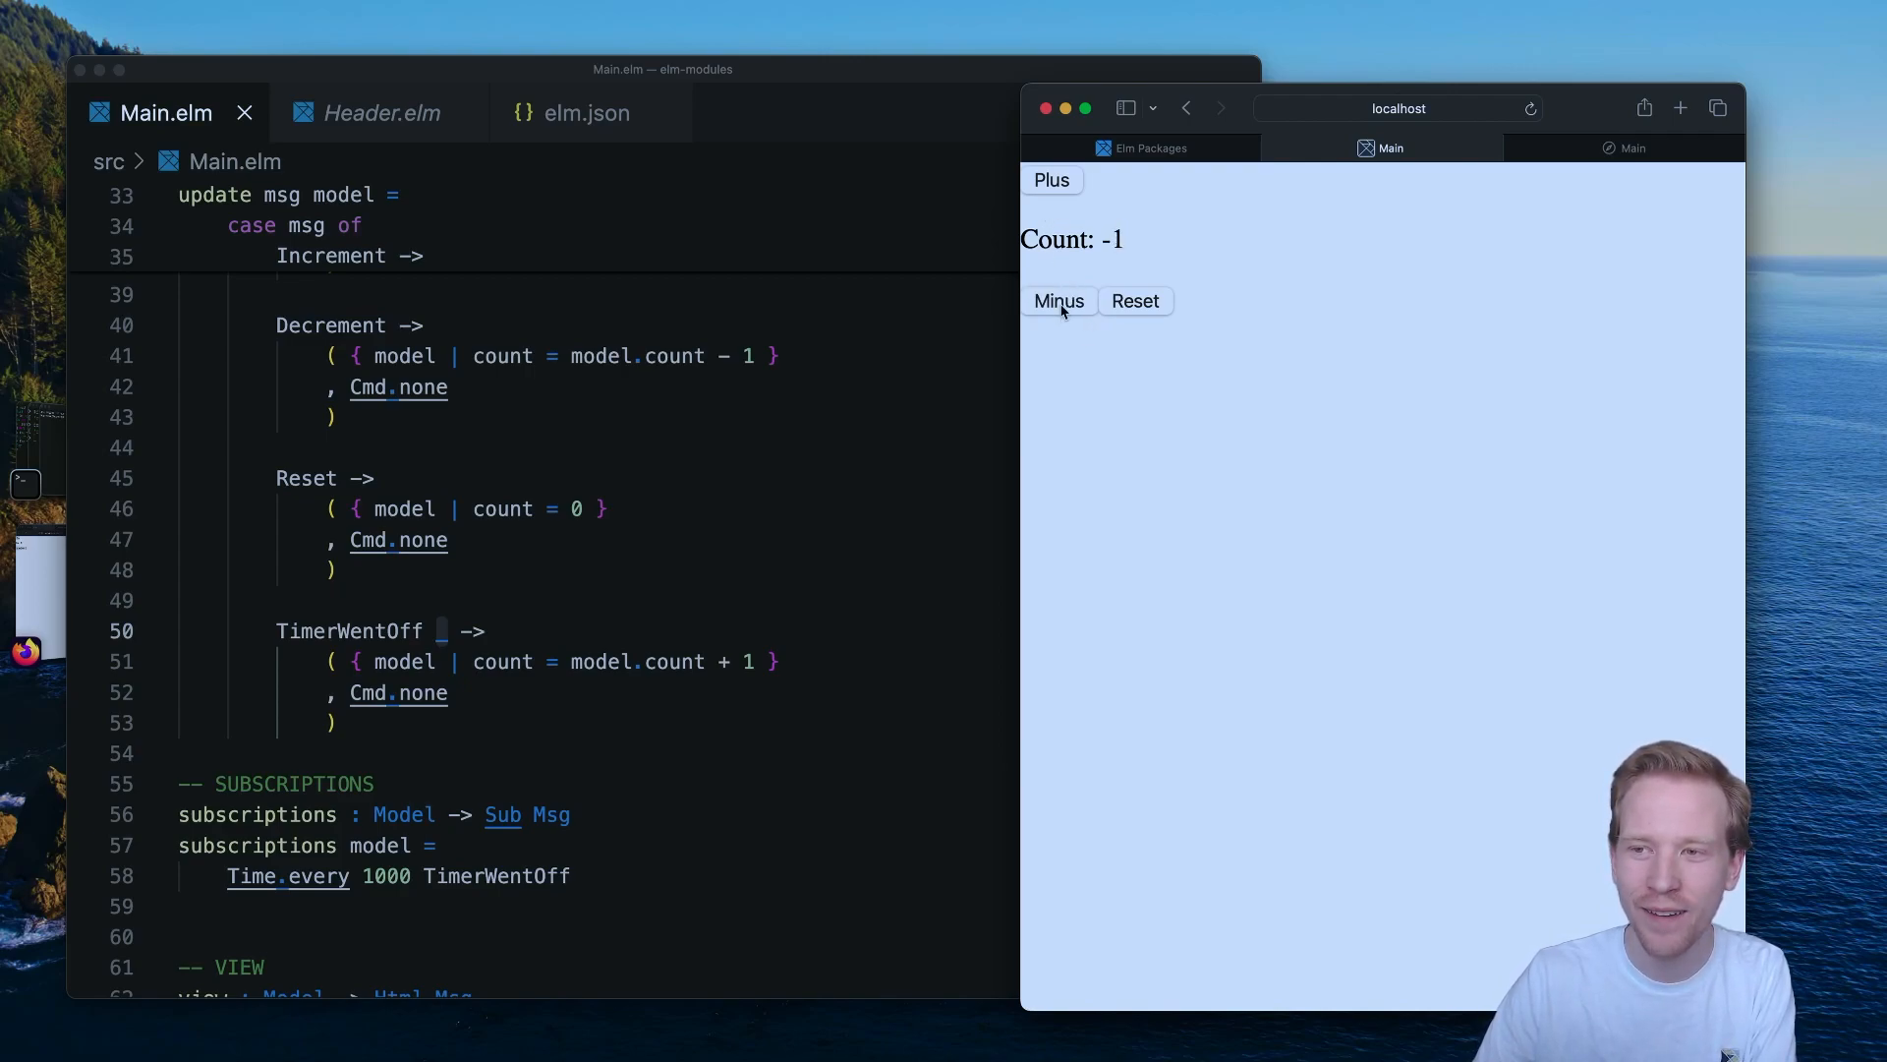
left_click(1050, 179)
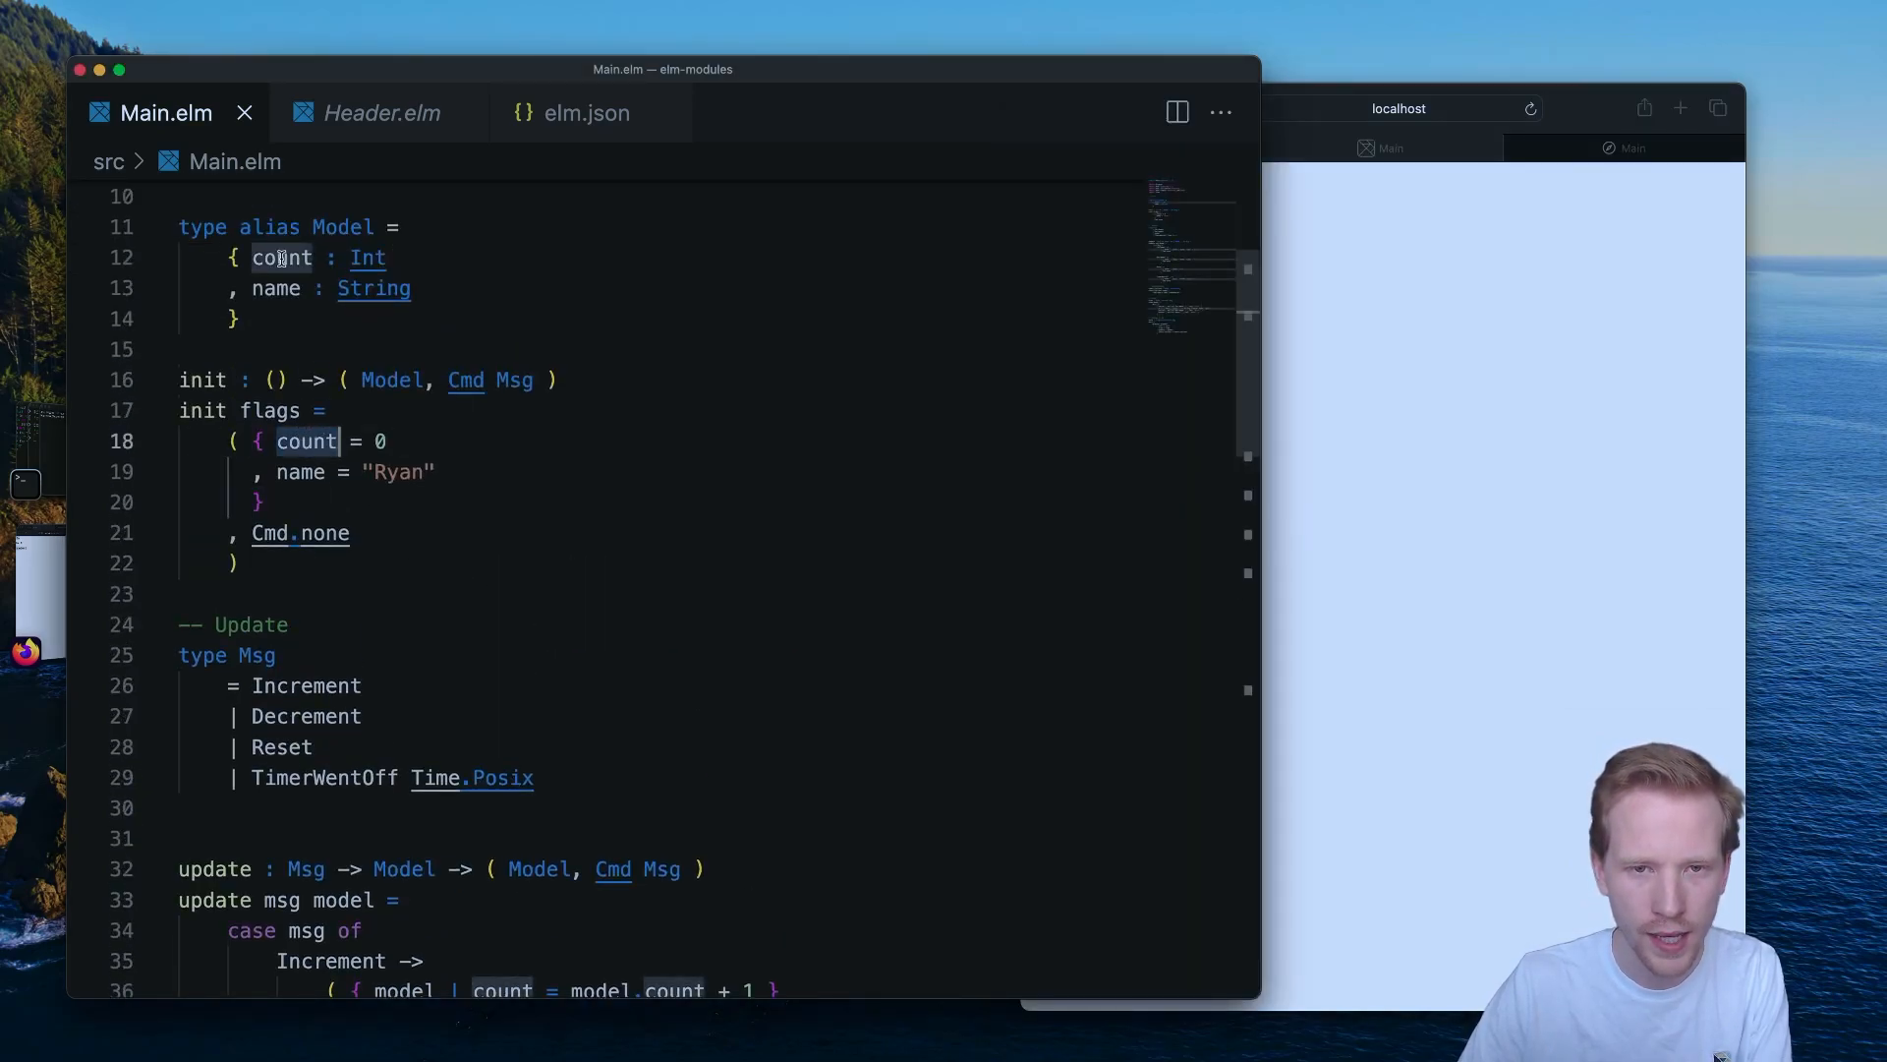
Give Model secondsElapsed : Int and isRunning : Bool, with isRunning = False in init.
type("time")
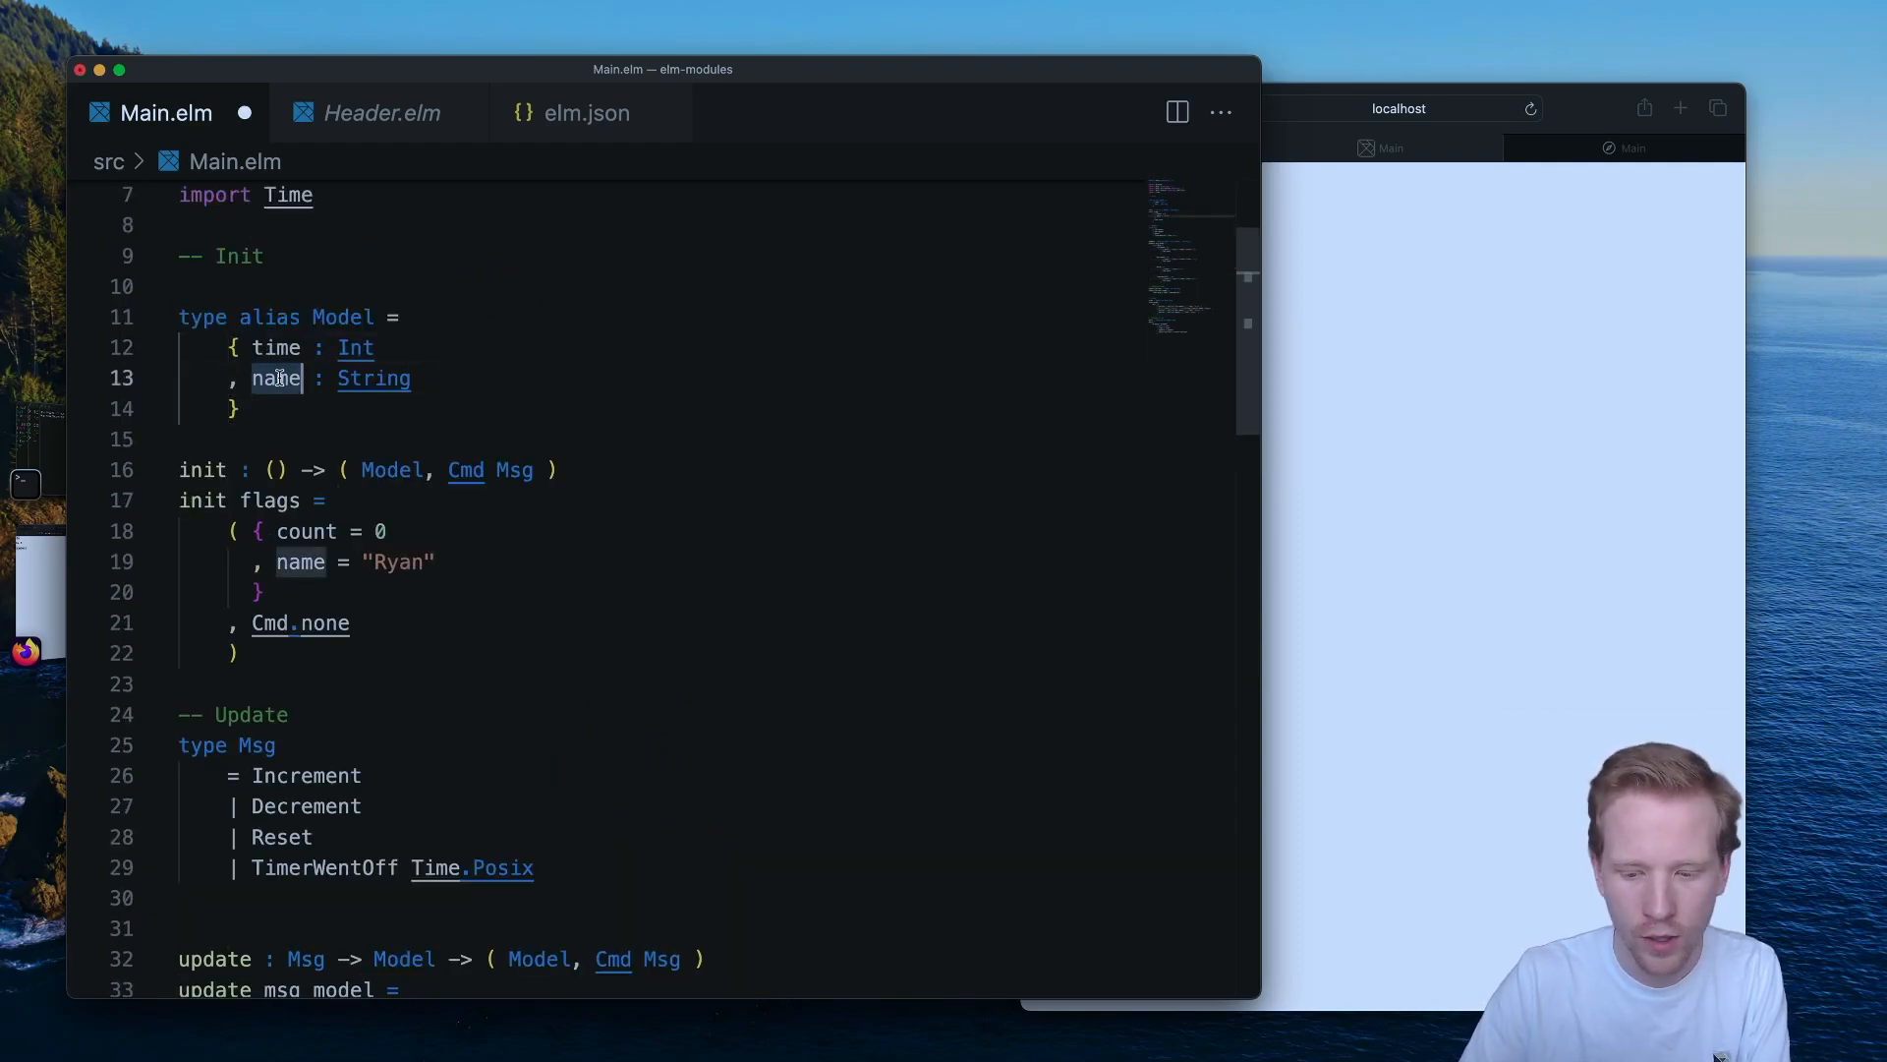
type("isRunning")
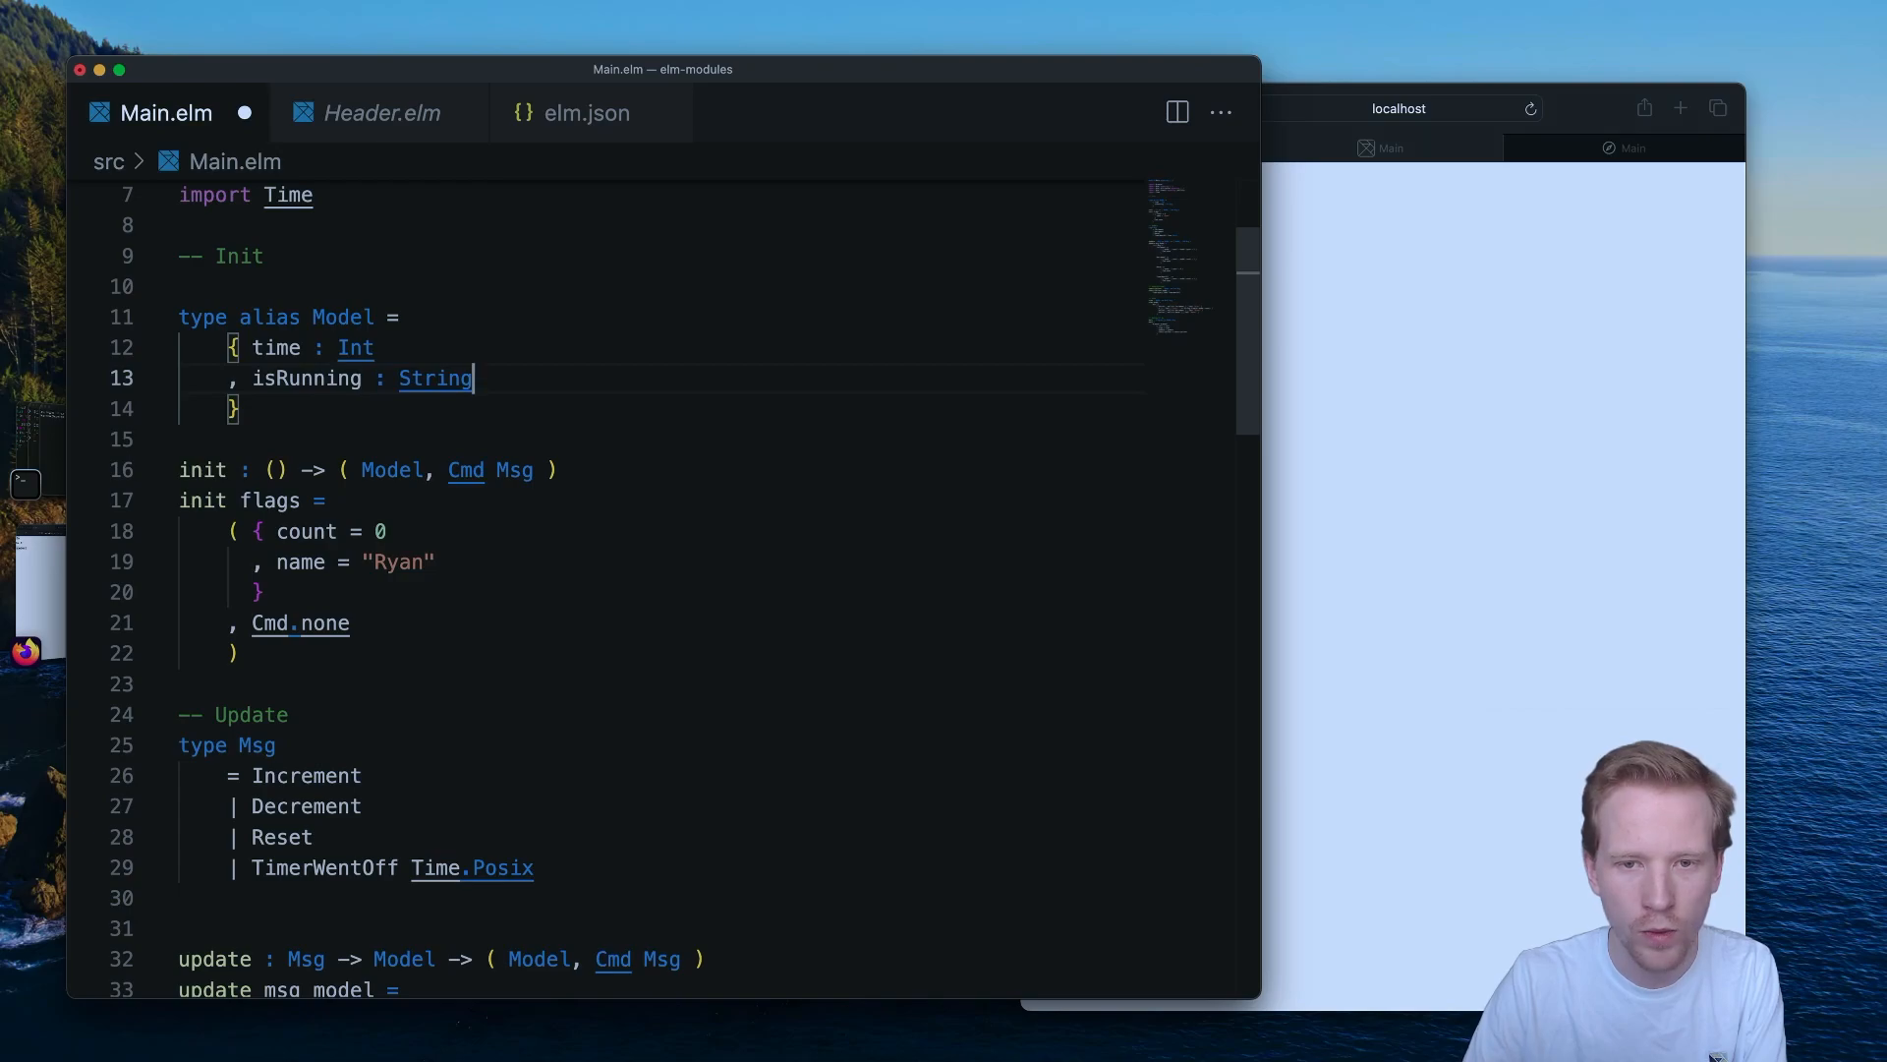
type("Bool")
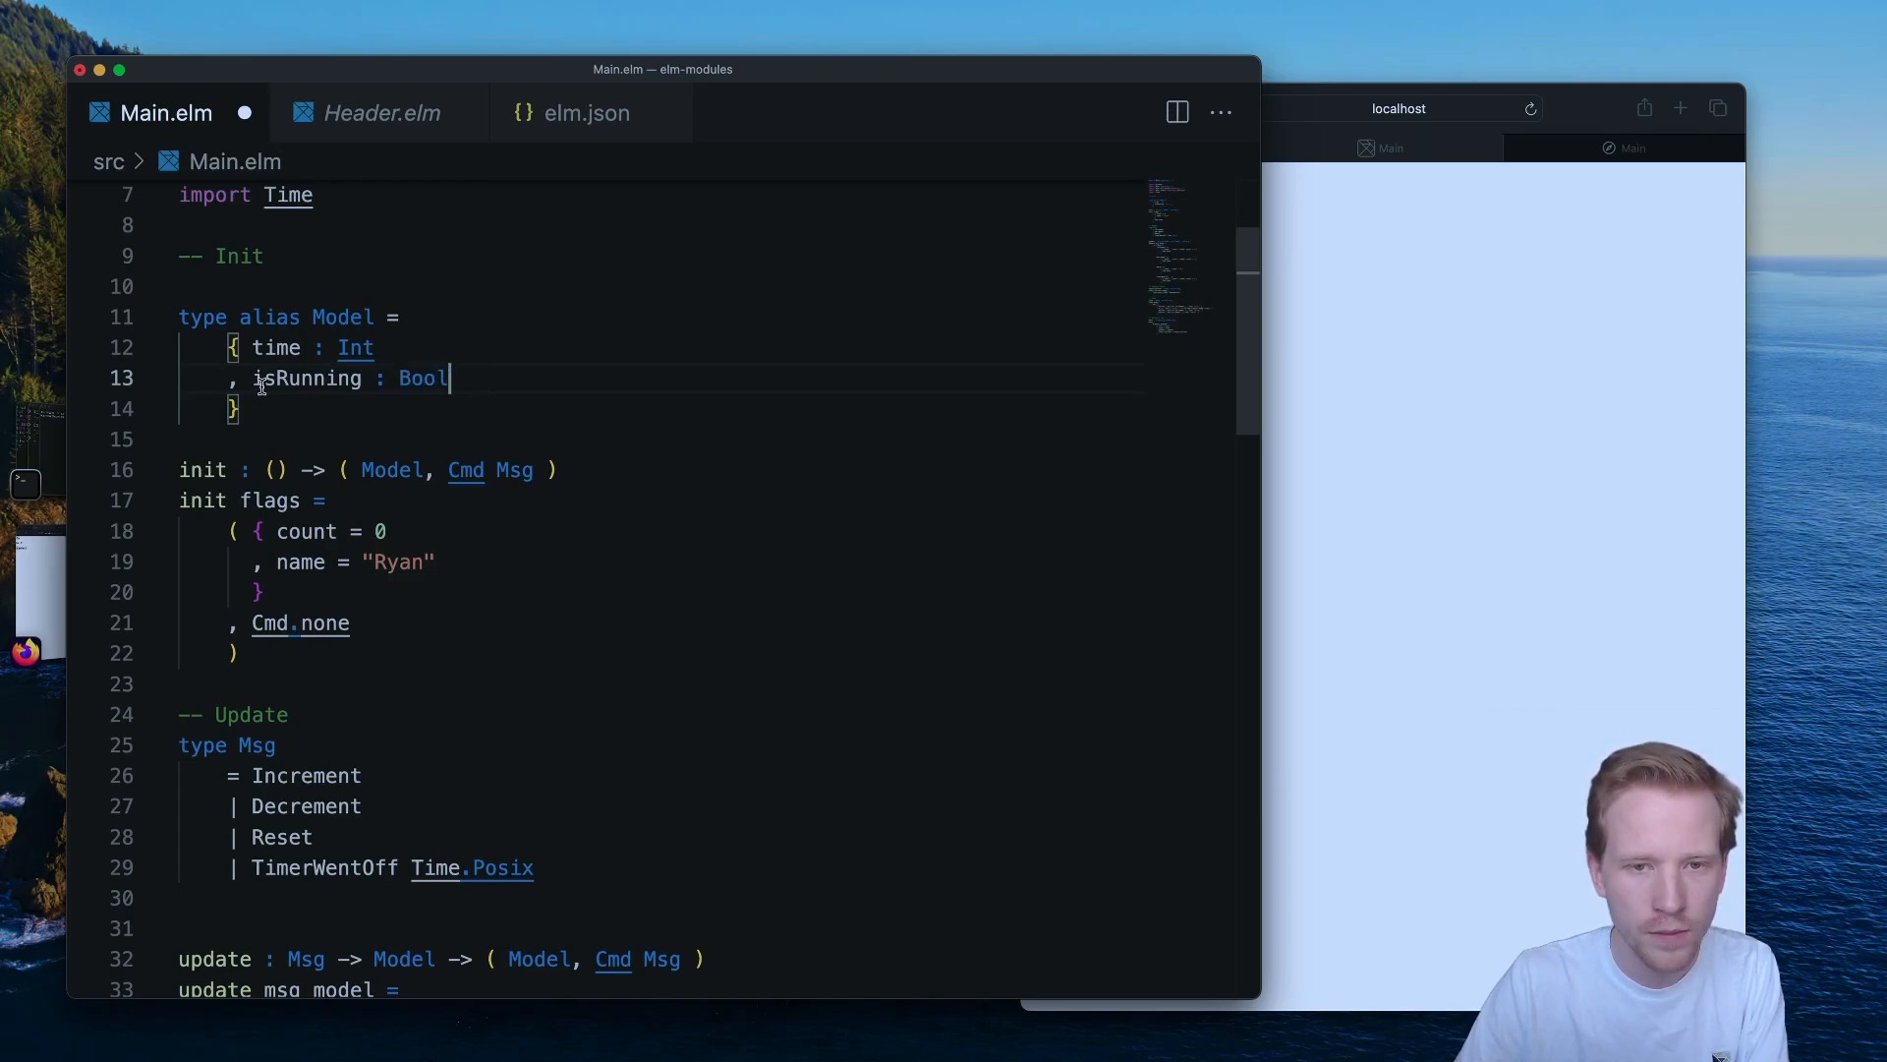
left_click(309, 531)
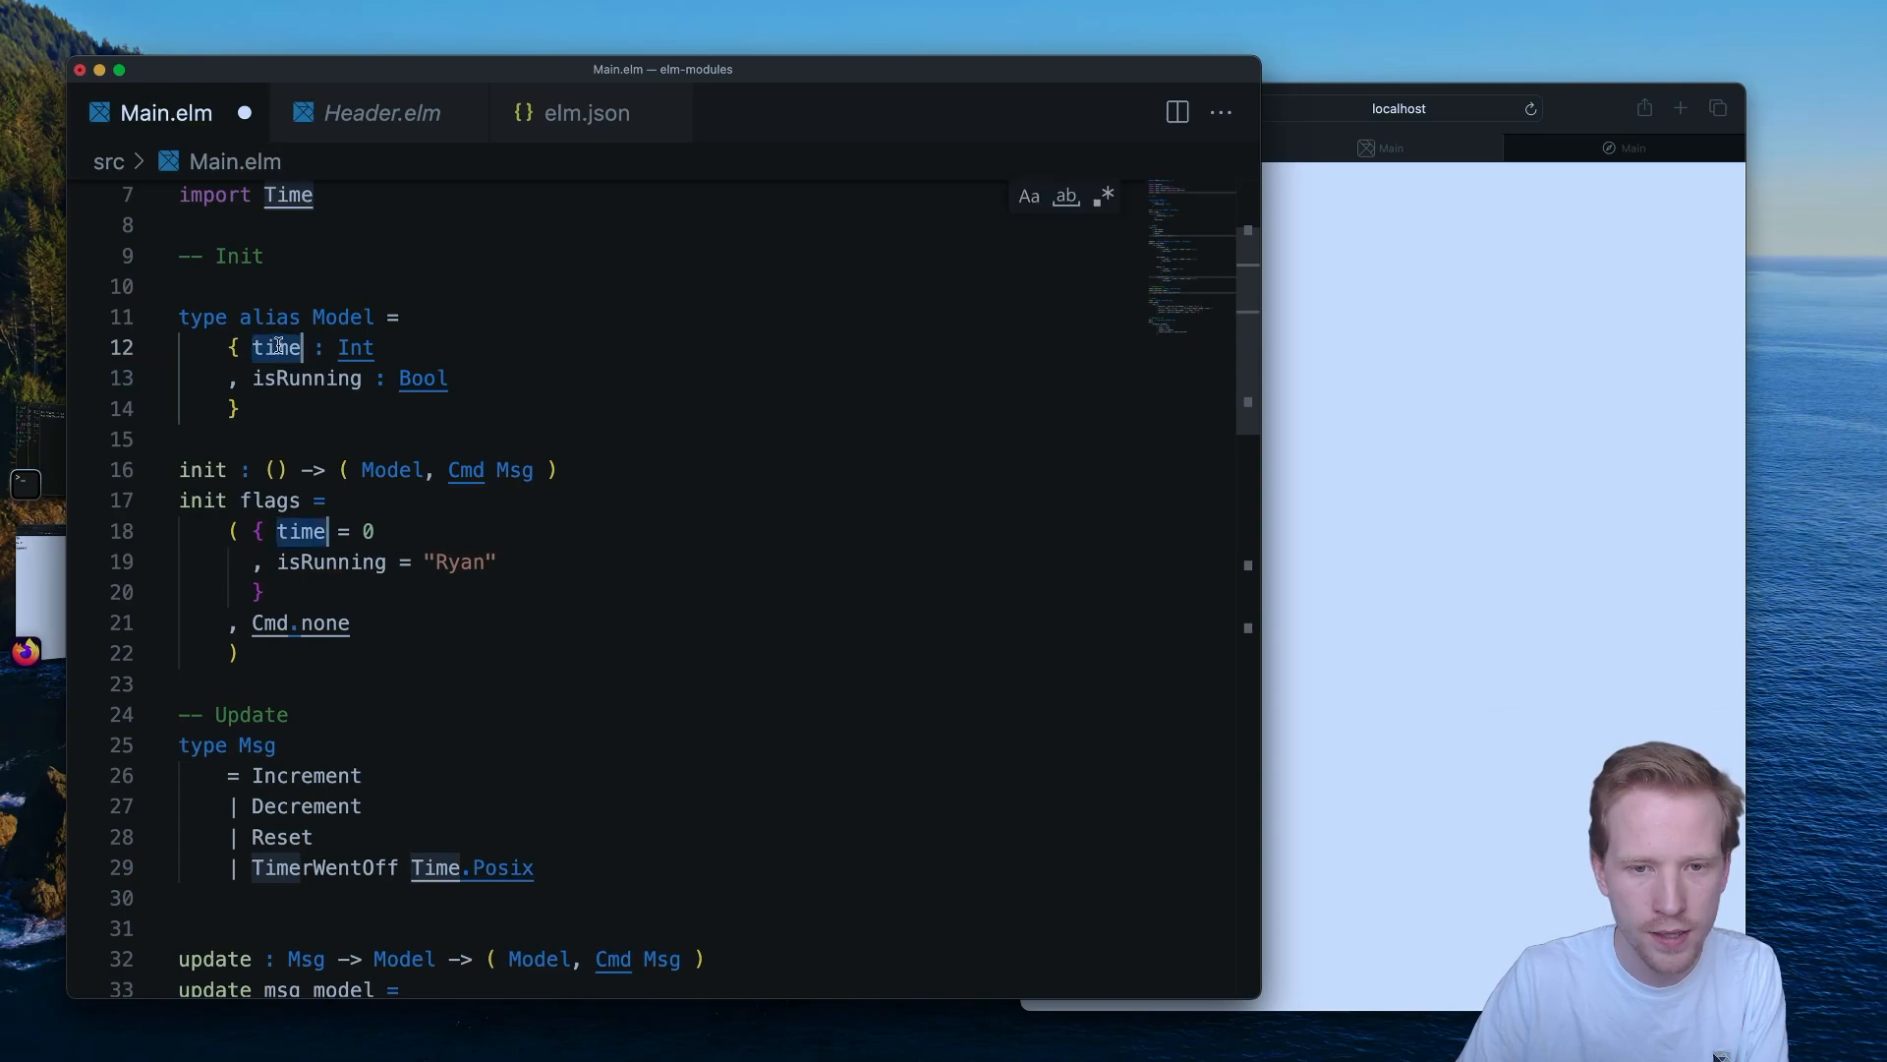
type("secondsElapsed")
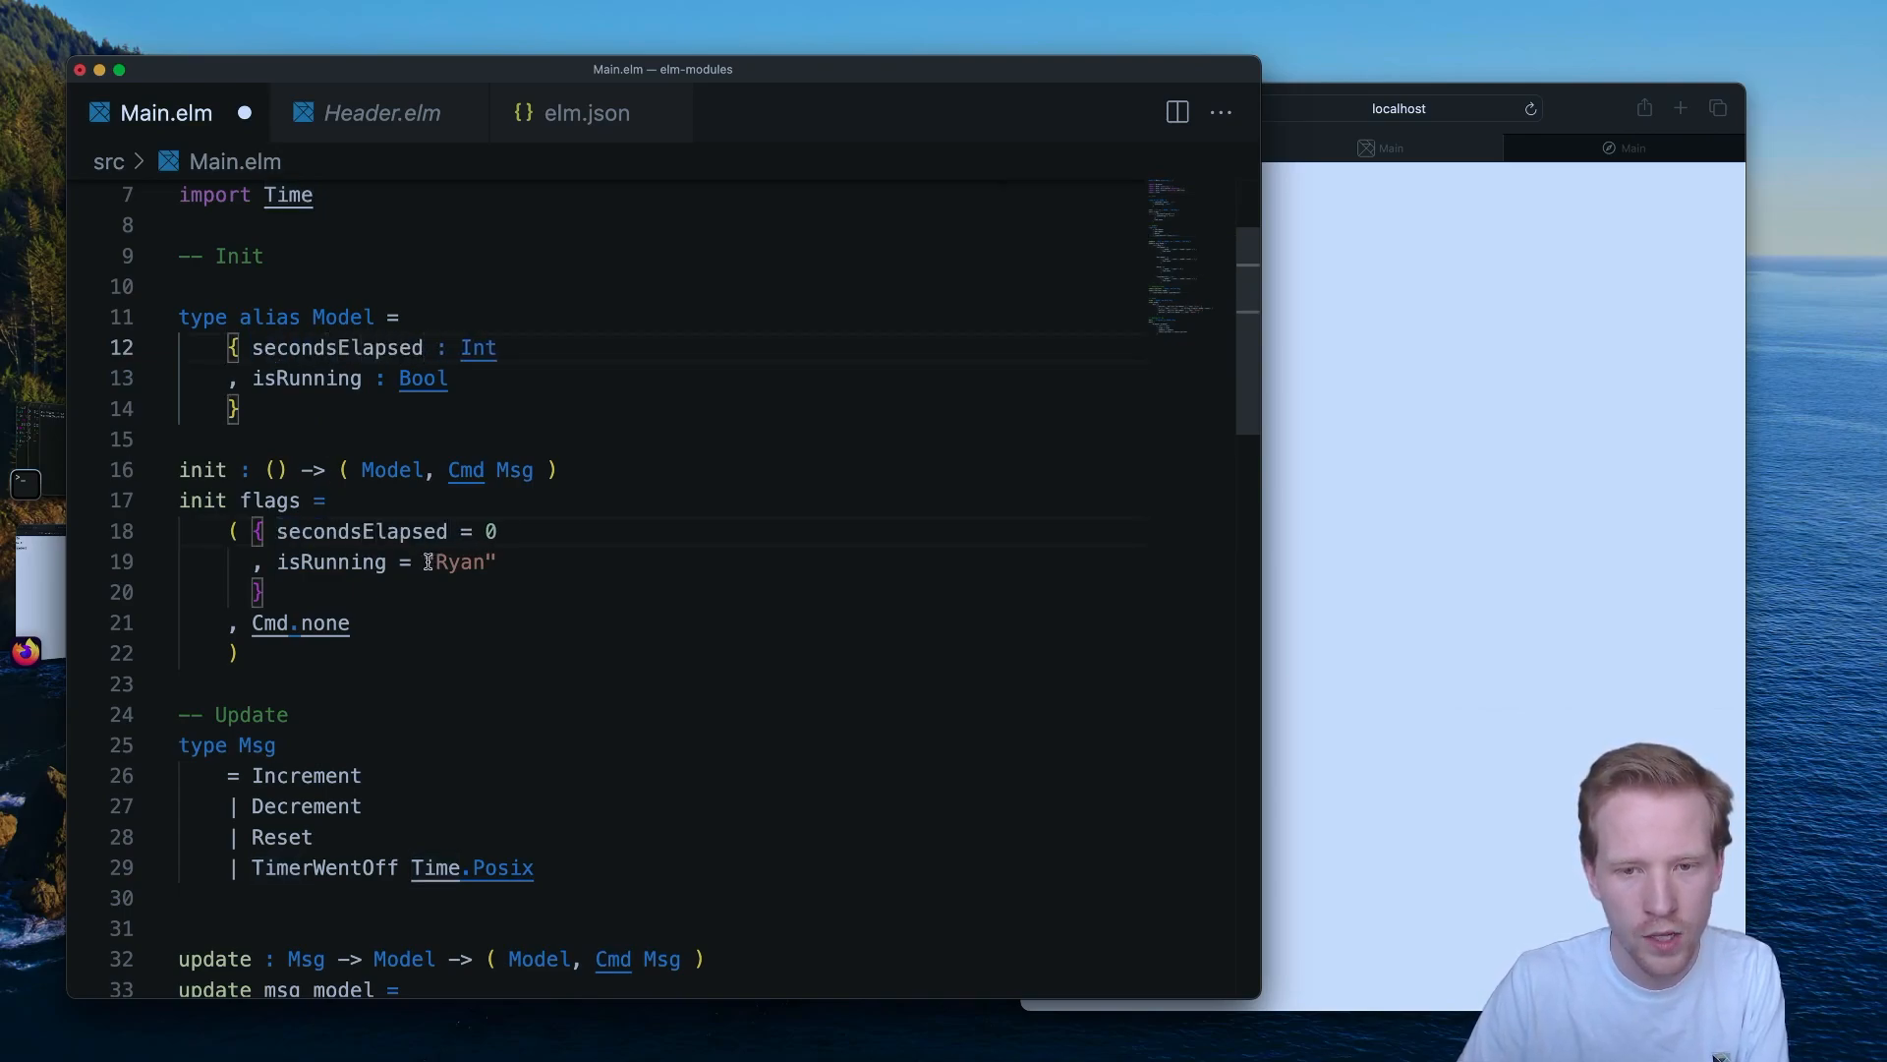
type("False")
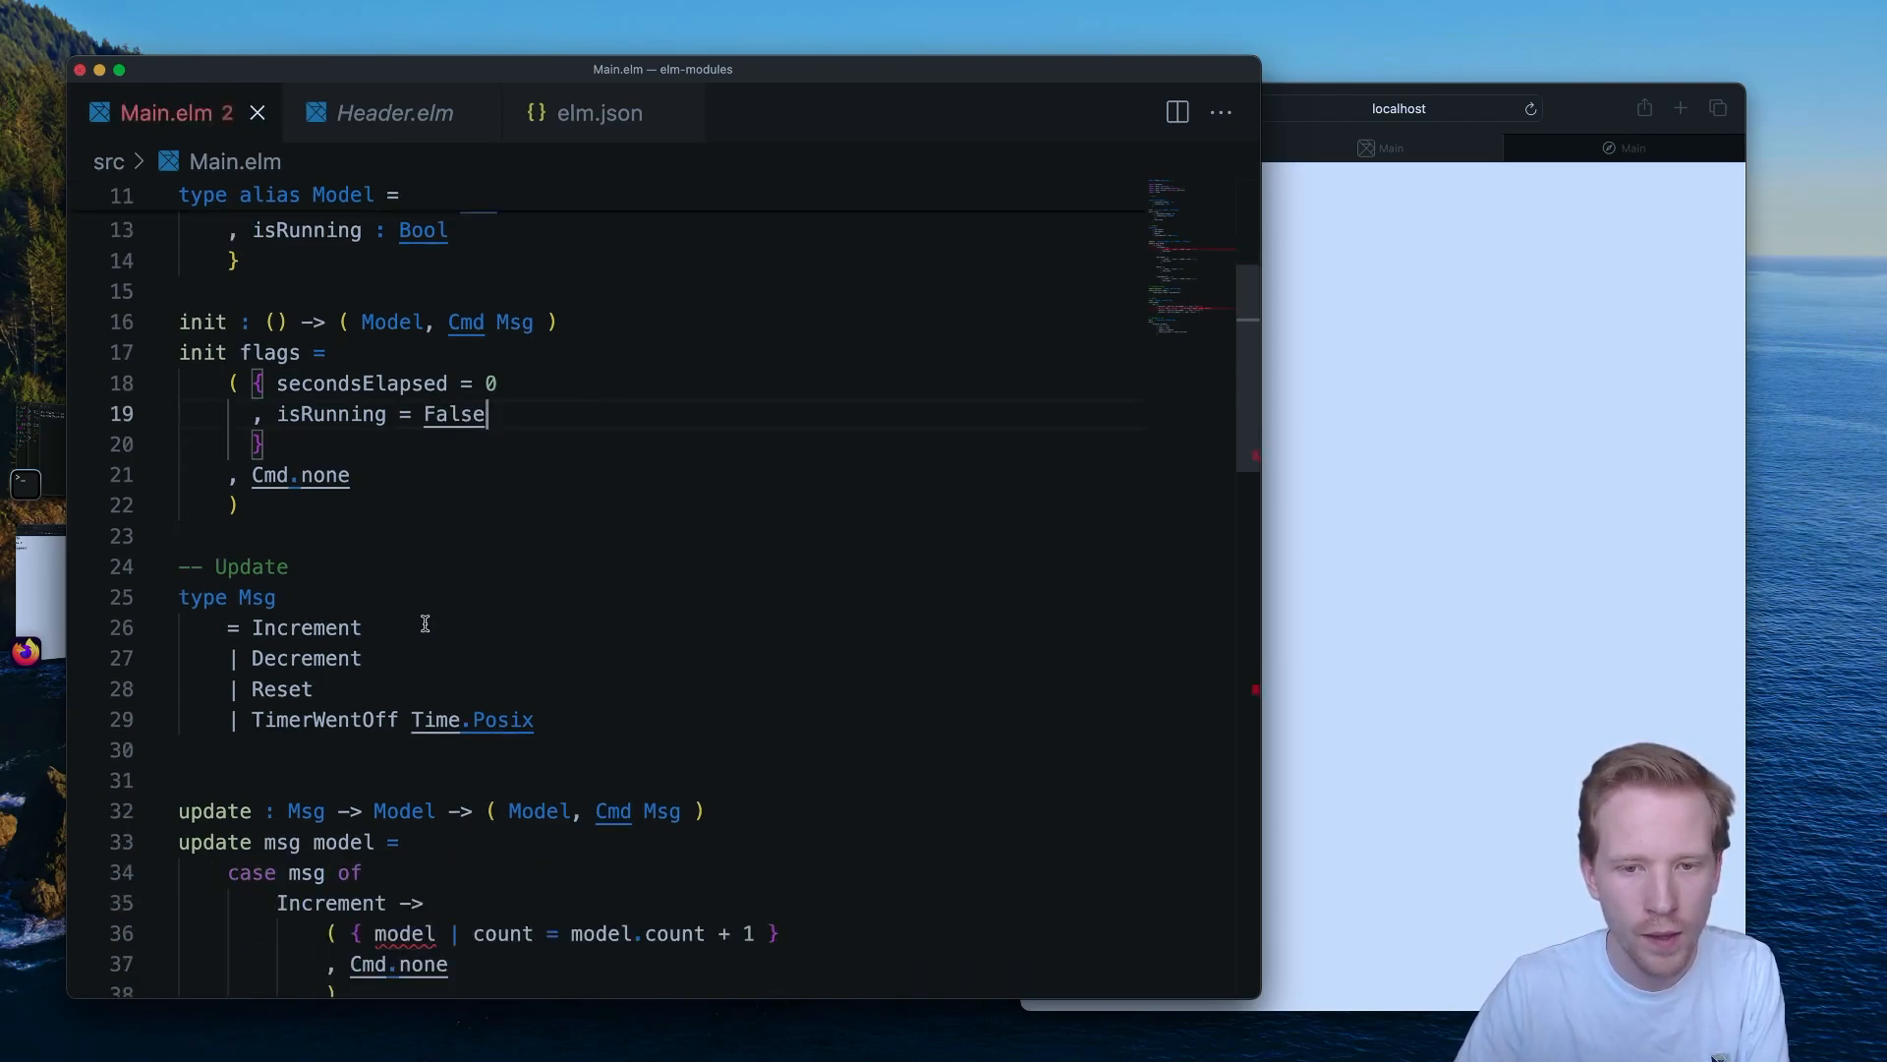
Strip Msg down to TimerWentOff, increment secondsElapsed in update, and rename count in the view text.
scroll("down", 3)
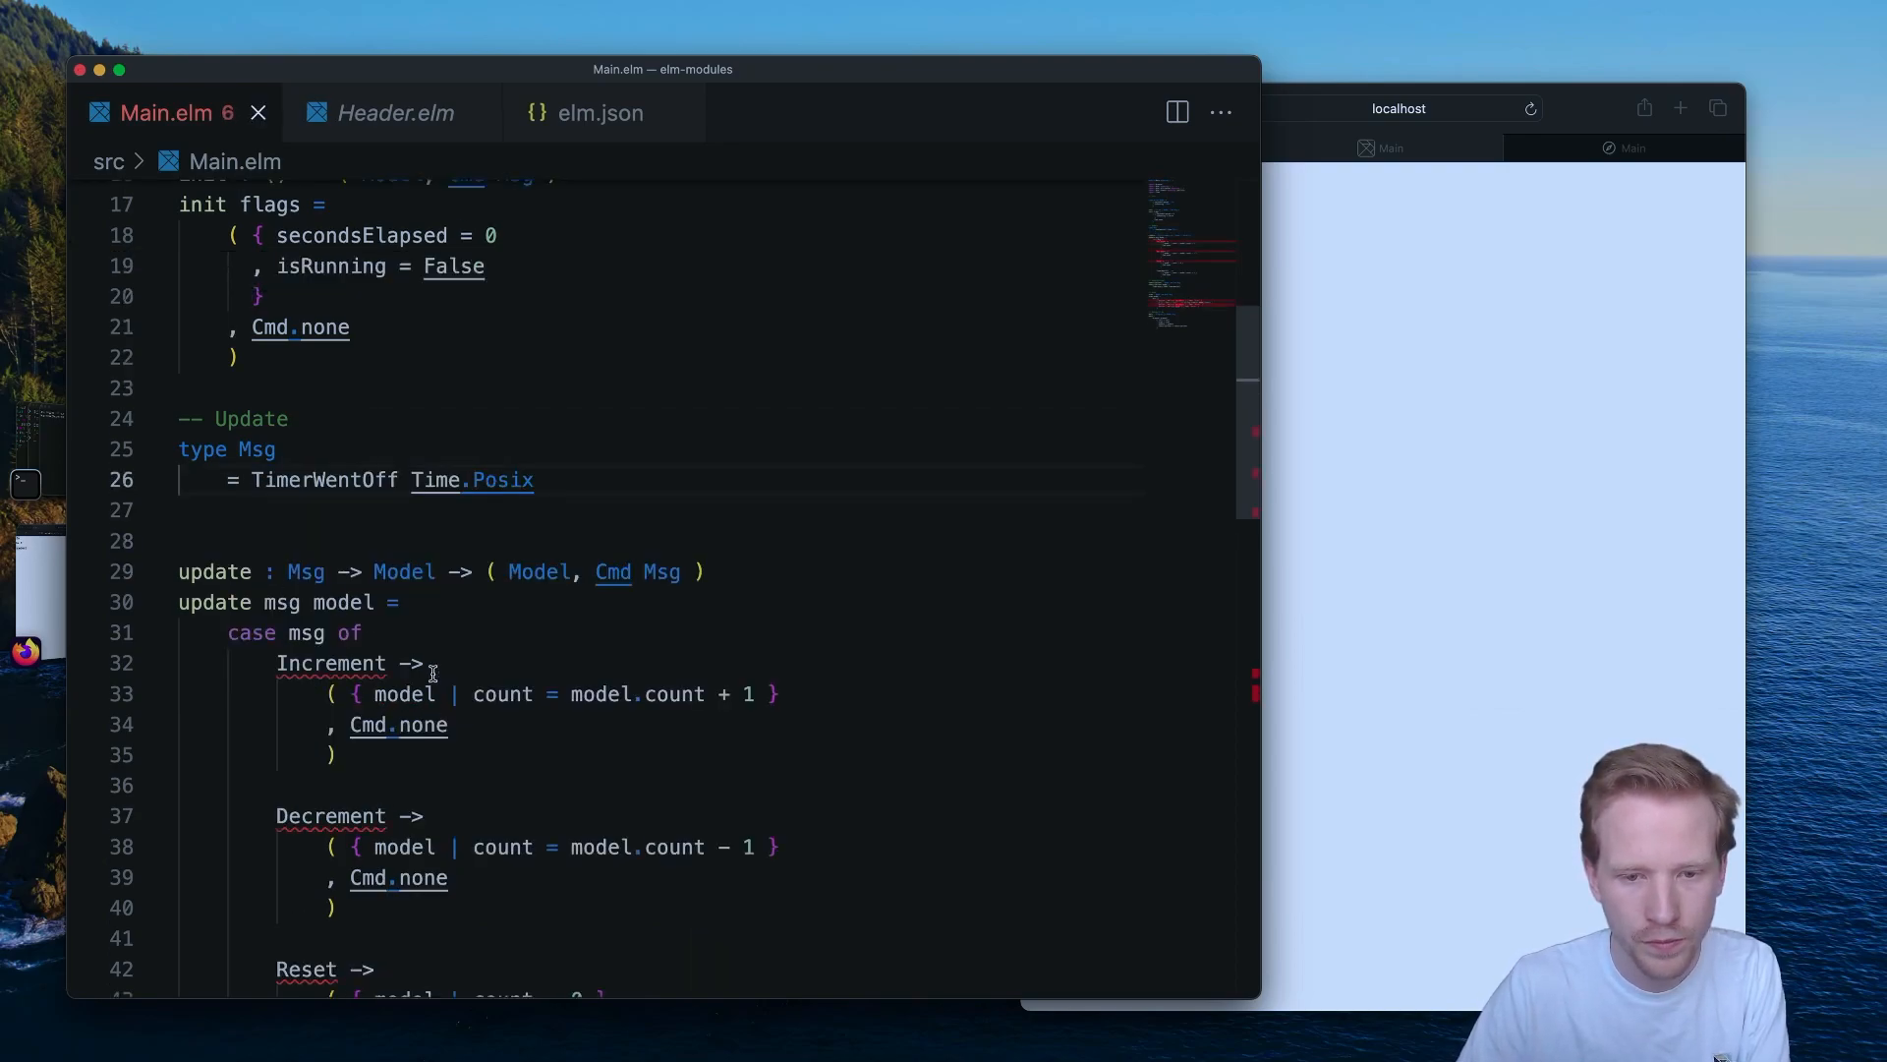
scroll("down", 3)
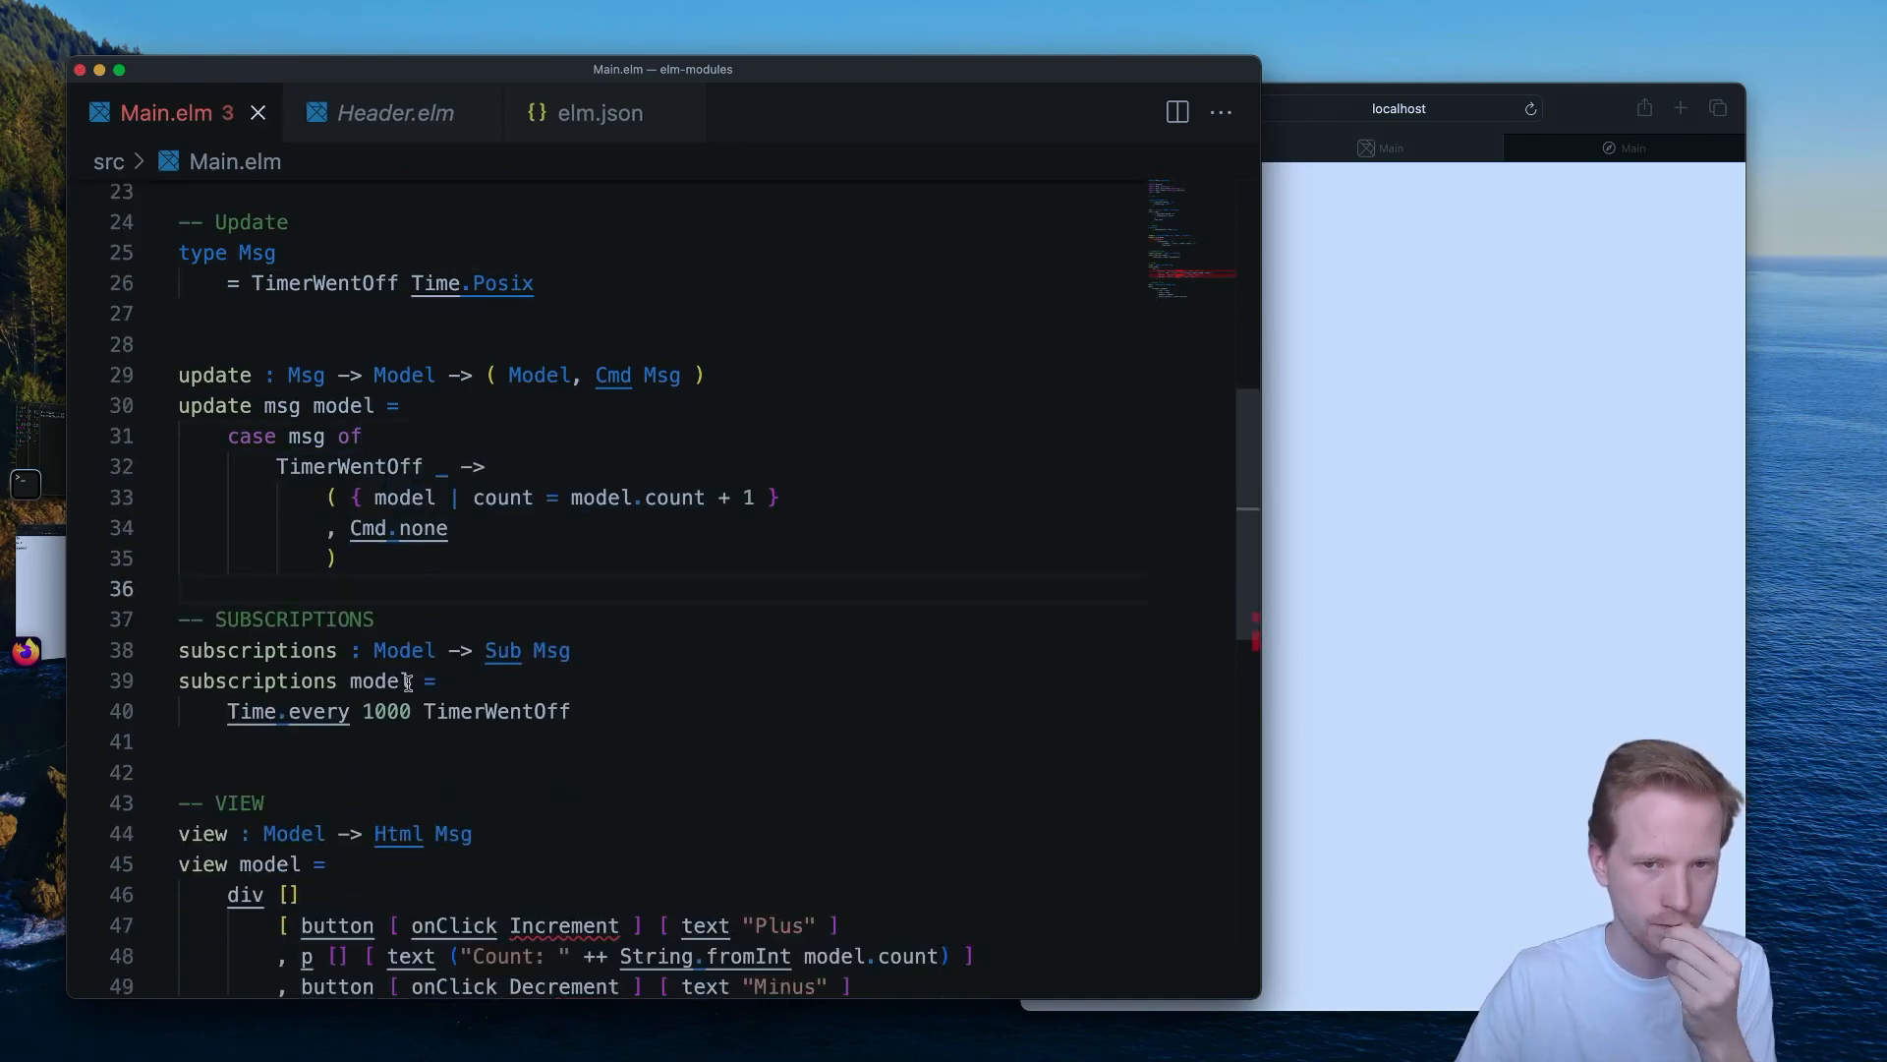
scroll("down", 3)
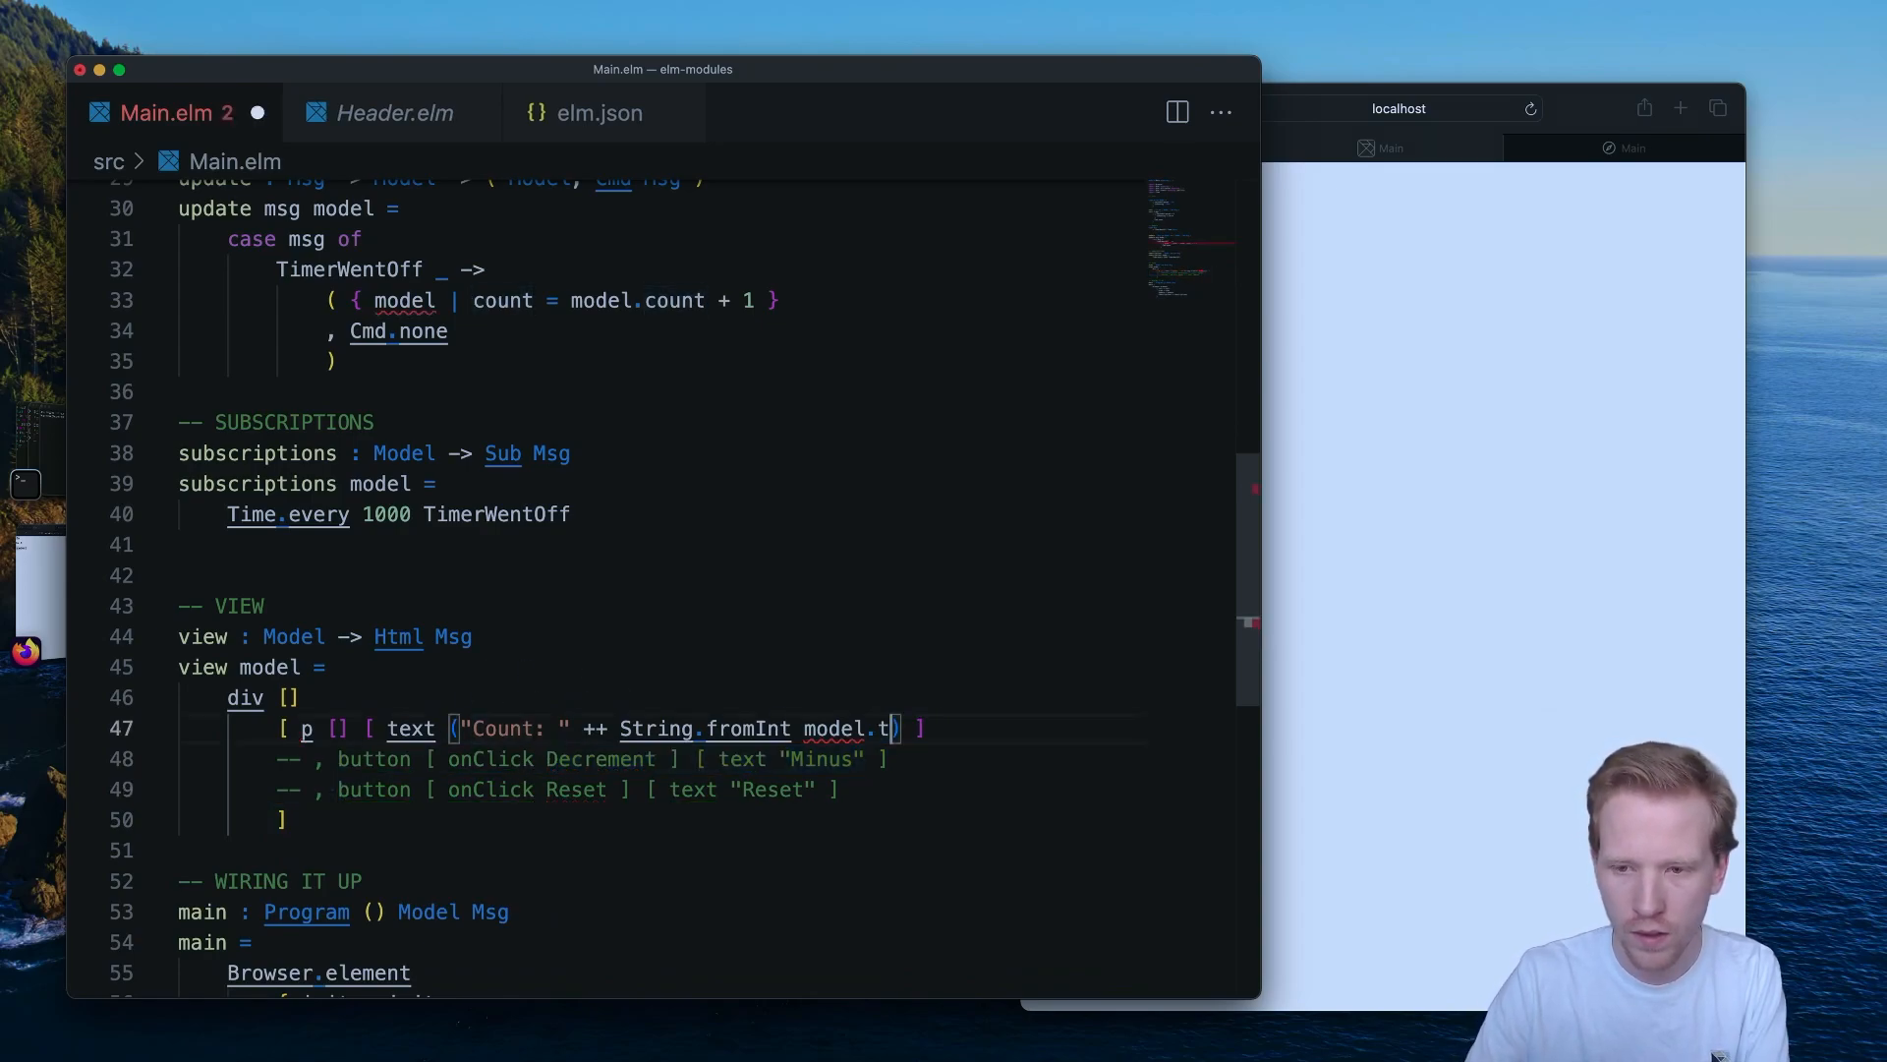
type("imeElapsed")
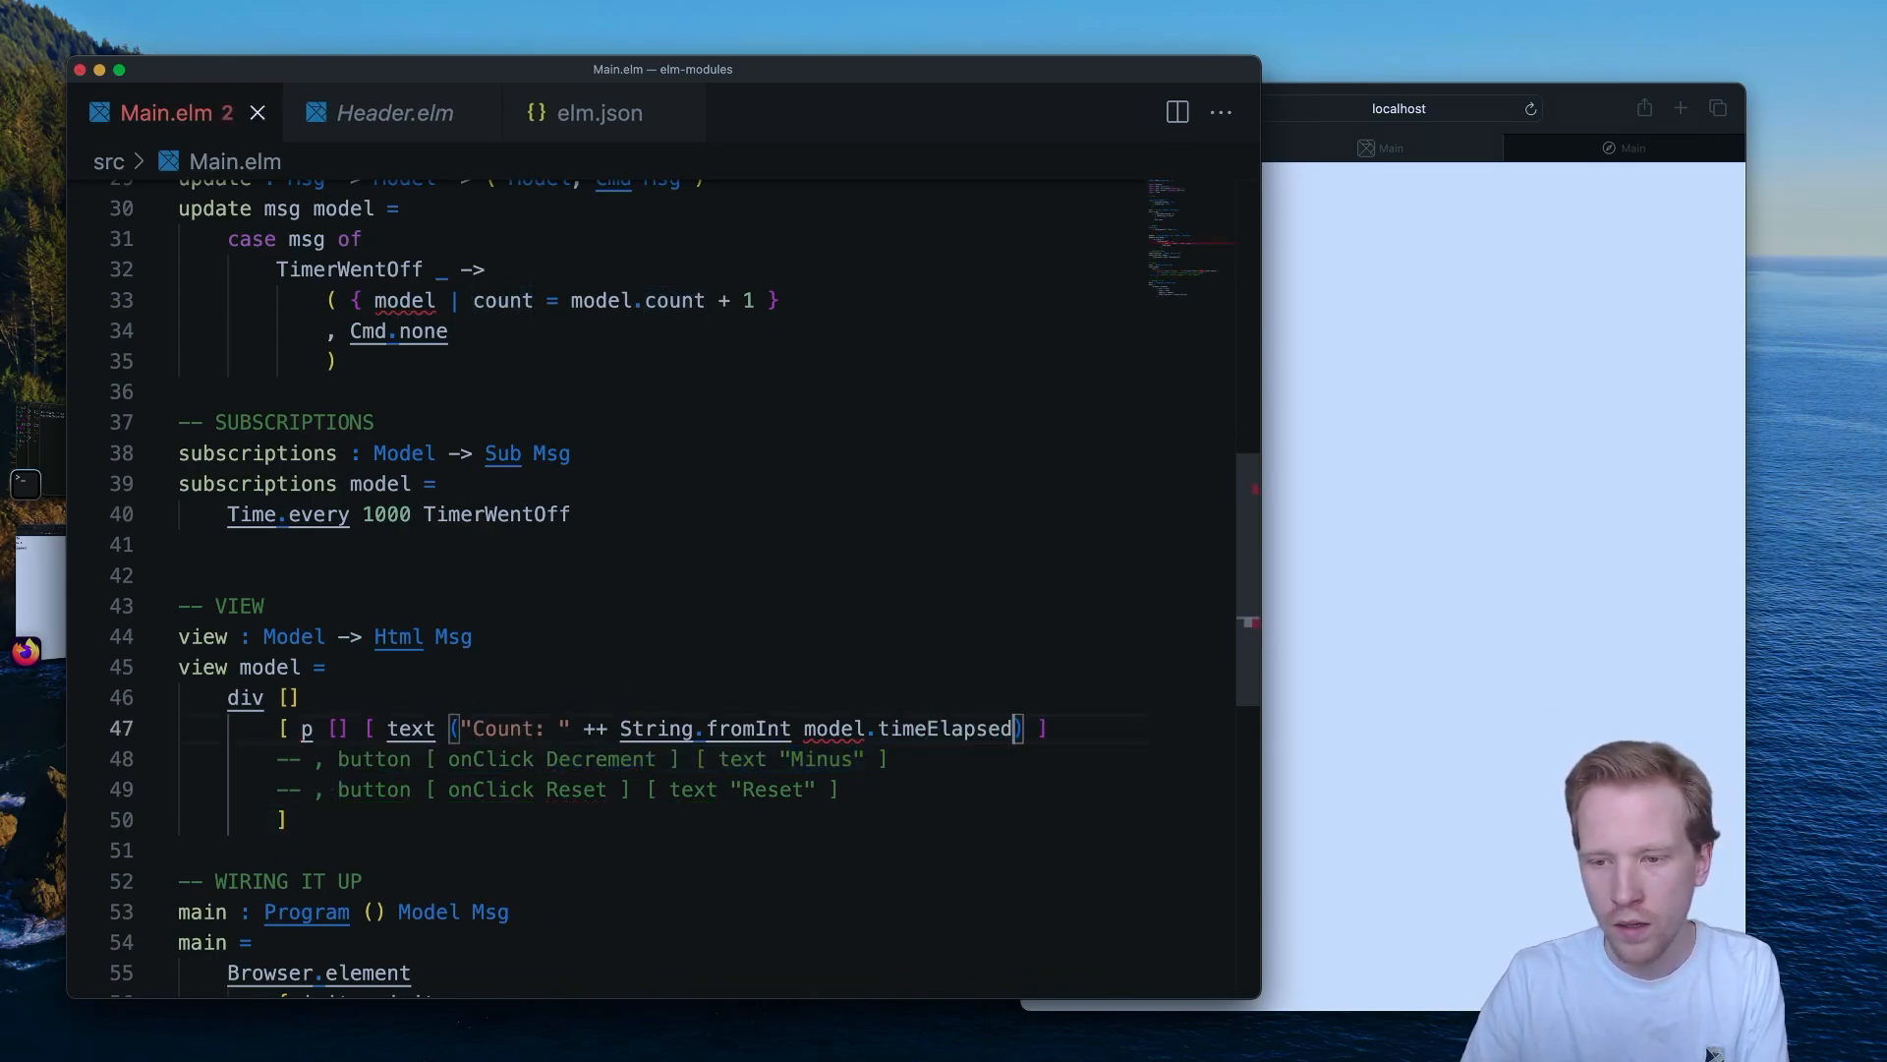
double_click(949, 727)
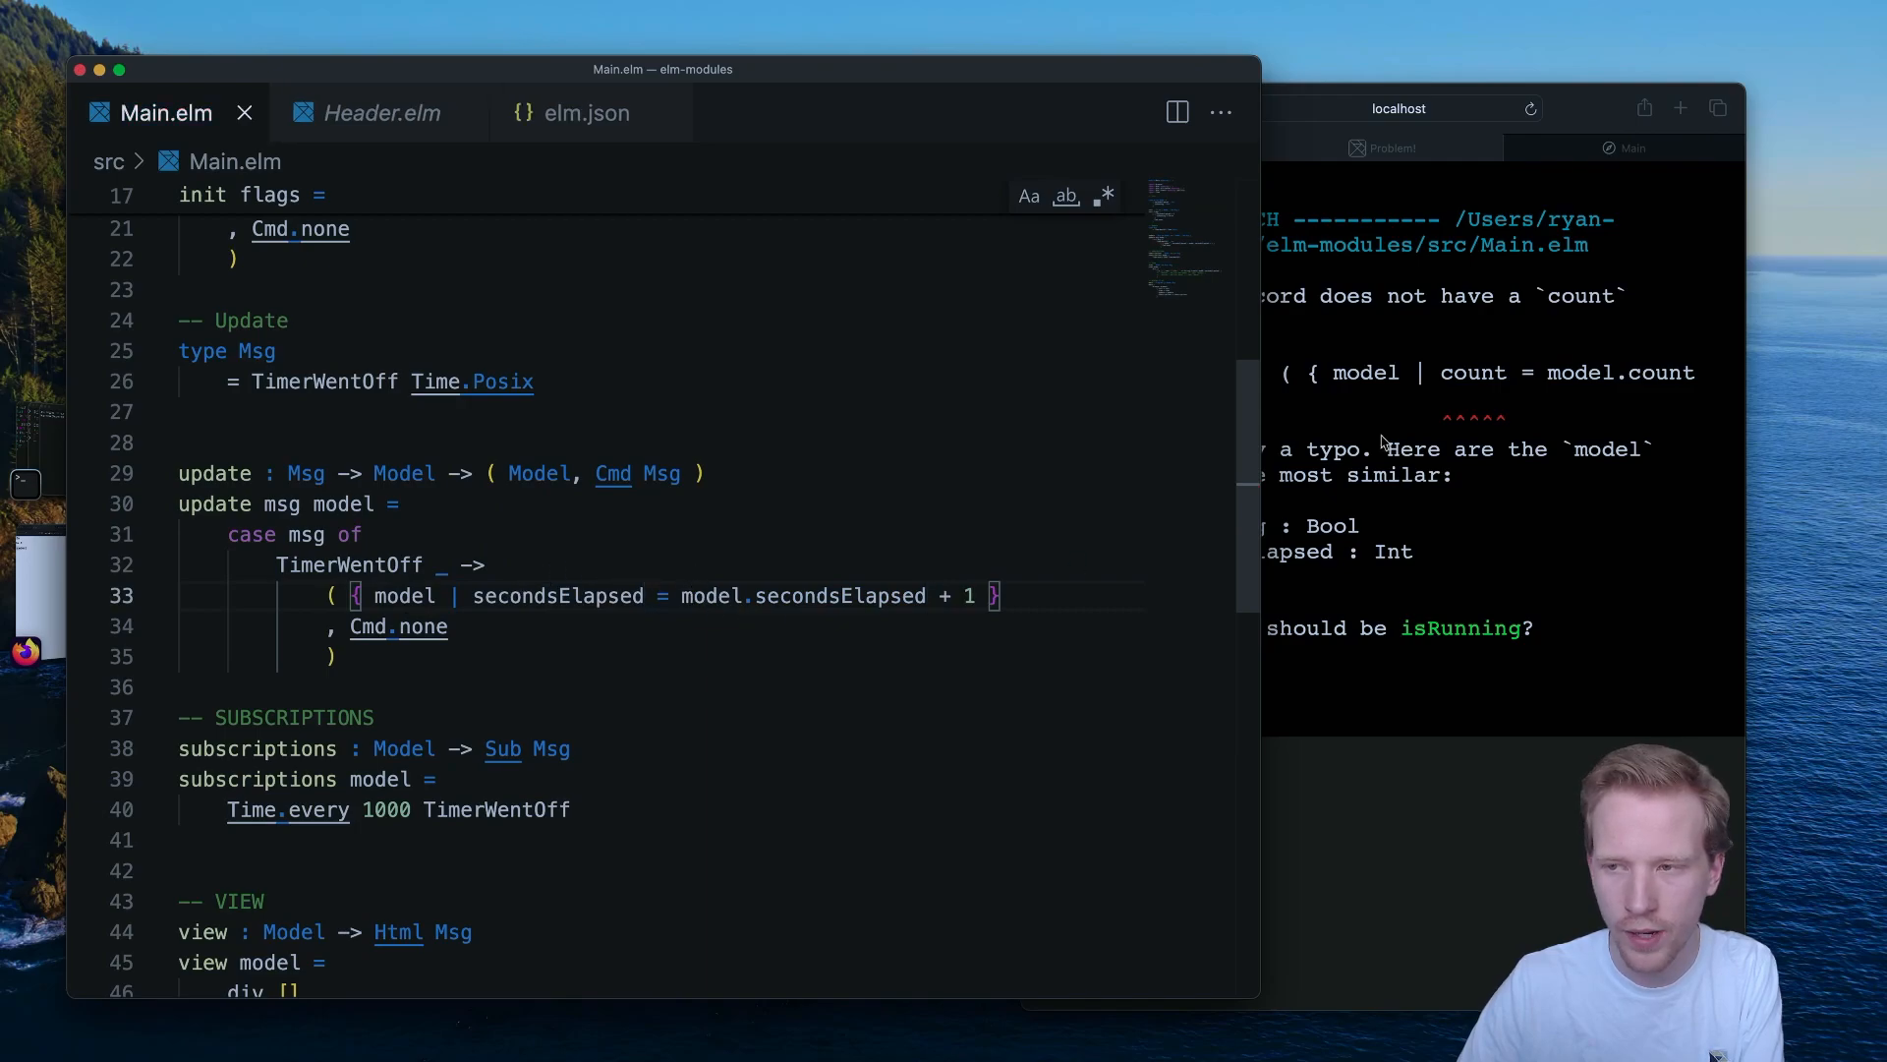
left_click(1531, 109)
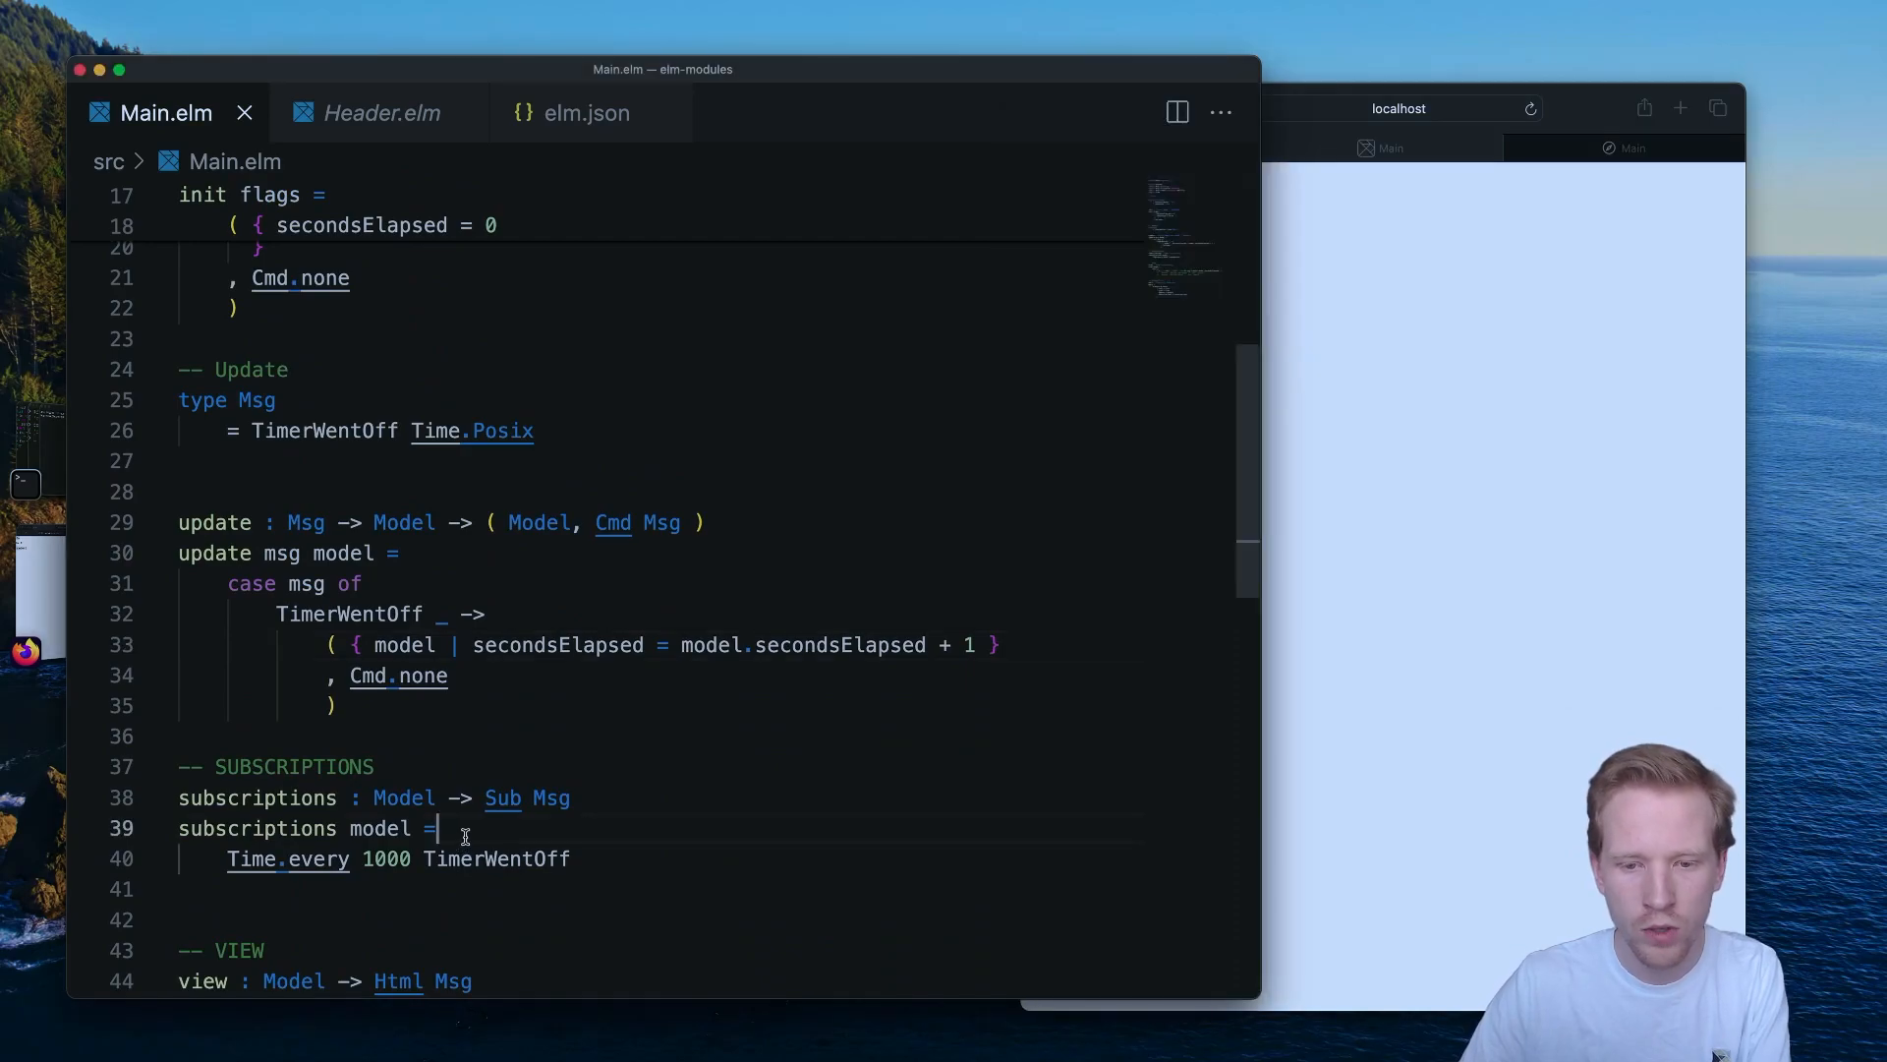
Guard Time.every 1000 TimerWentOff with 'if model.isRunning then … else Sub.none' and save.
type("if")
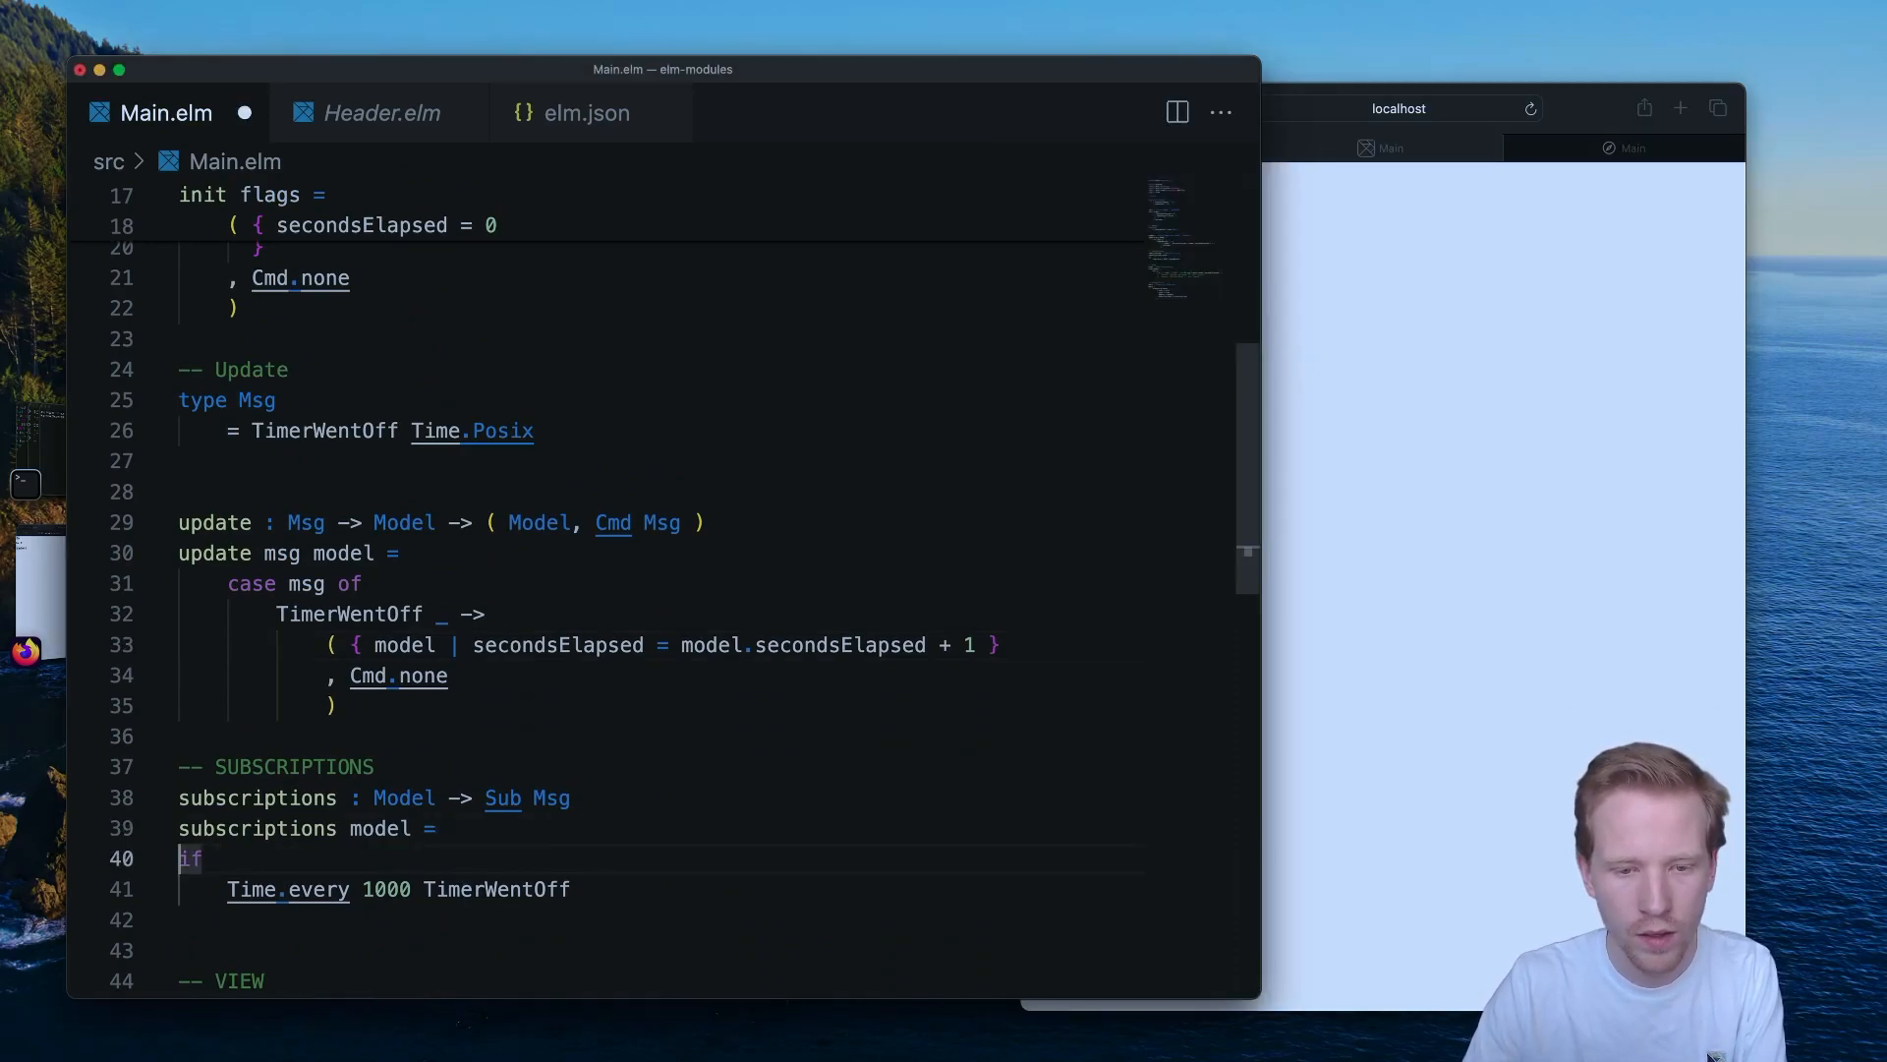
type("model.")
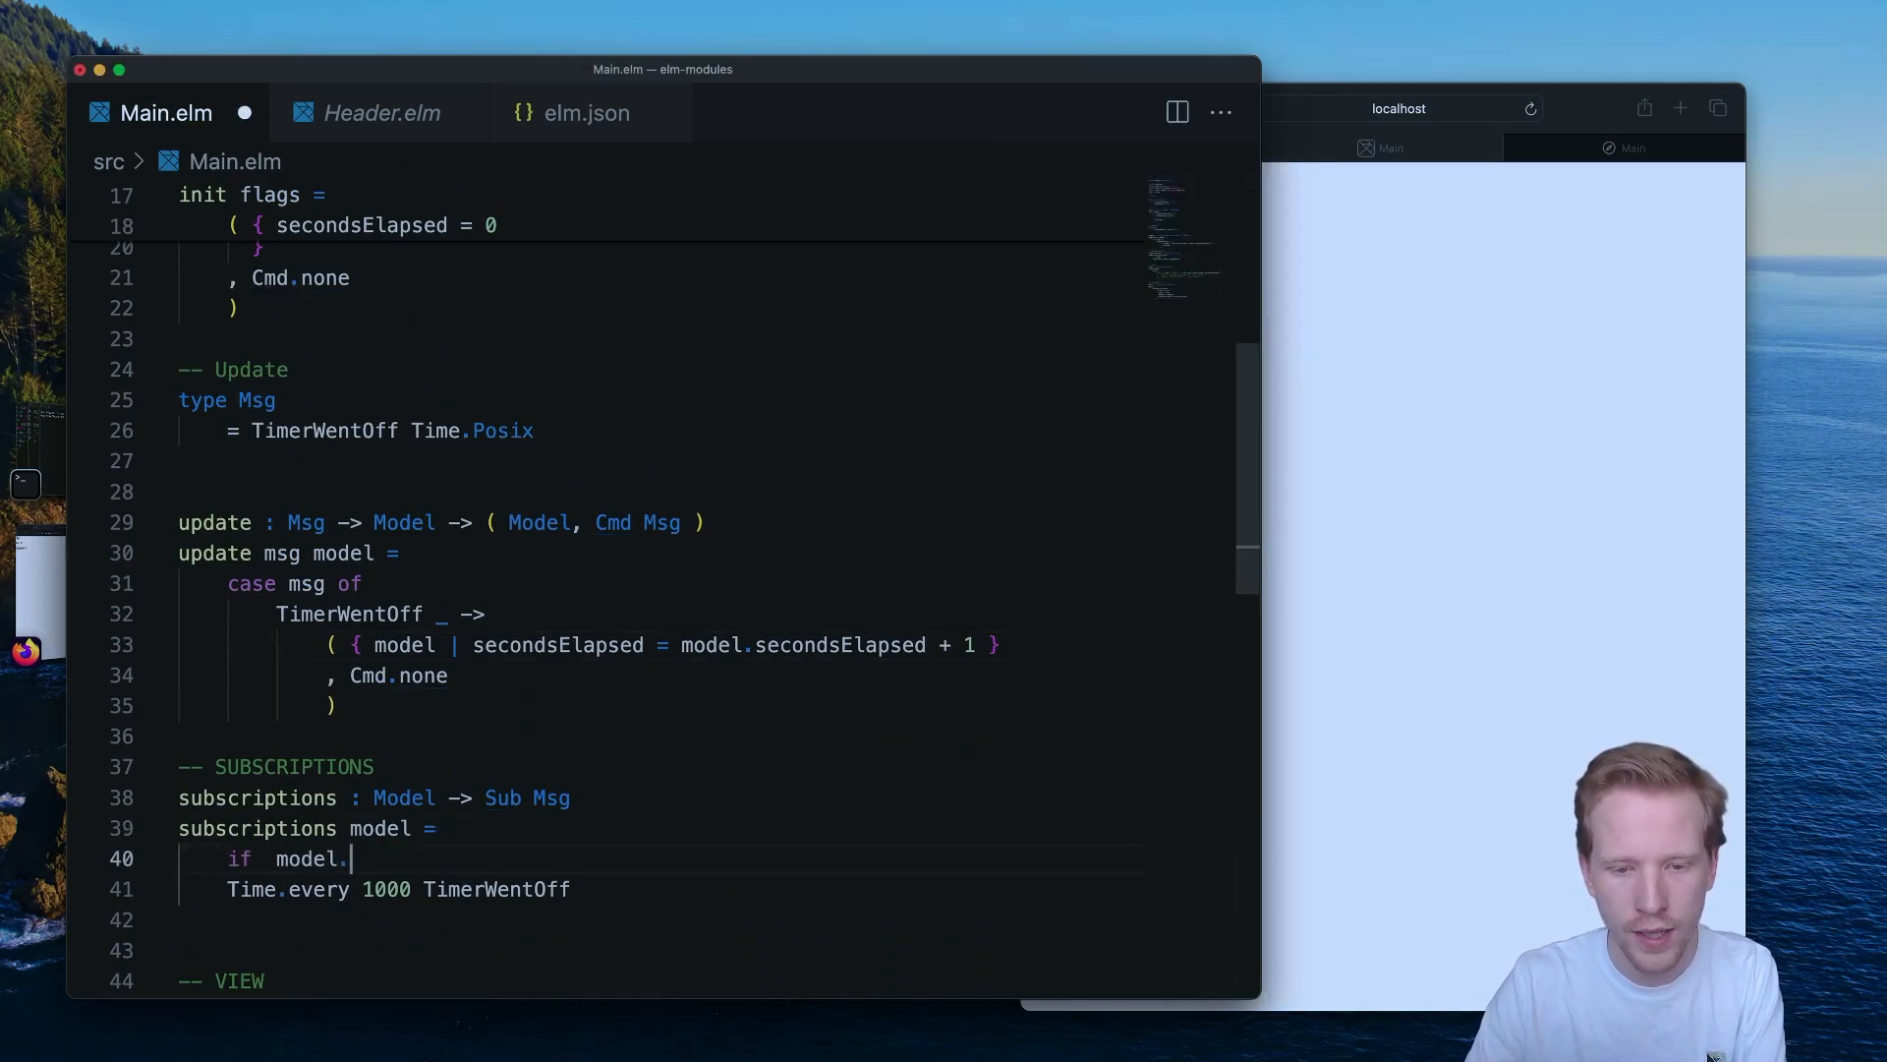
type("isRunning")
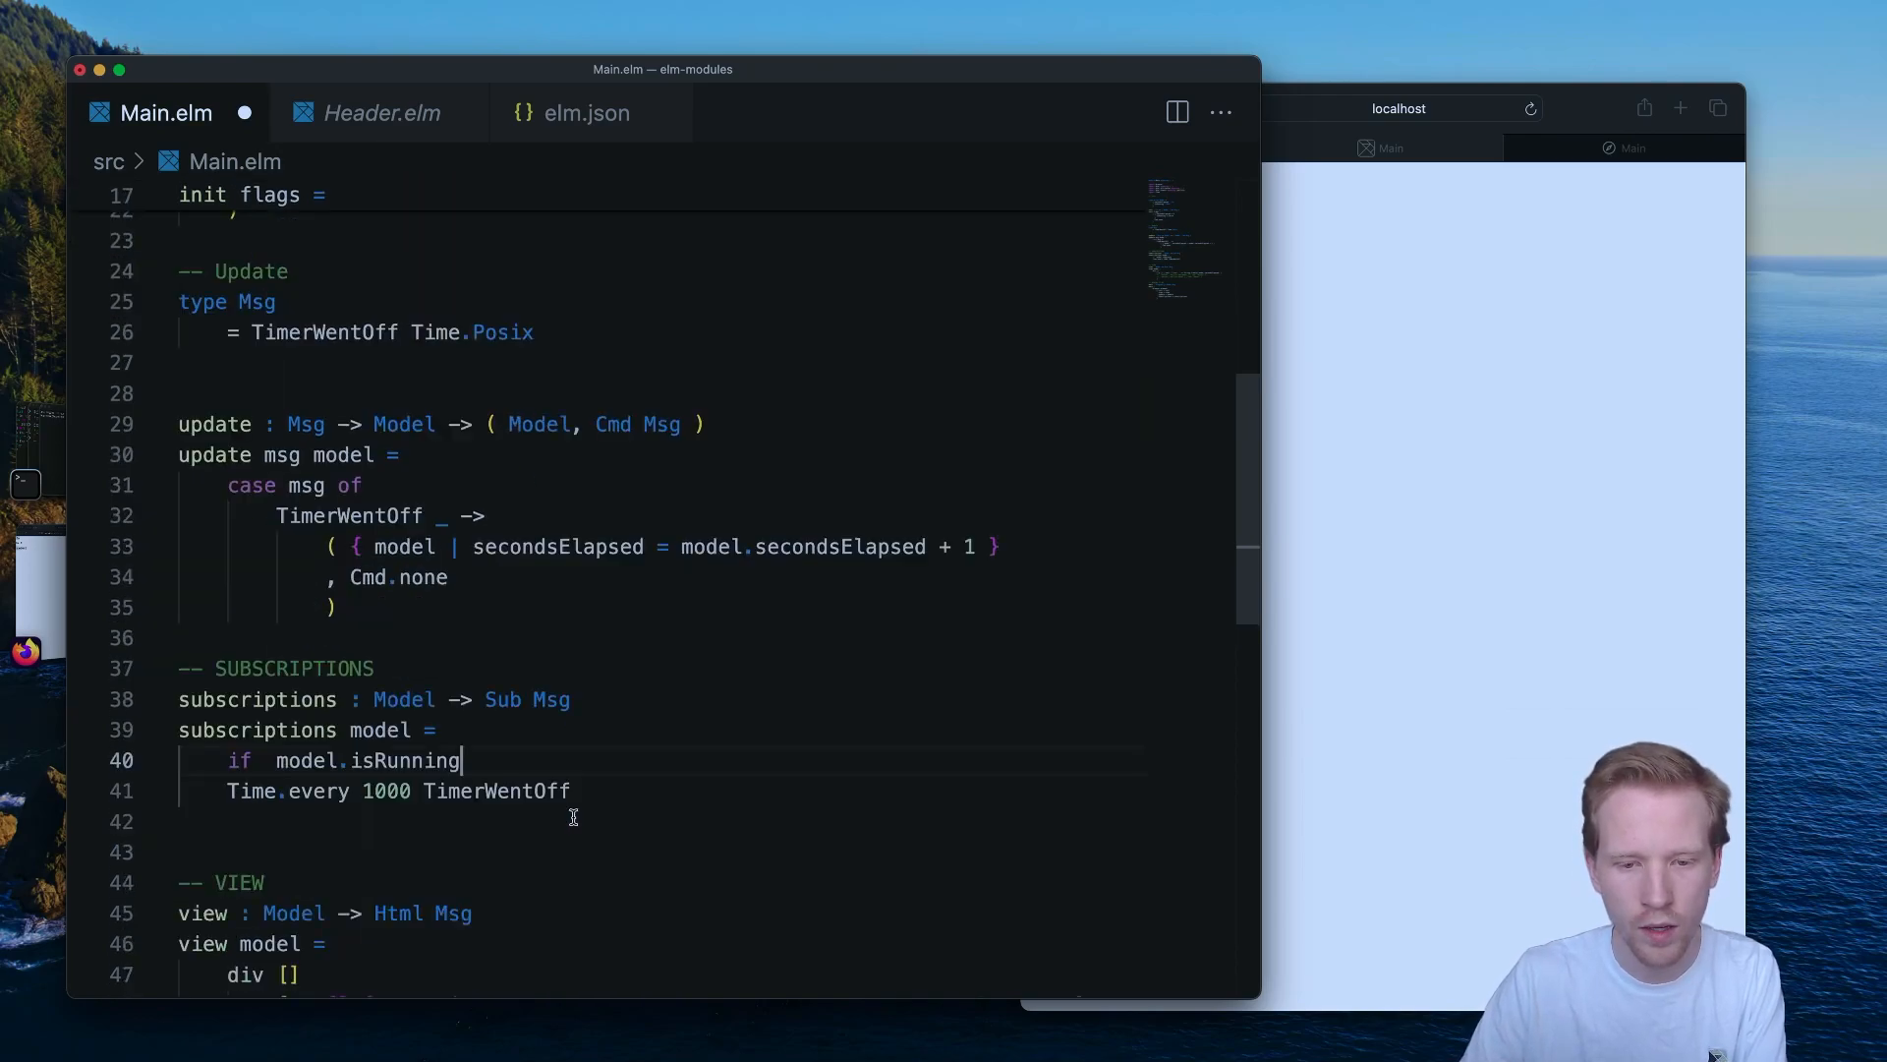
scroll("down", 3)
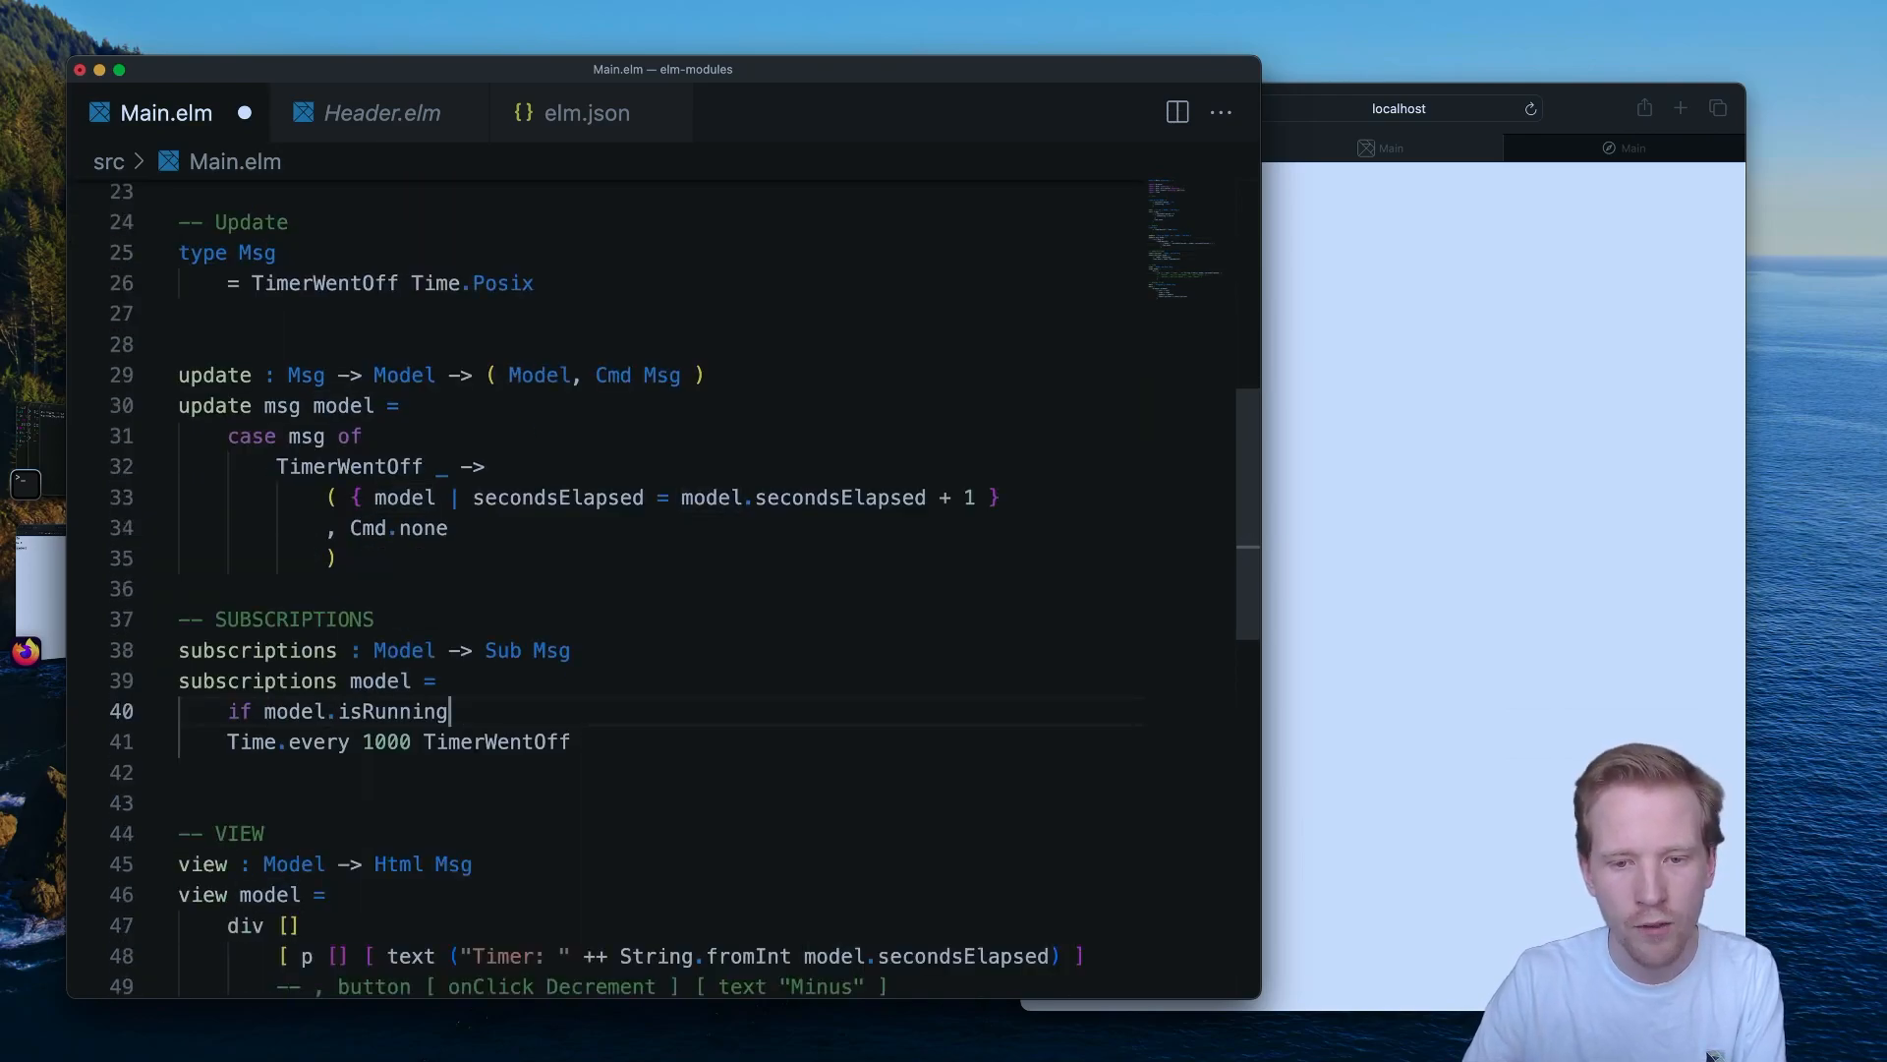
type("then")
type("S")
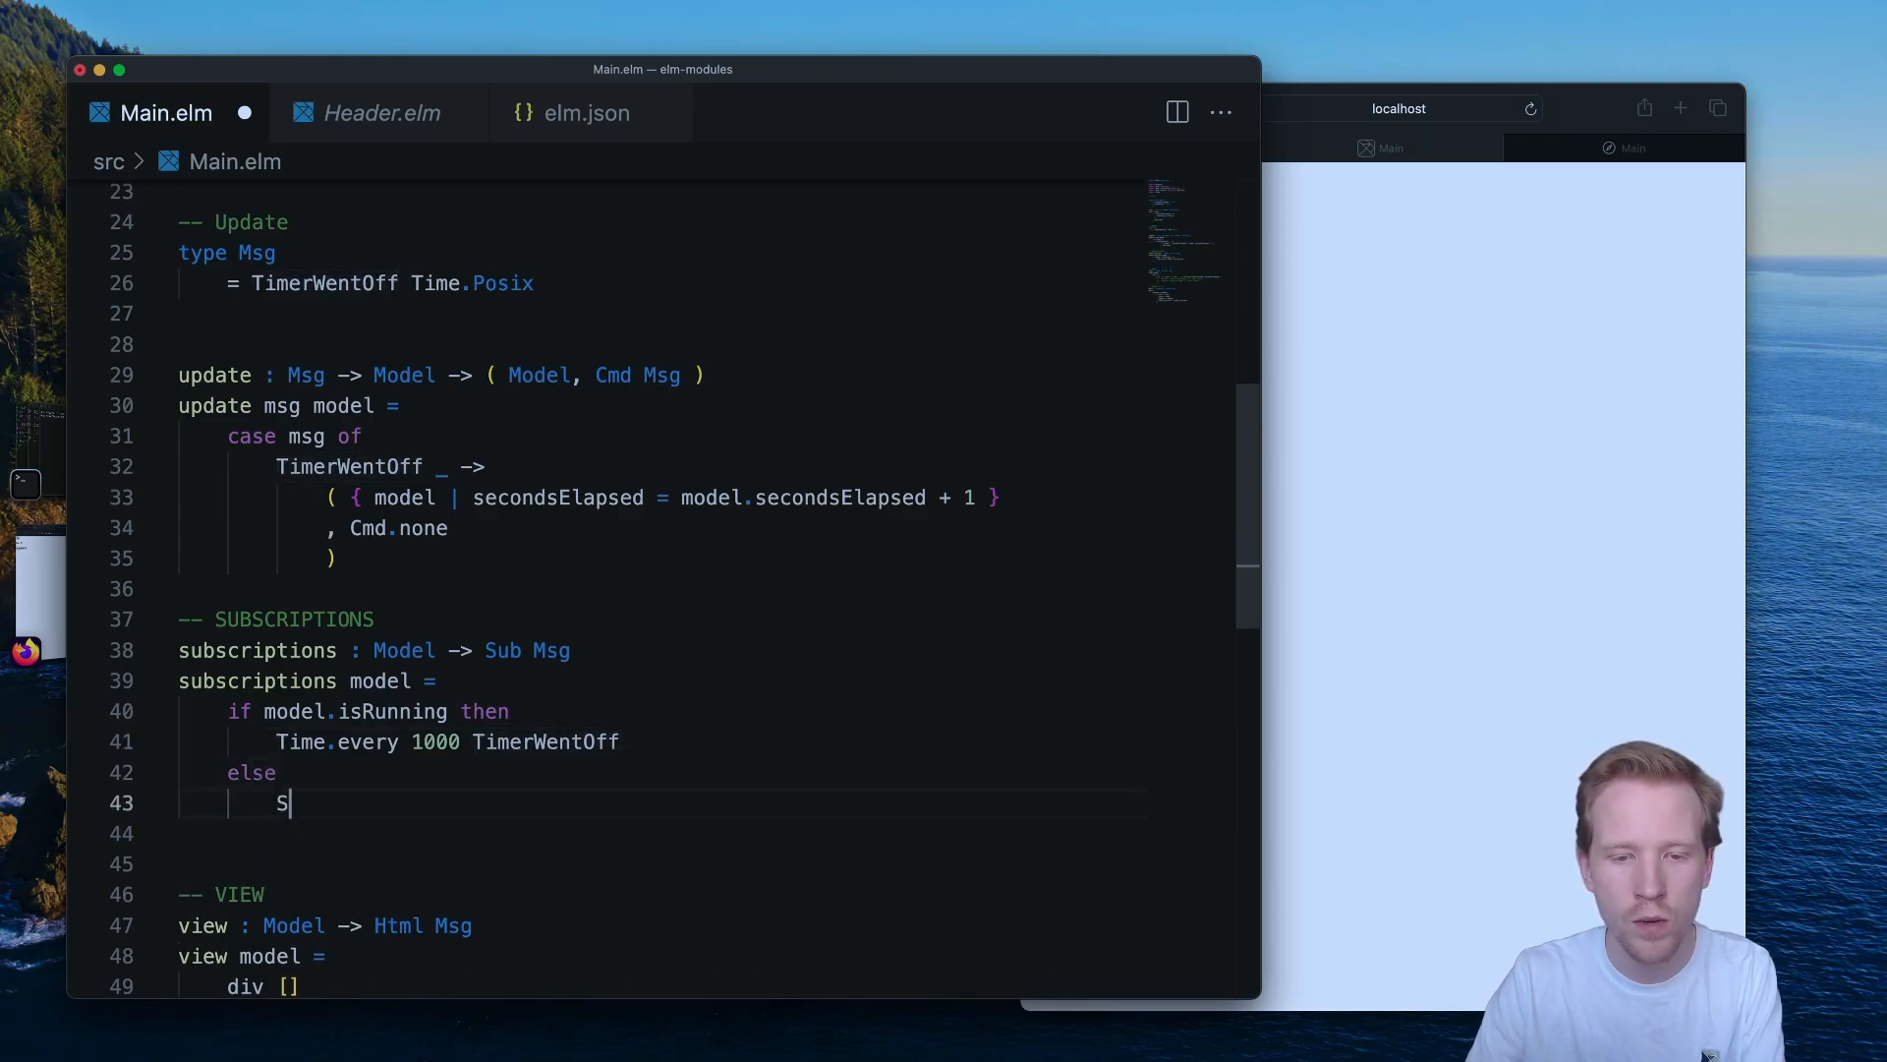
type("ub.none")
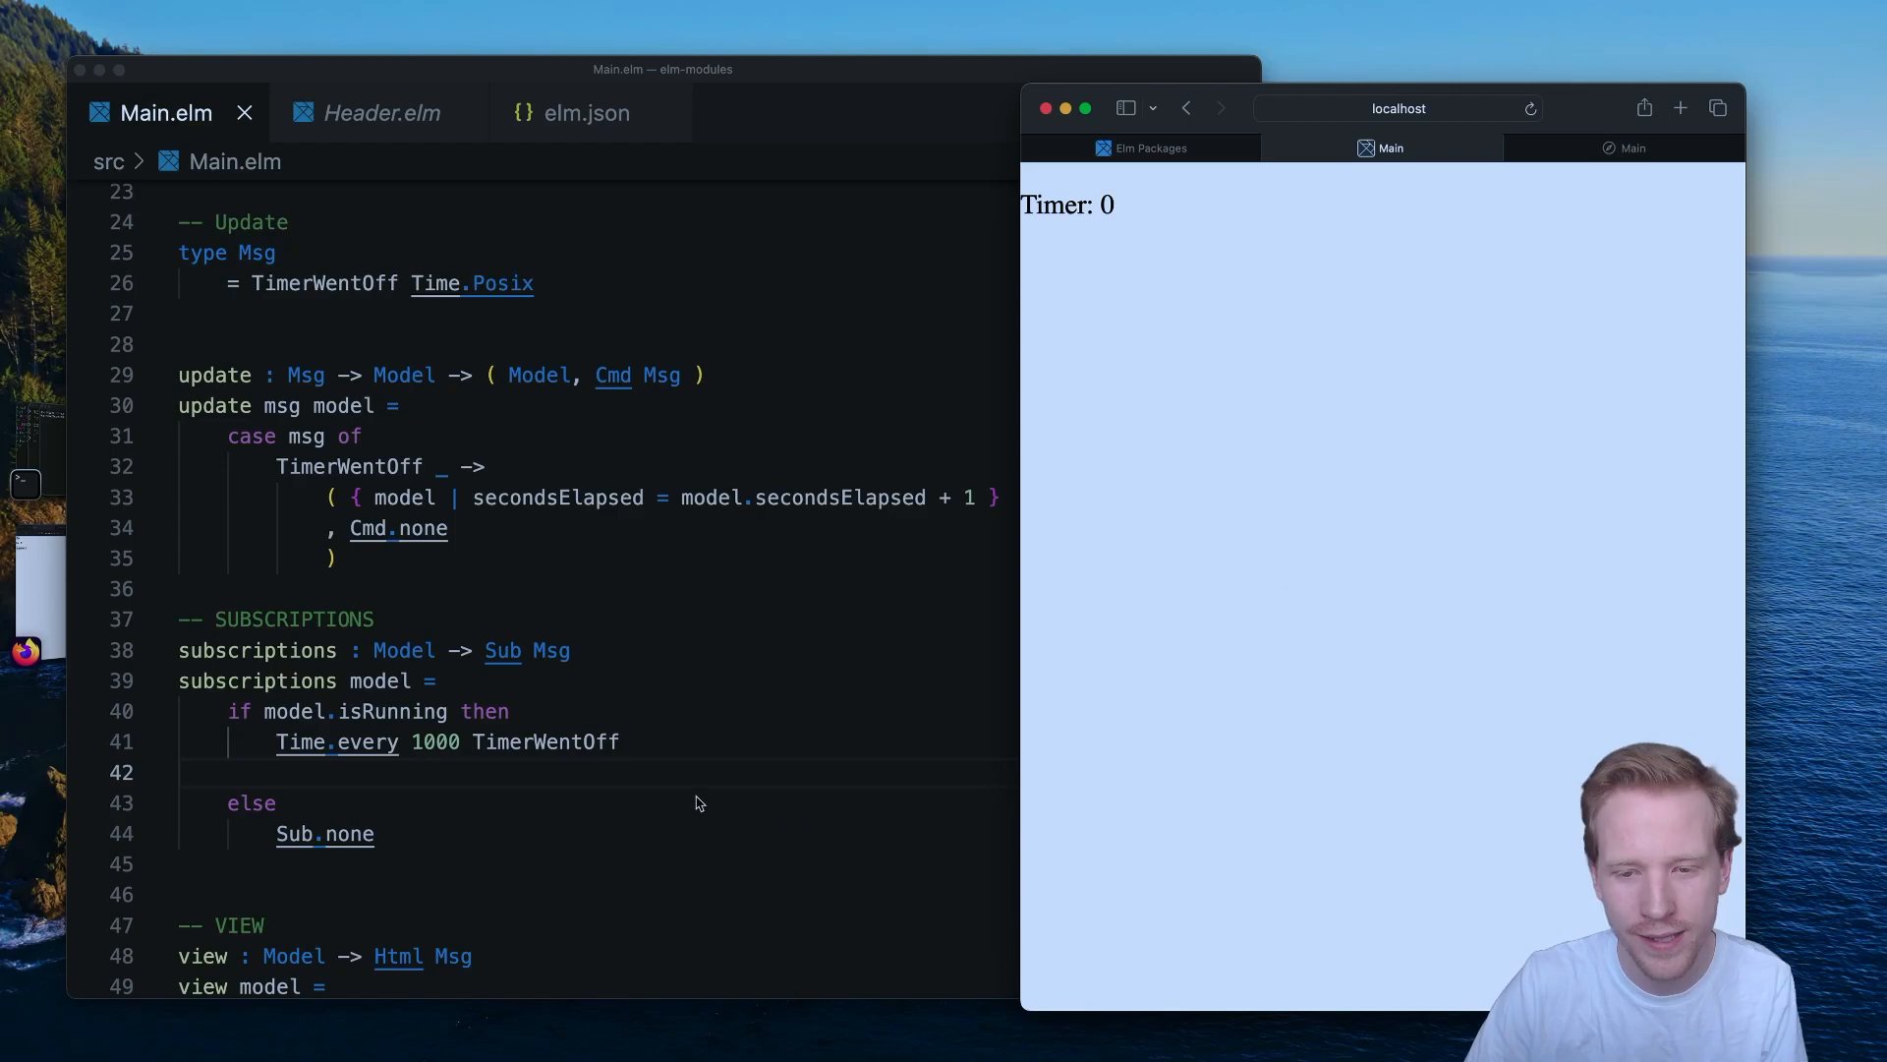
mouse_move(1064, 261)
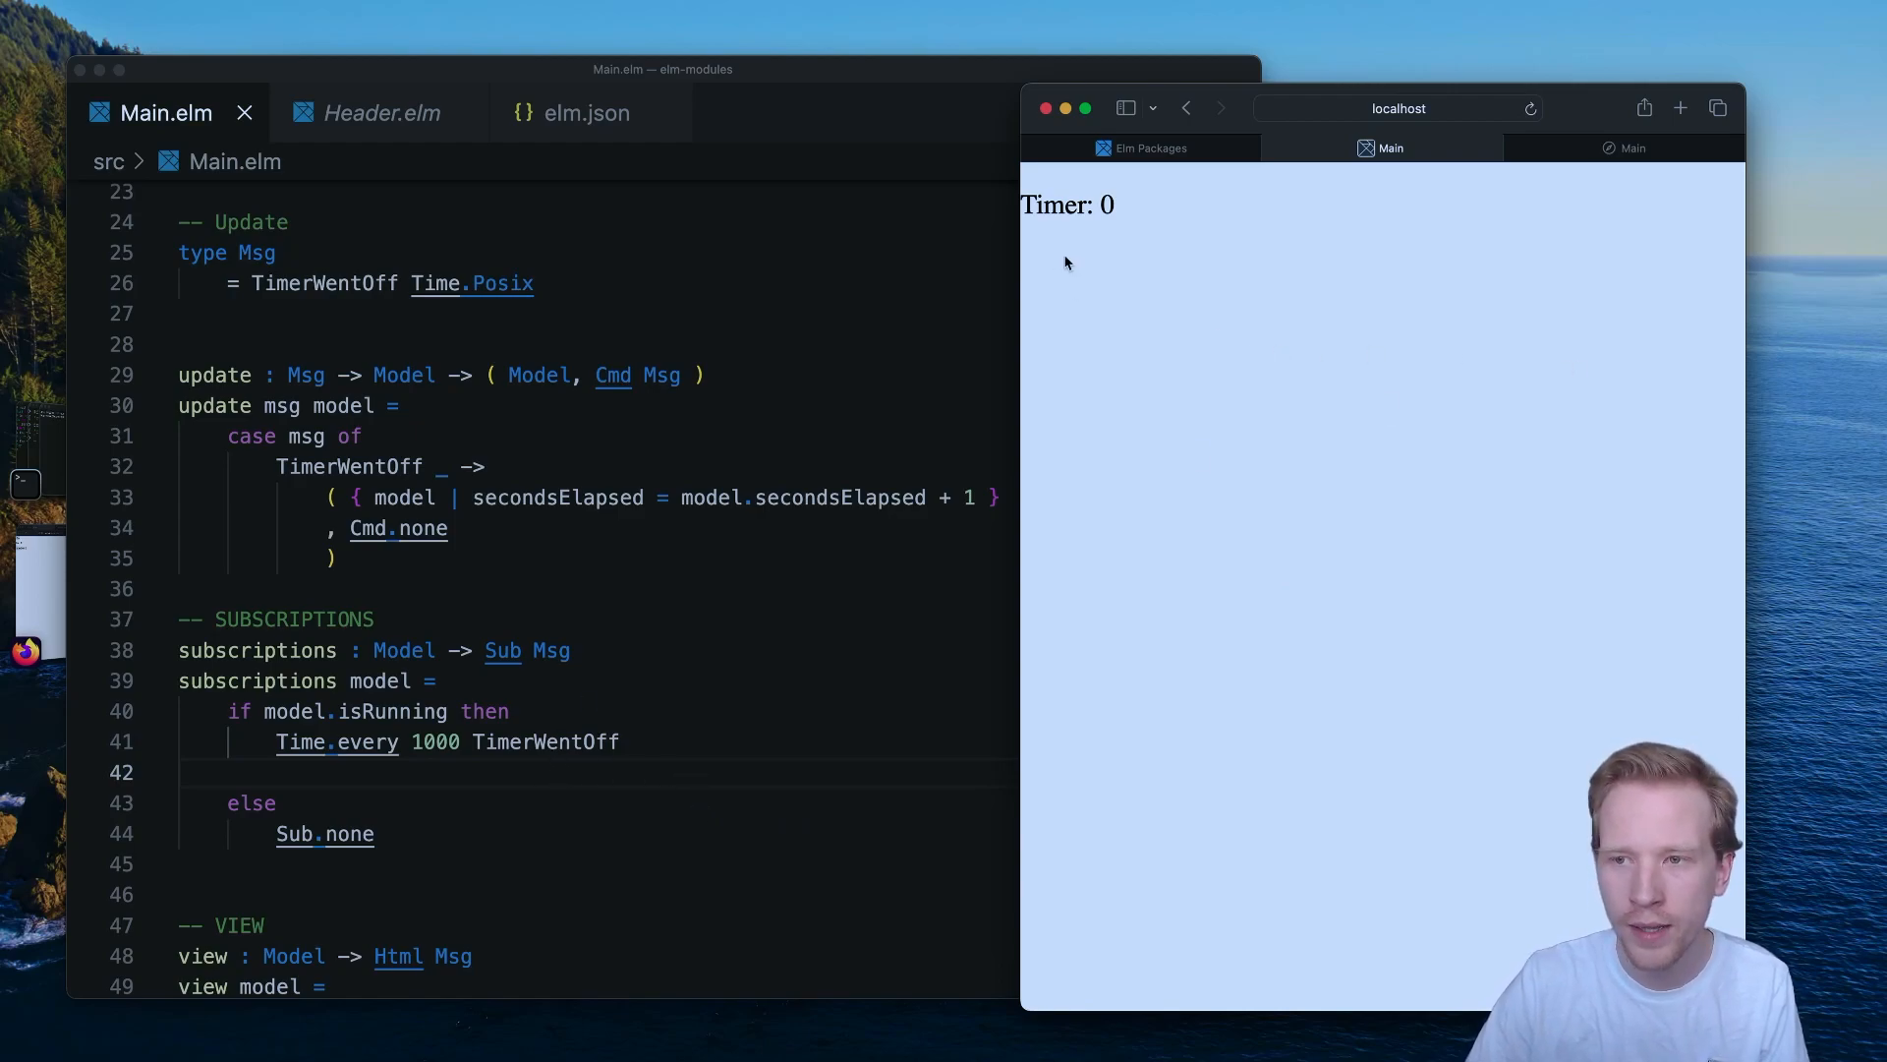
scroll("down", 3)
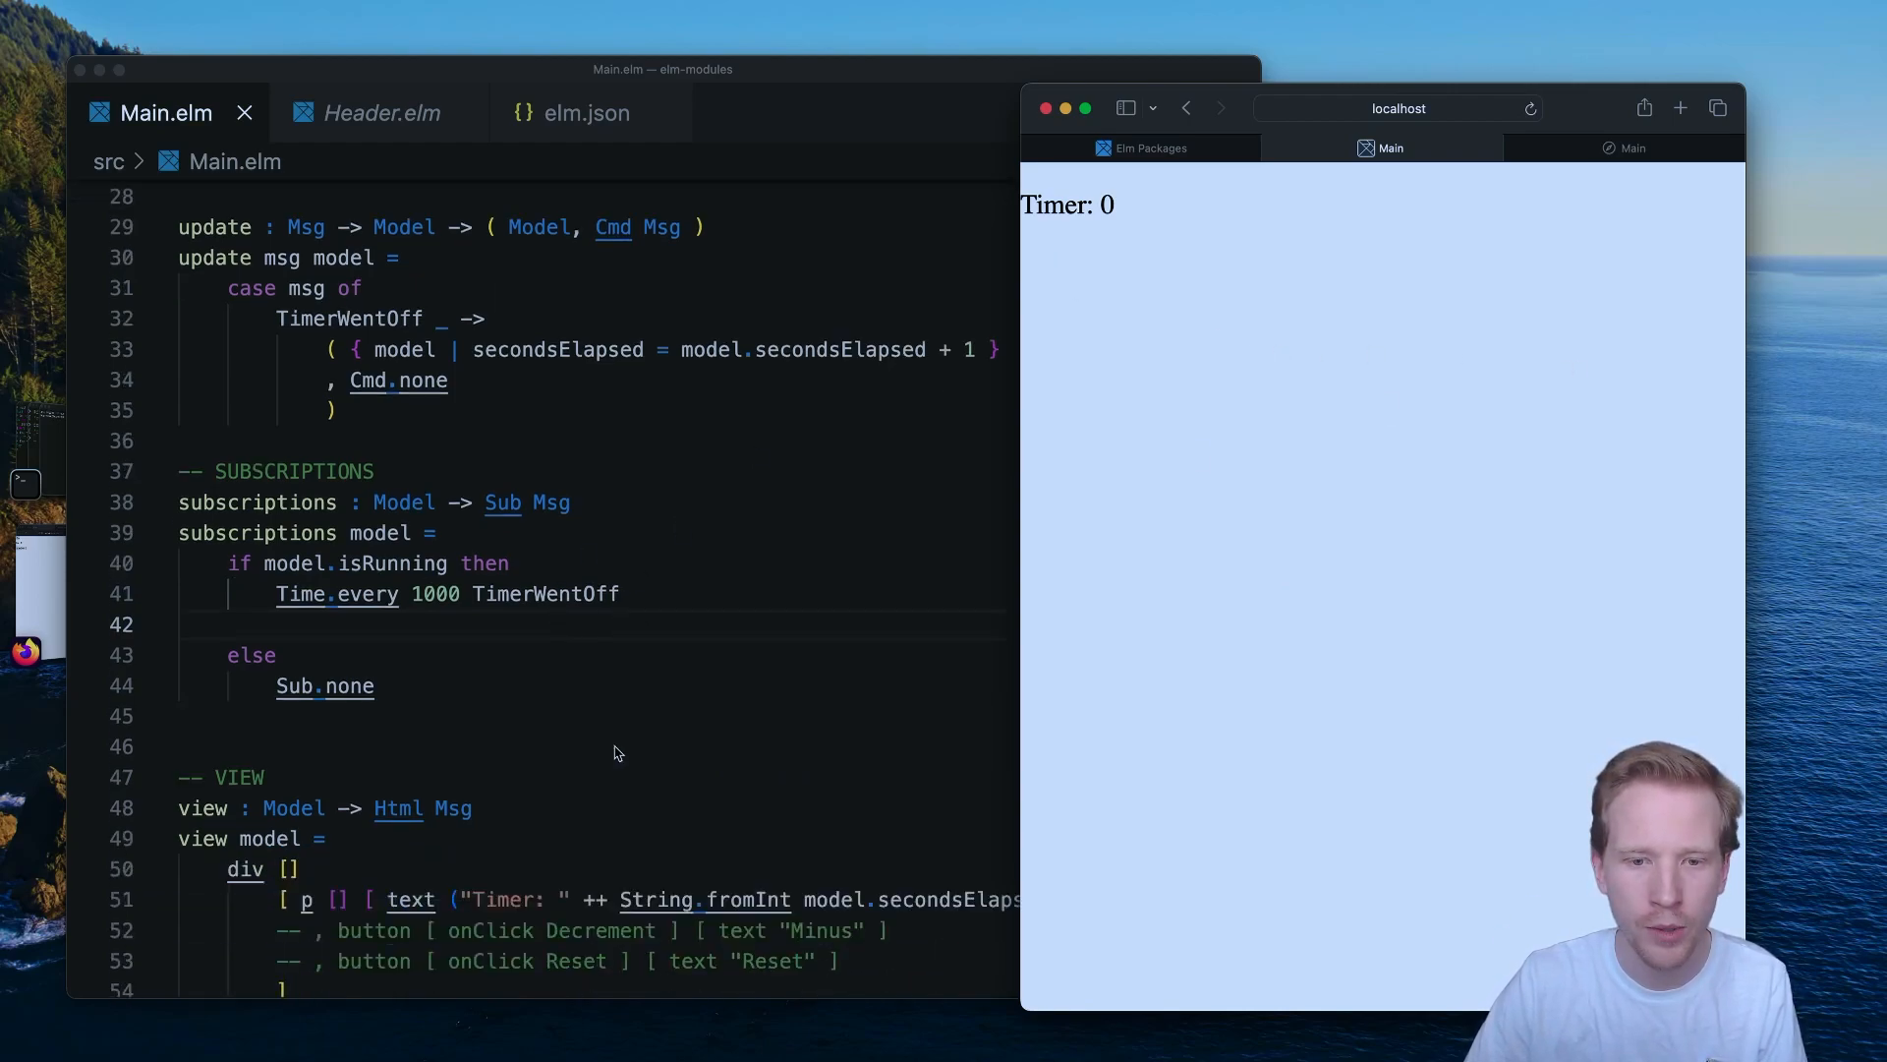
triple_click(368, 564)
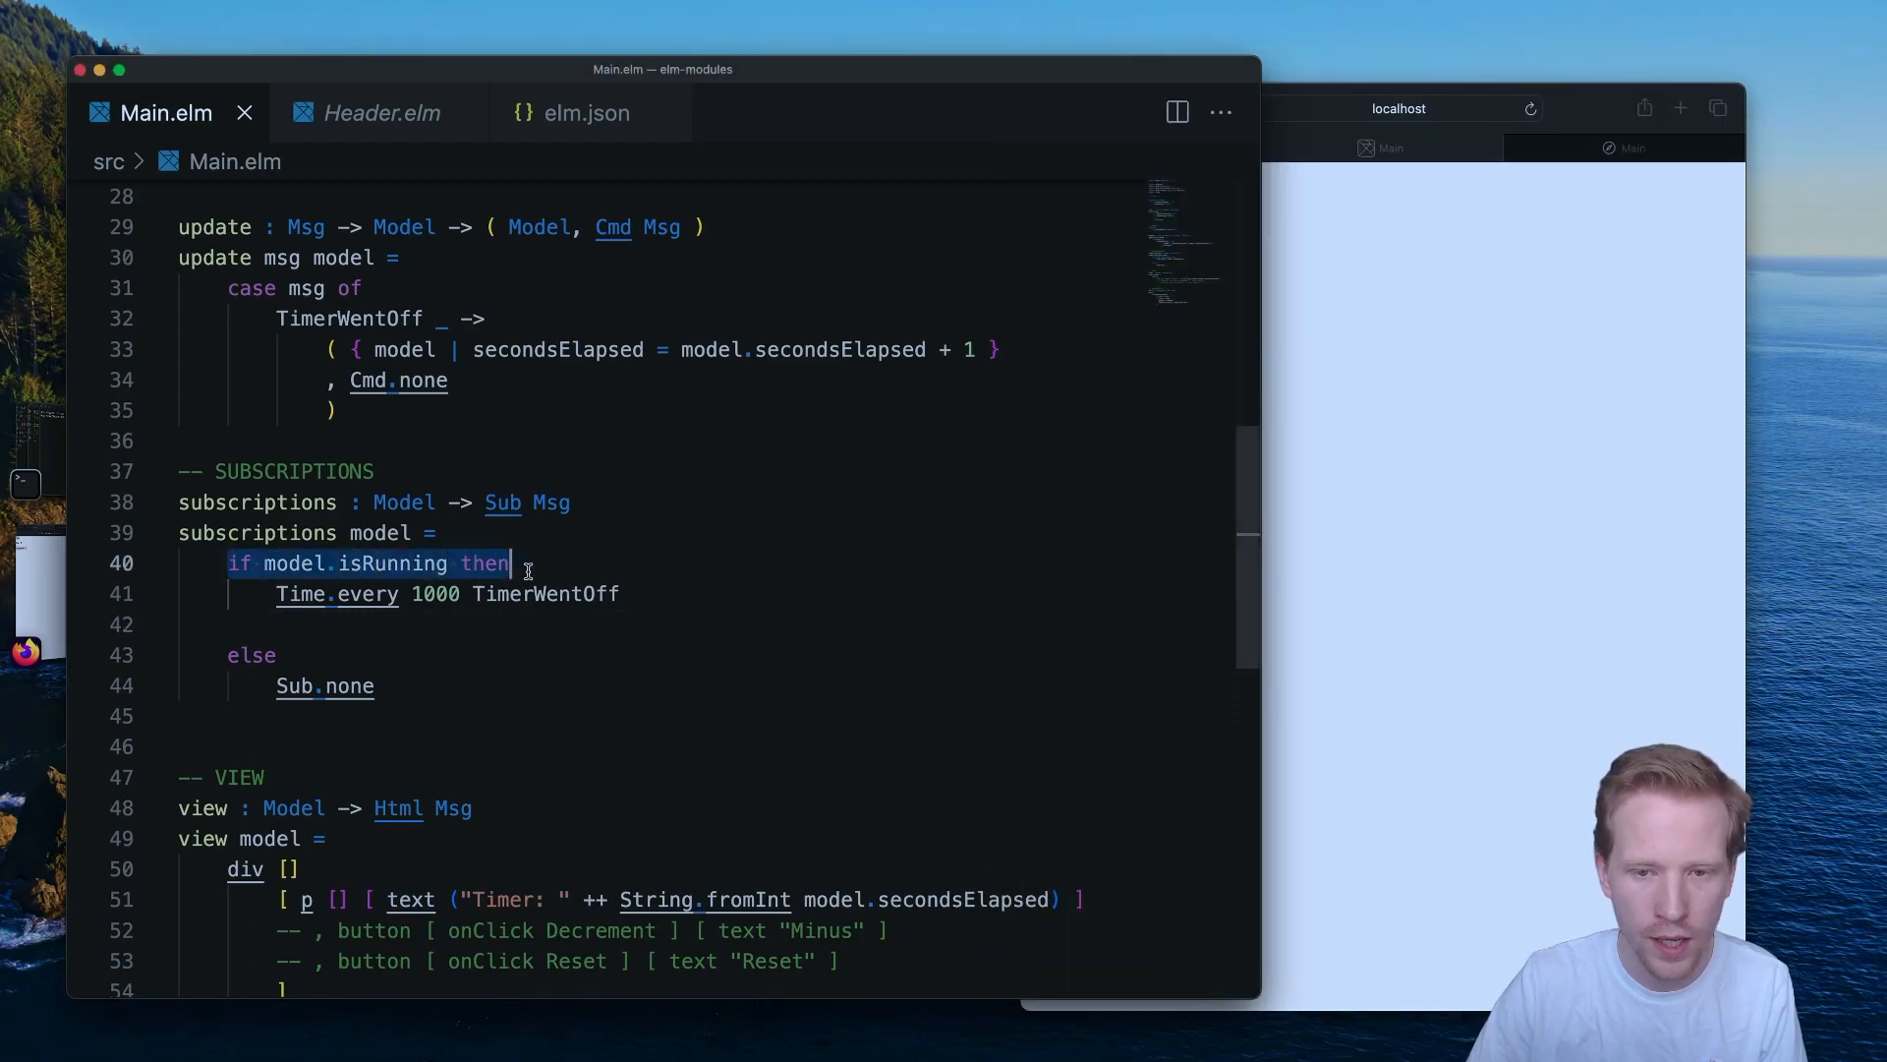
scroll("down", 3)
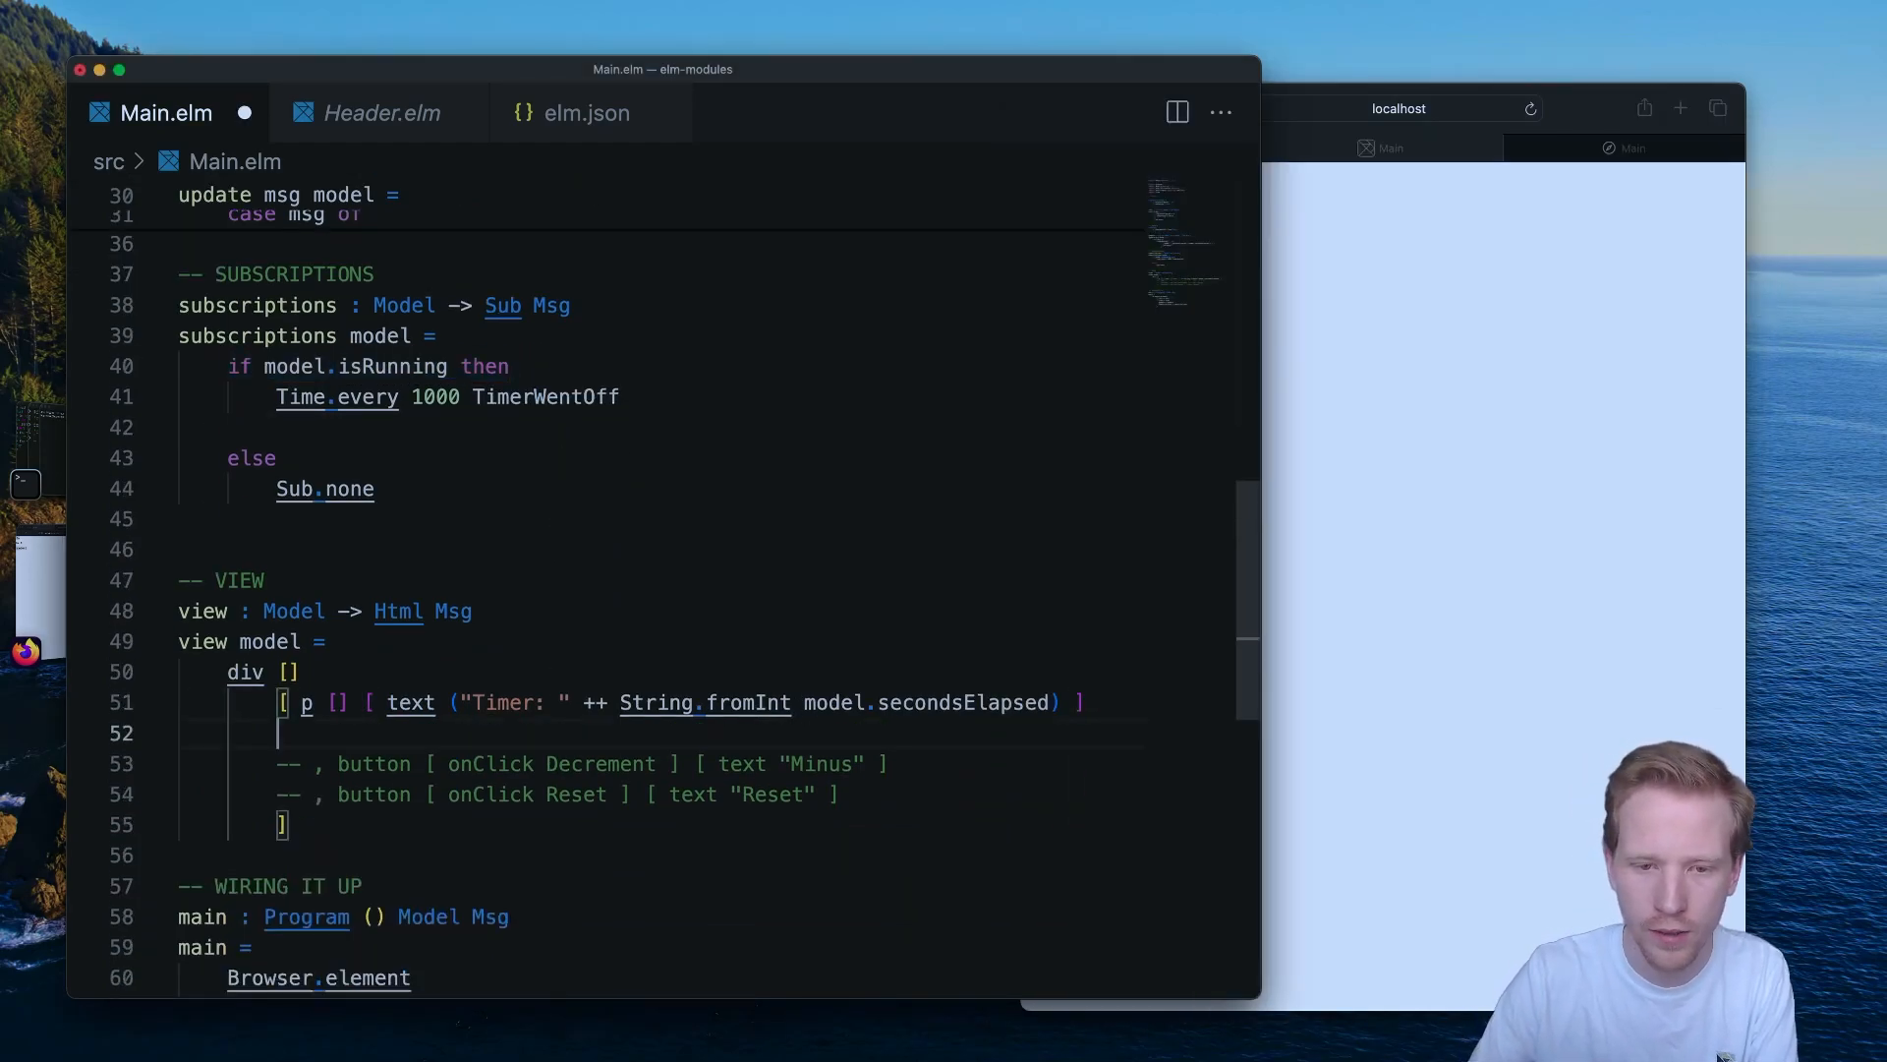
Add a conditional button: Stop sending ClickedStop when isRunning, else Start sending ClickedStart.
type(", if model.isRunning then")
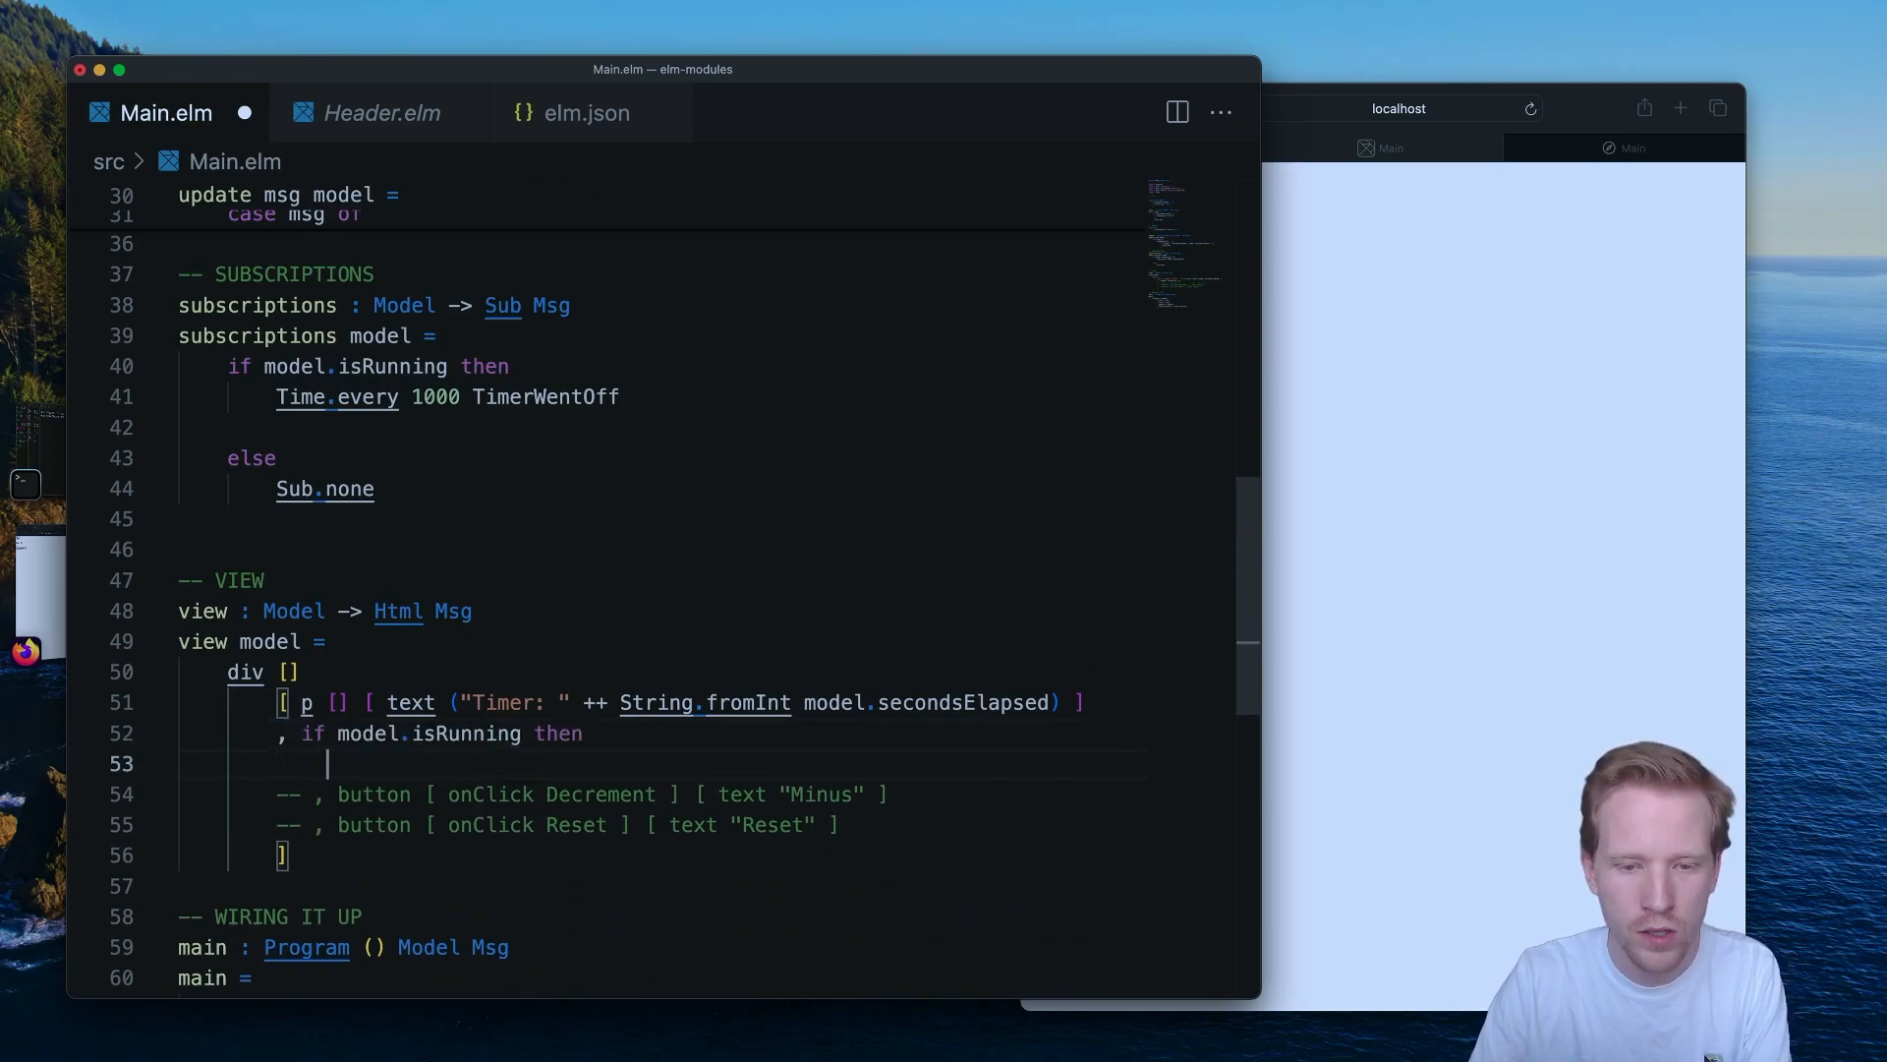
type("button [ onClick Decrement ] [ text \"Minus\" ]")
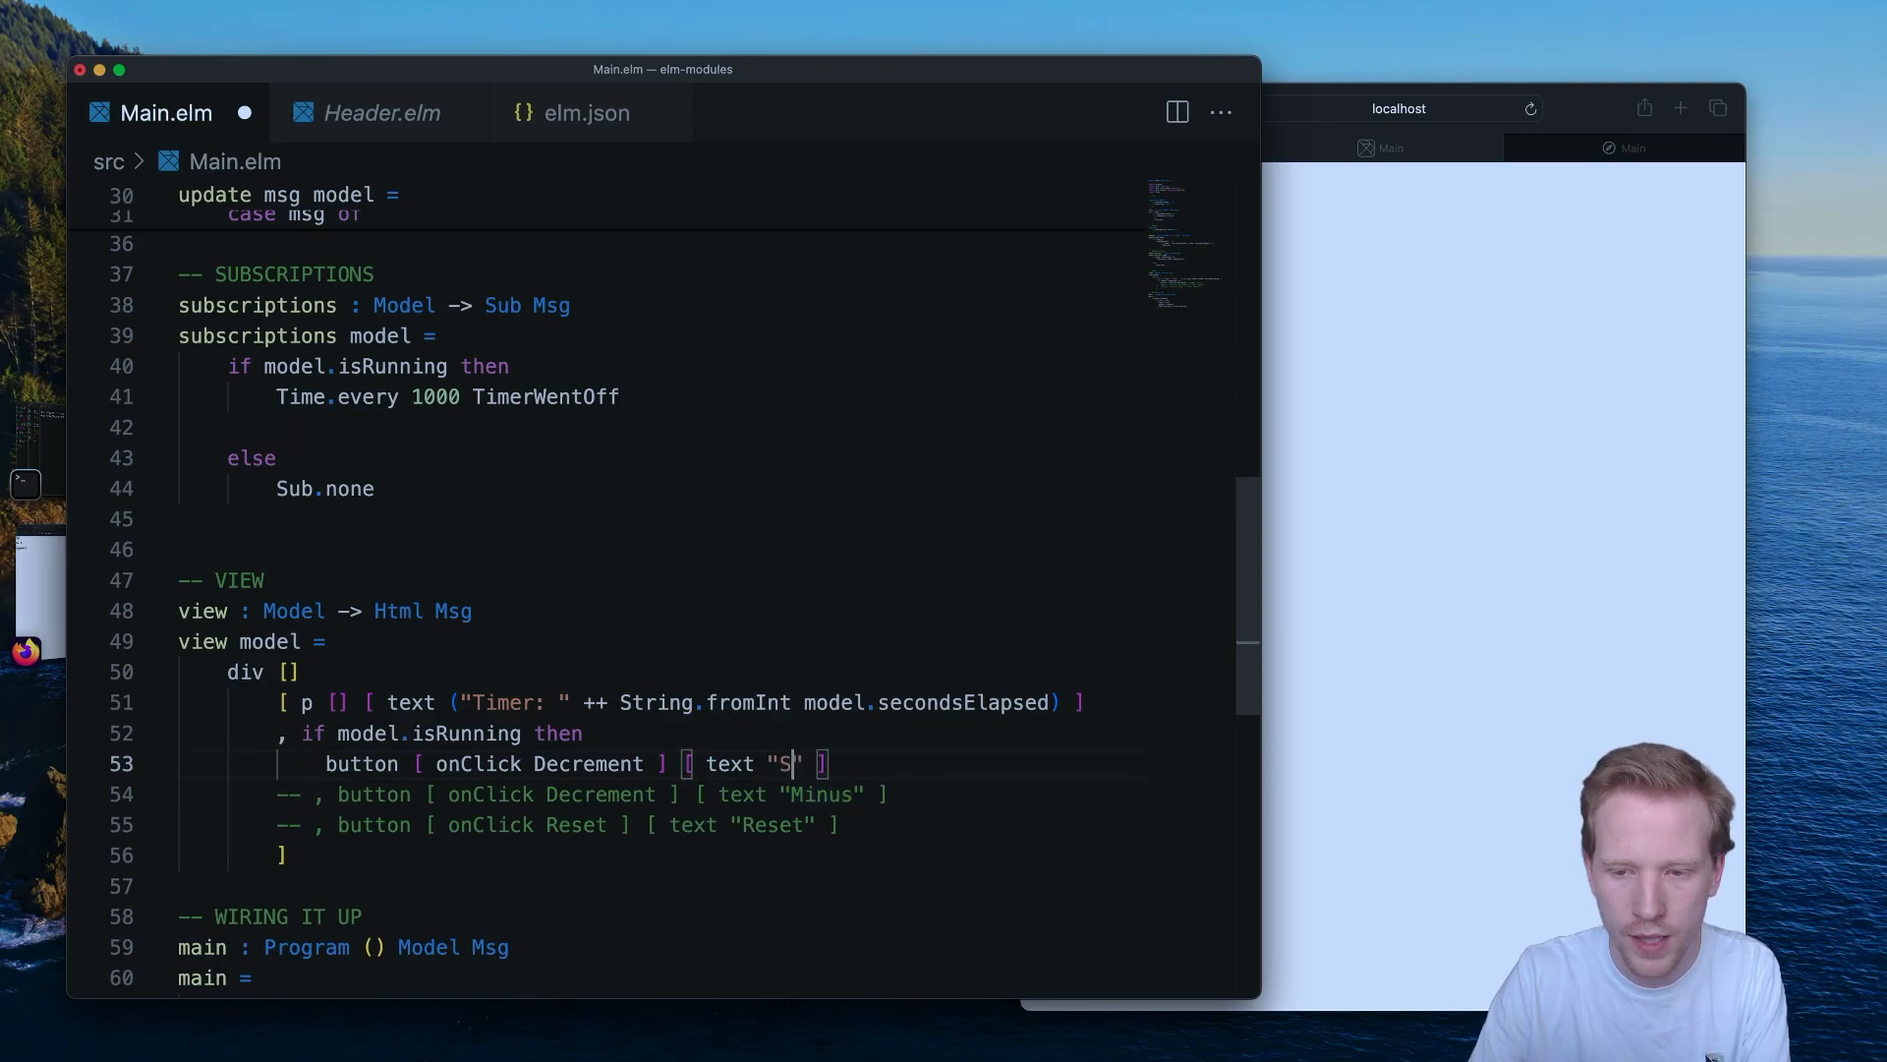
type("top")
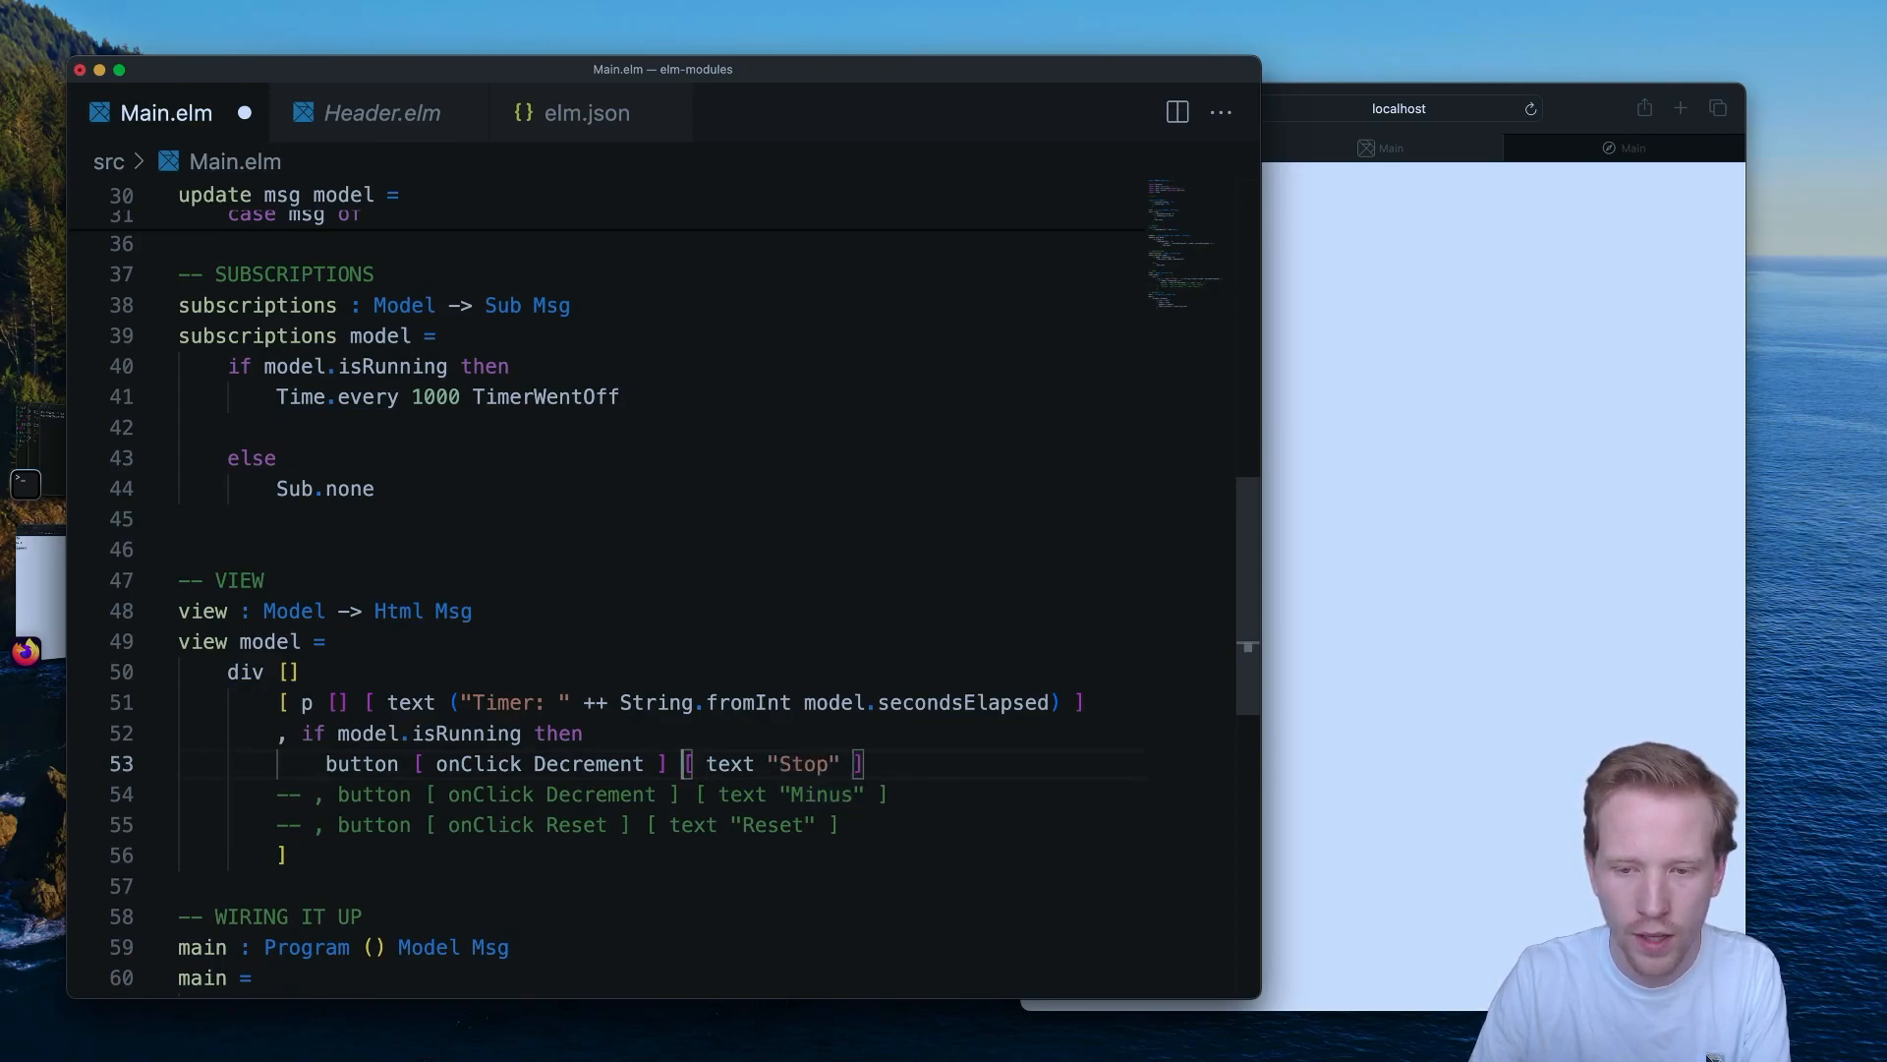
double_click(588, 763)
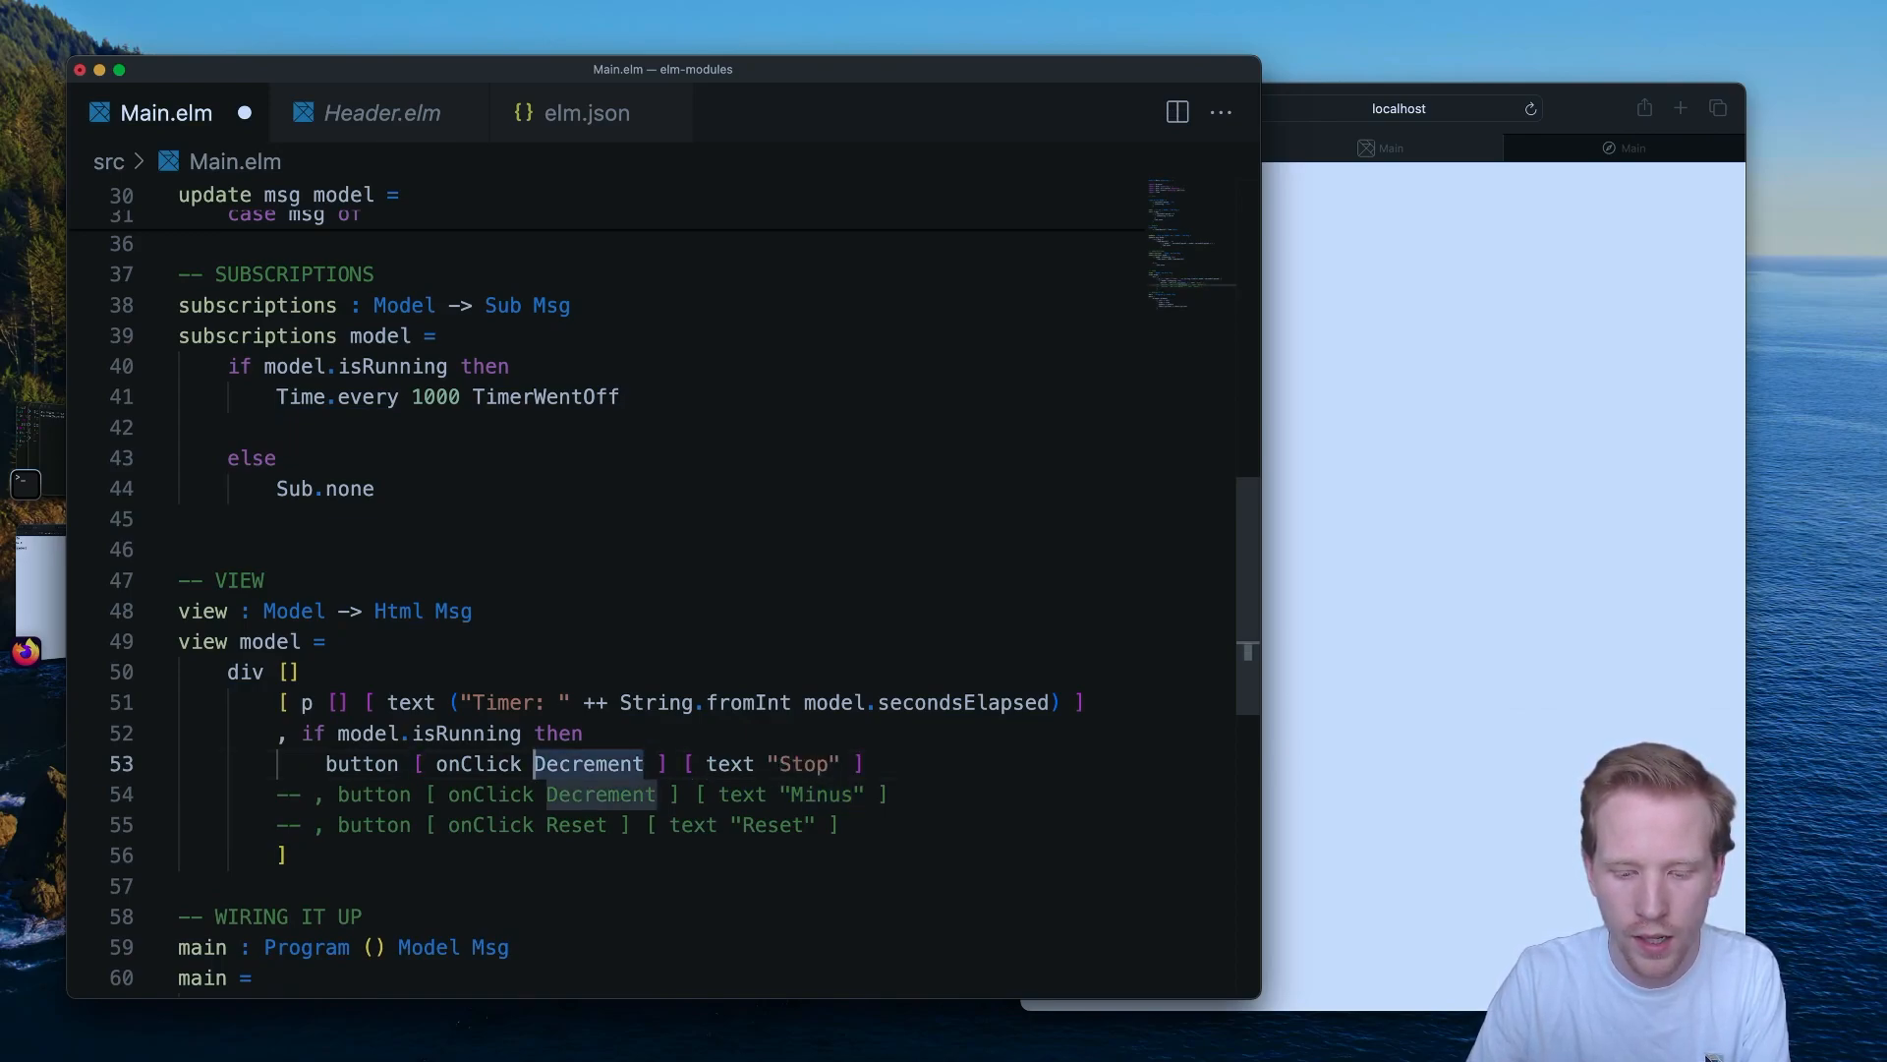
type("ClickedStop")
type("else")
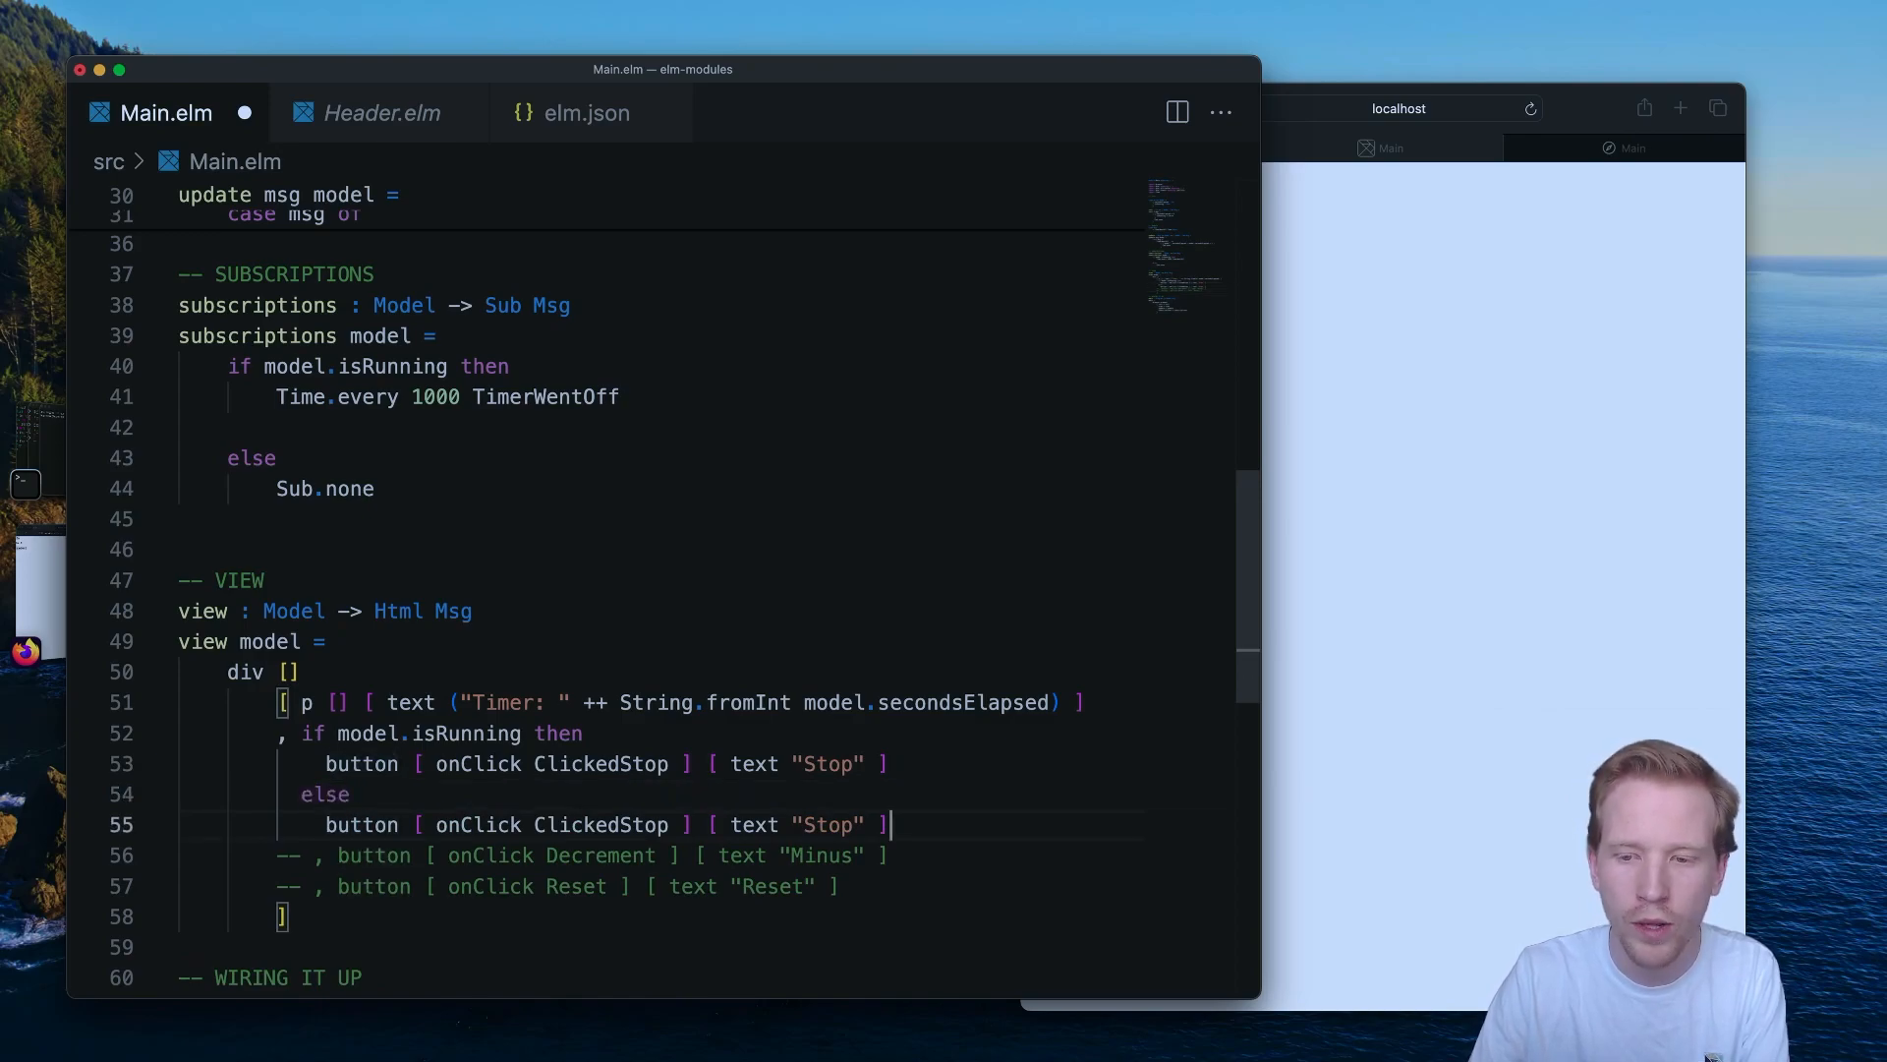
type("Start")
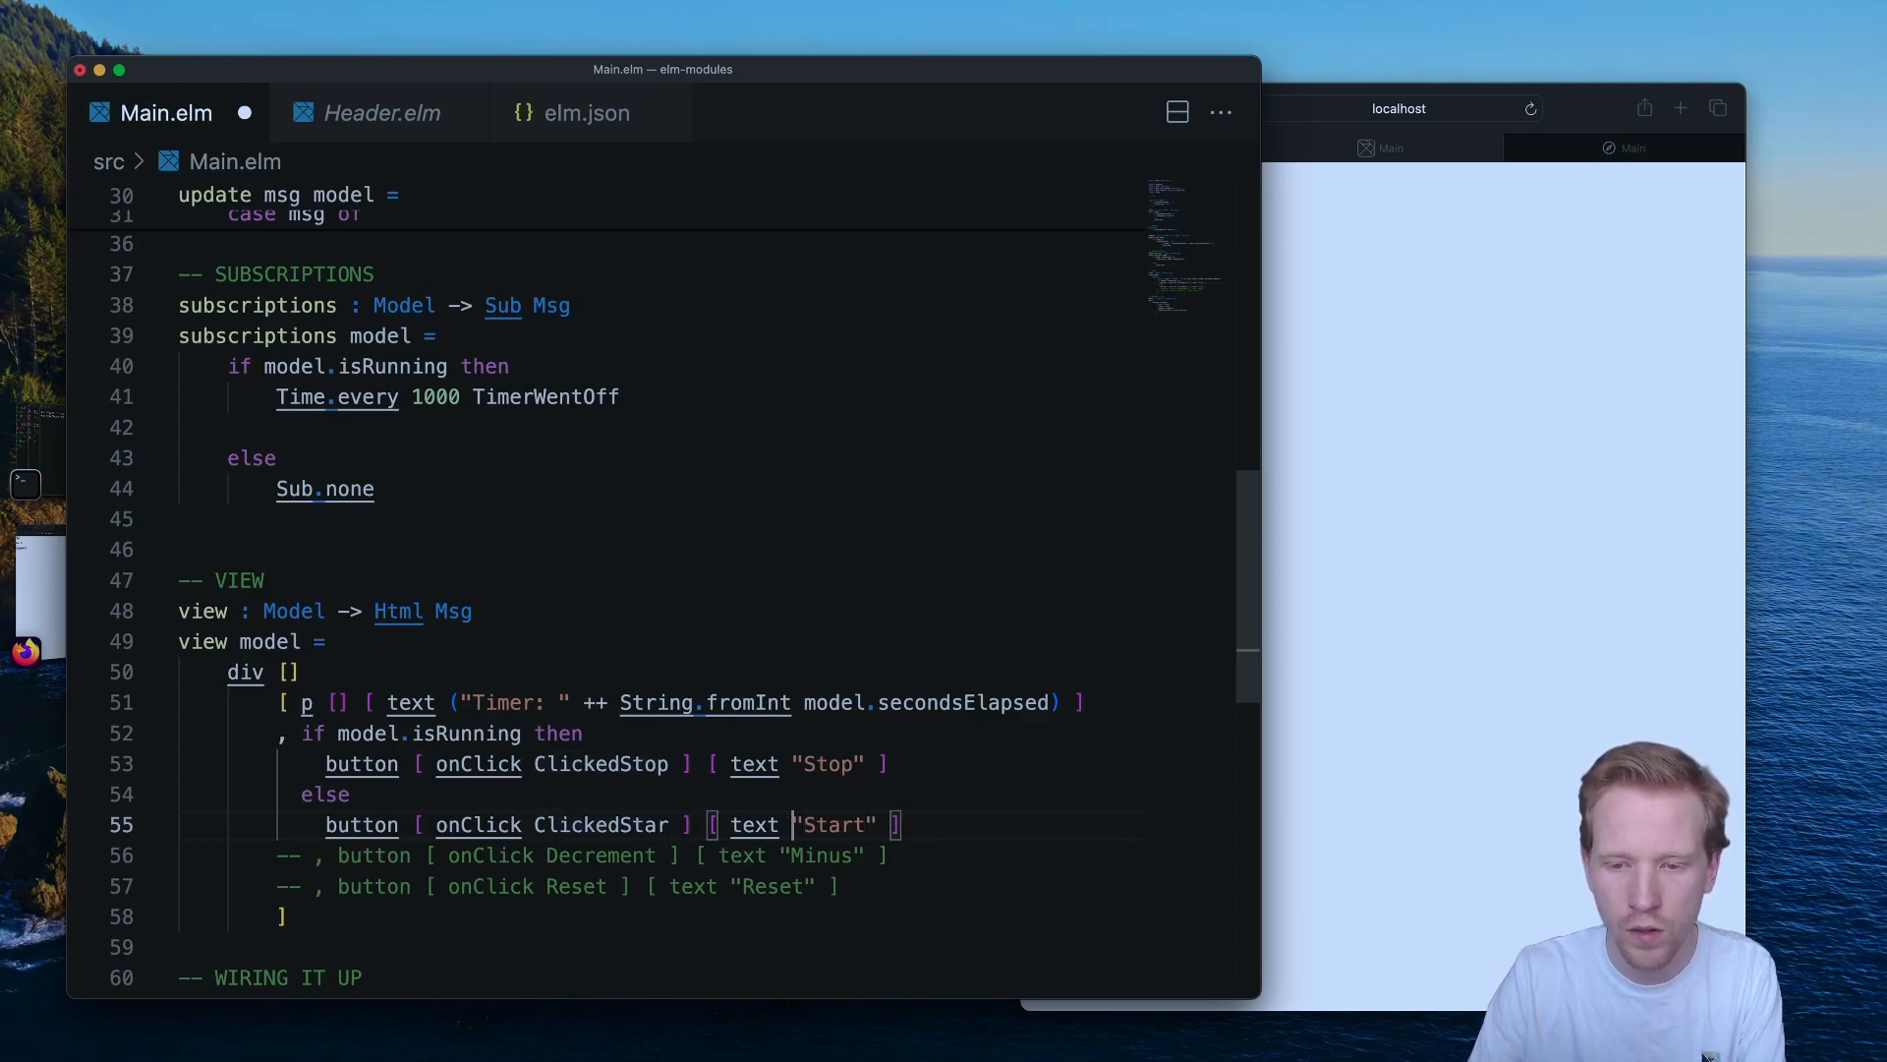
type("t")
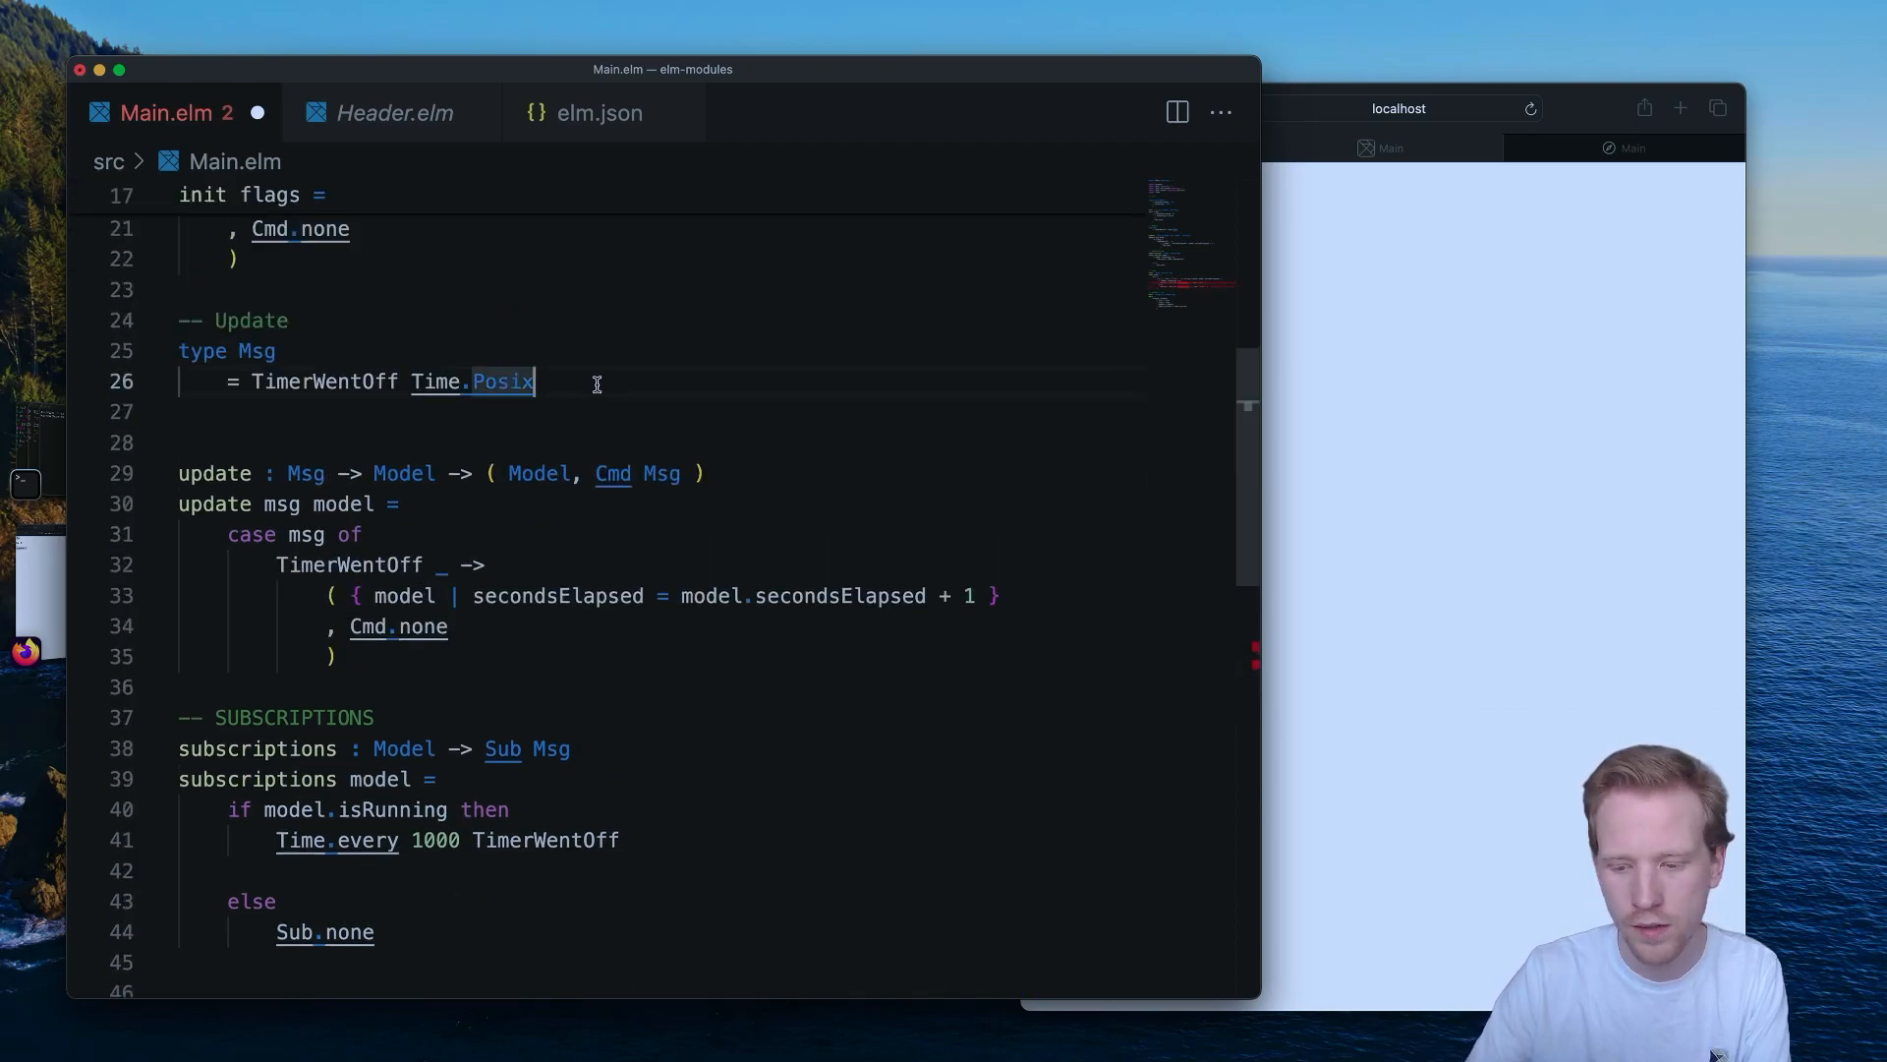
Add ClickedStart and ClickedStop variants to the Msg type and start their update branches.
type("| ClickedStart")
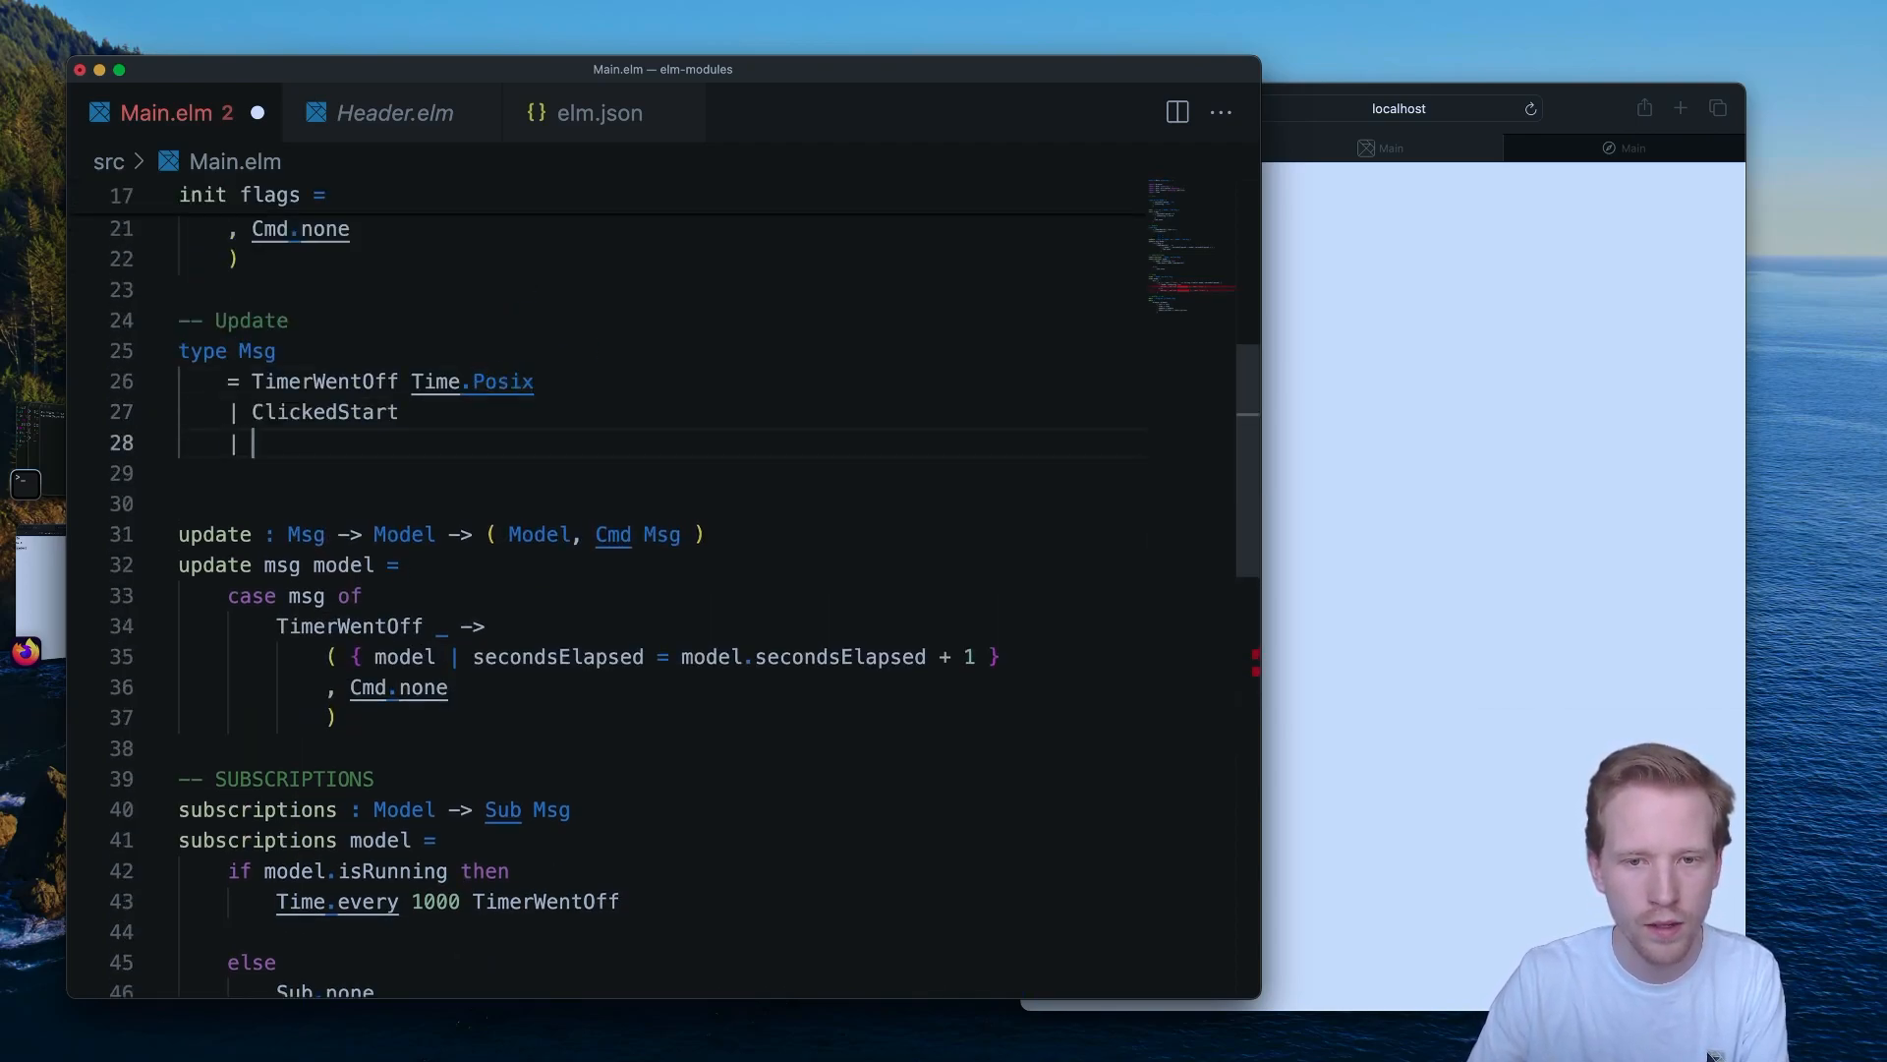
type("ClickedStop")
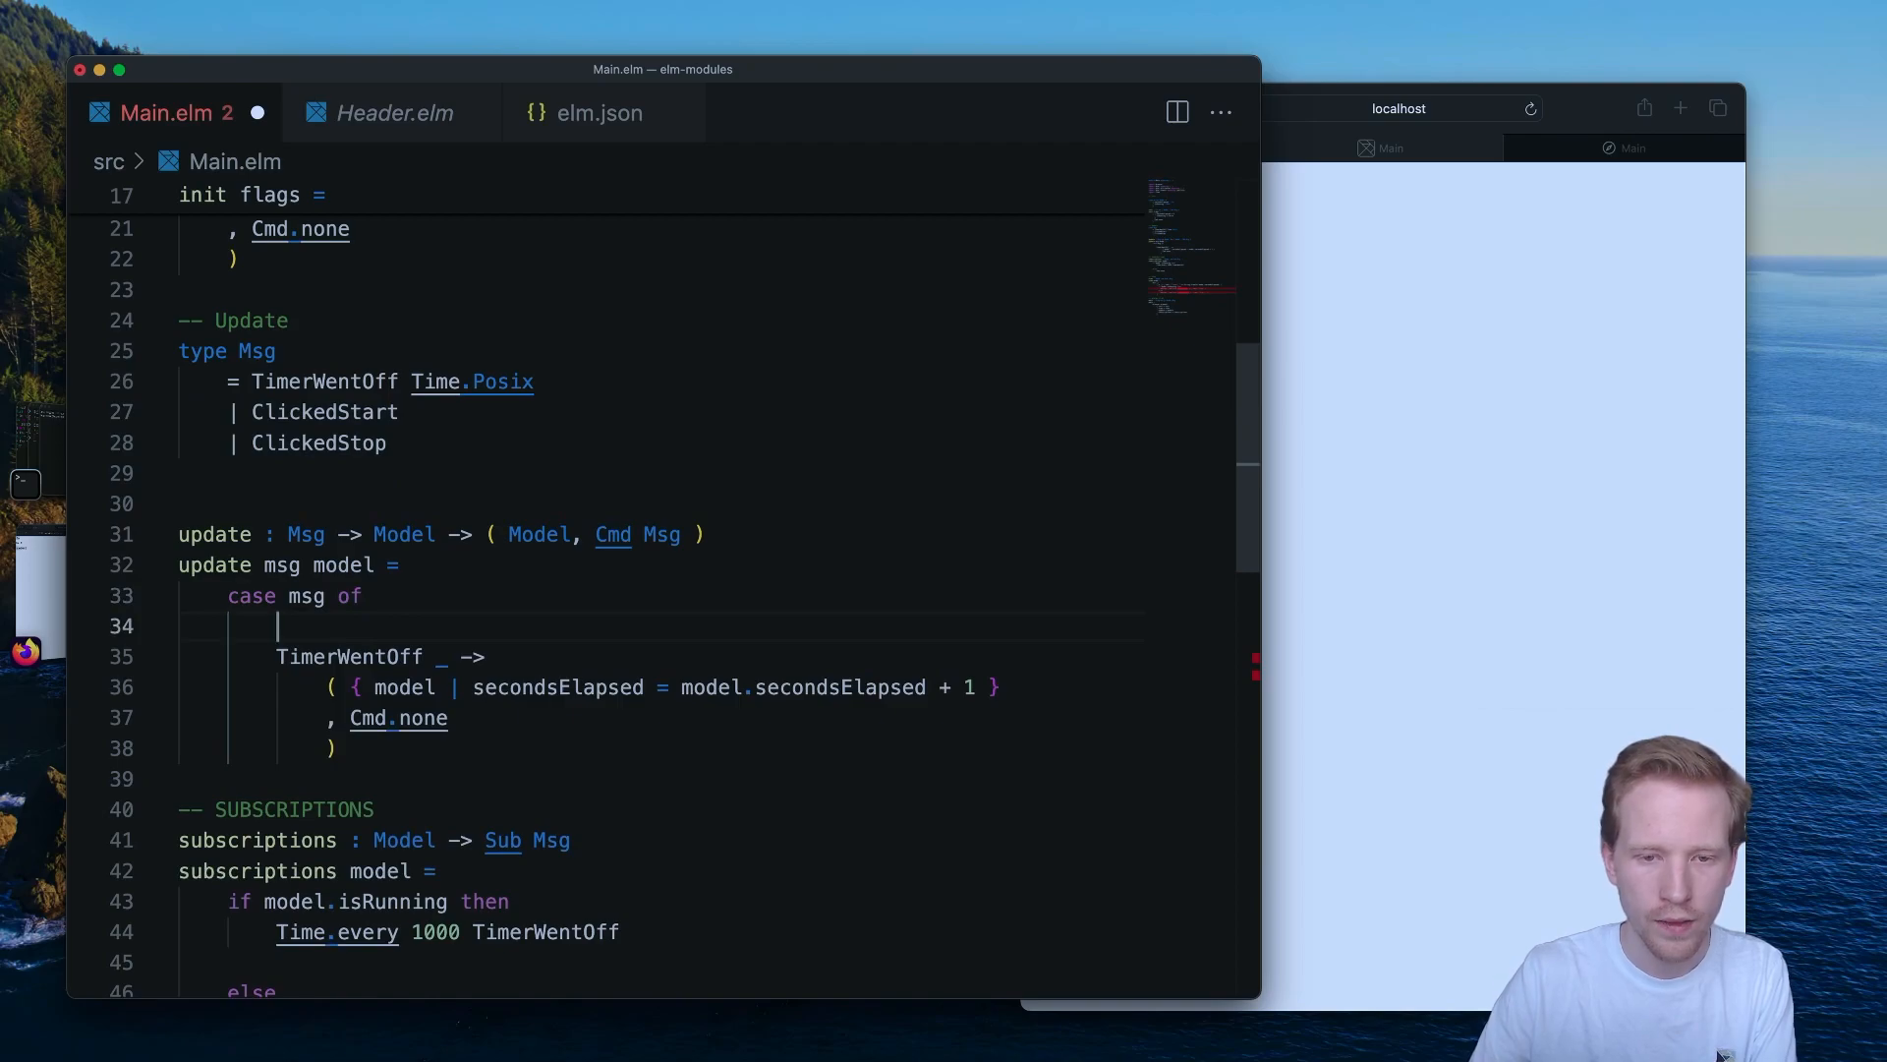
type("ClickedStart")
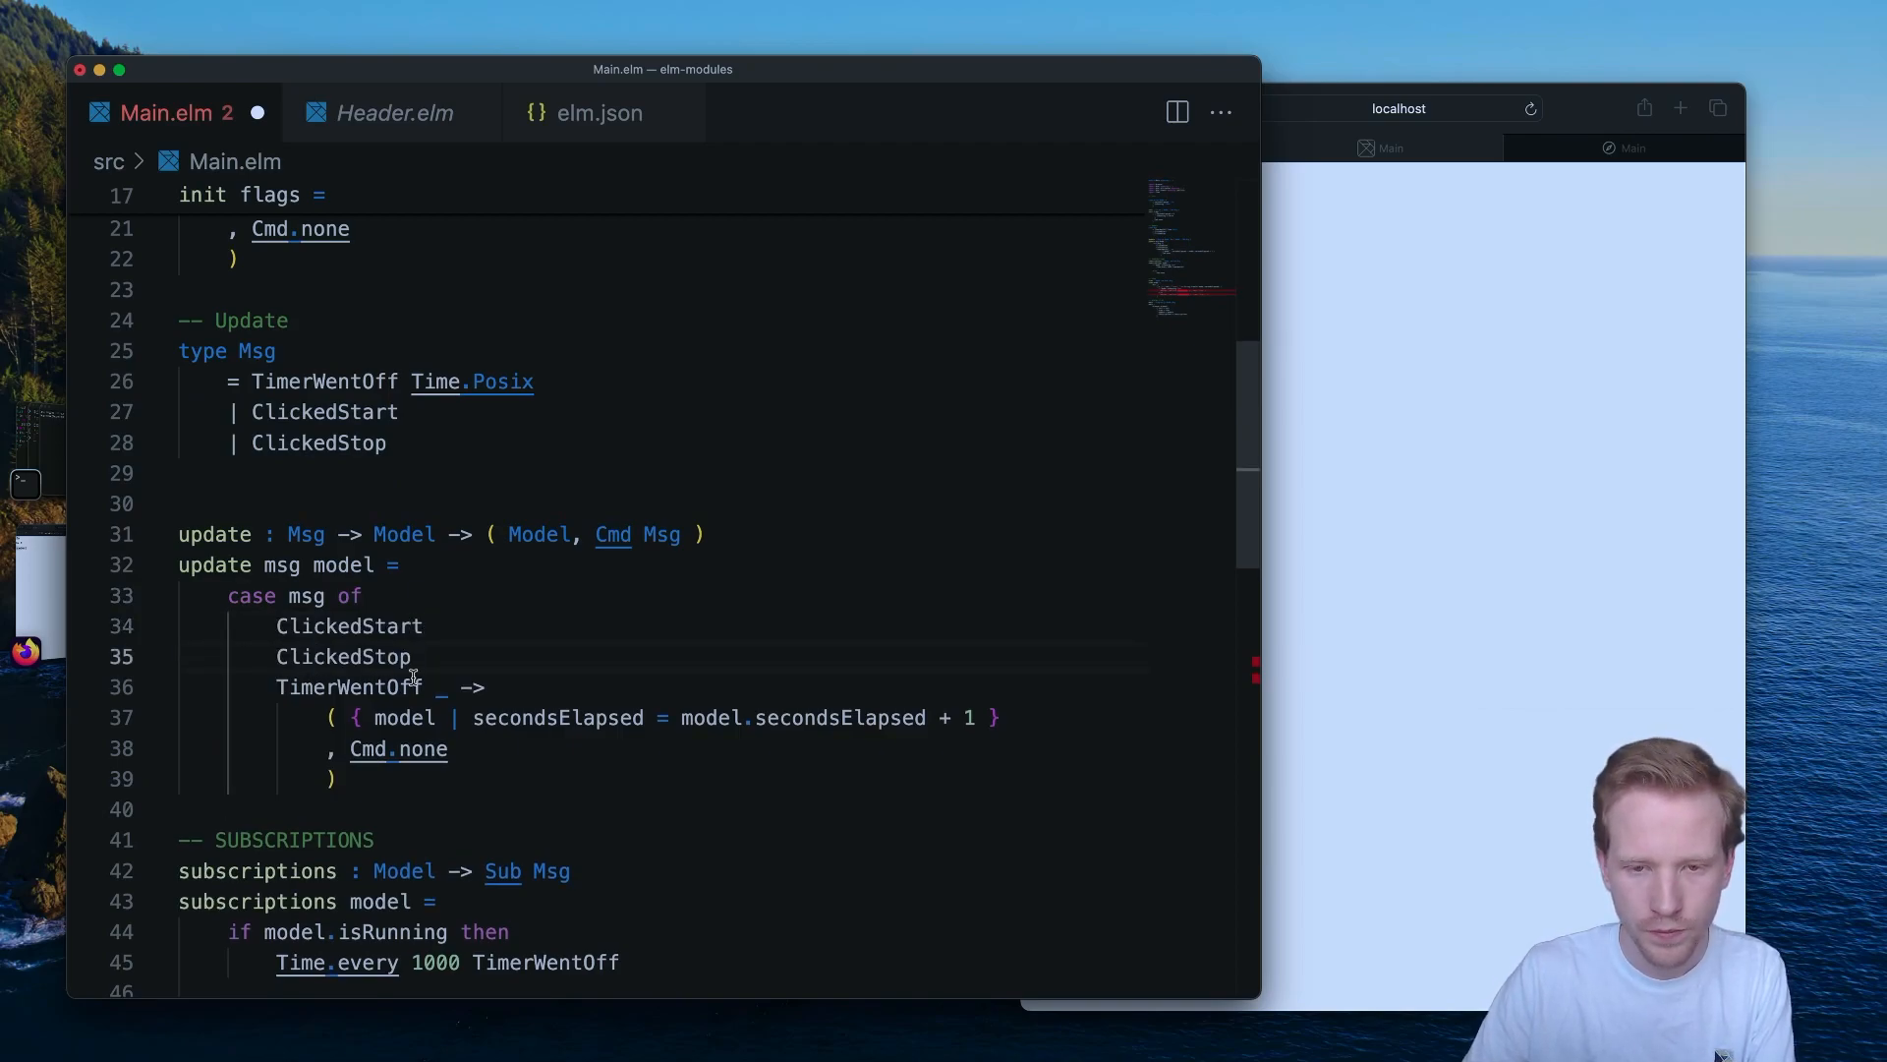
Make both branches return ( { model | isRunning = … }, Cmd.none ).
left_click_drag(275, 625, 411, 656)
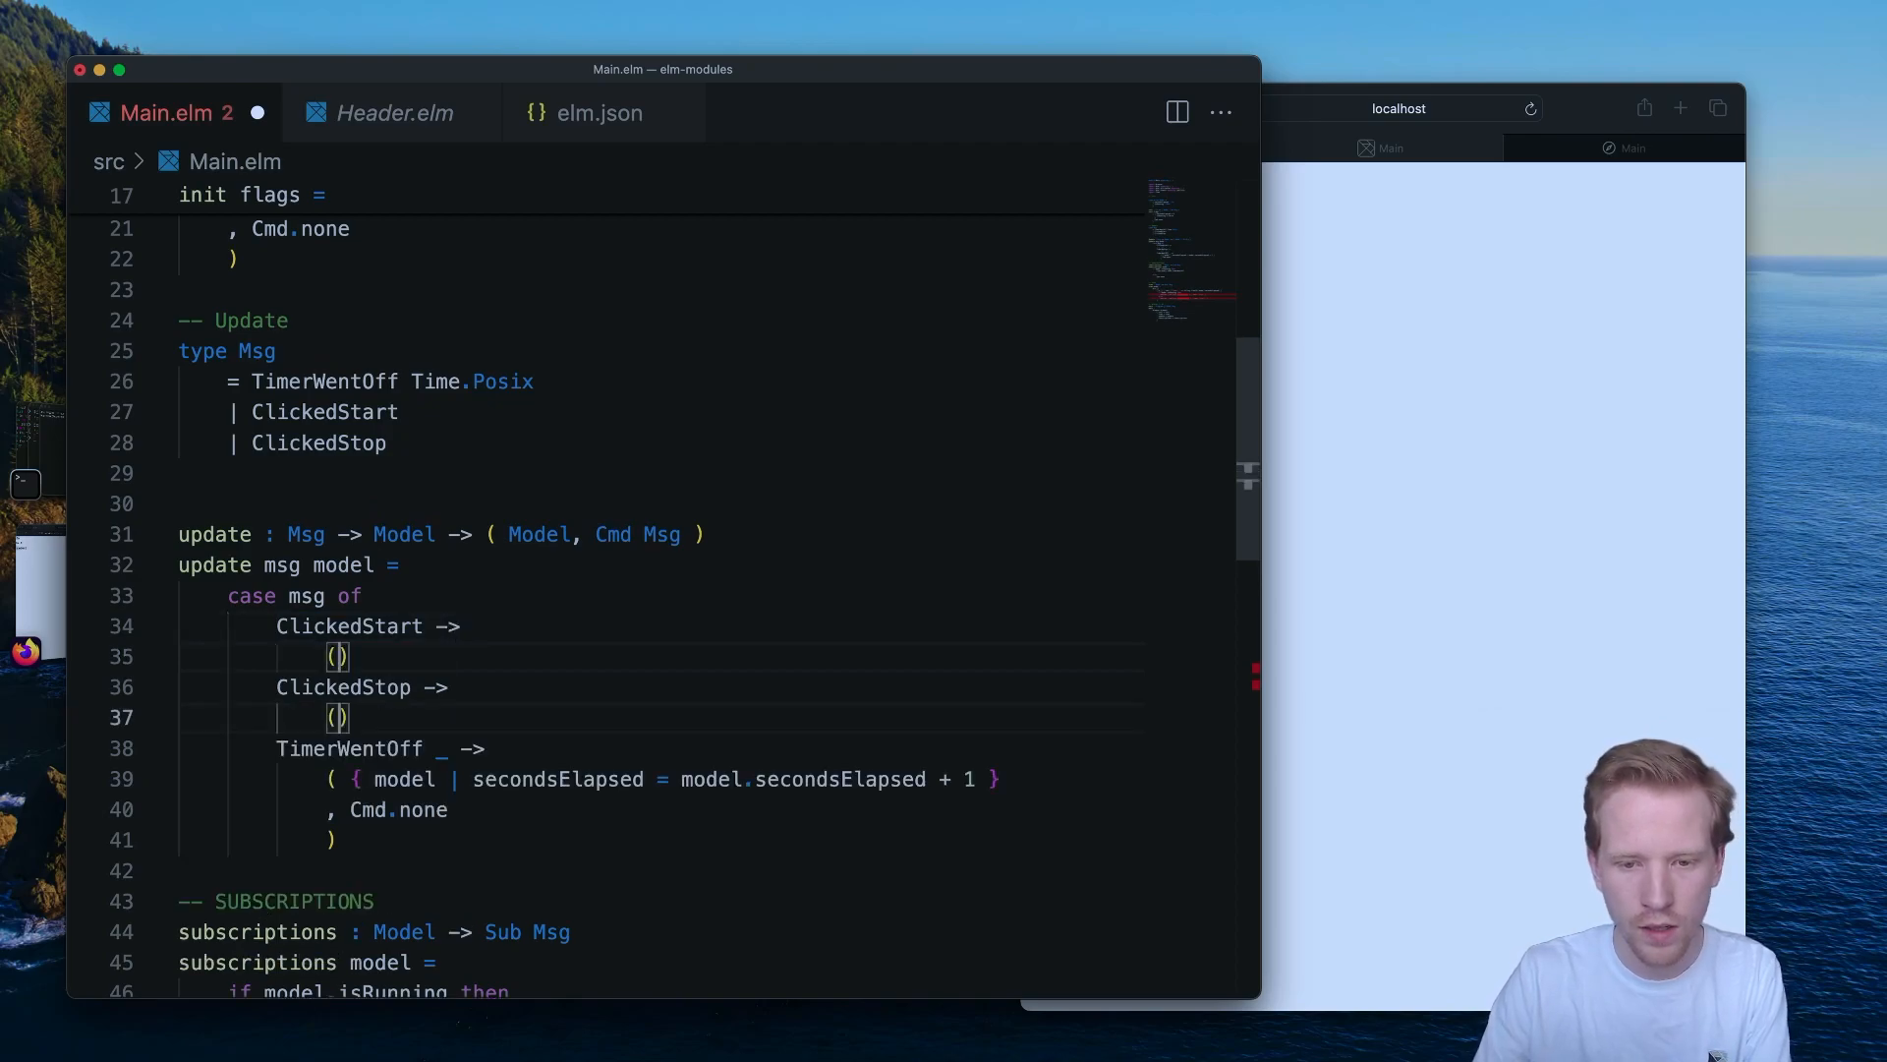
type("{ model | }")
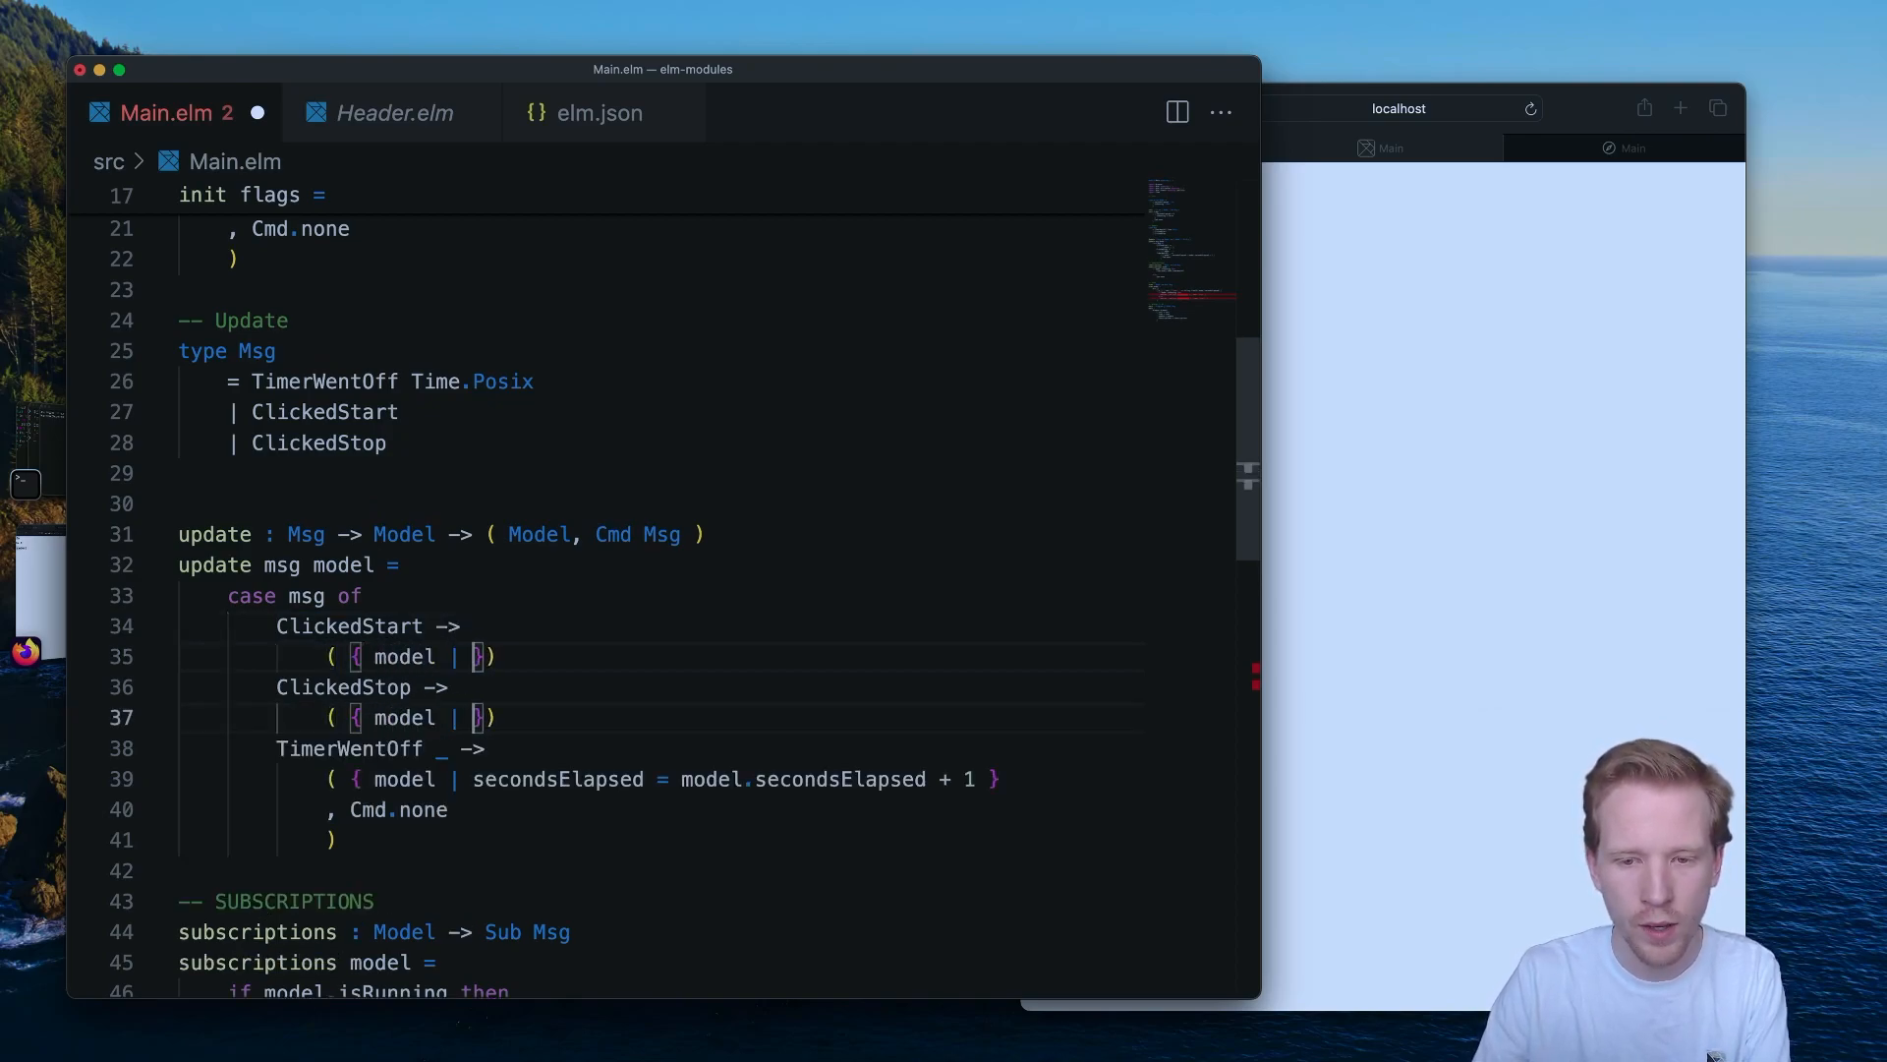
type("isRunning = True")
type(", Cmd.none")
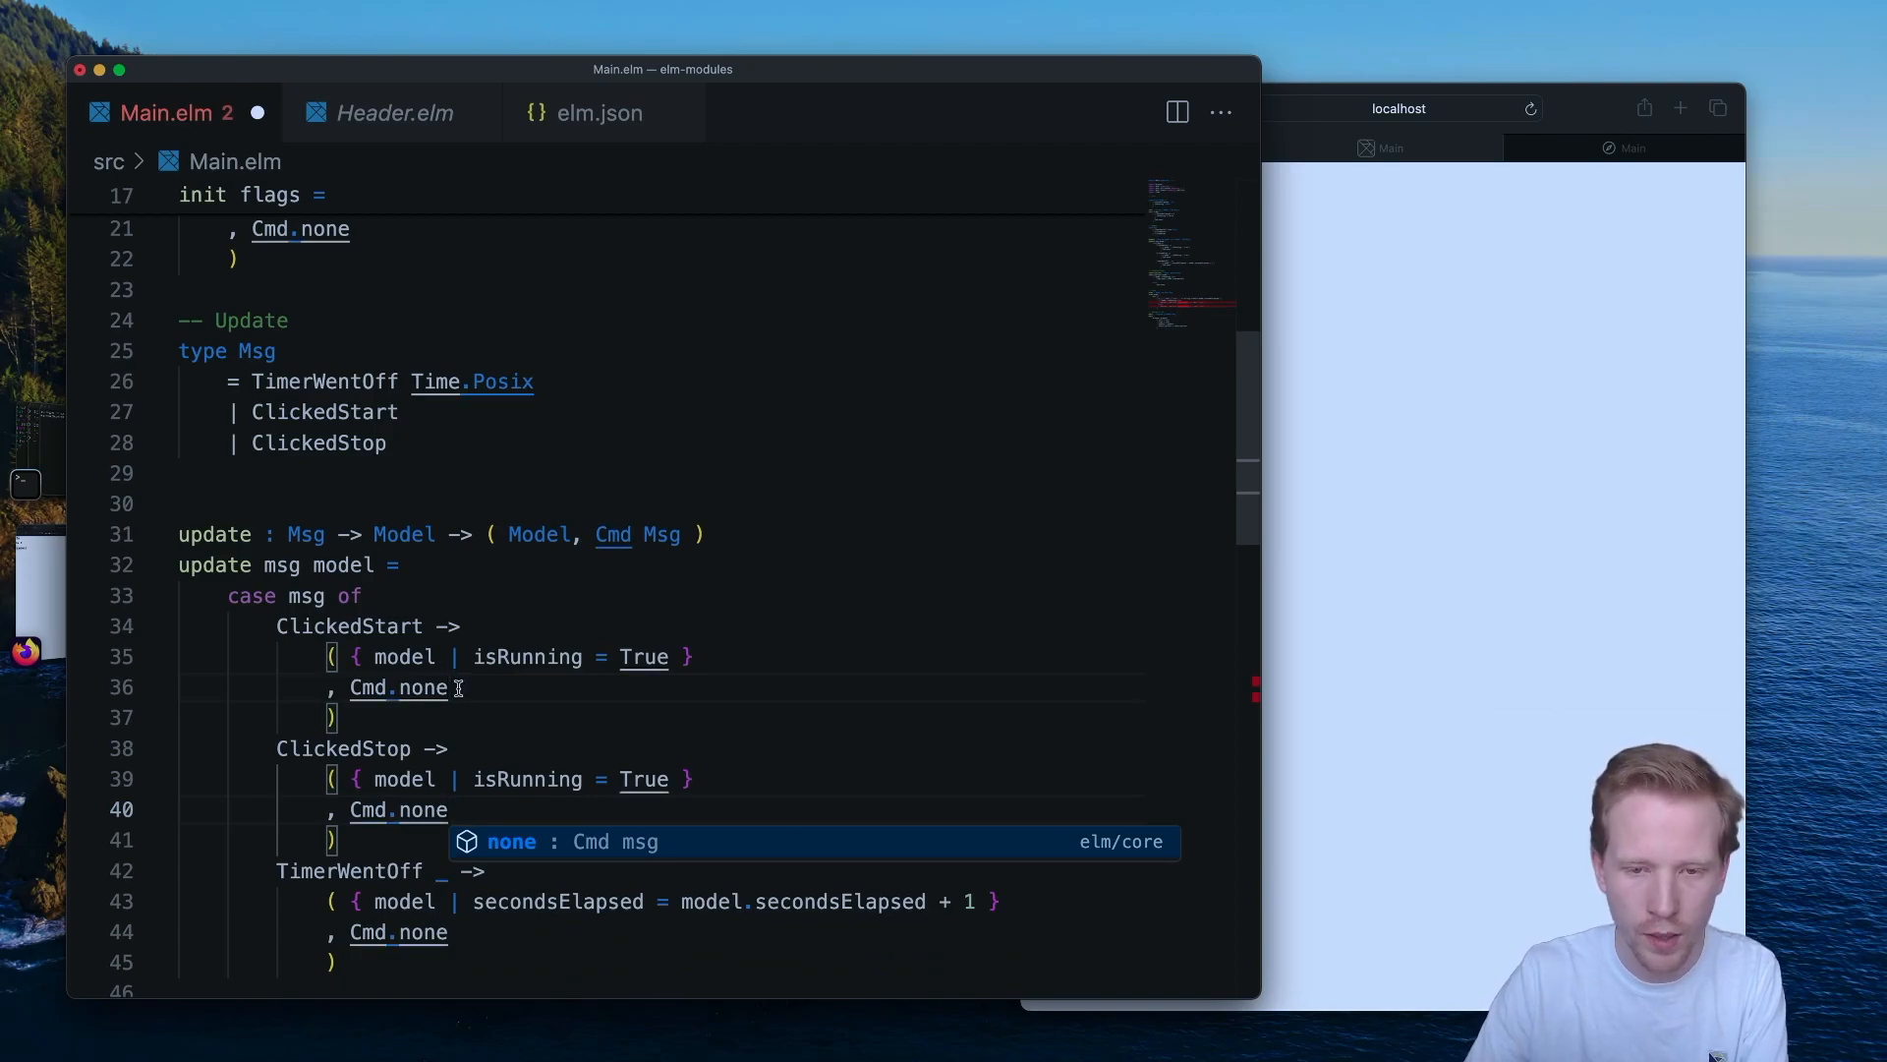
type("Fals")
key("enter")
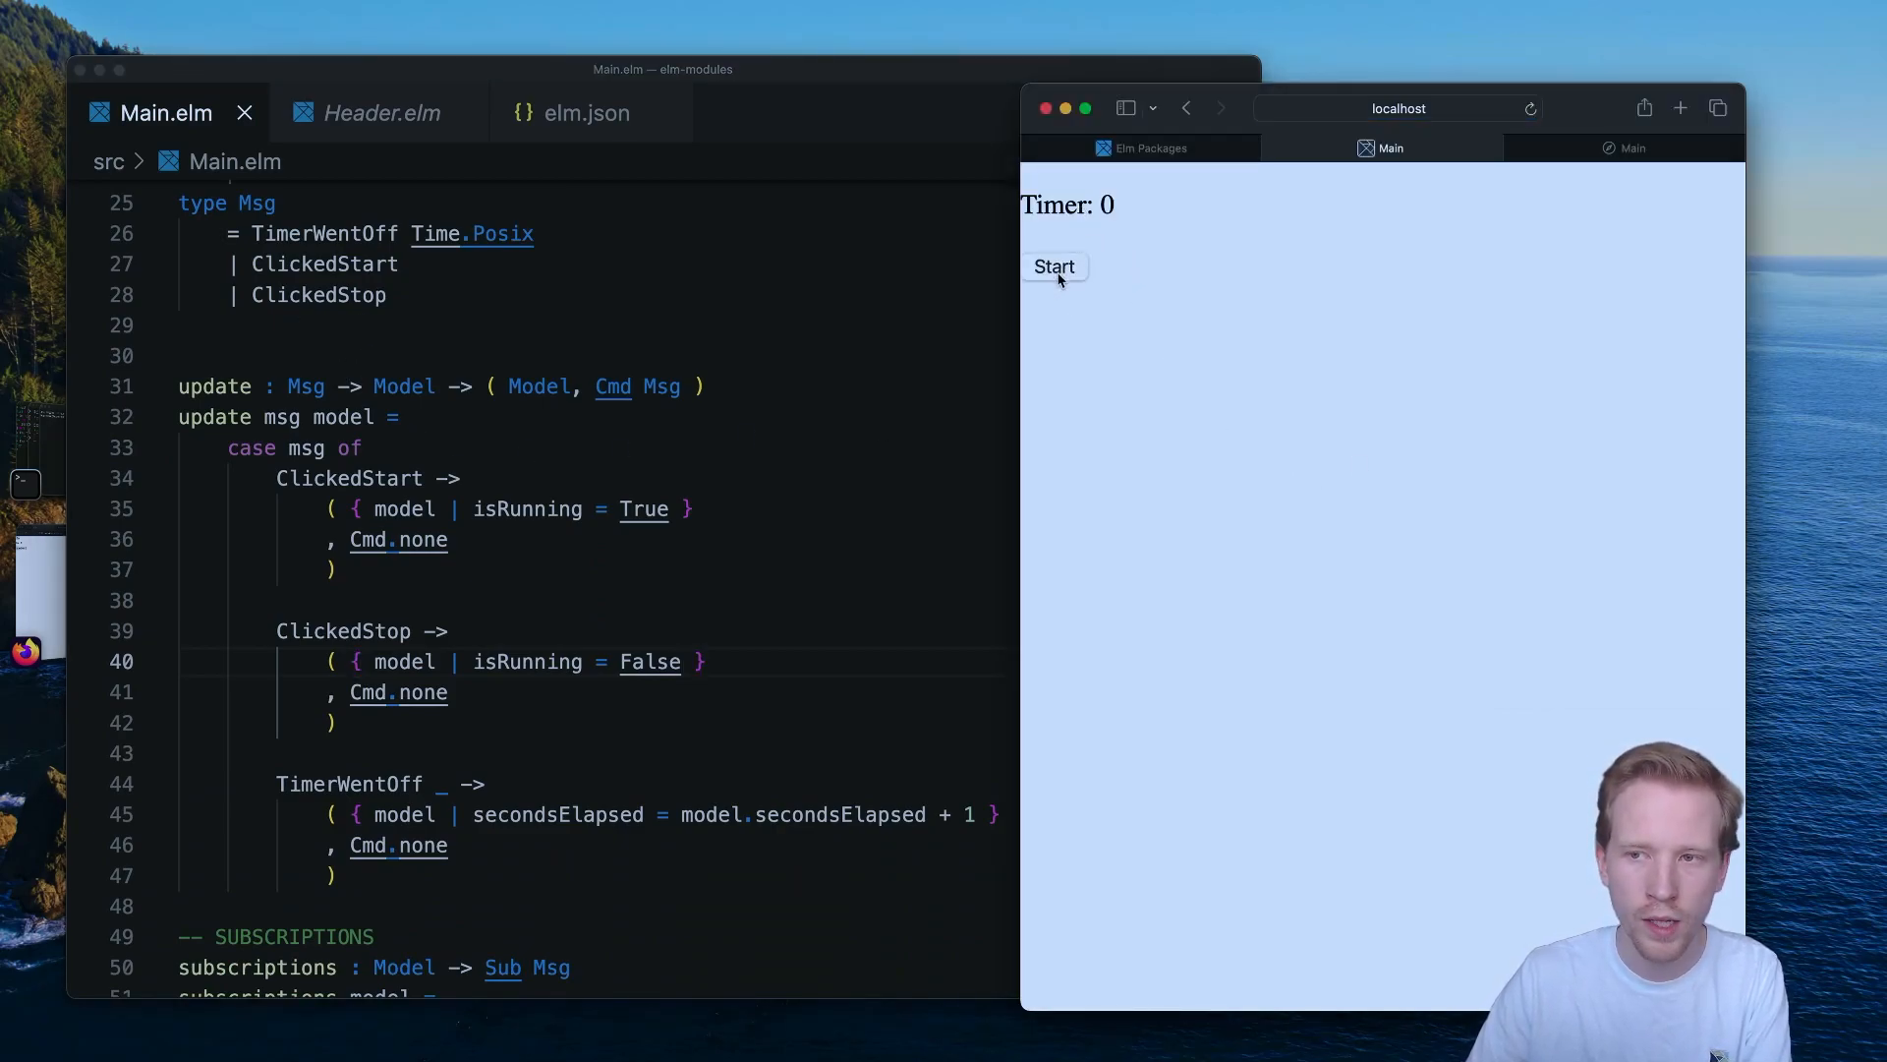
Start the timer in the browser, let it count to 7, then stop it.
left_click(1054, 265)
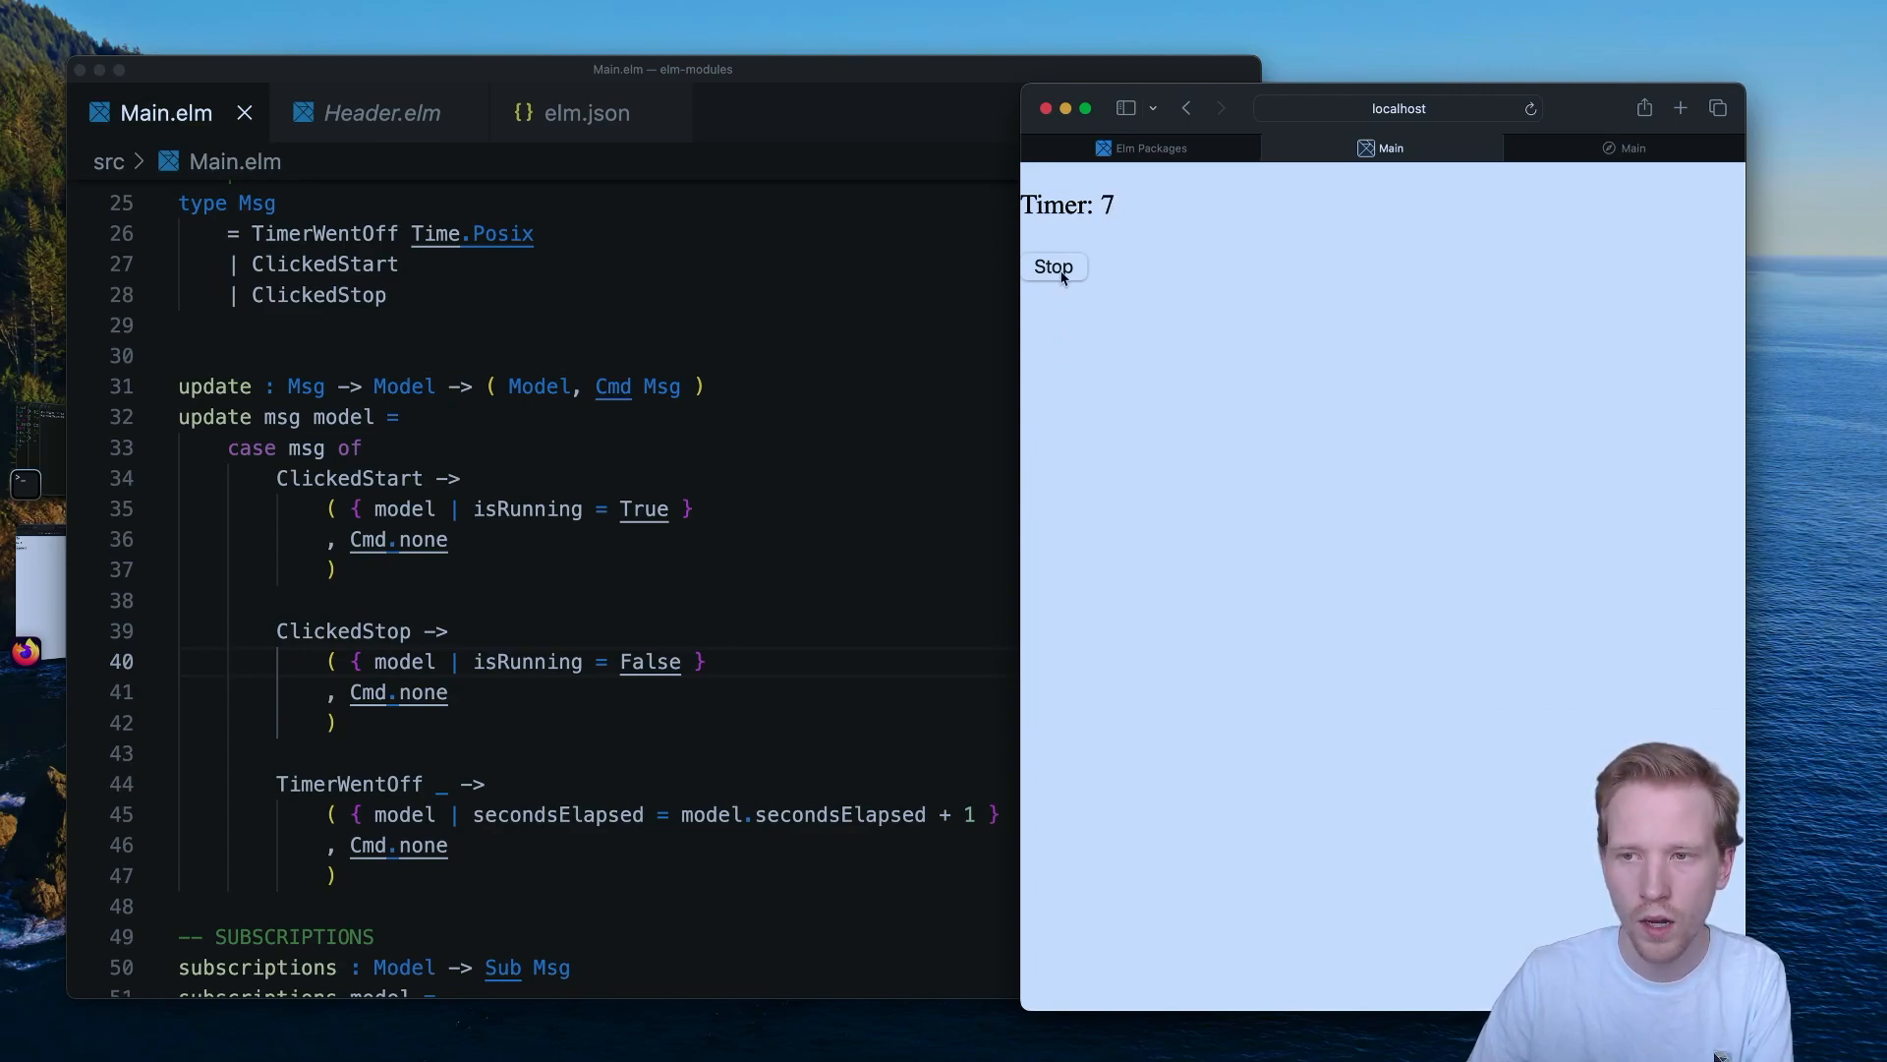
left_click(1052, 266)
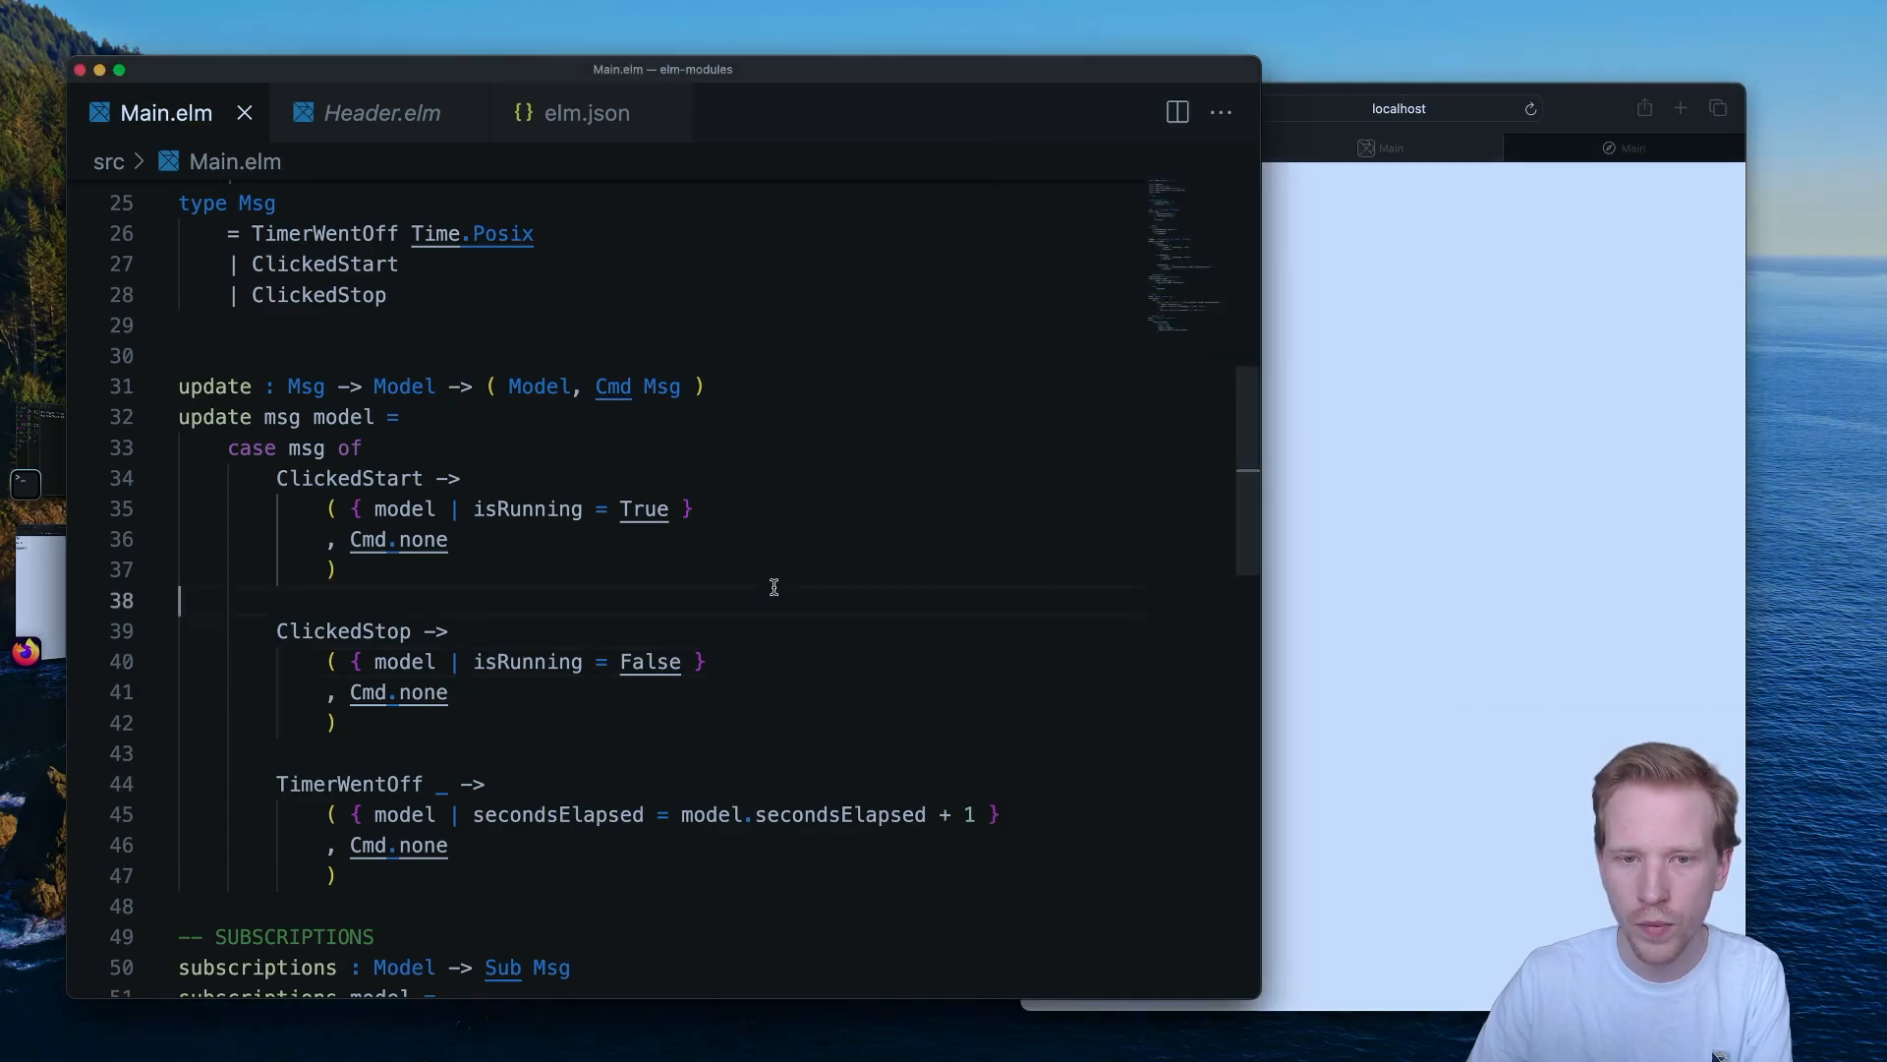
Add a ClickedReset update branch setting isRunning False and secondsElapsed = 0.
scroll("down", 3)
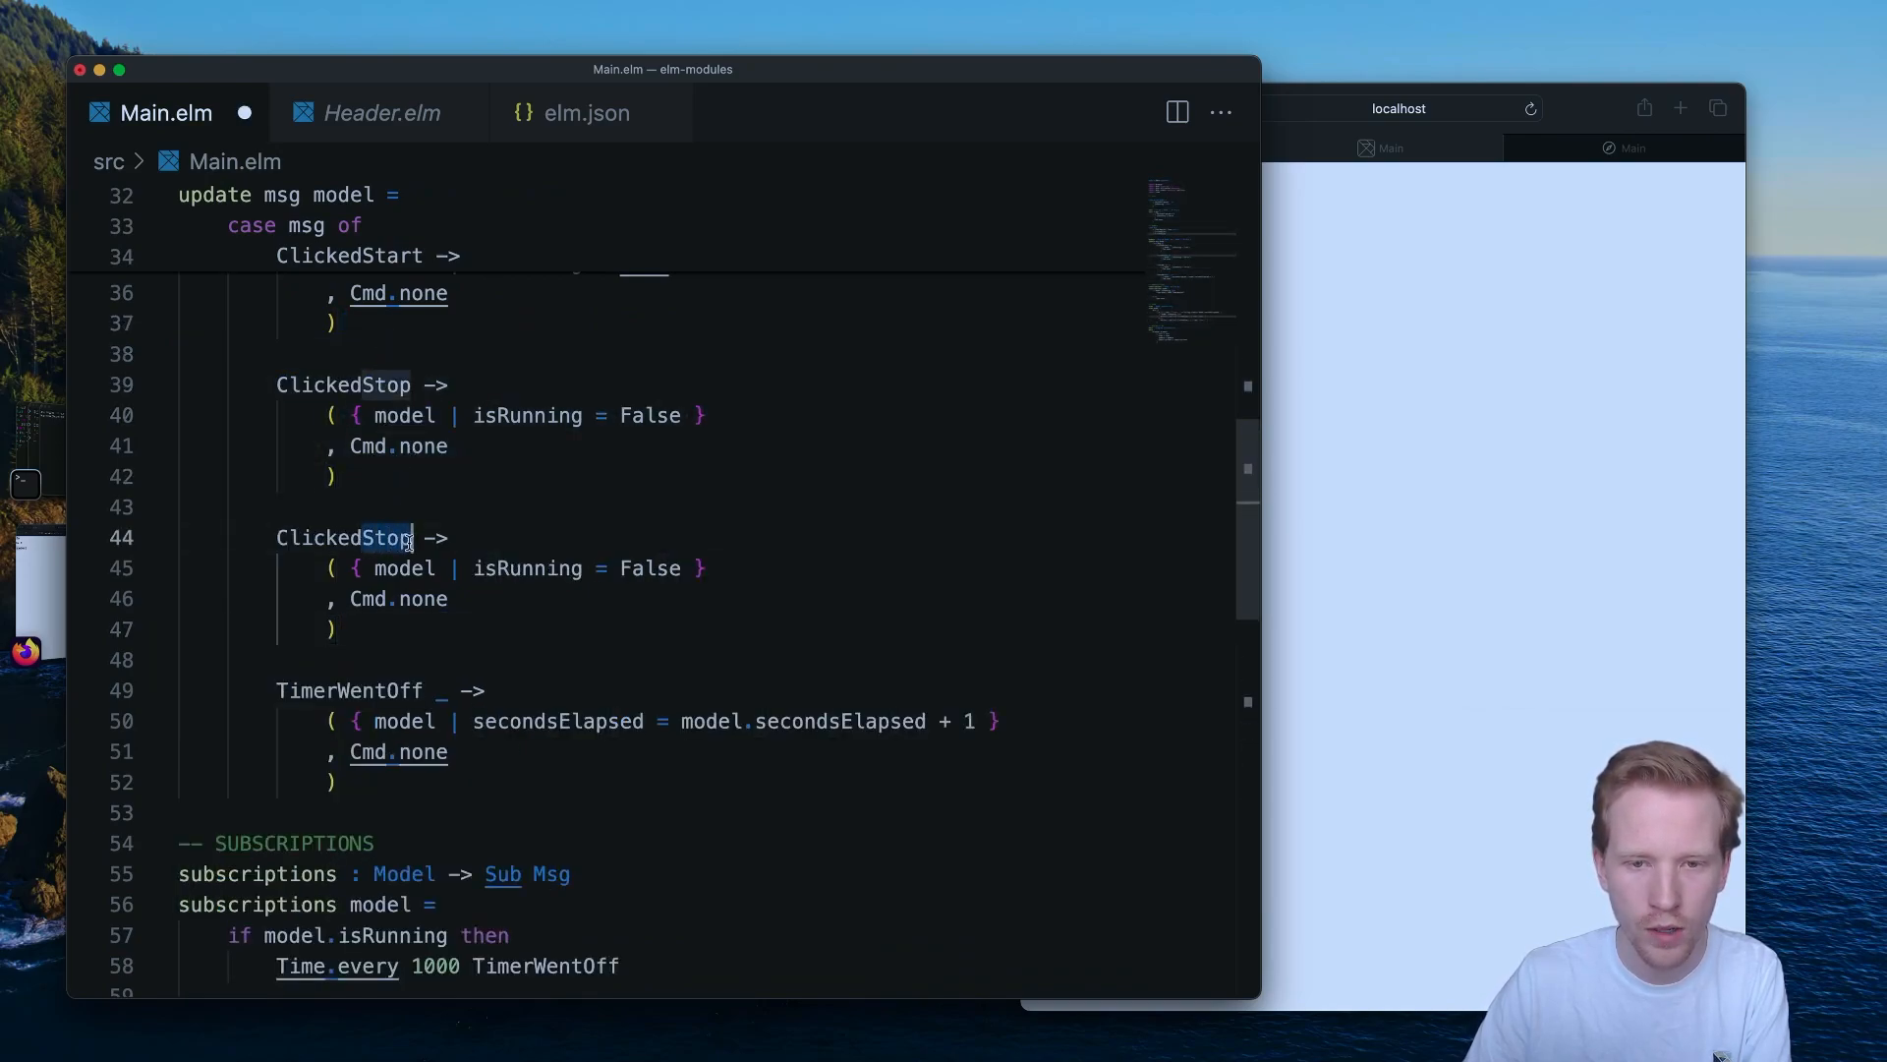
type("Reset")
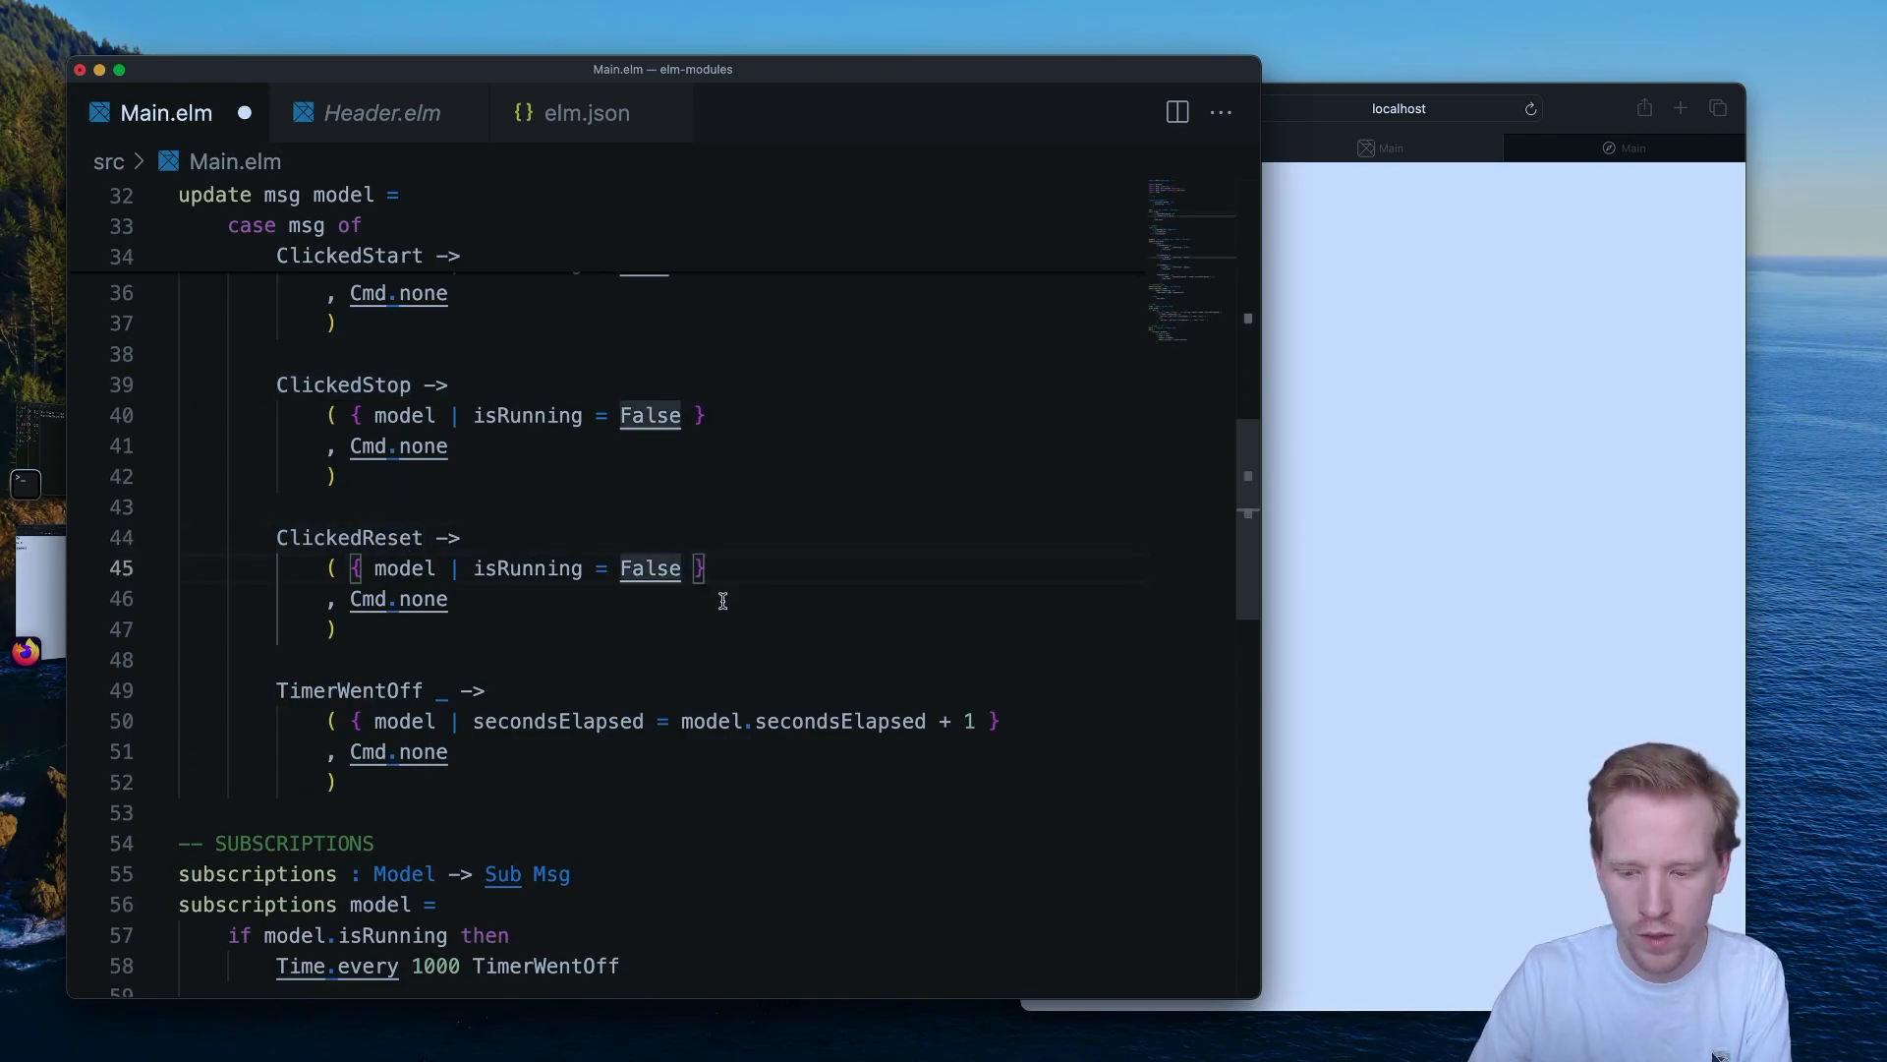
type(", secondsEl")
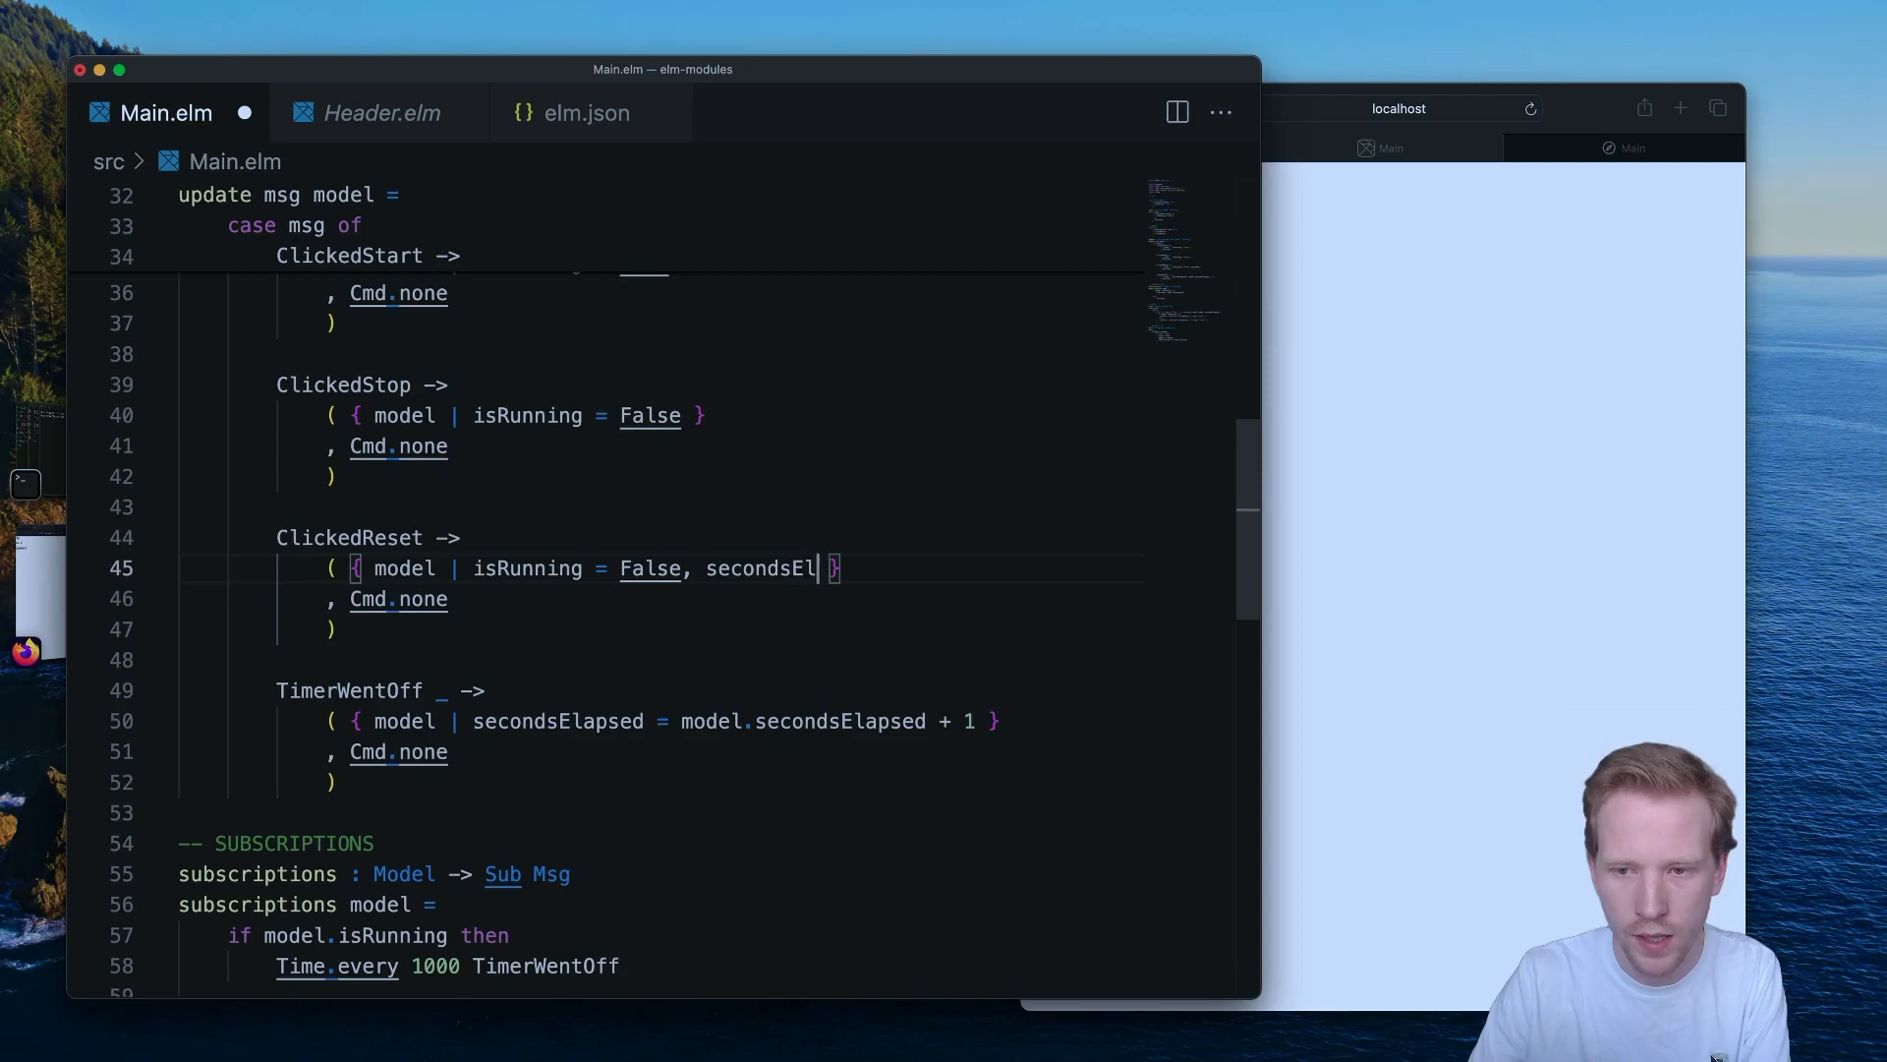
type("apsed = 0")
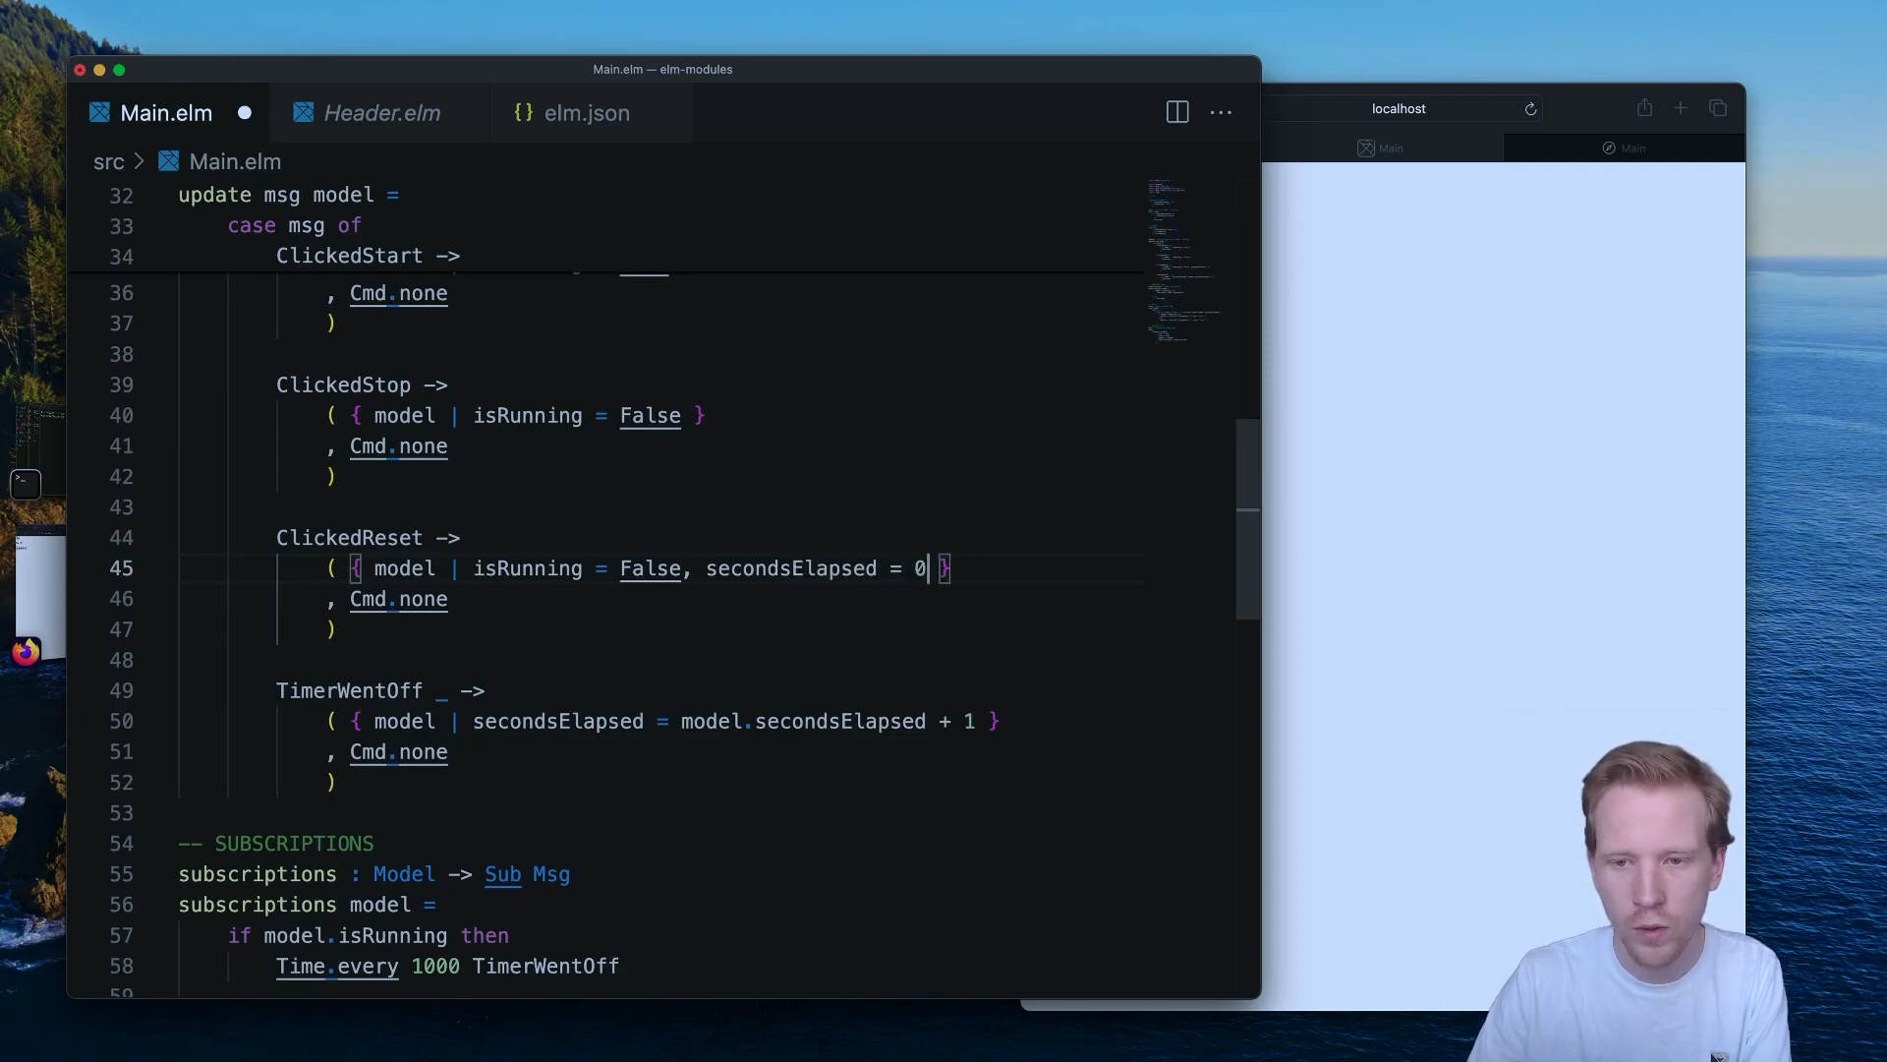
double_click(350, 537)
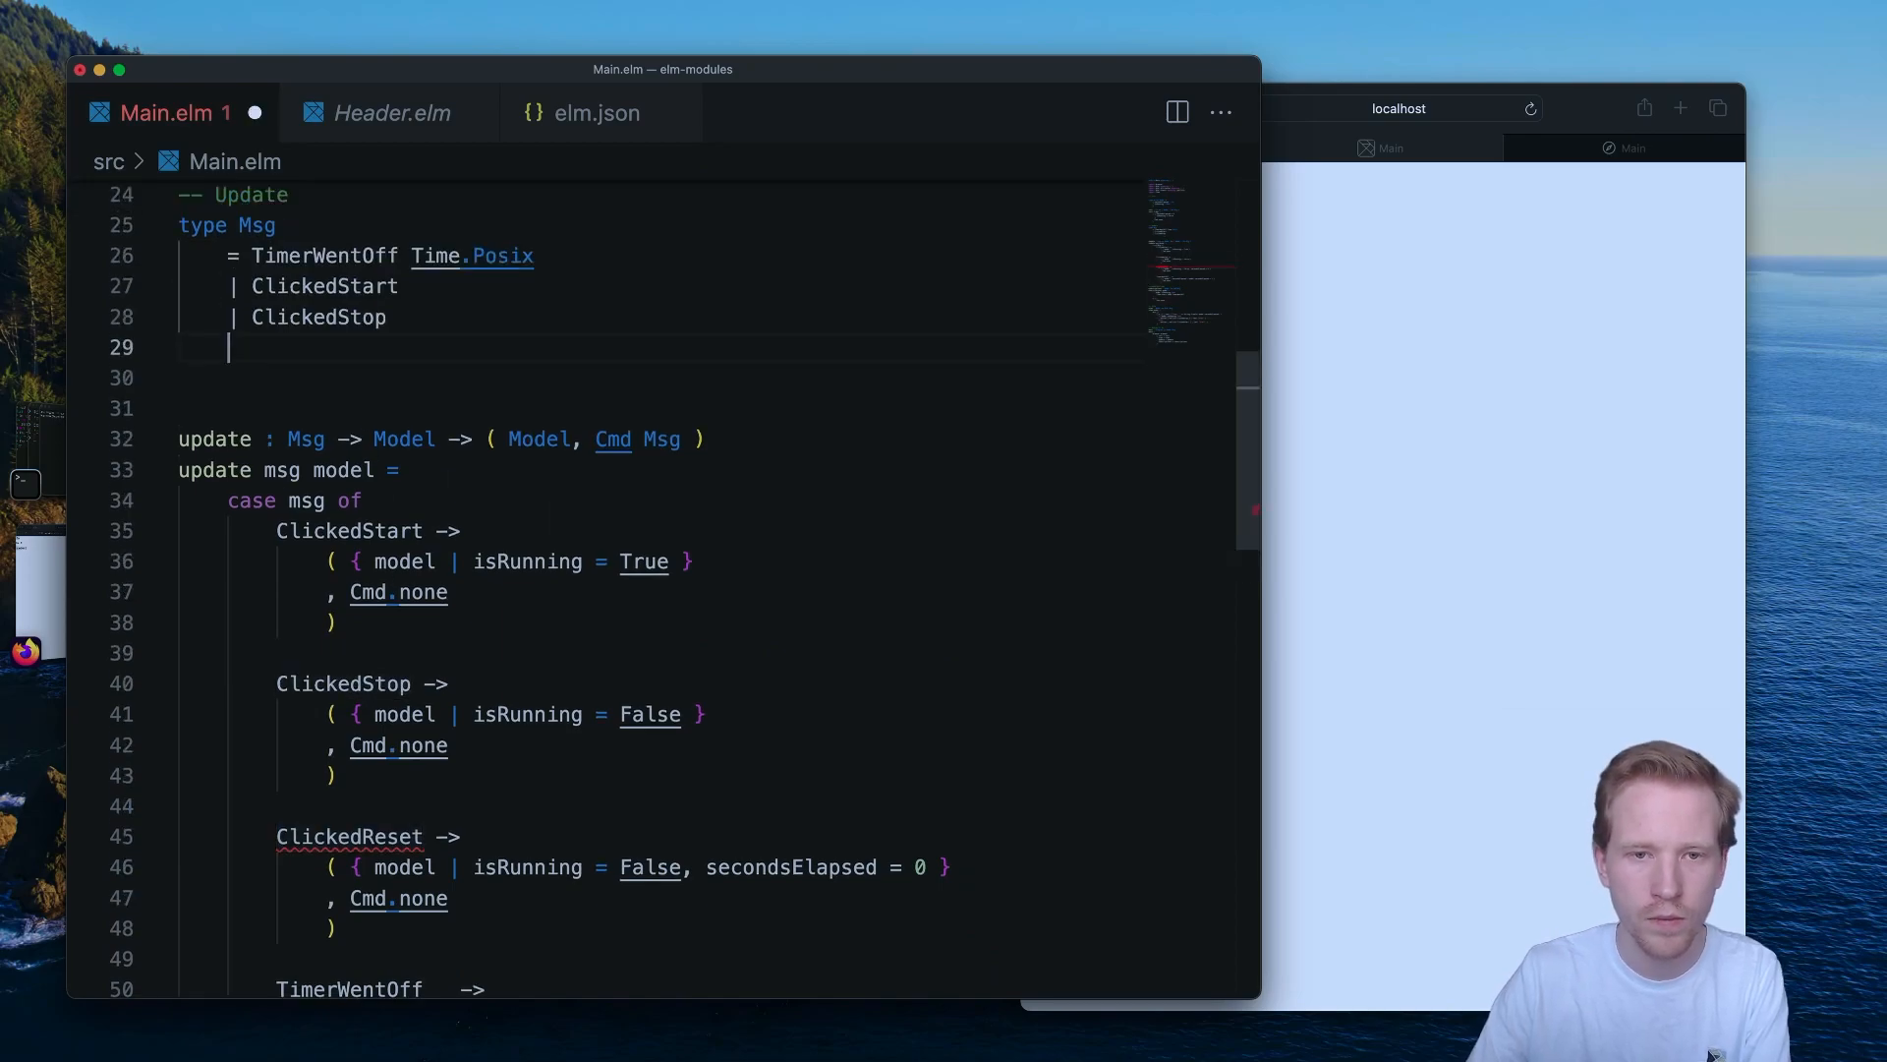
scroll("down", 3)
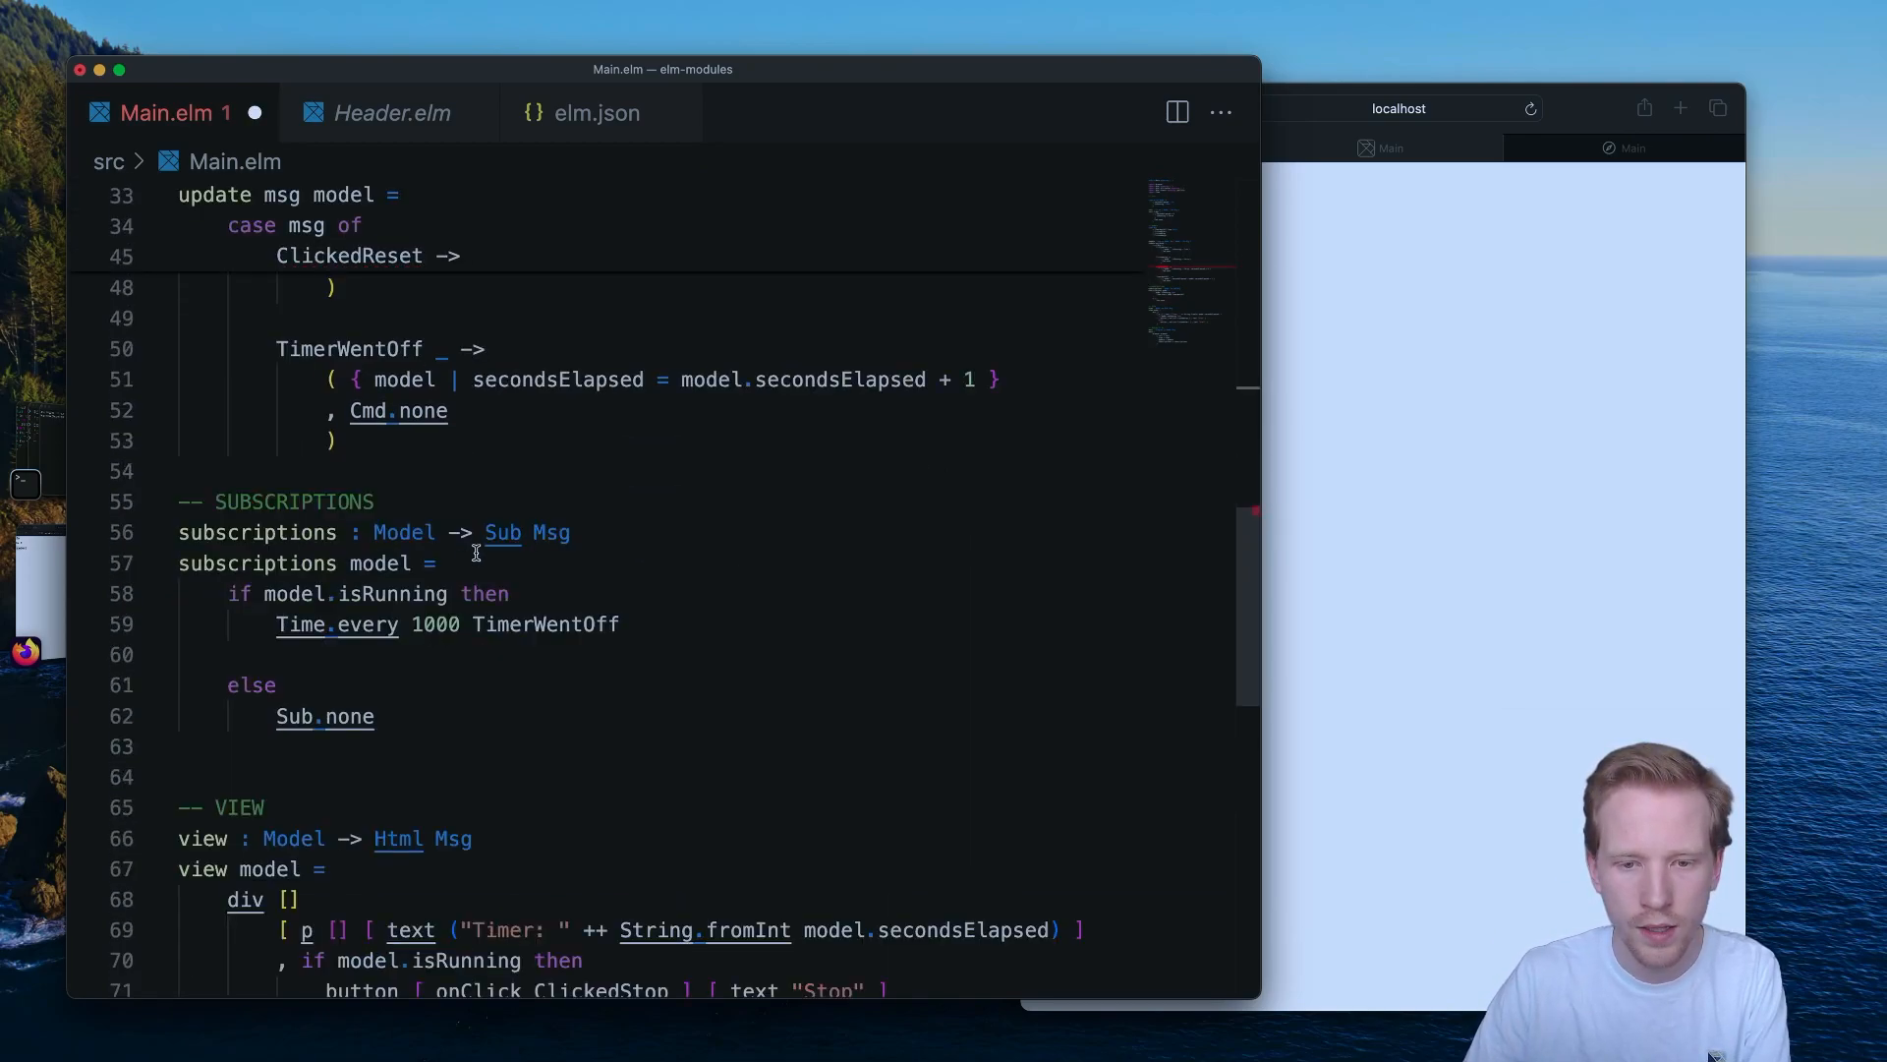
Make the third button send ClickedReset with label "Reset" and save Main.elm.
scroll("down", 3)
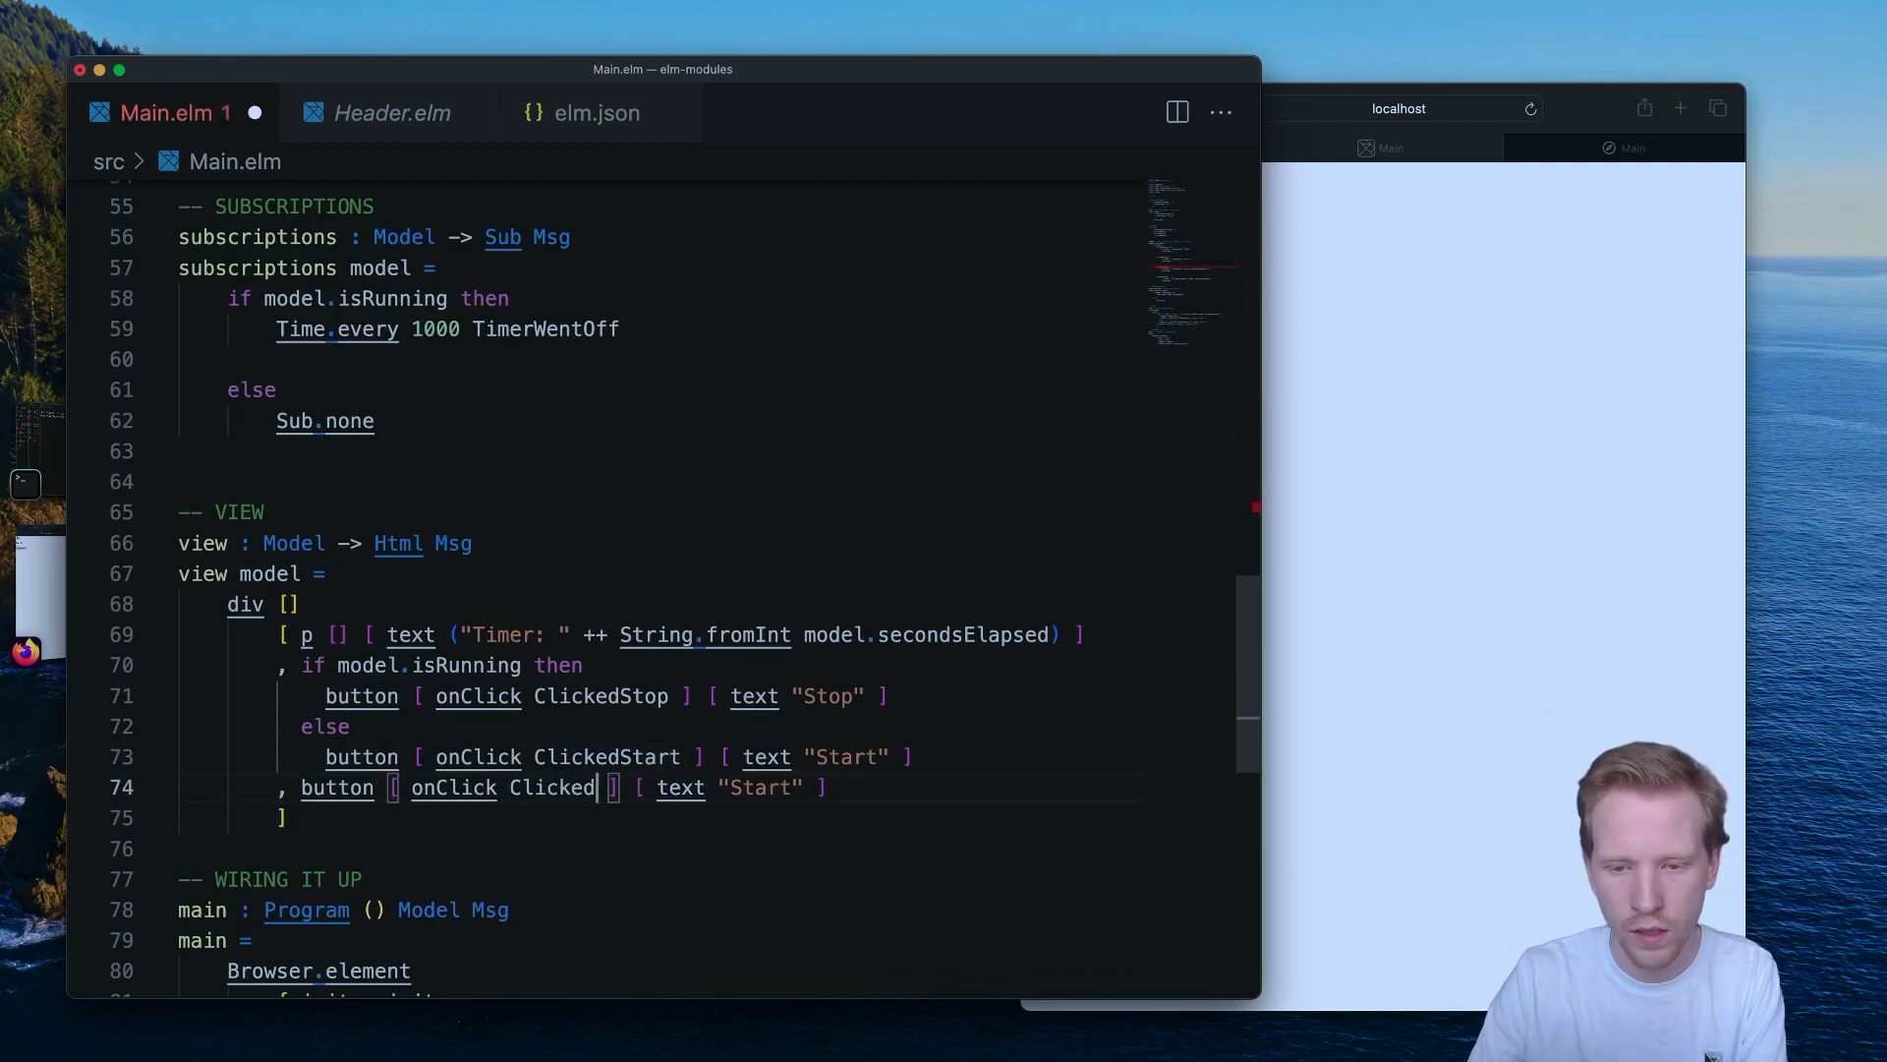
type("Reset")
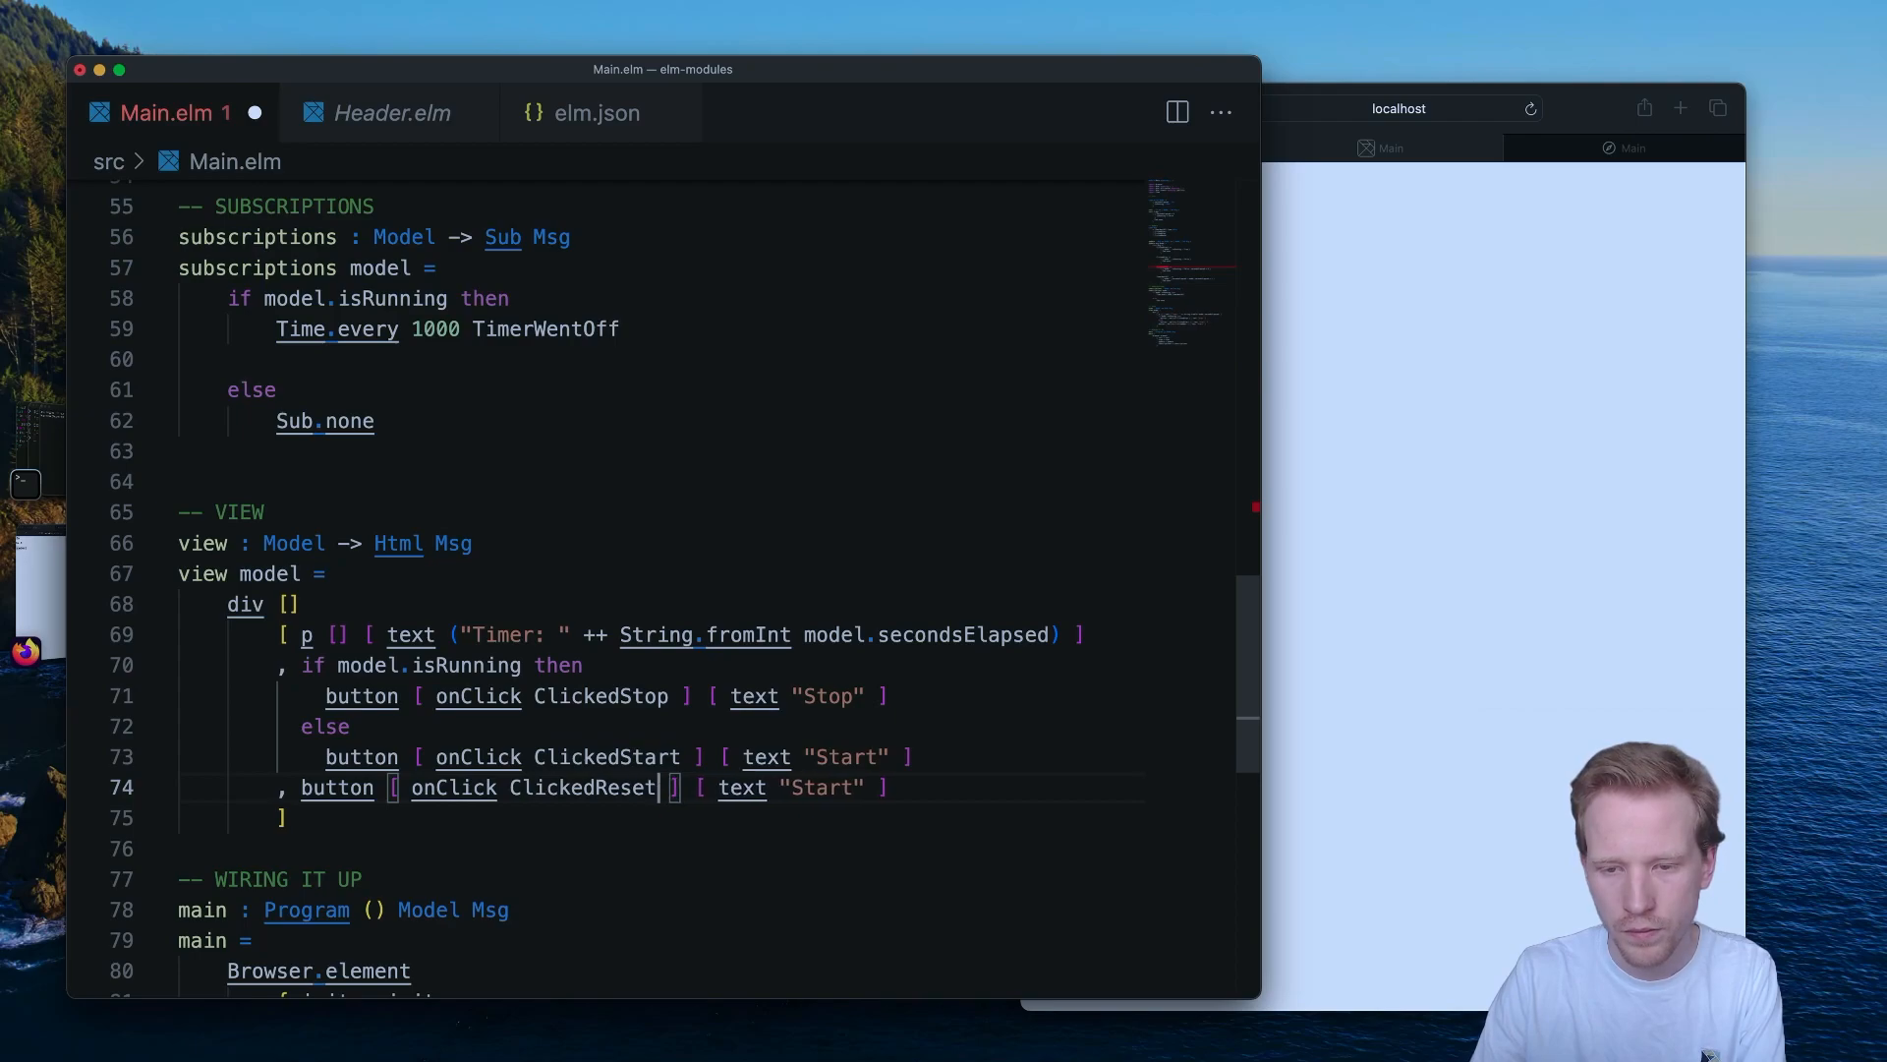
double_click(582, 787)
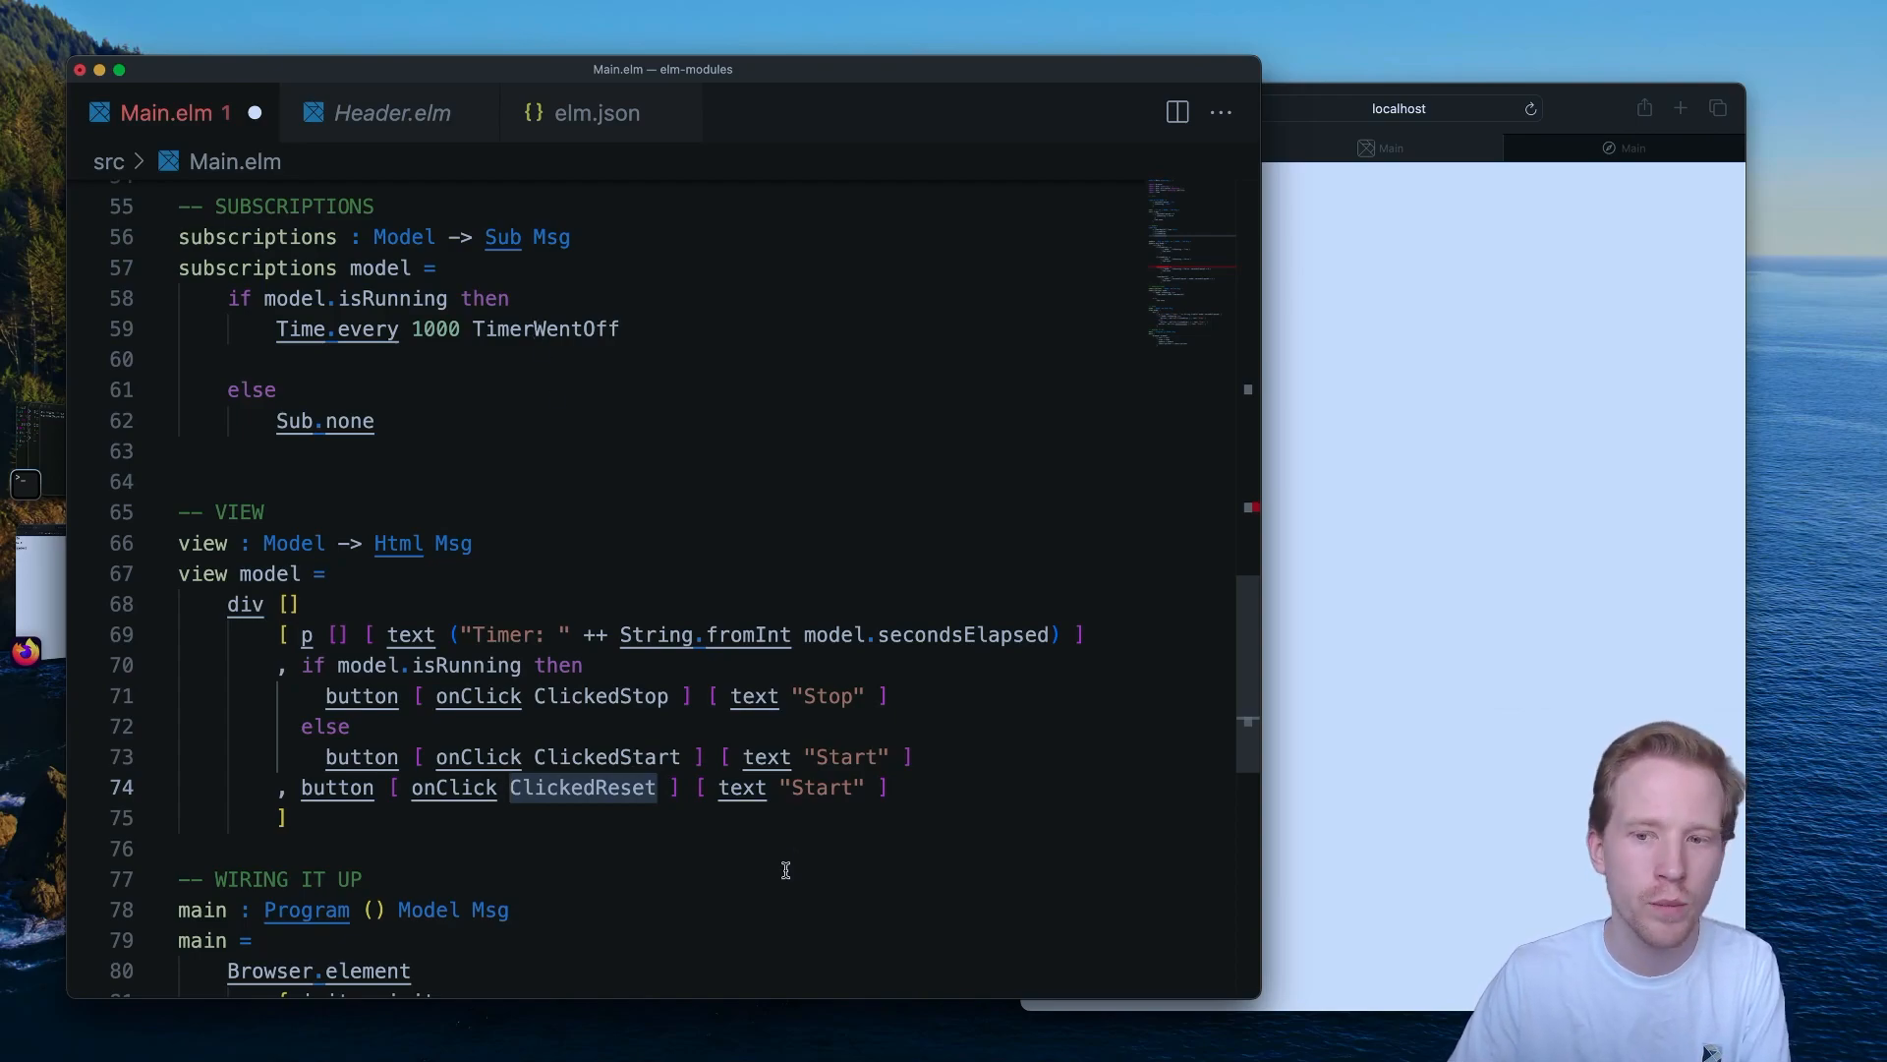
type("Res")
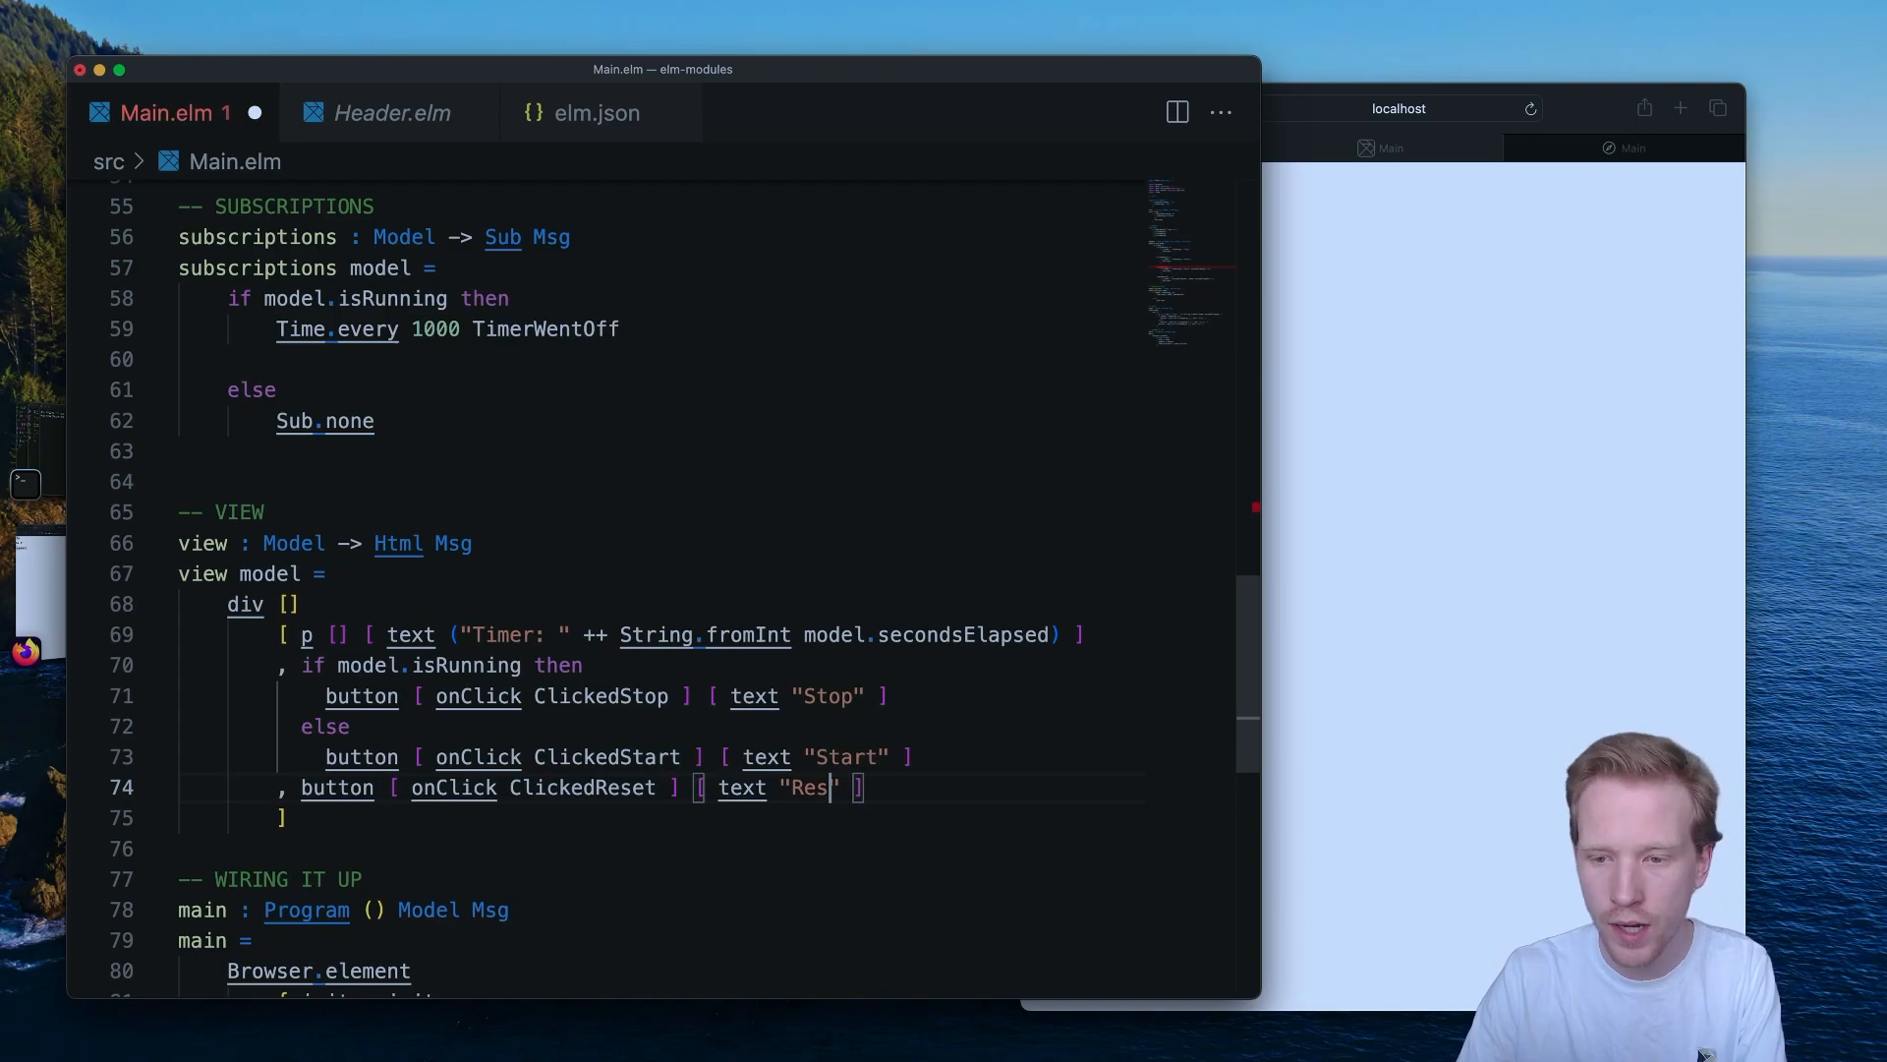
type("et")
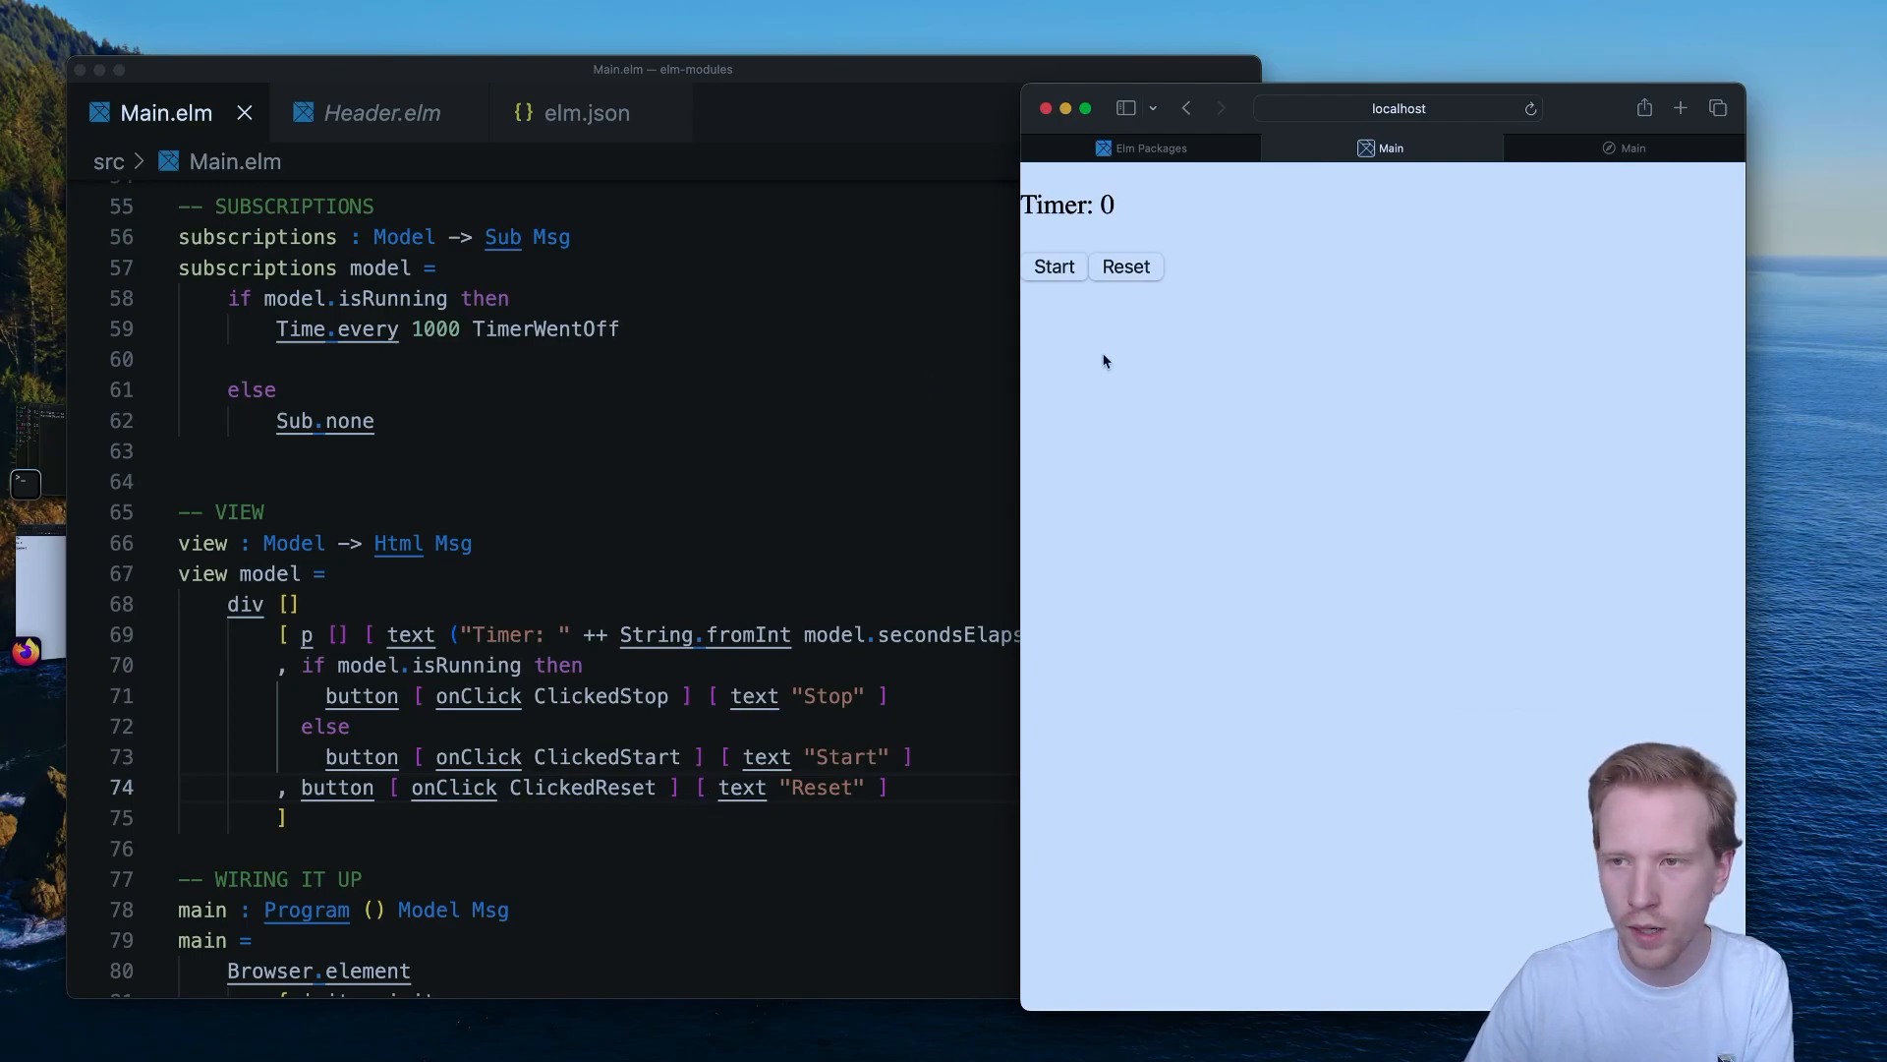
Test in the browser: Start then Reset back to 0, then Start and Stop.
left_click(1052, 265)
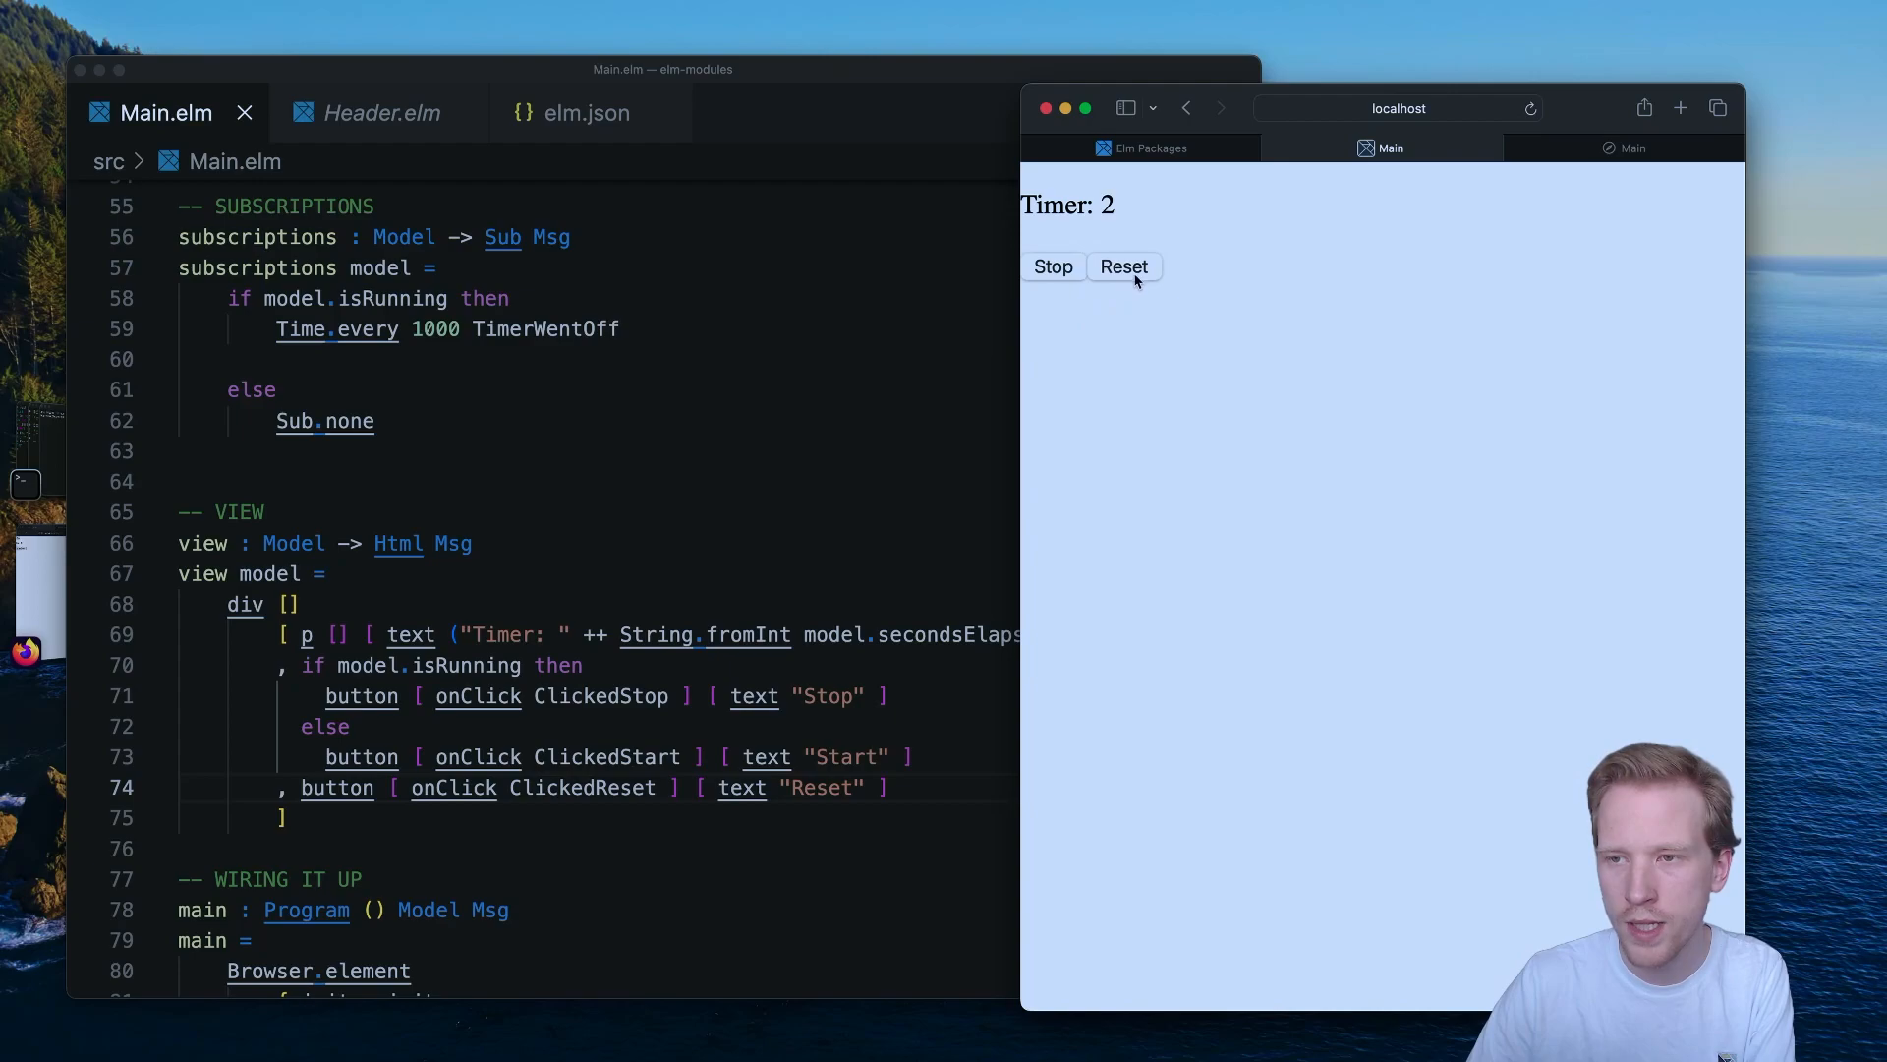
left_click(1123, 265)
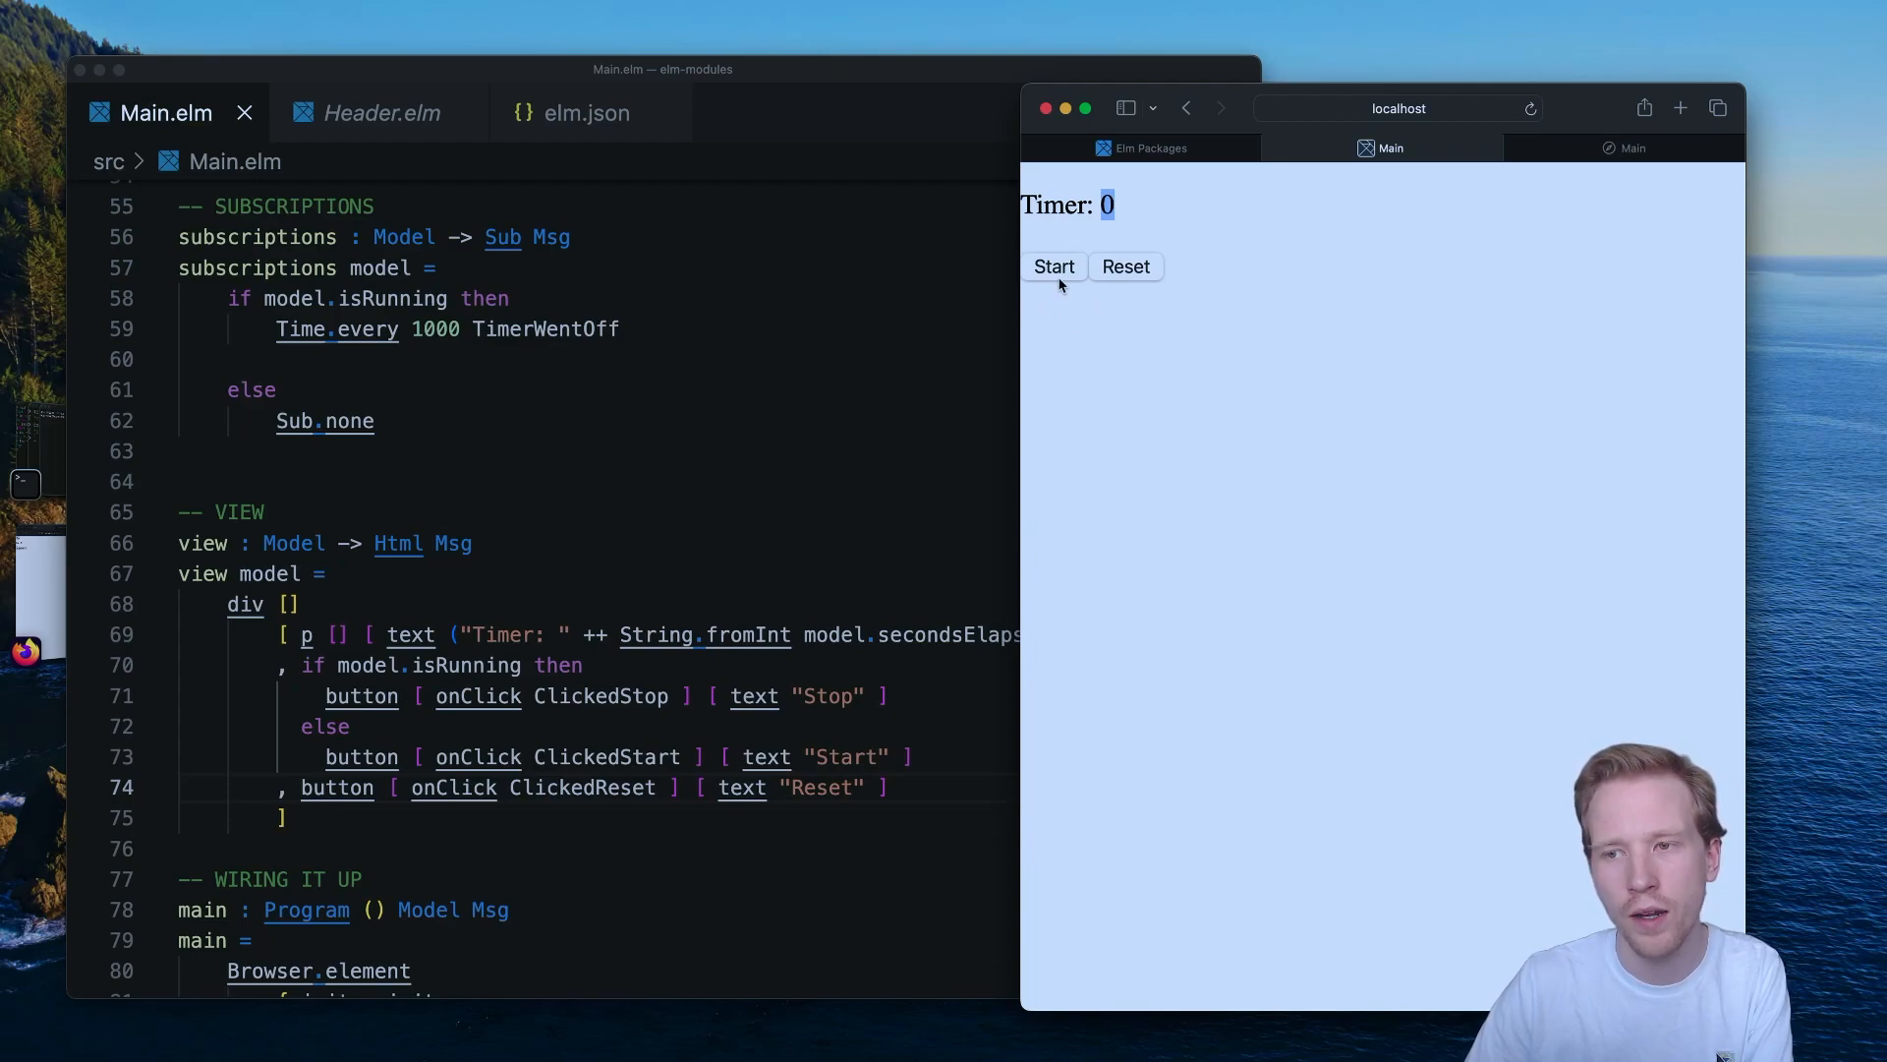
mouse_move(1109, 273)
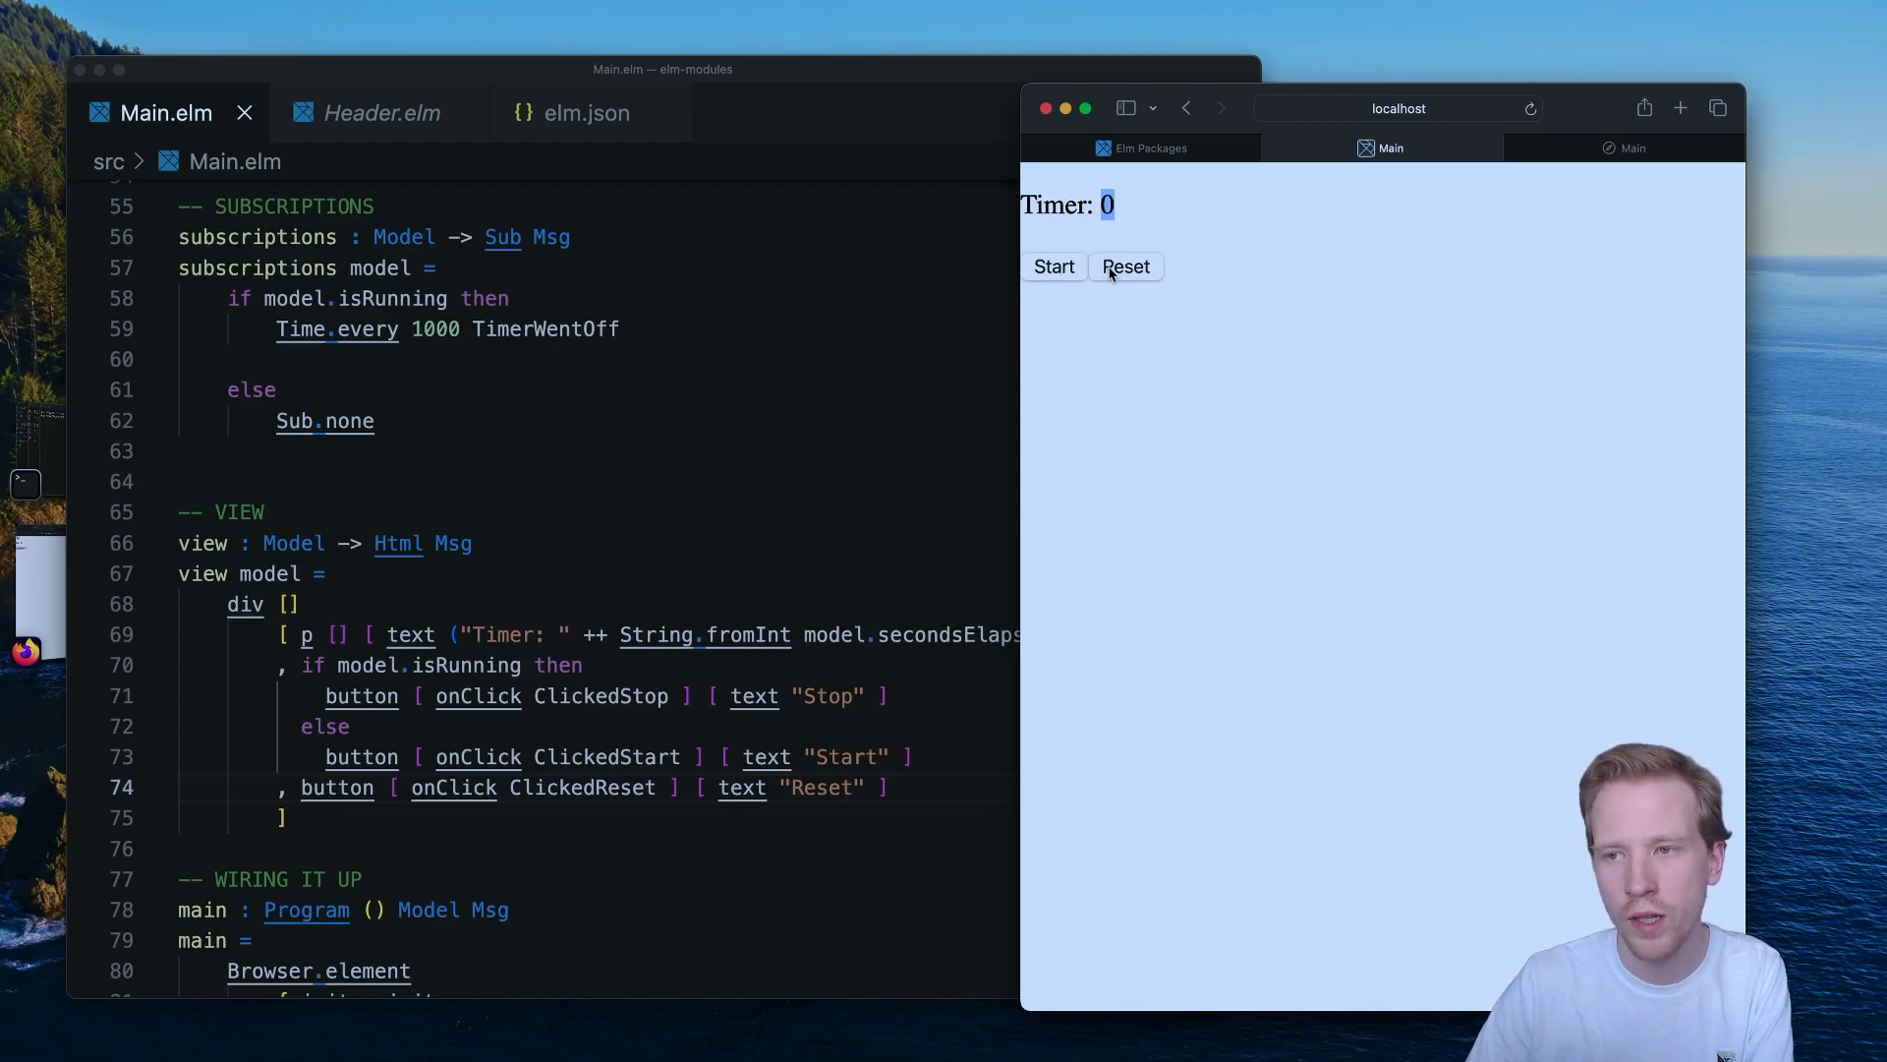
left_click(1052, 265)
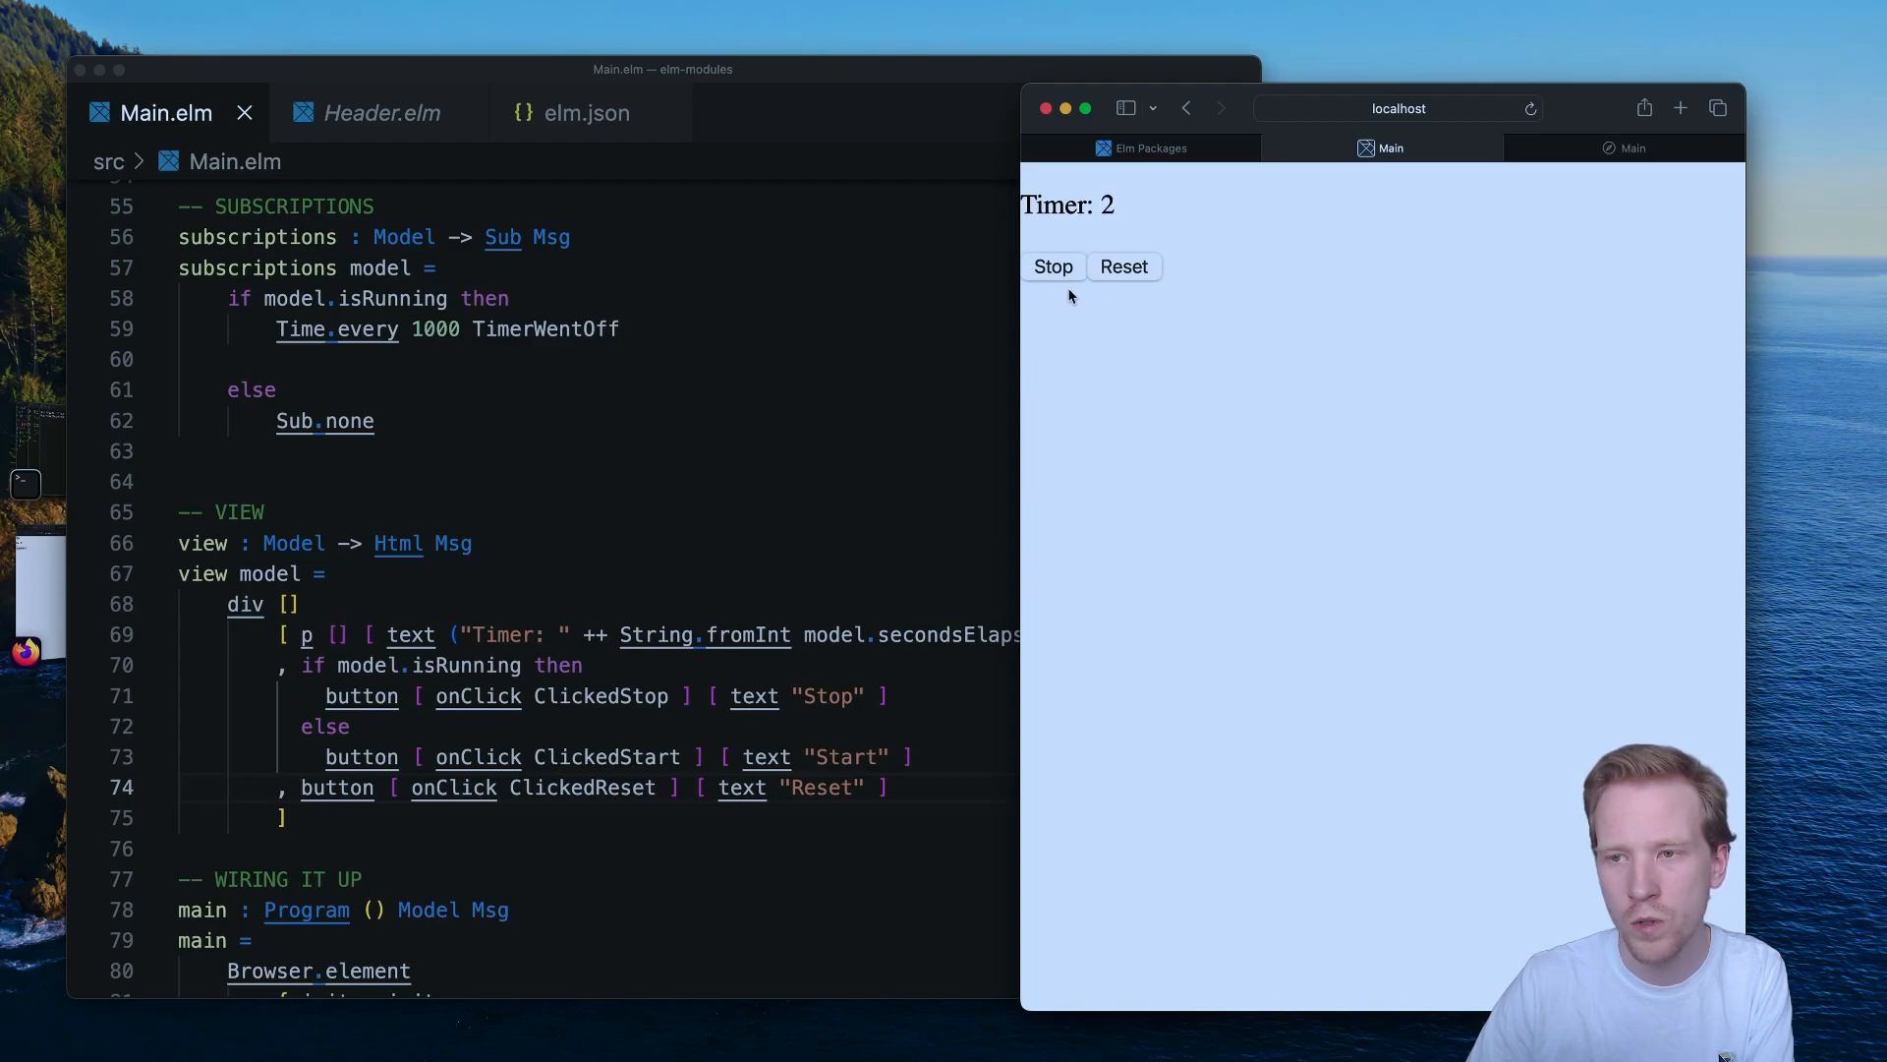
left_click(1052, 266)
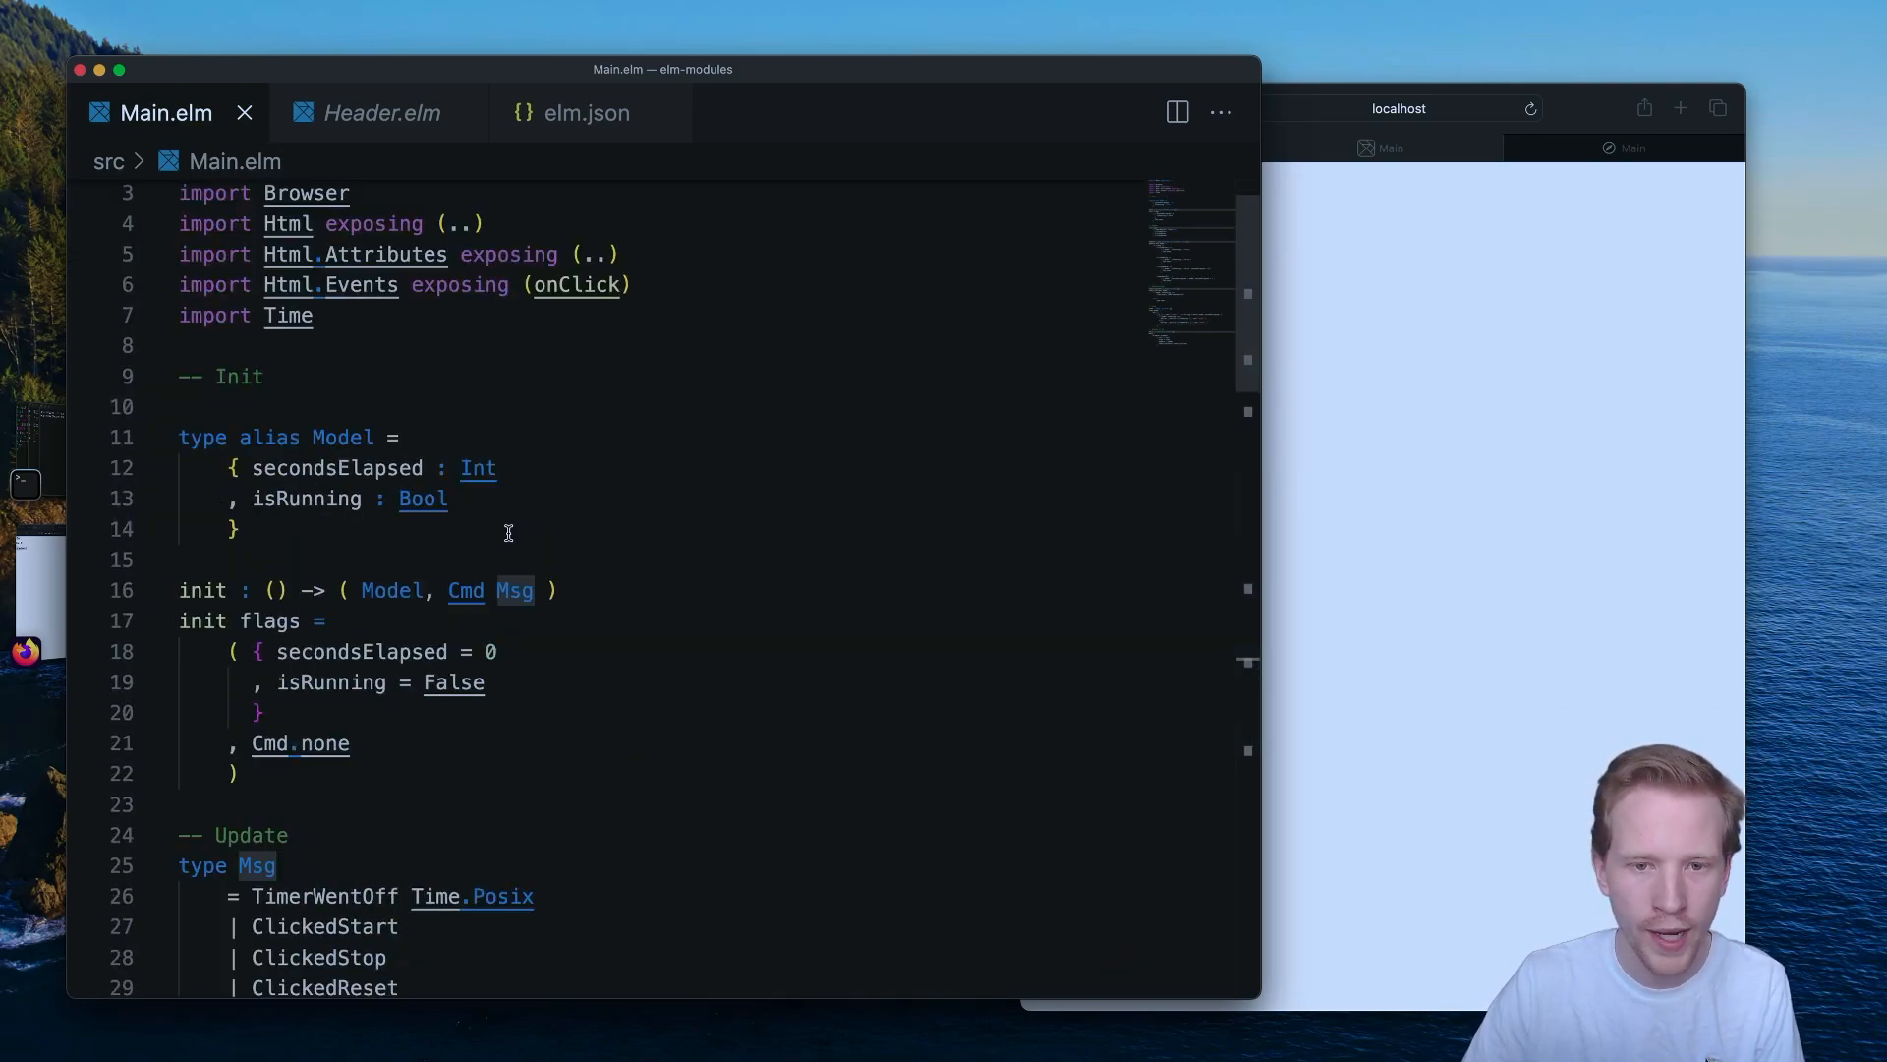
Import Browser.Events and add a 'ResizedWindow Int Int' variant to Msg.
type("import Browser.Events")
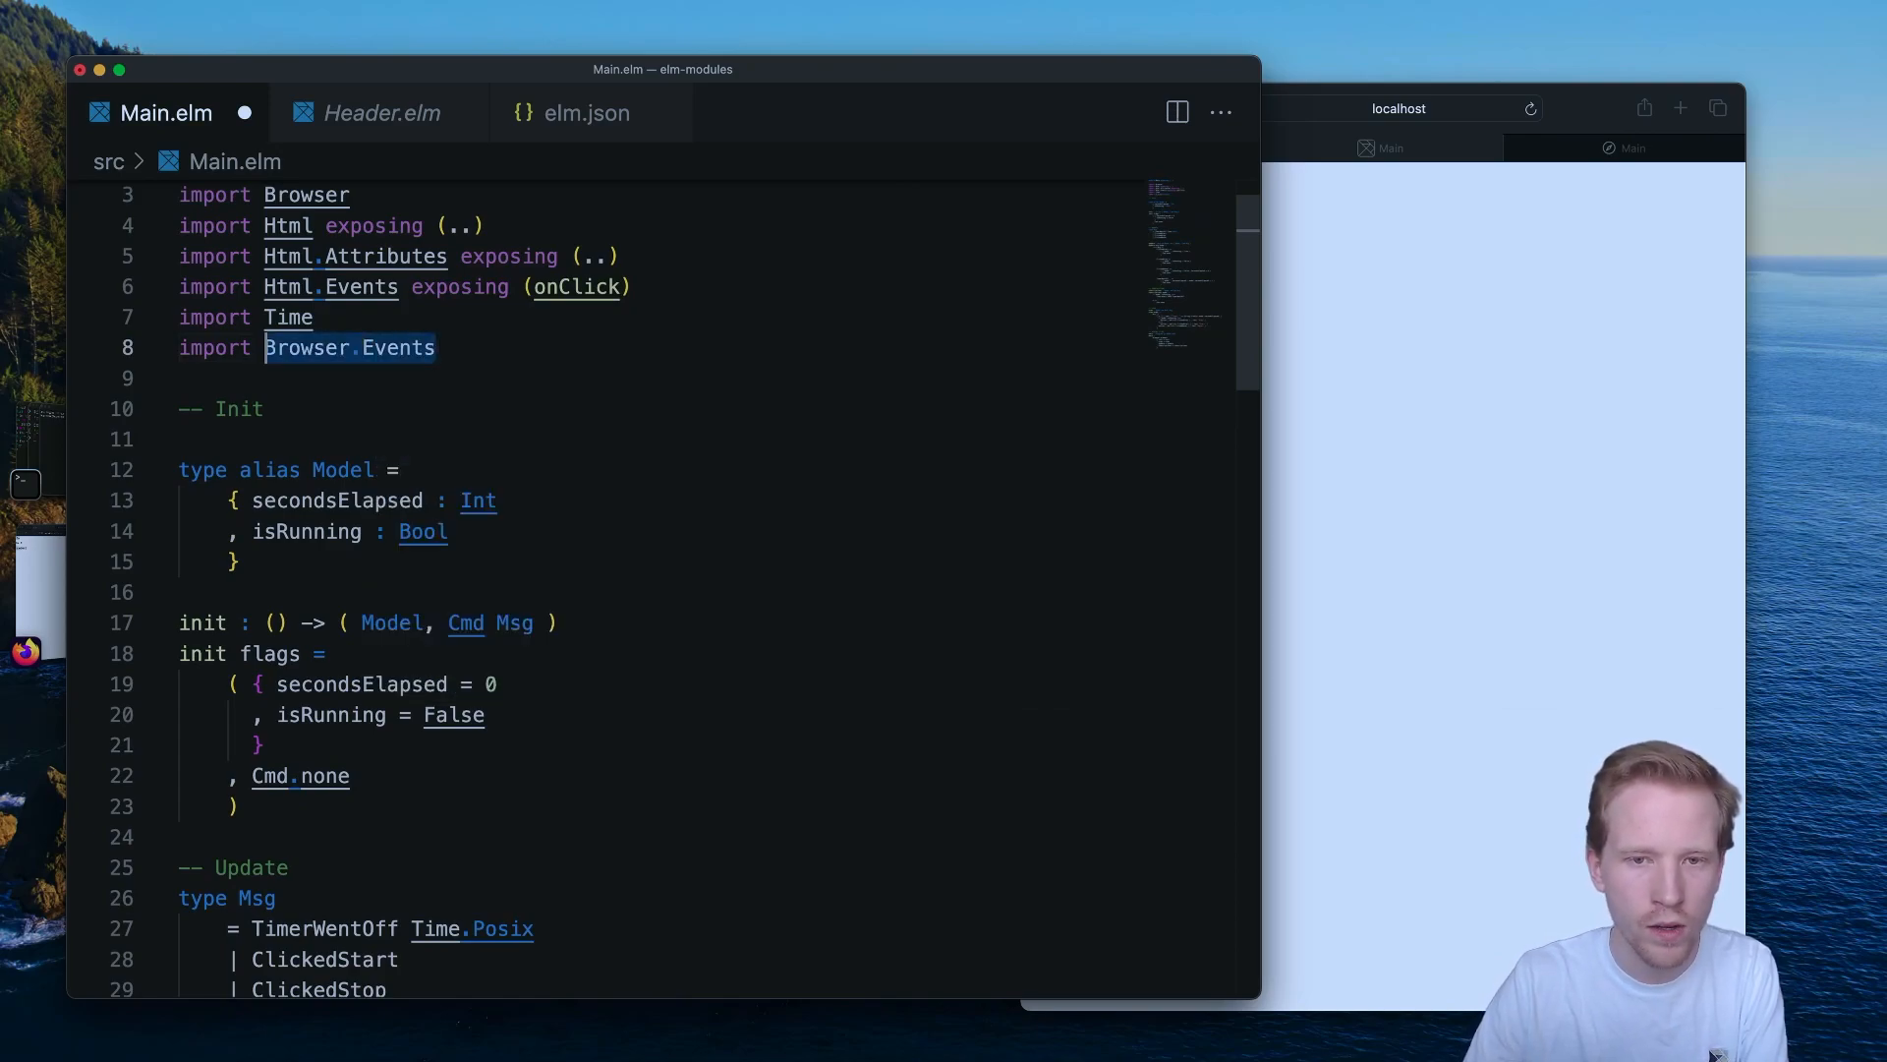
scroll("down", 3)
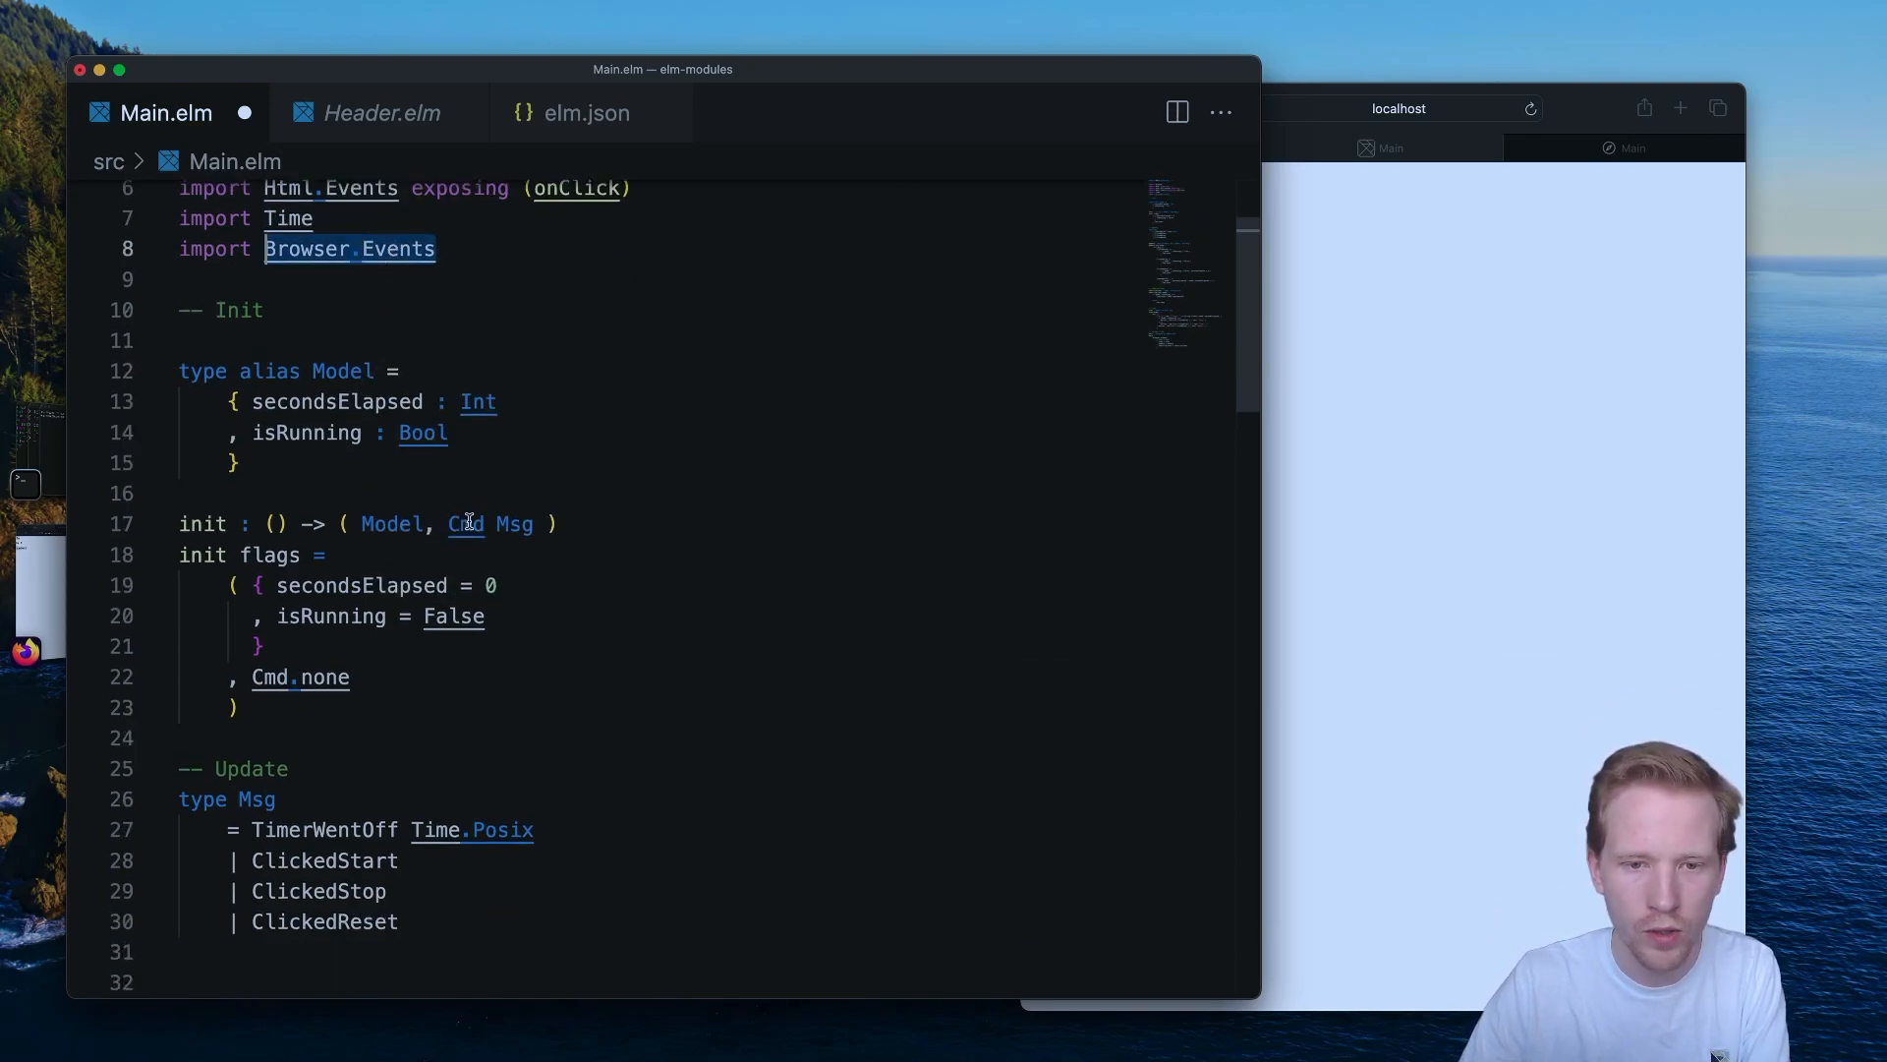
scroll("down", 3)
type("| R")
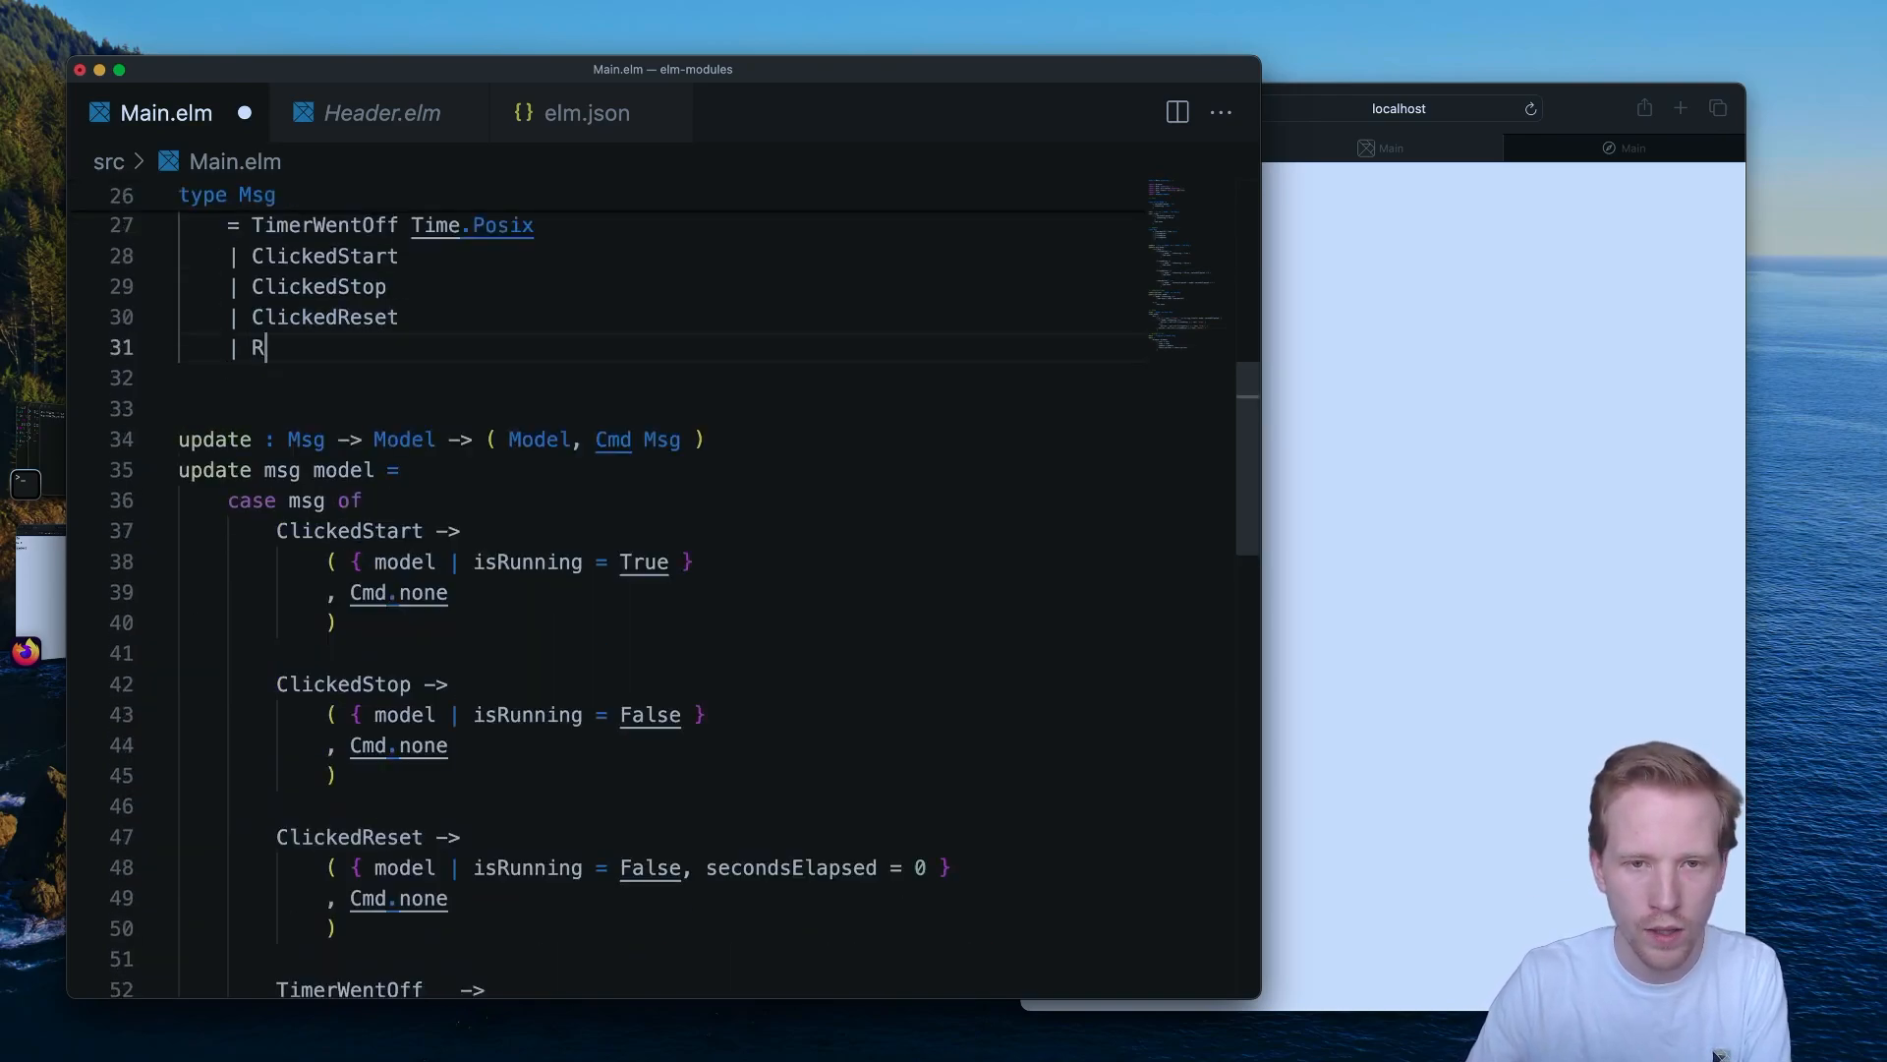
type("esizedWindow I")
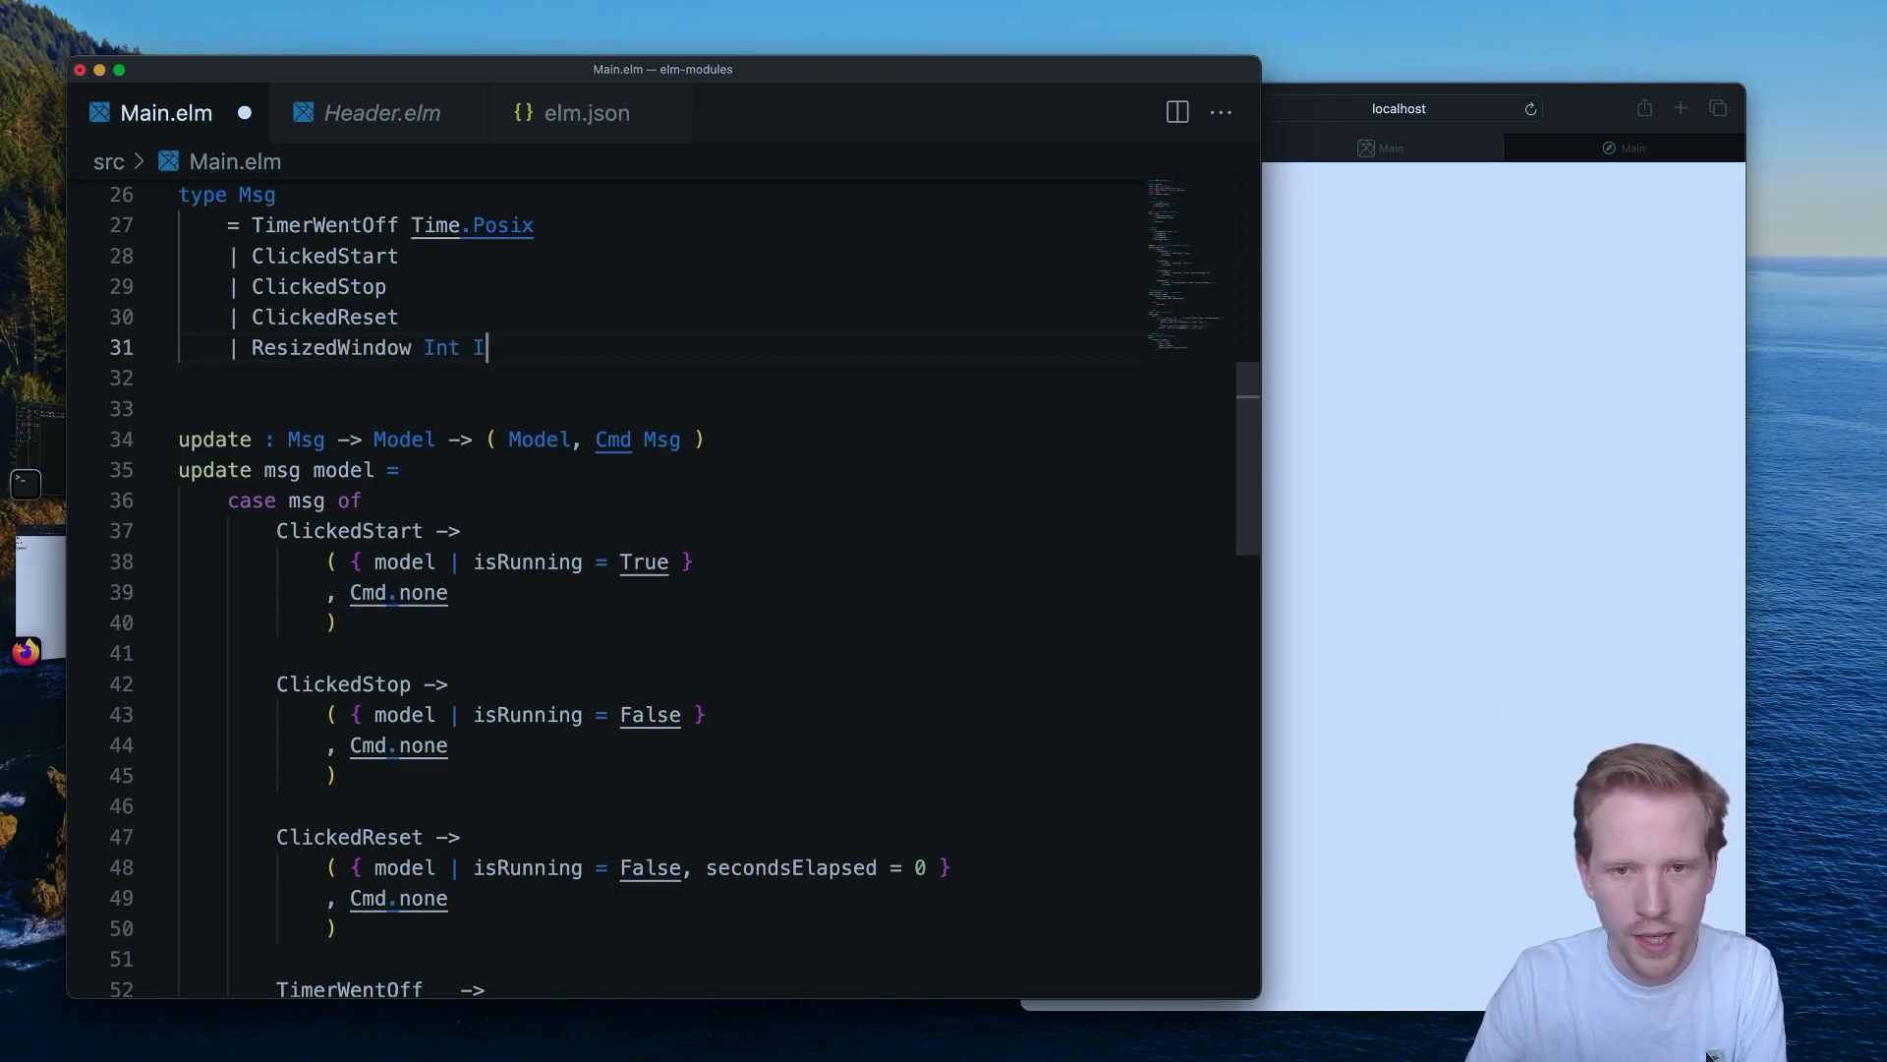
type("nt")
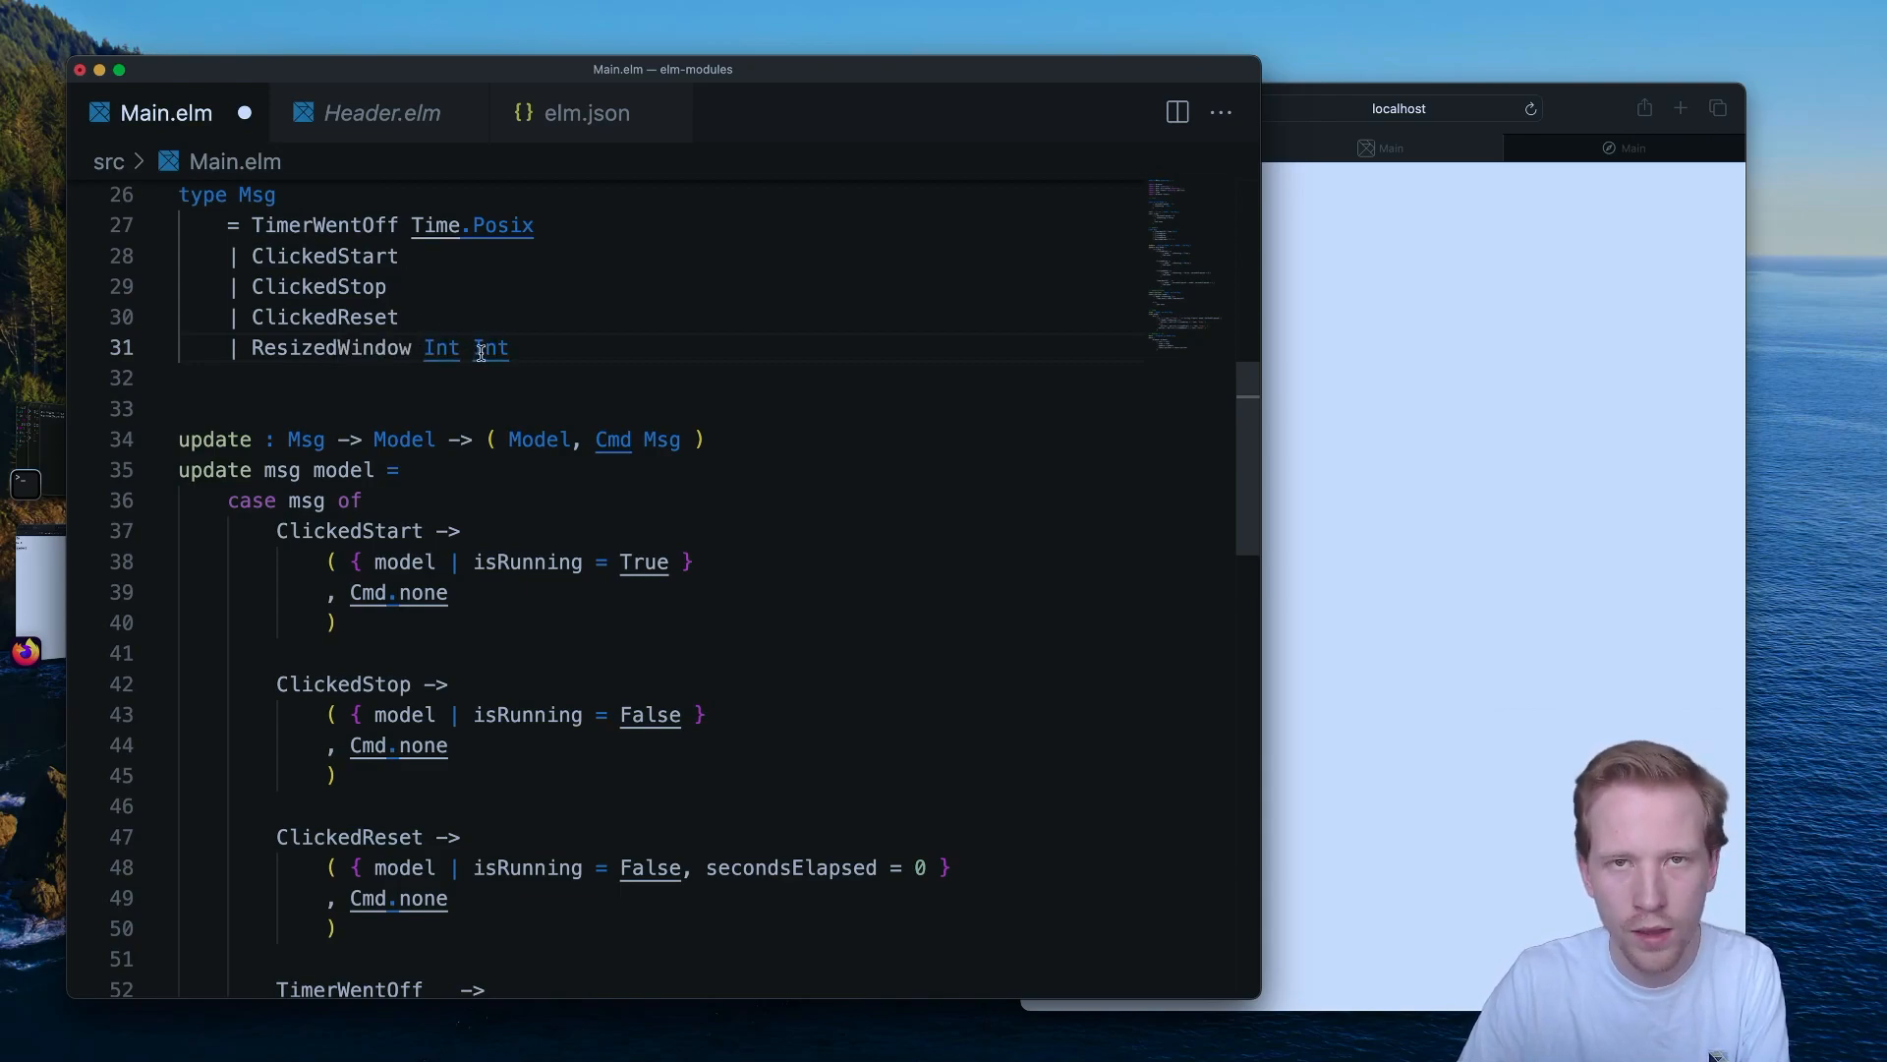
scroll("down", 3)
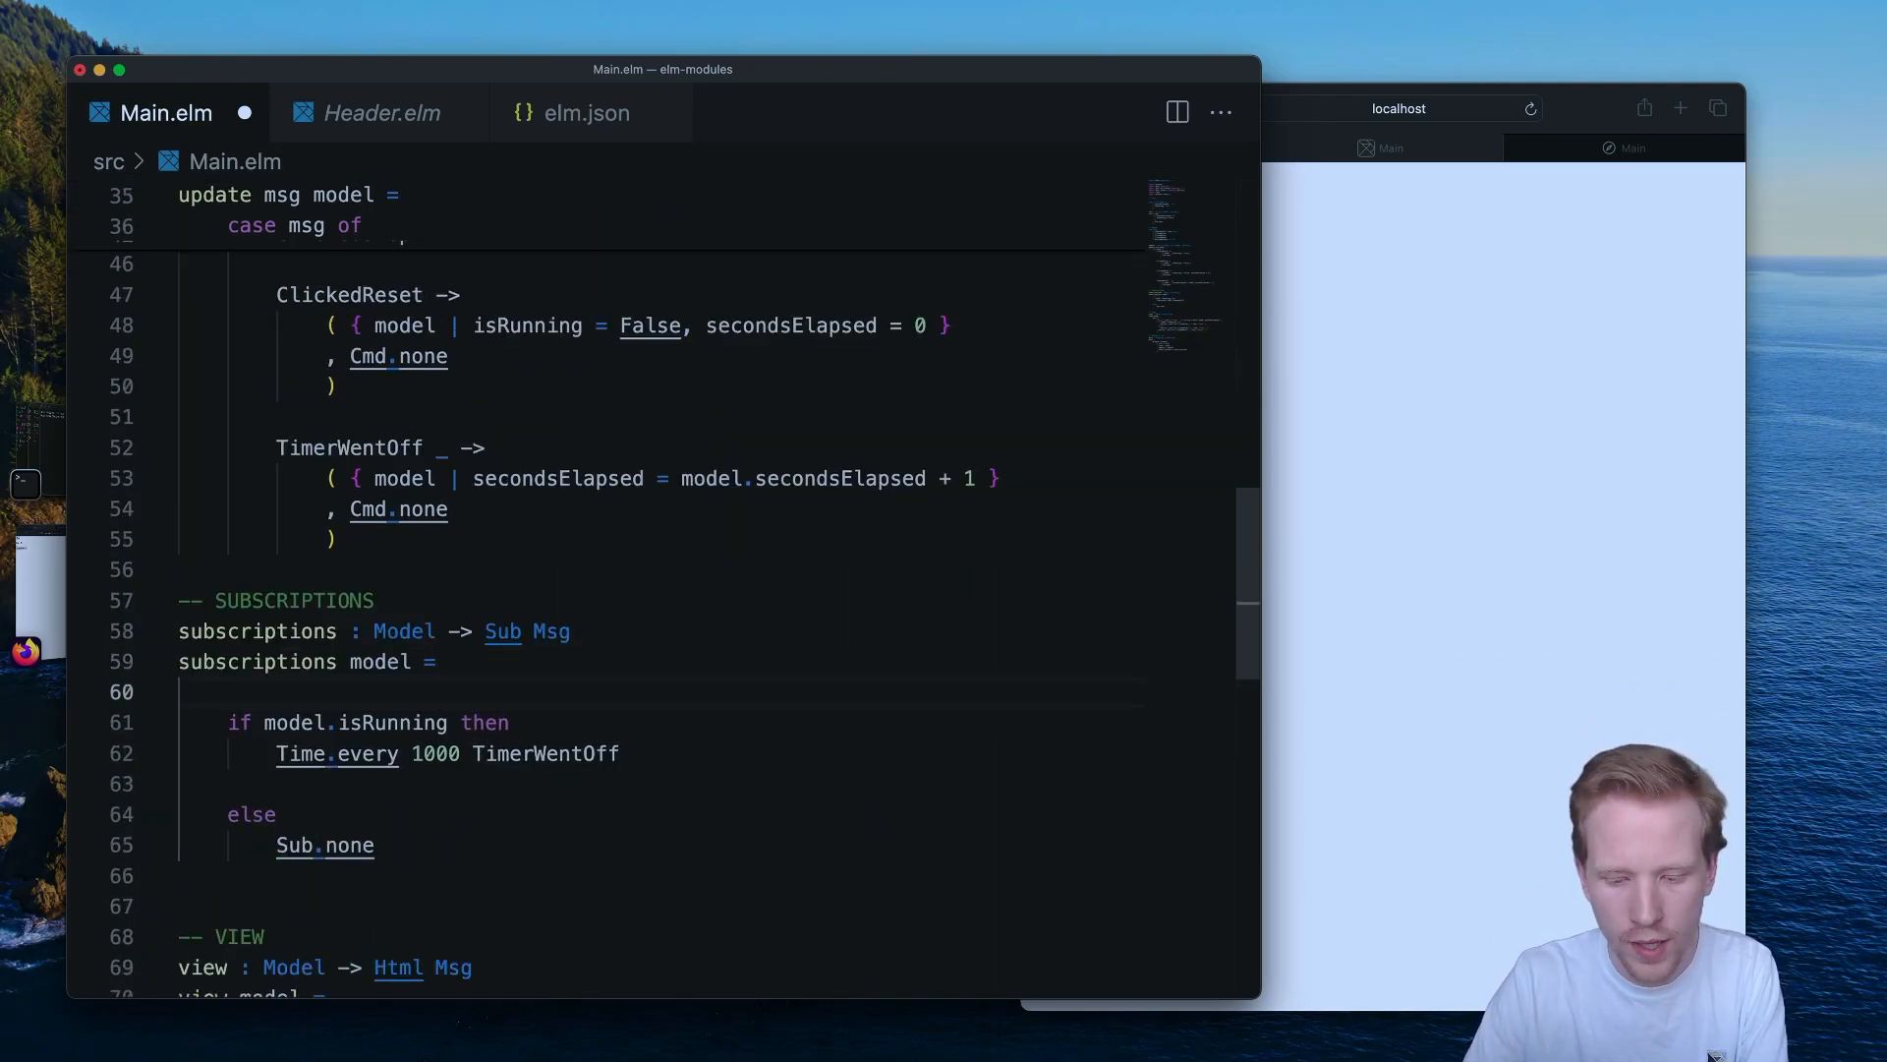
Wrap subscriptions in Sub.batch with Browser.Events.onResize ResizedWindow alongside the timer subscription.
type("Sub.batch")
type("[")
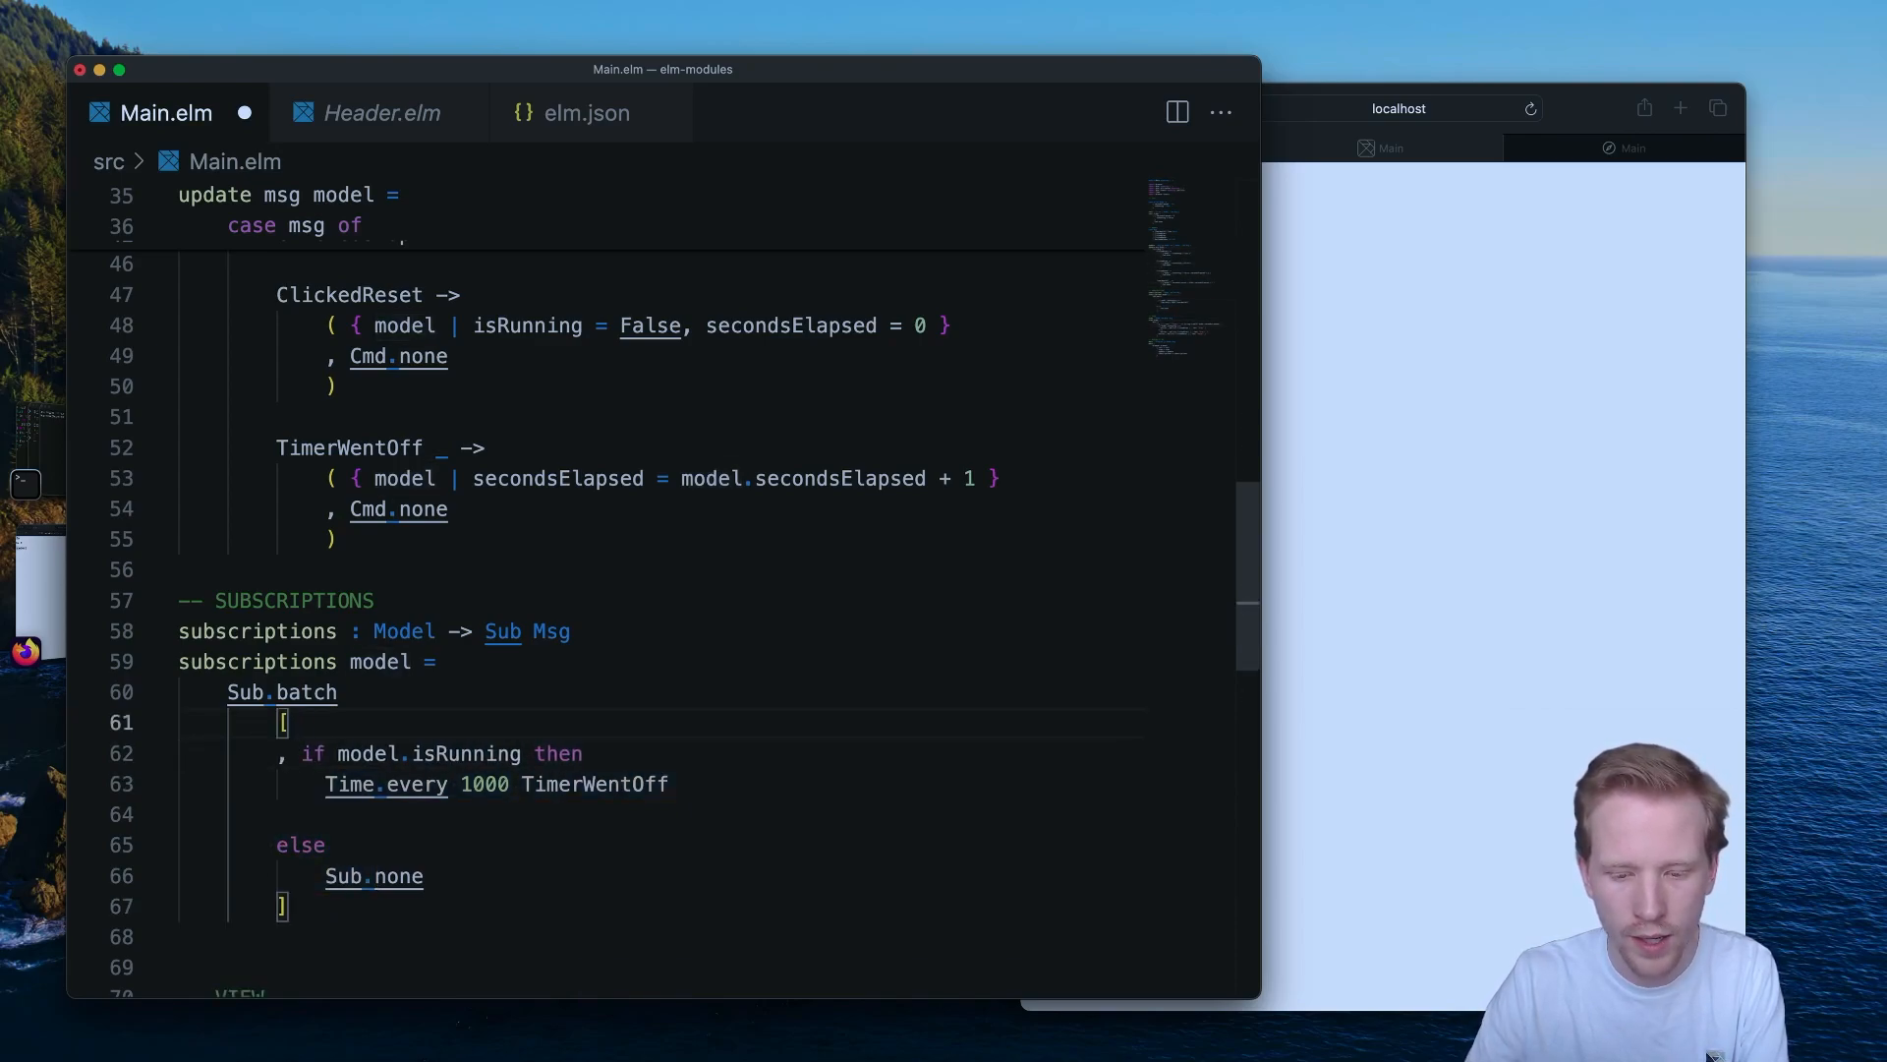
type("Browser.Events.onR")
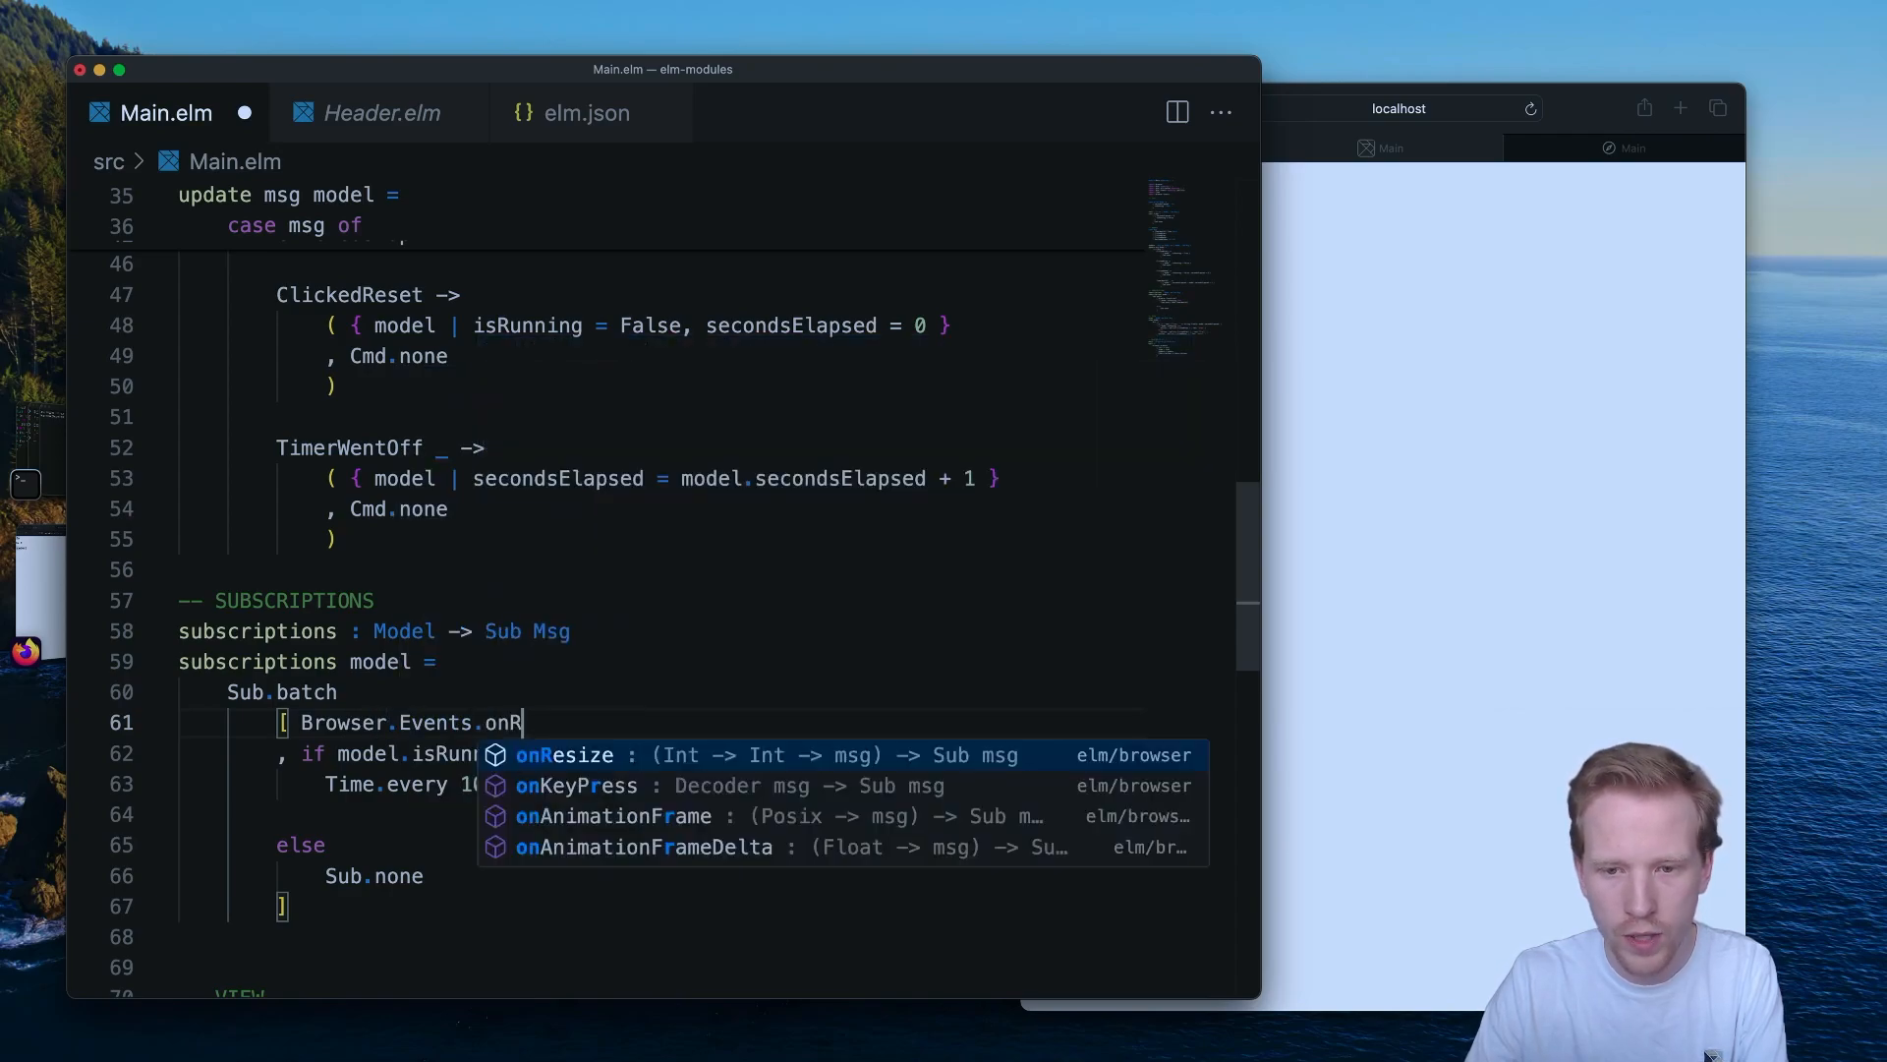
type("esizedWindow Int Int")
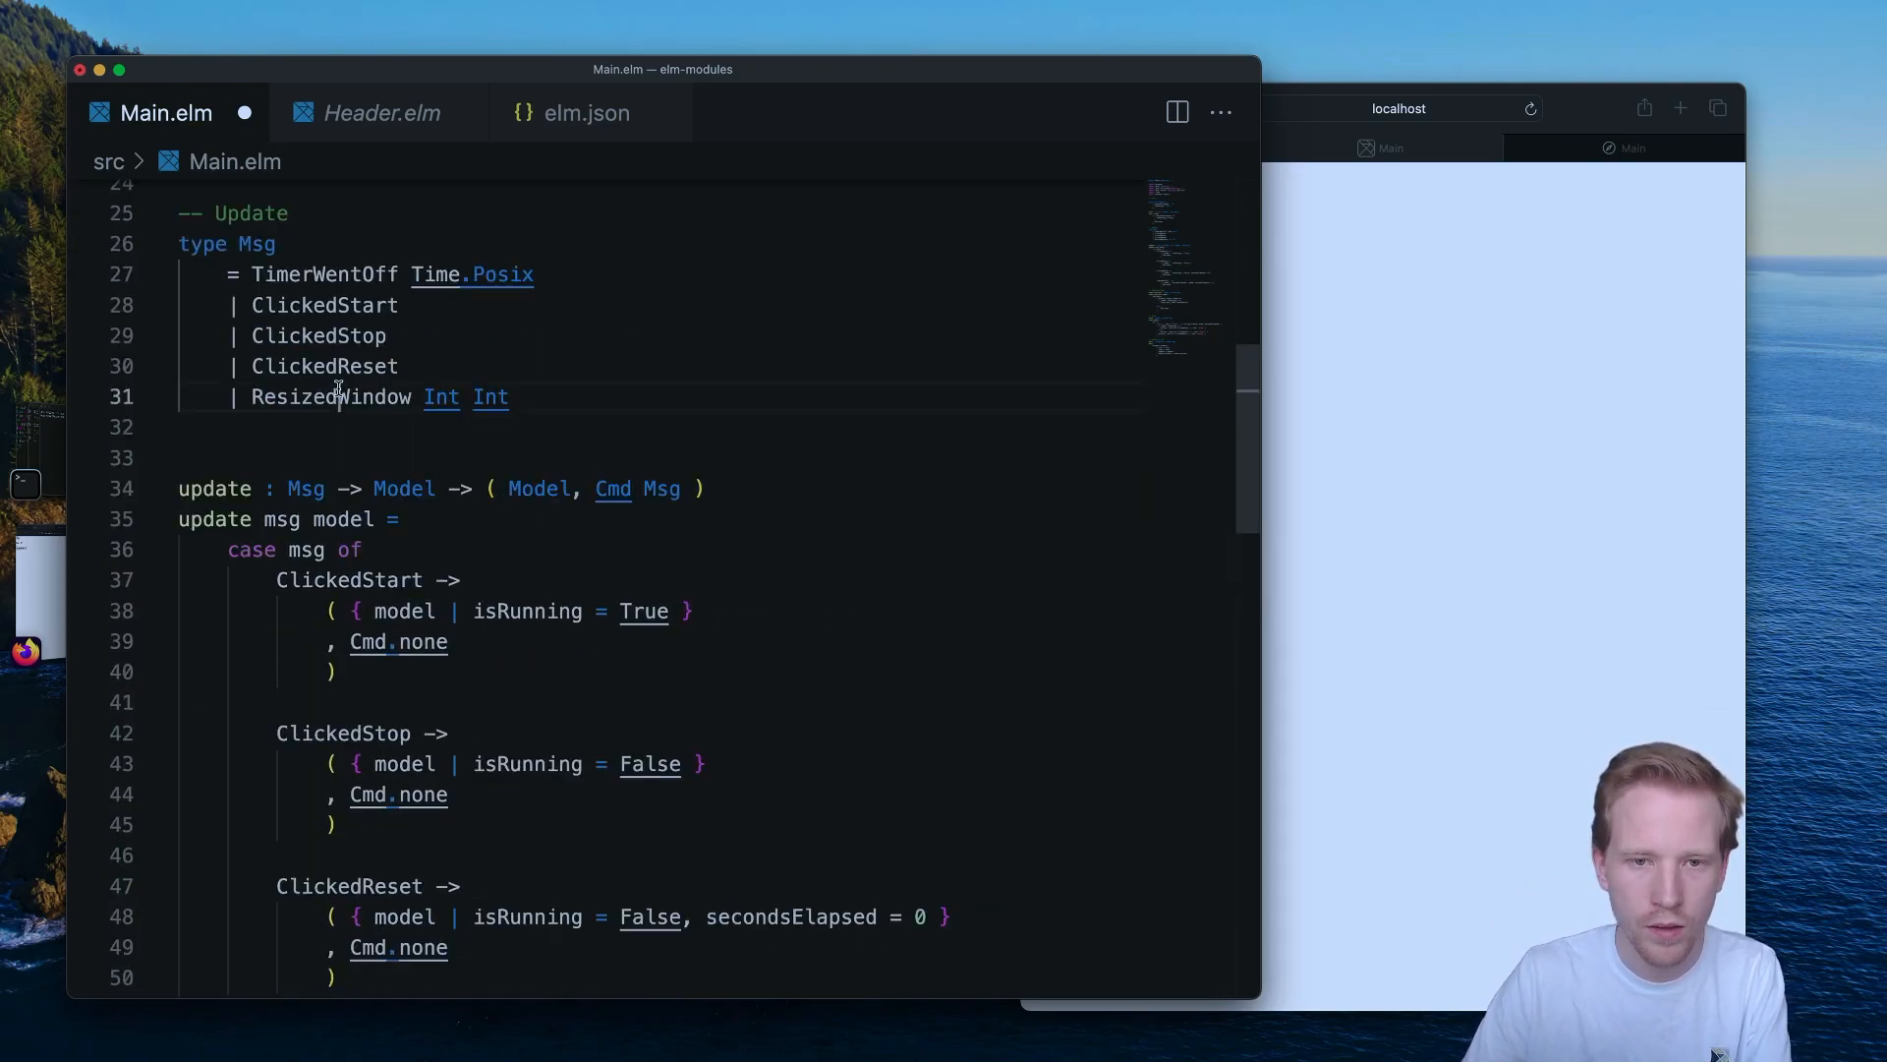
scroll("down", 3)
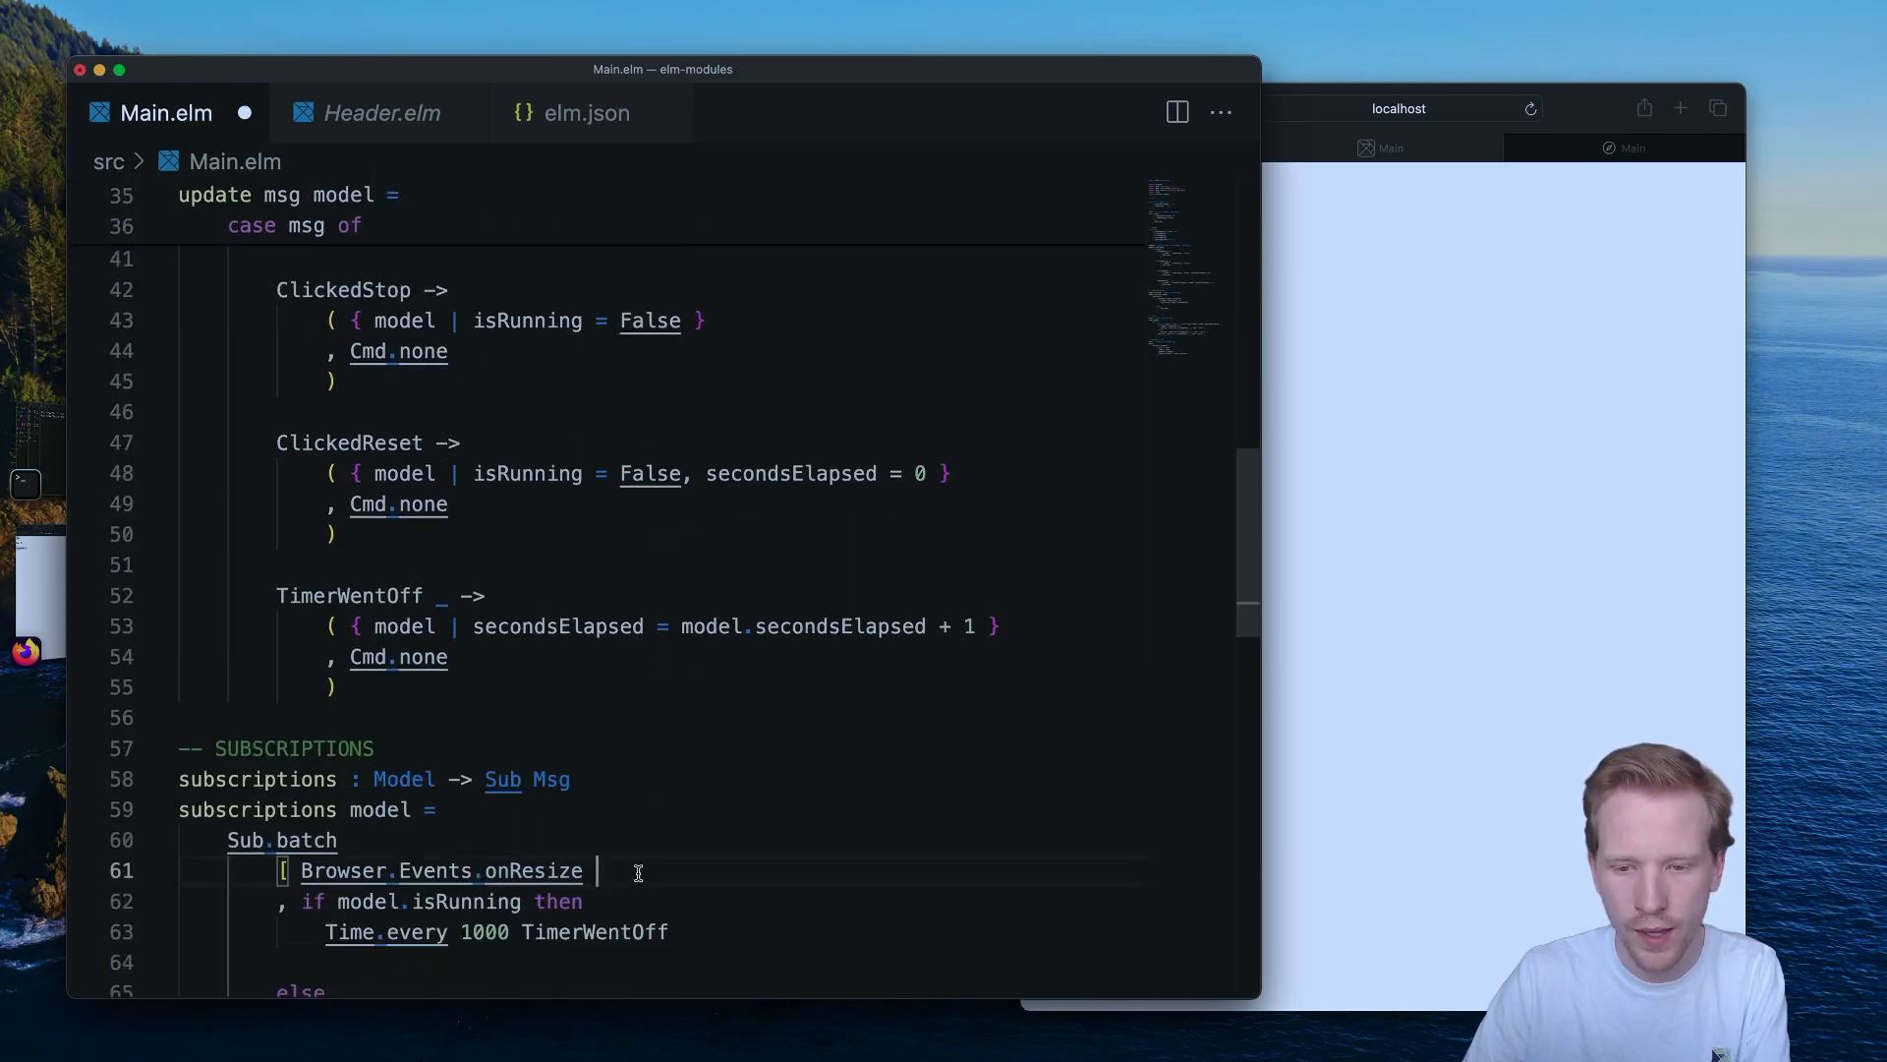
type("ResizedWindow")
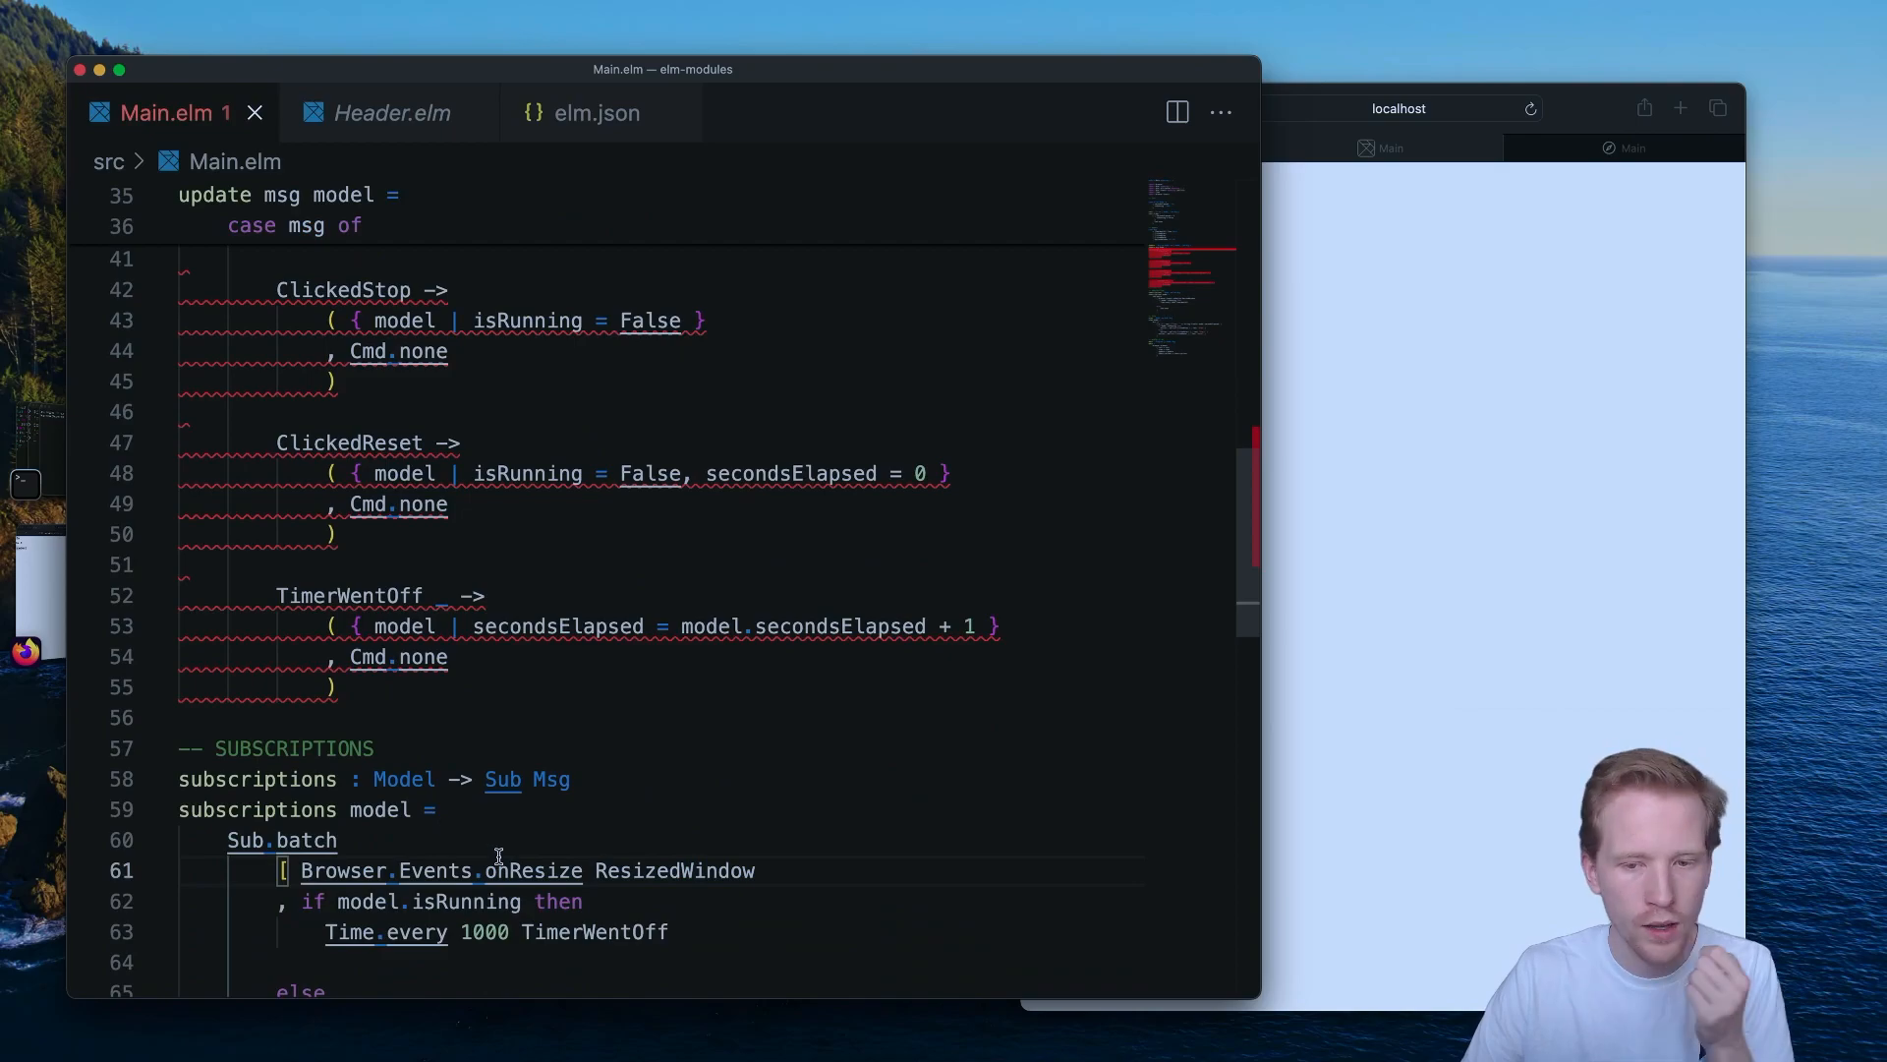
double_click(674, 871)
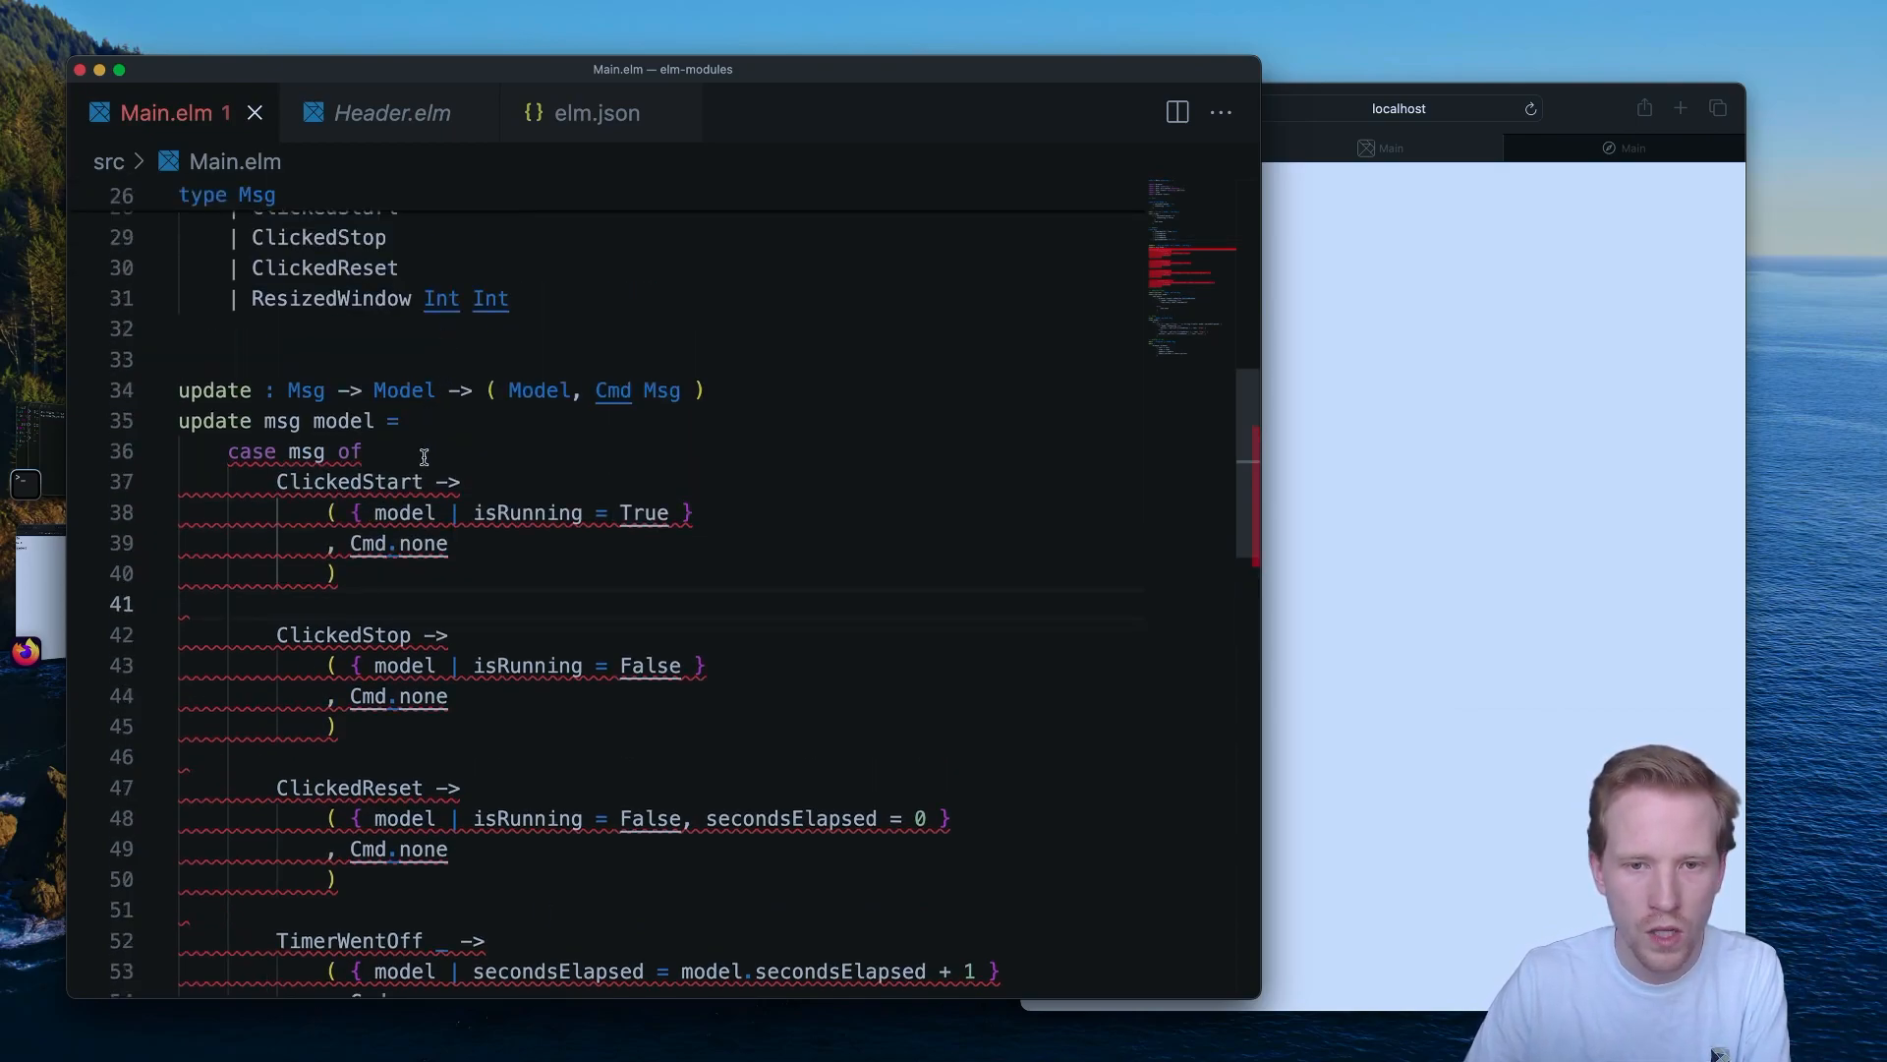
Handle 'ResizedWindow width height' by returning ( { model | secondsElapsed = width }, Cmd.none ) and save.
type("ResizedWindow width height ->")
type("(")
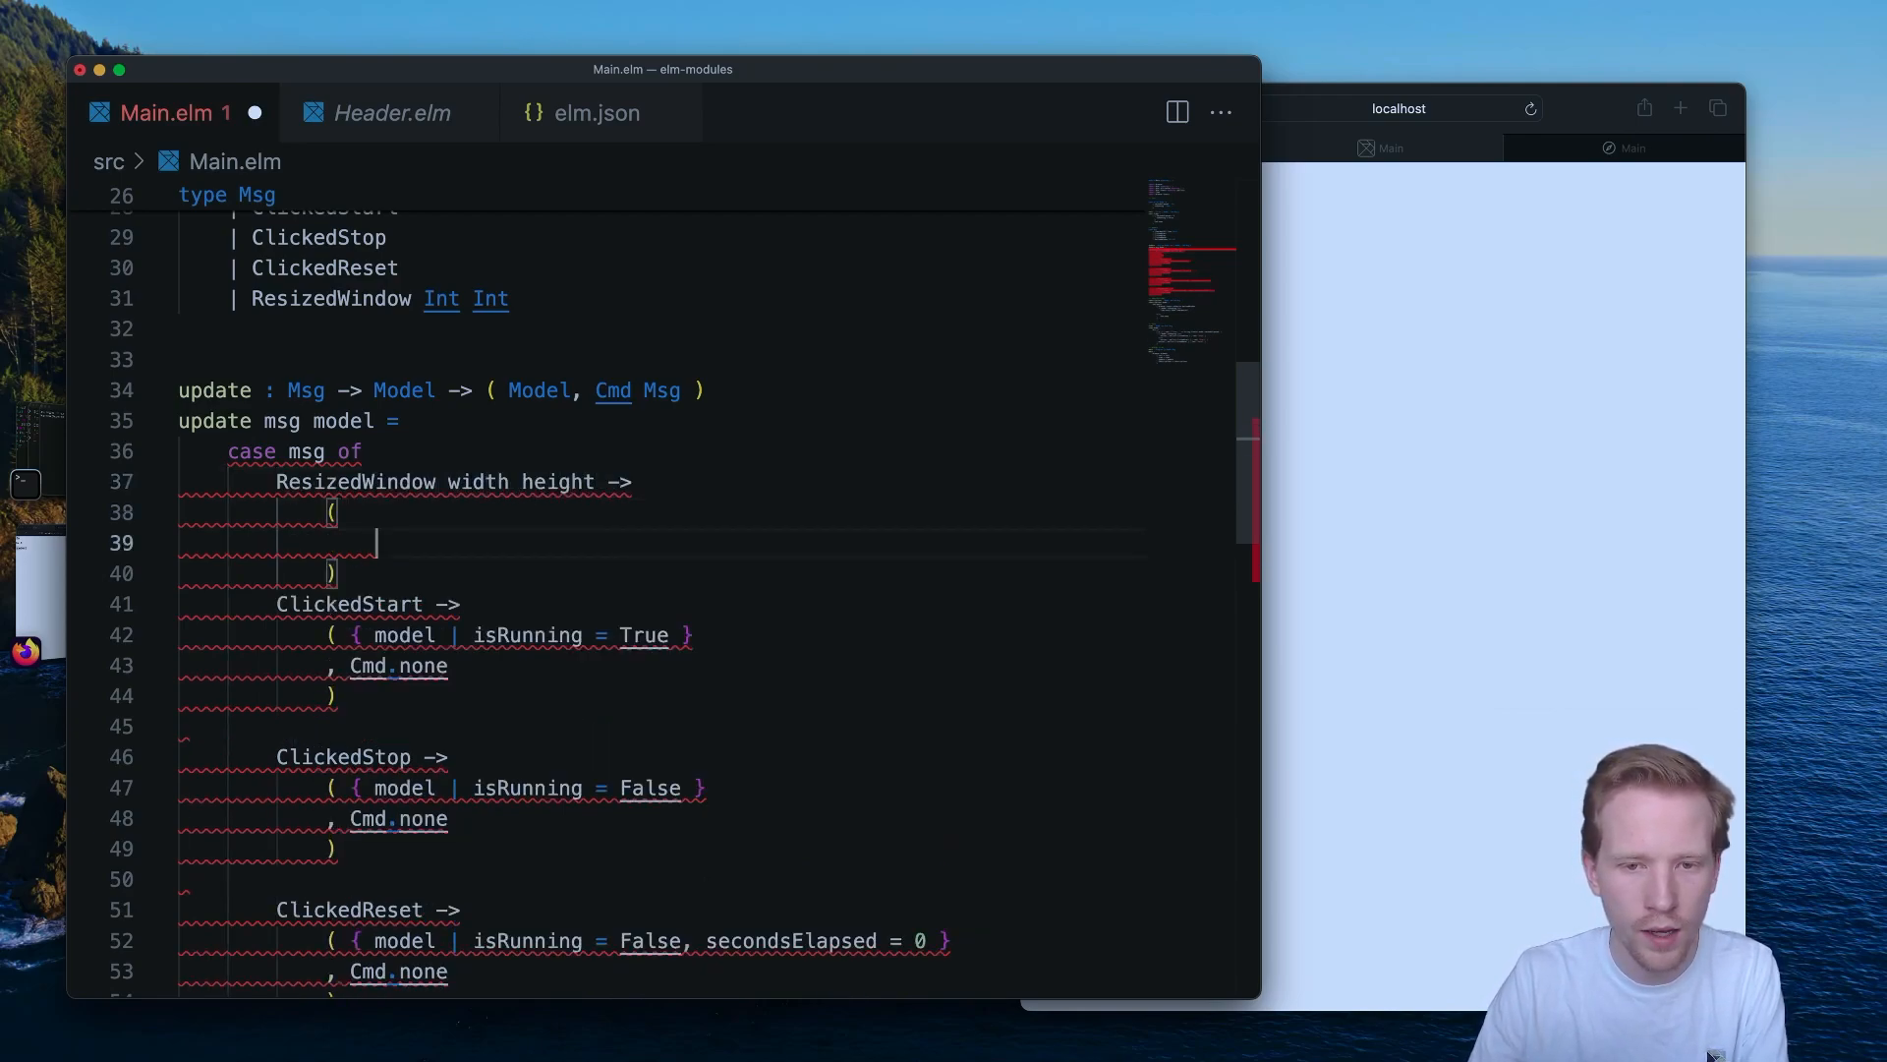
type(", Cmd.none")
left_click(663, 513)
type(" { model | ")
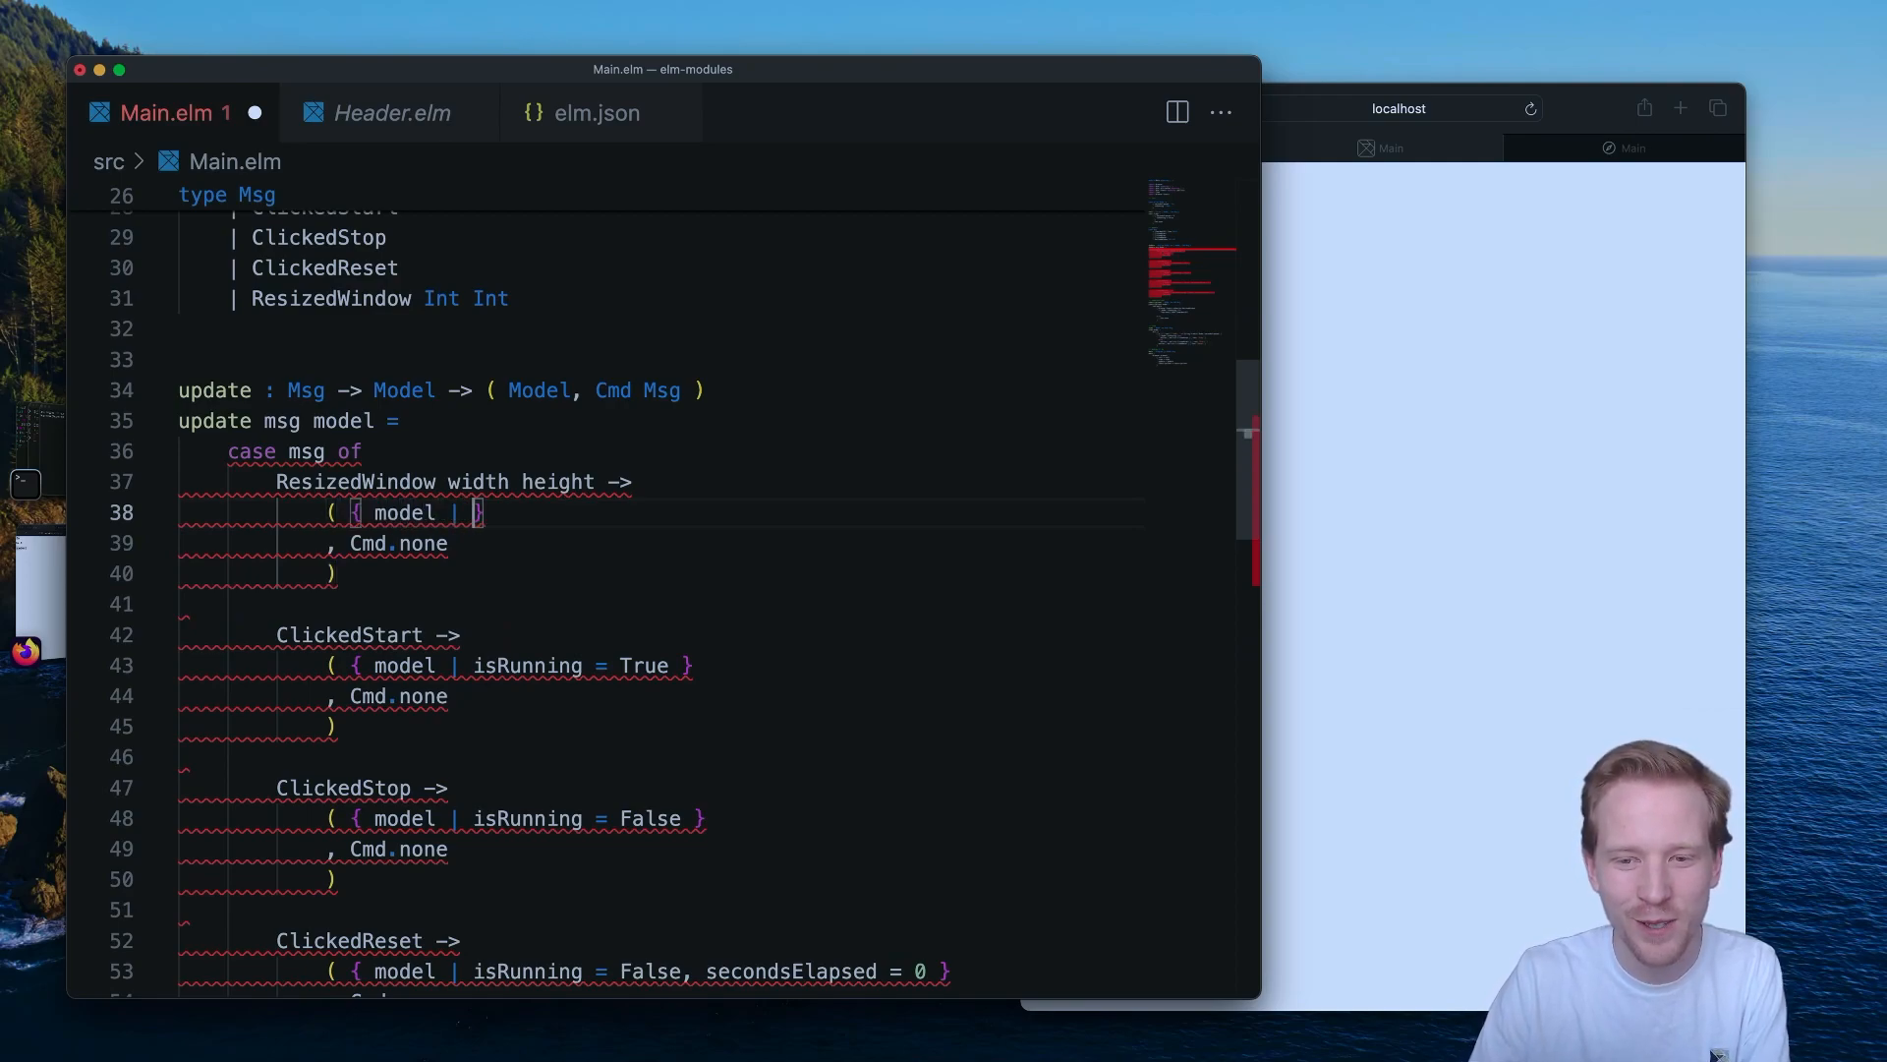
type("secondsEla")
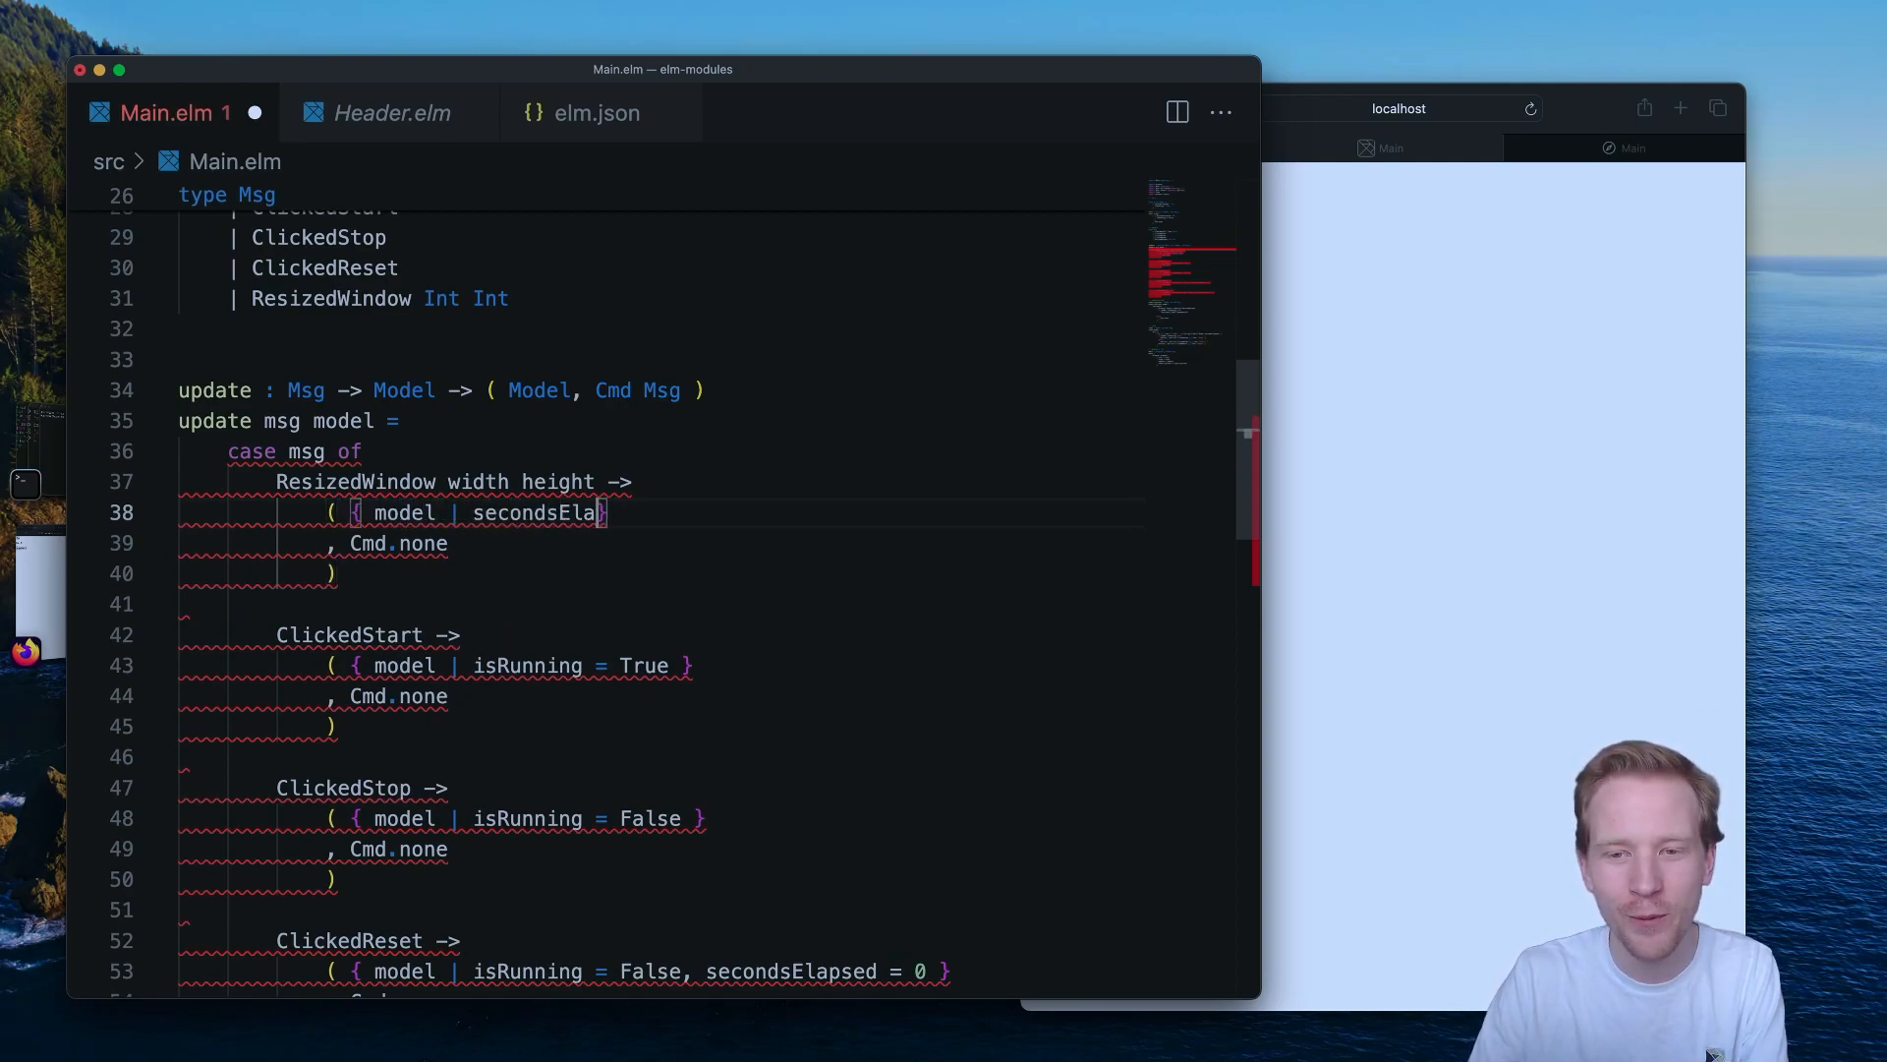
type("psed = wid")
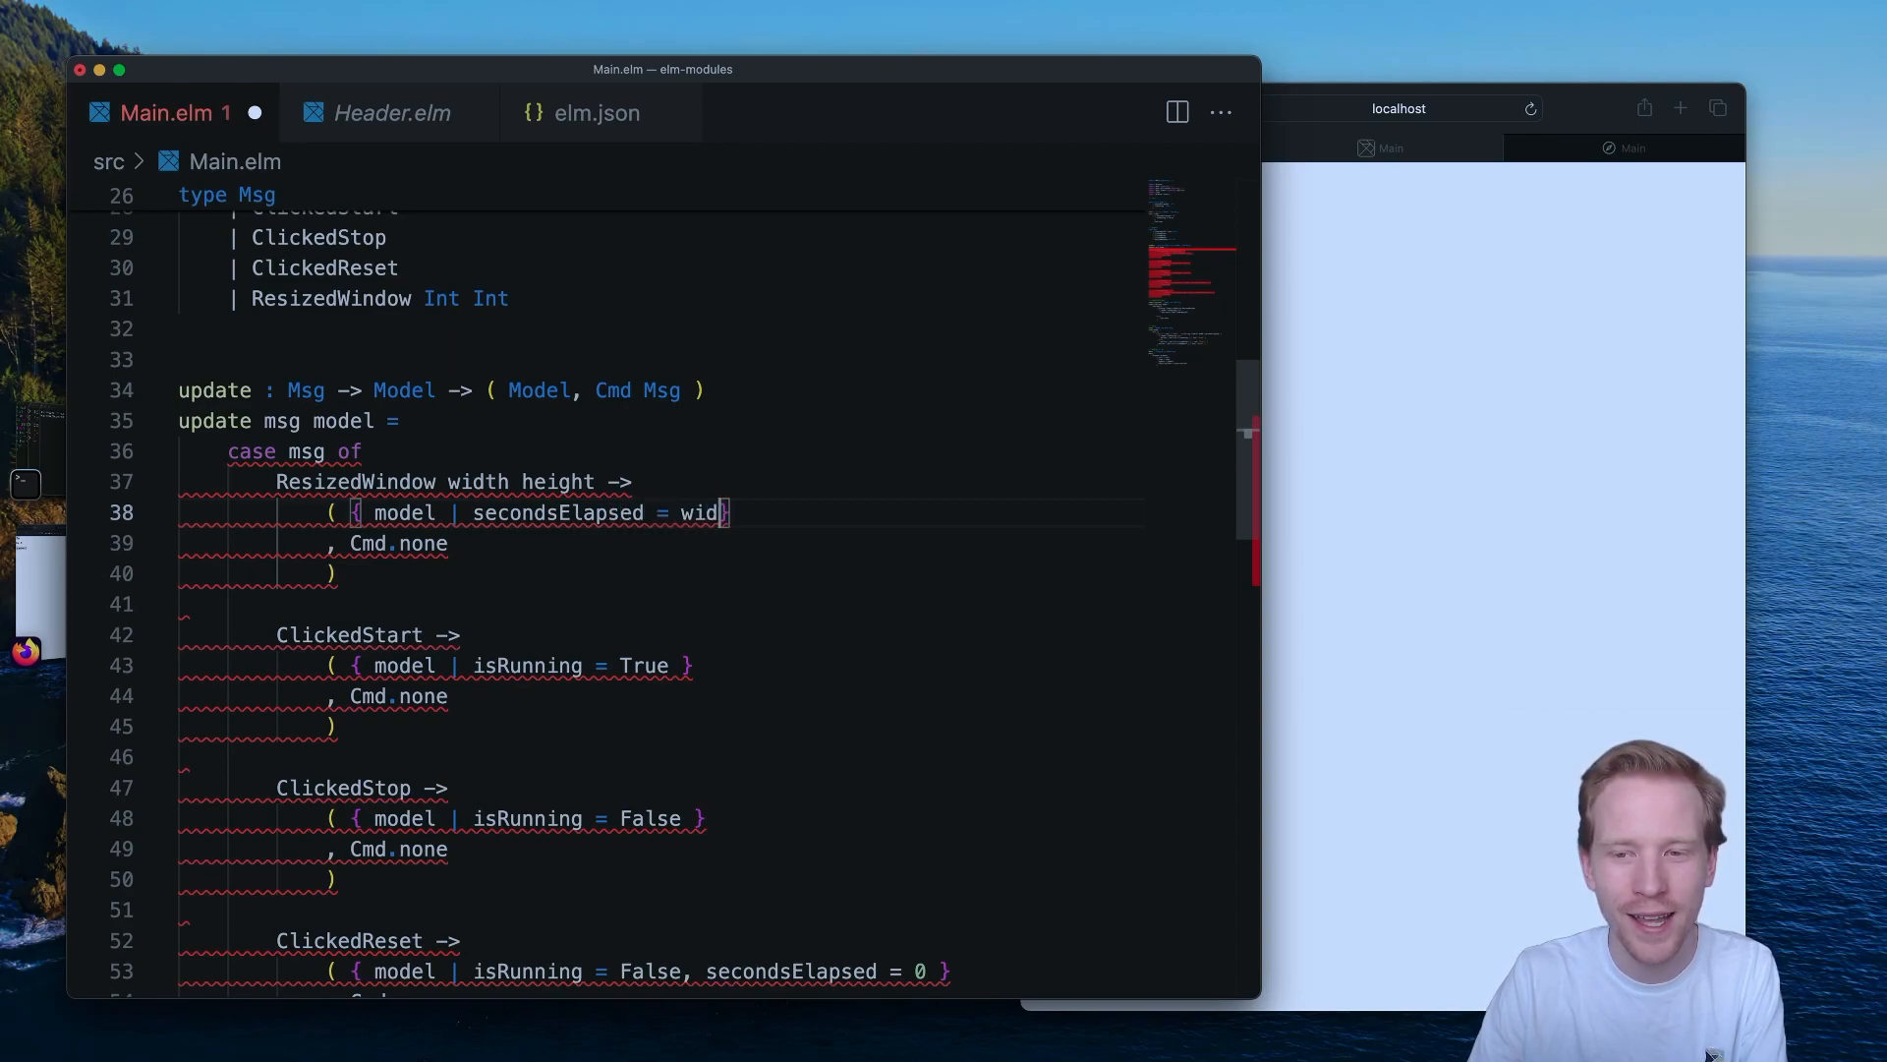
type("th")
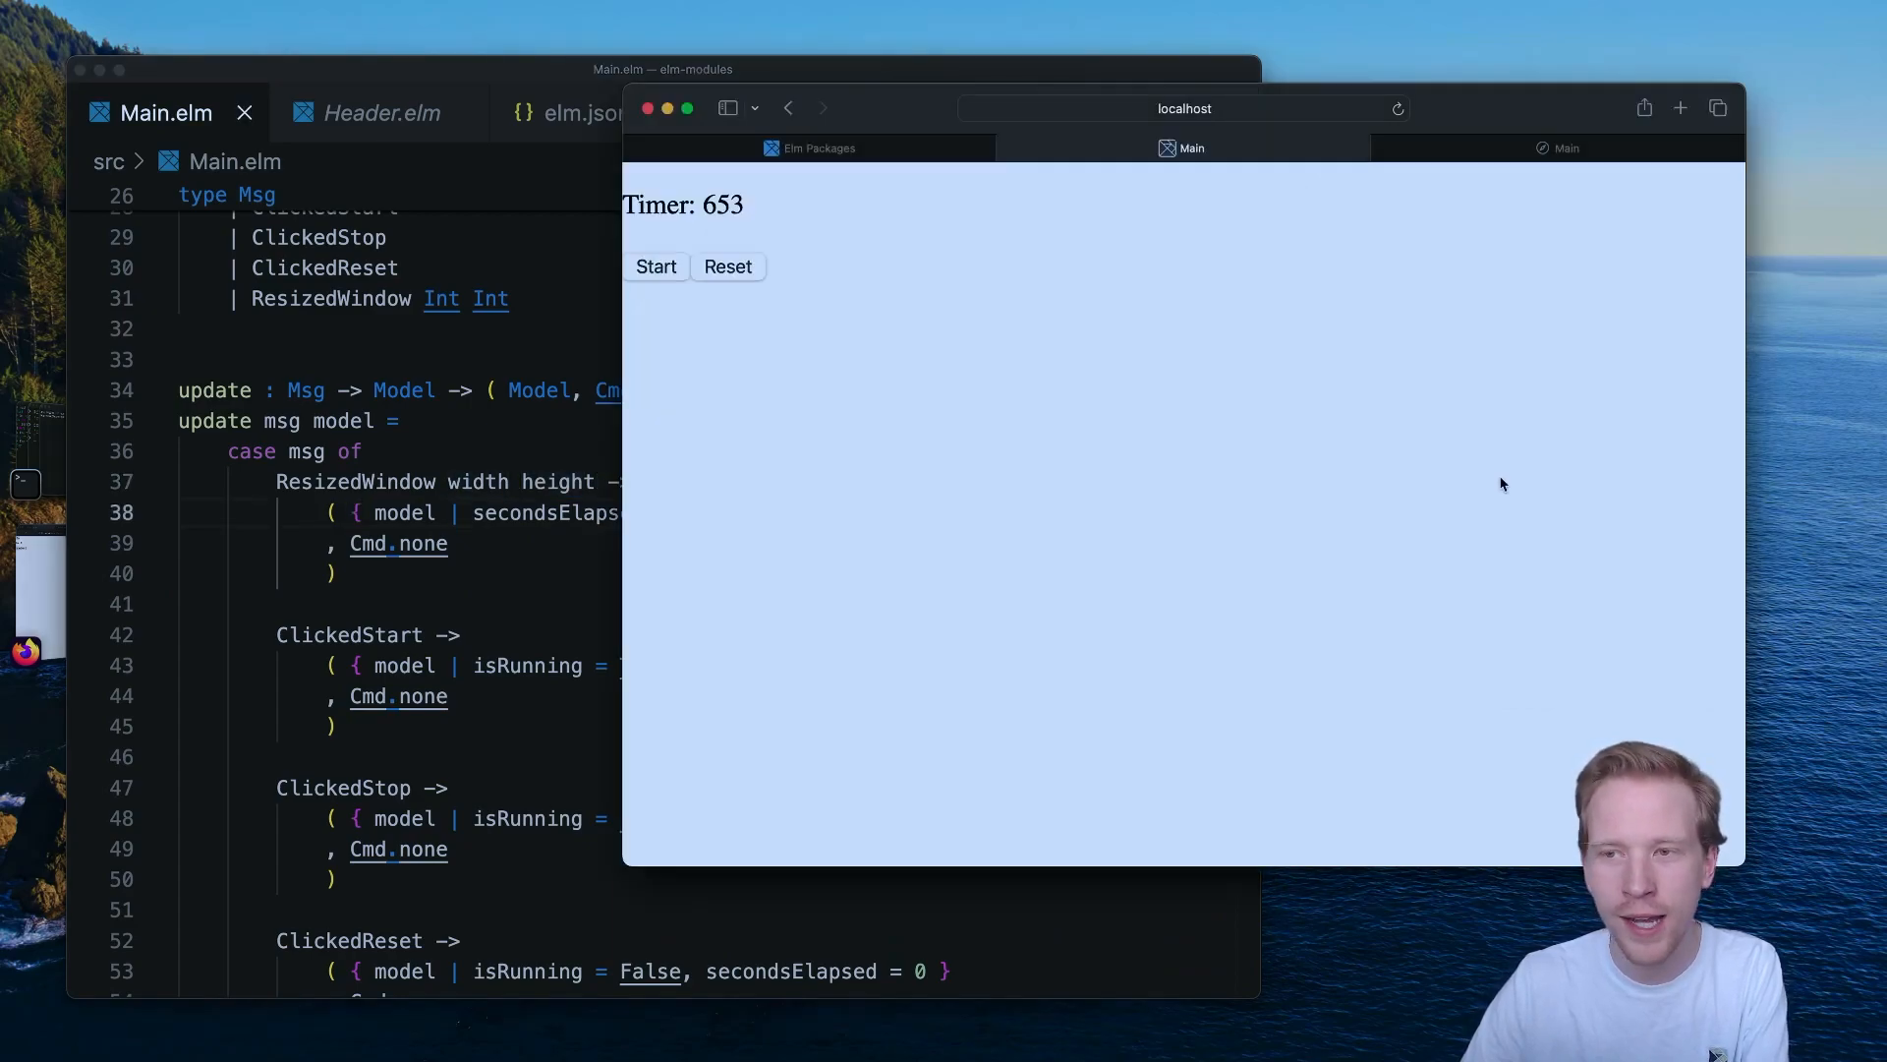
Resize the Safari window so the timer value jumps from 653 to 0.
left_click(728, 265)
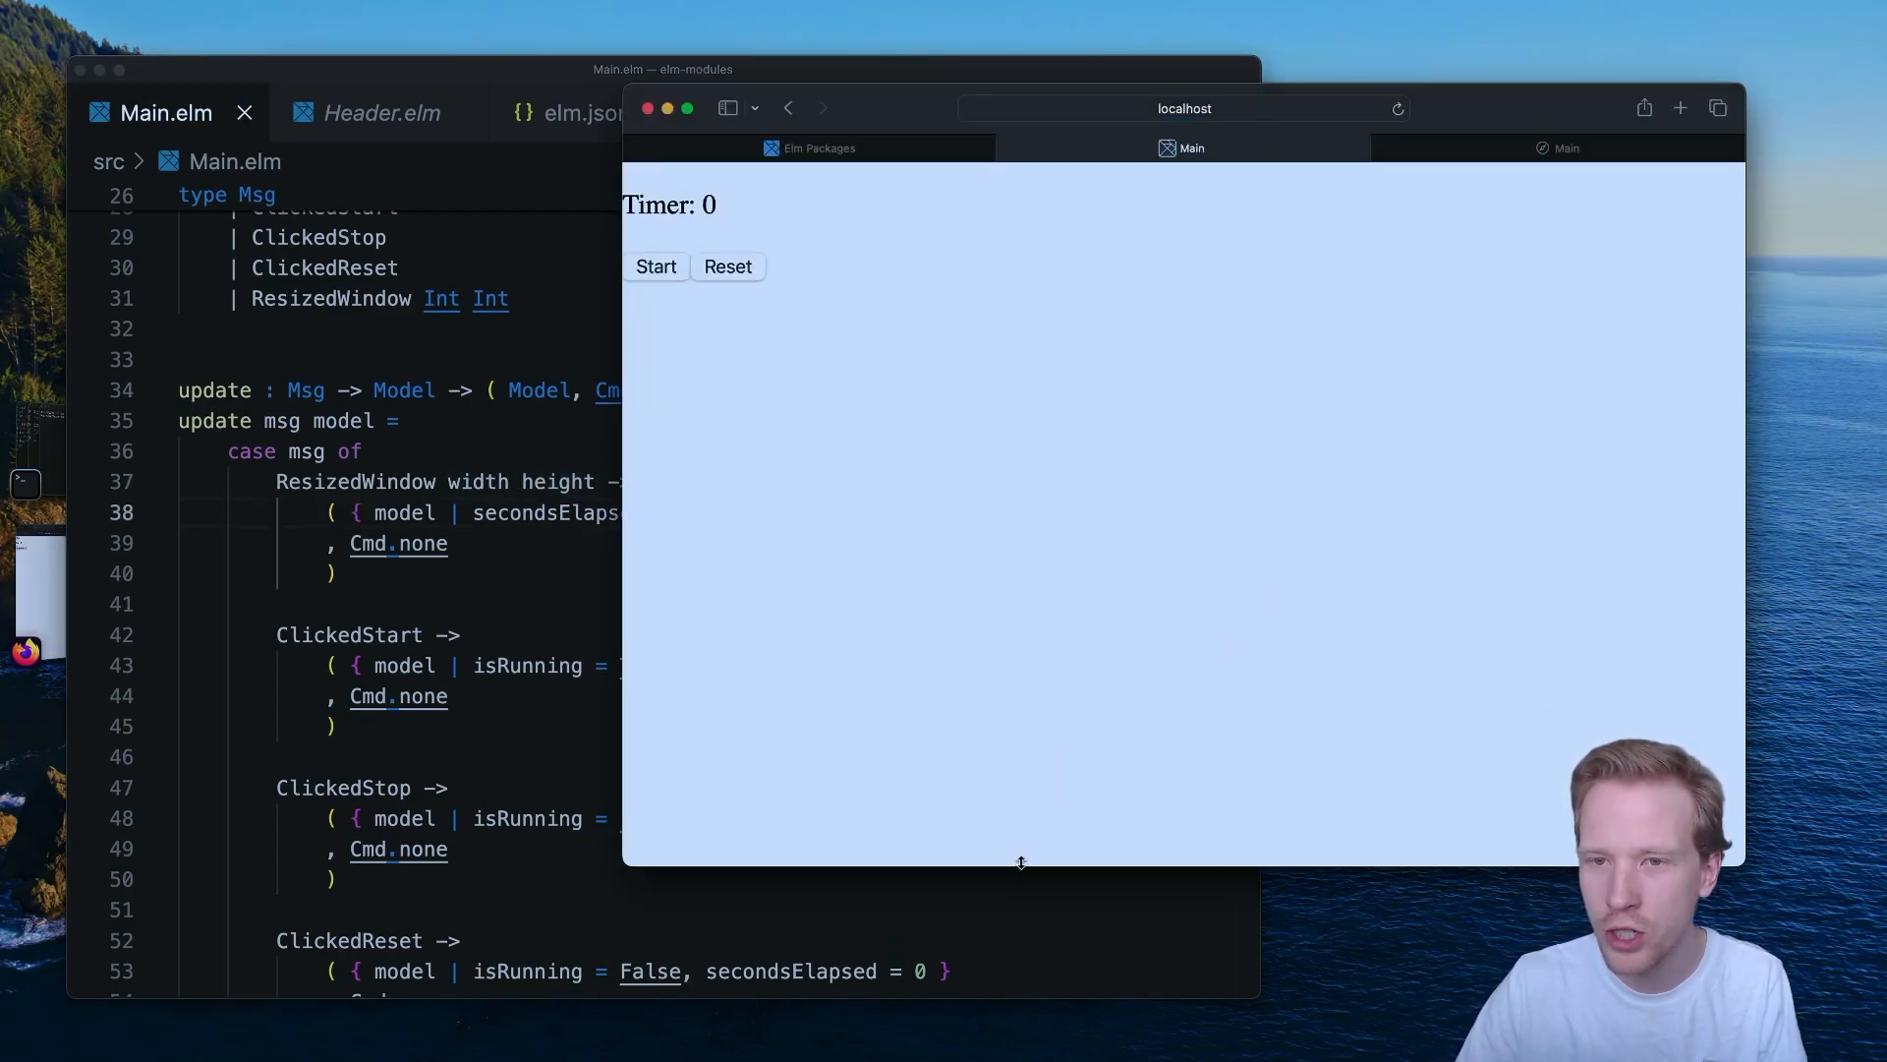
left_click_drag(1020, 861, 1038, 702)
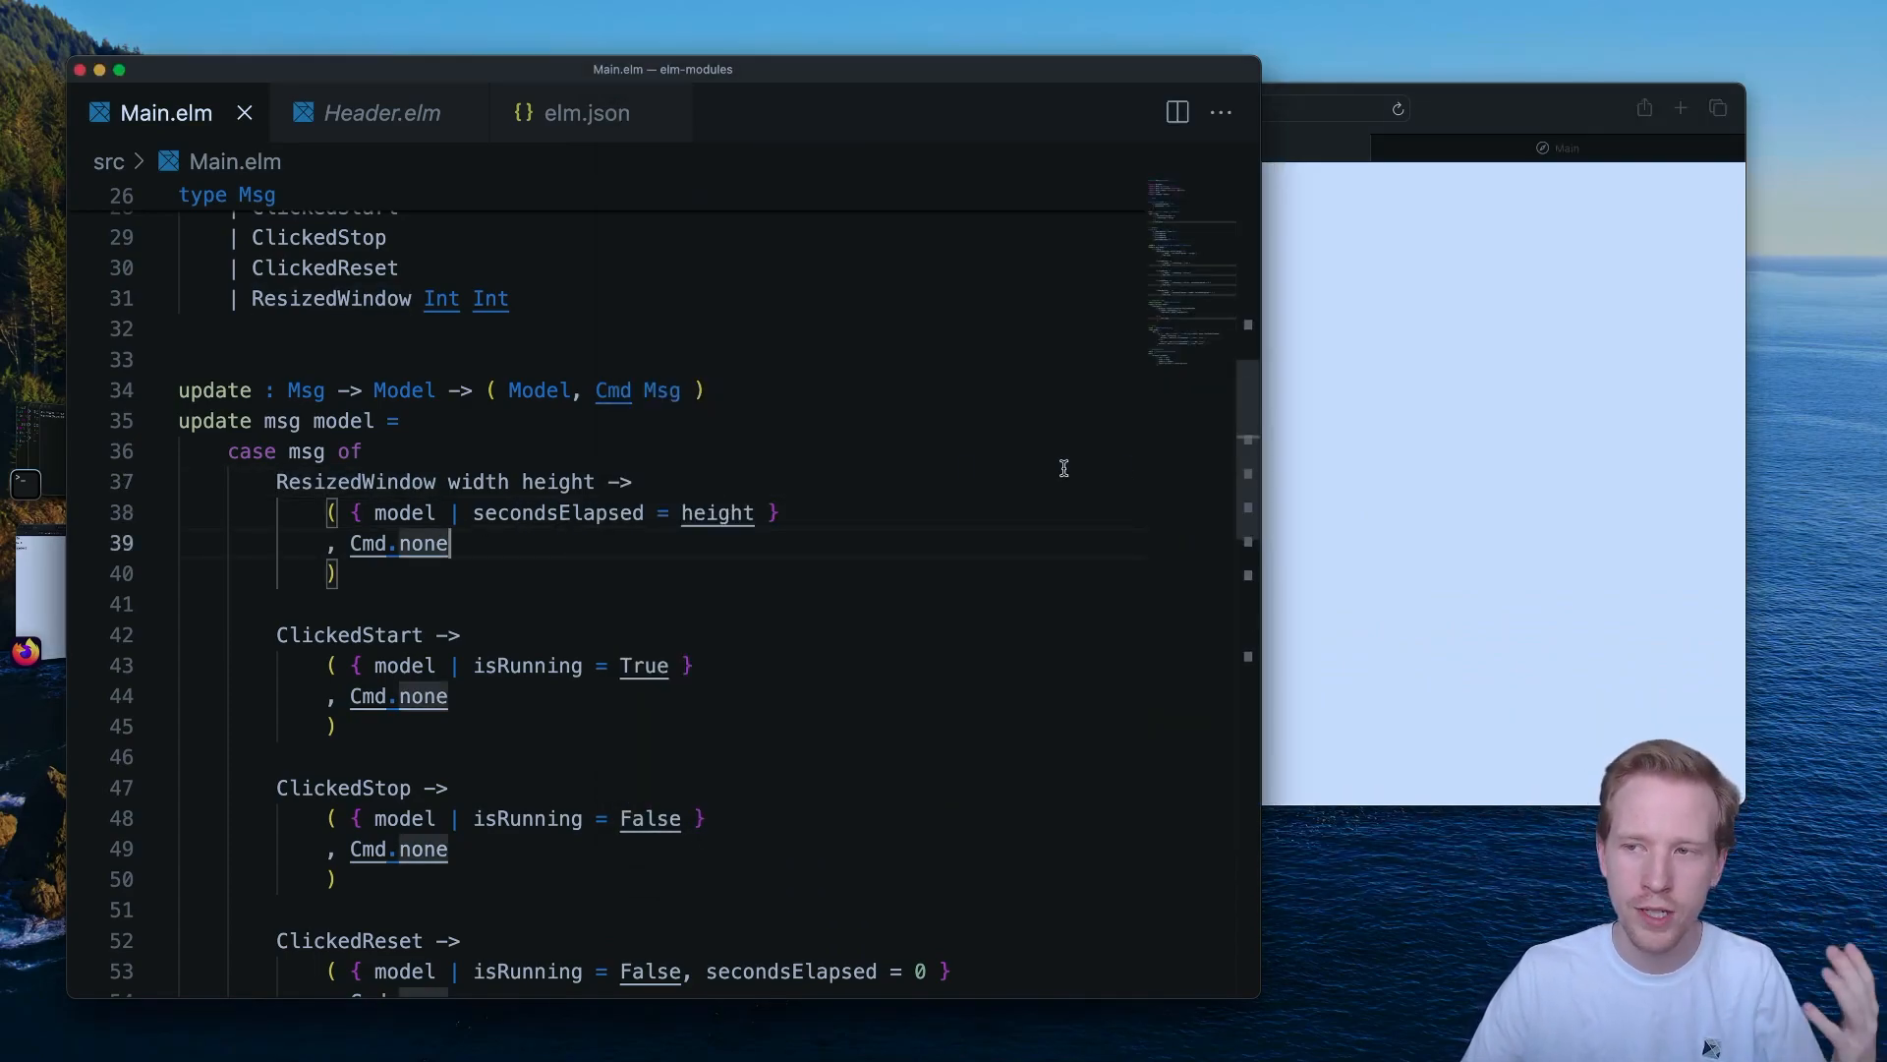
scroll("down", 3)
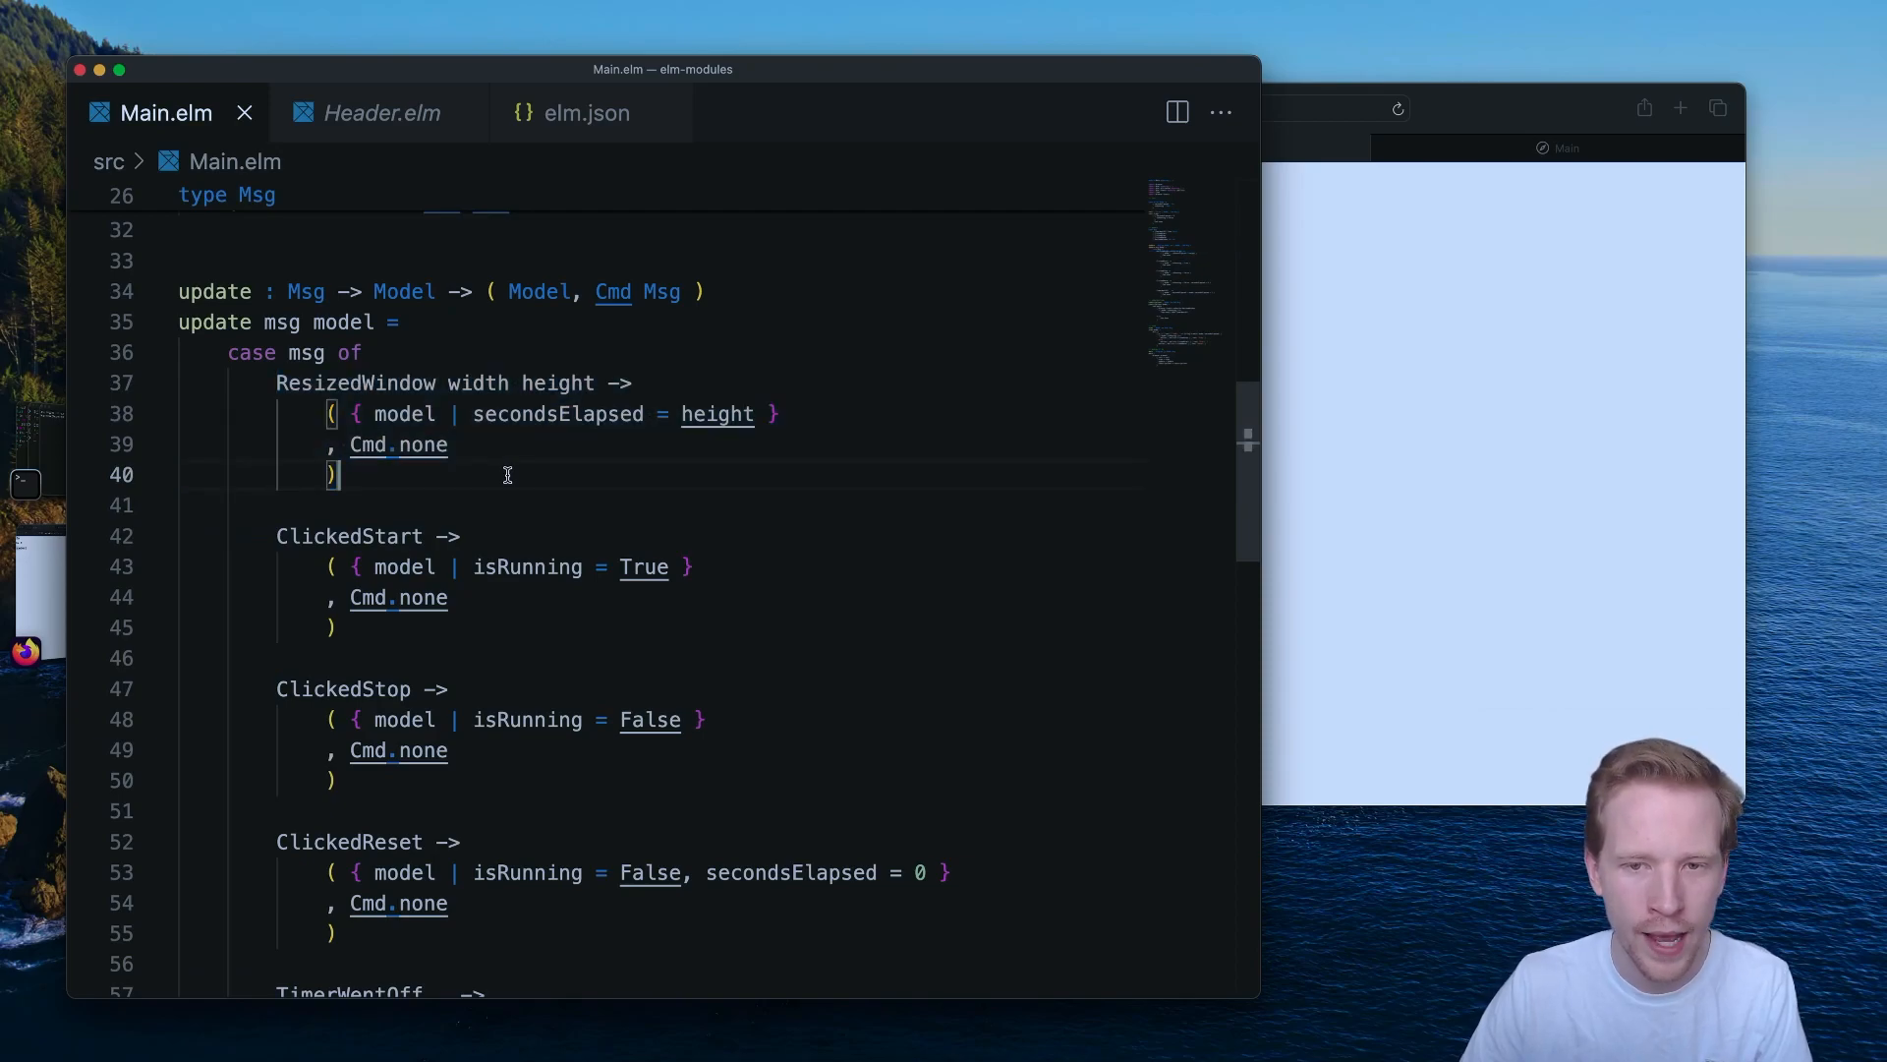
scroll("down", 3)
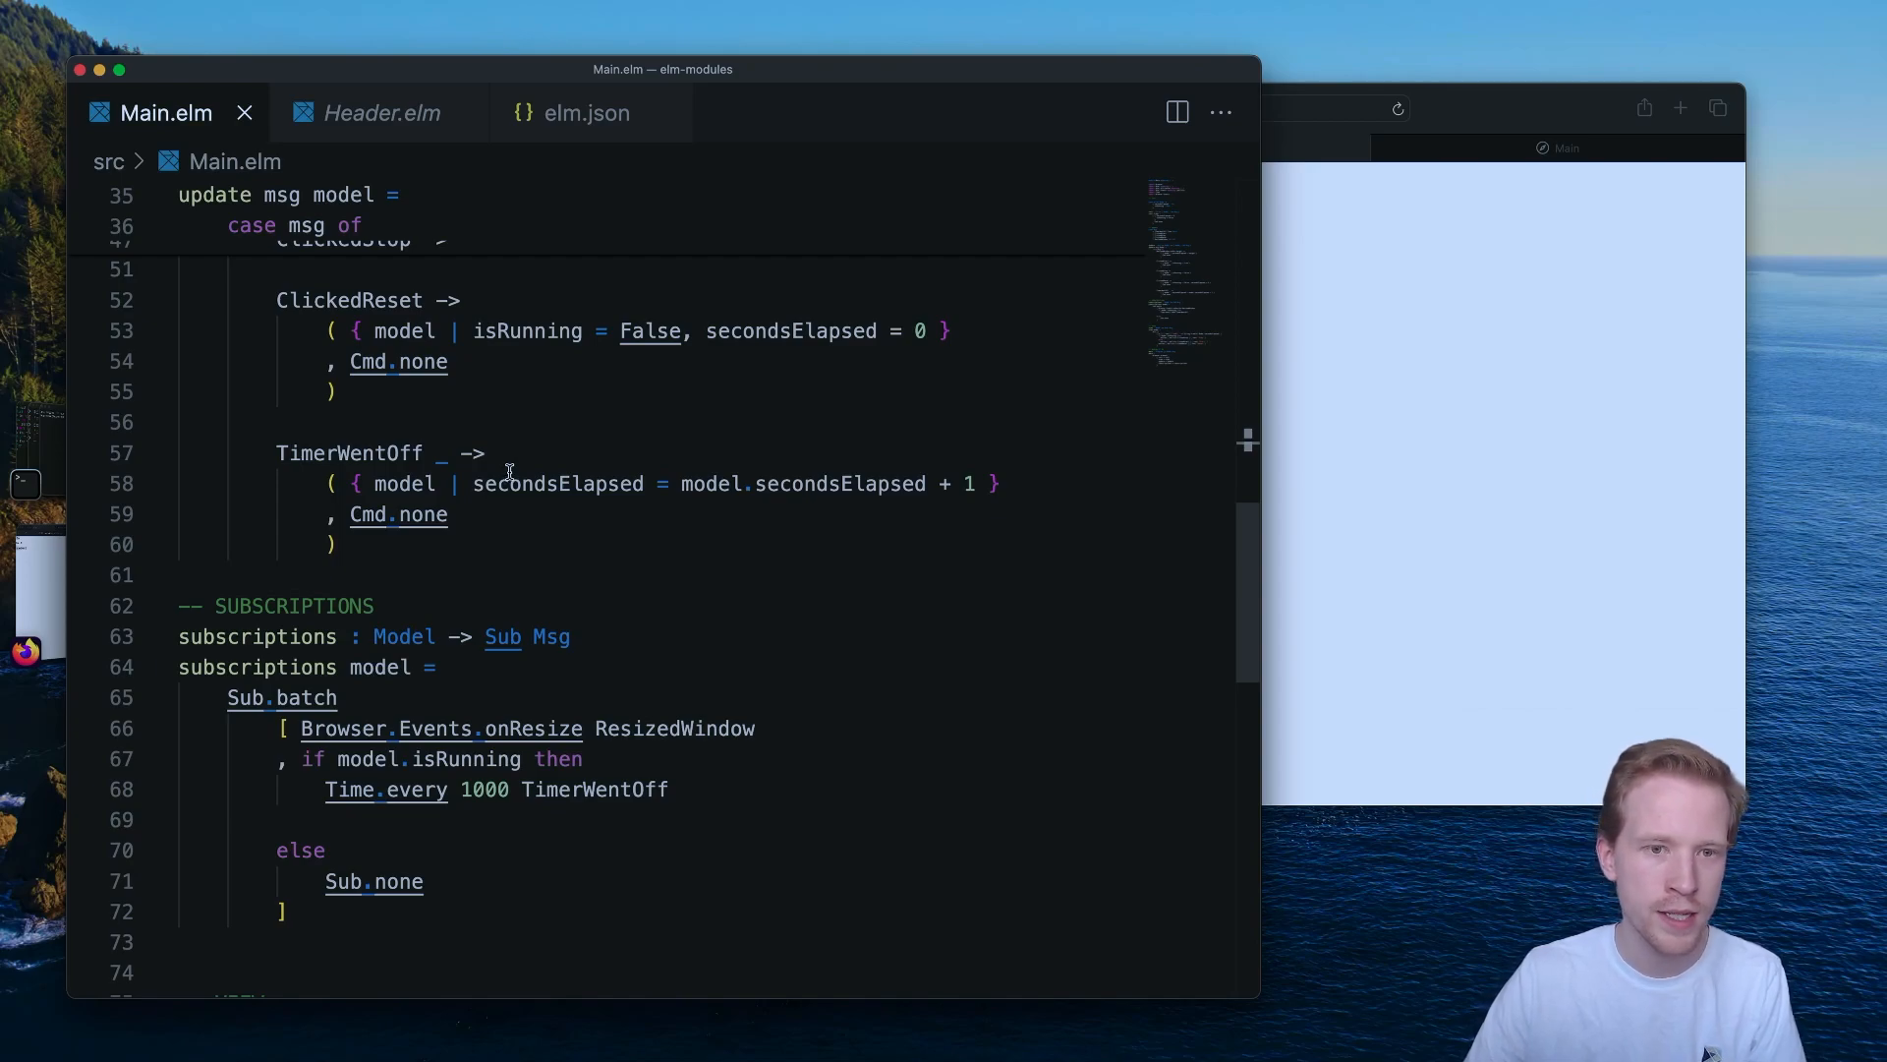
mouse_move(481, 548)
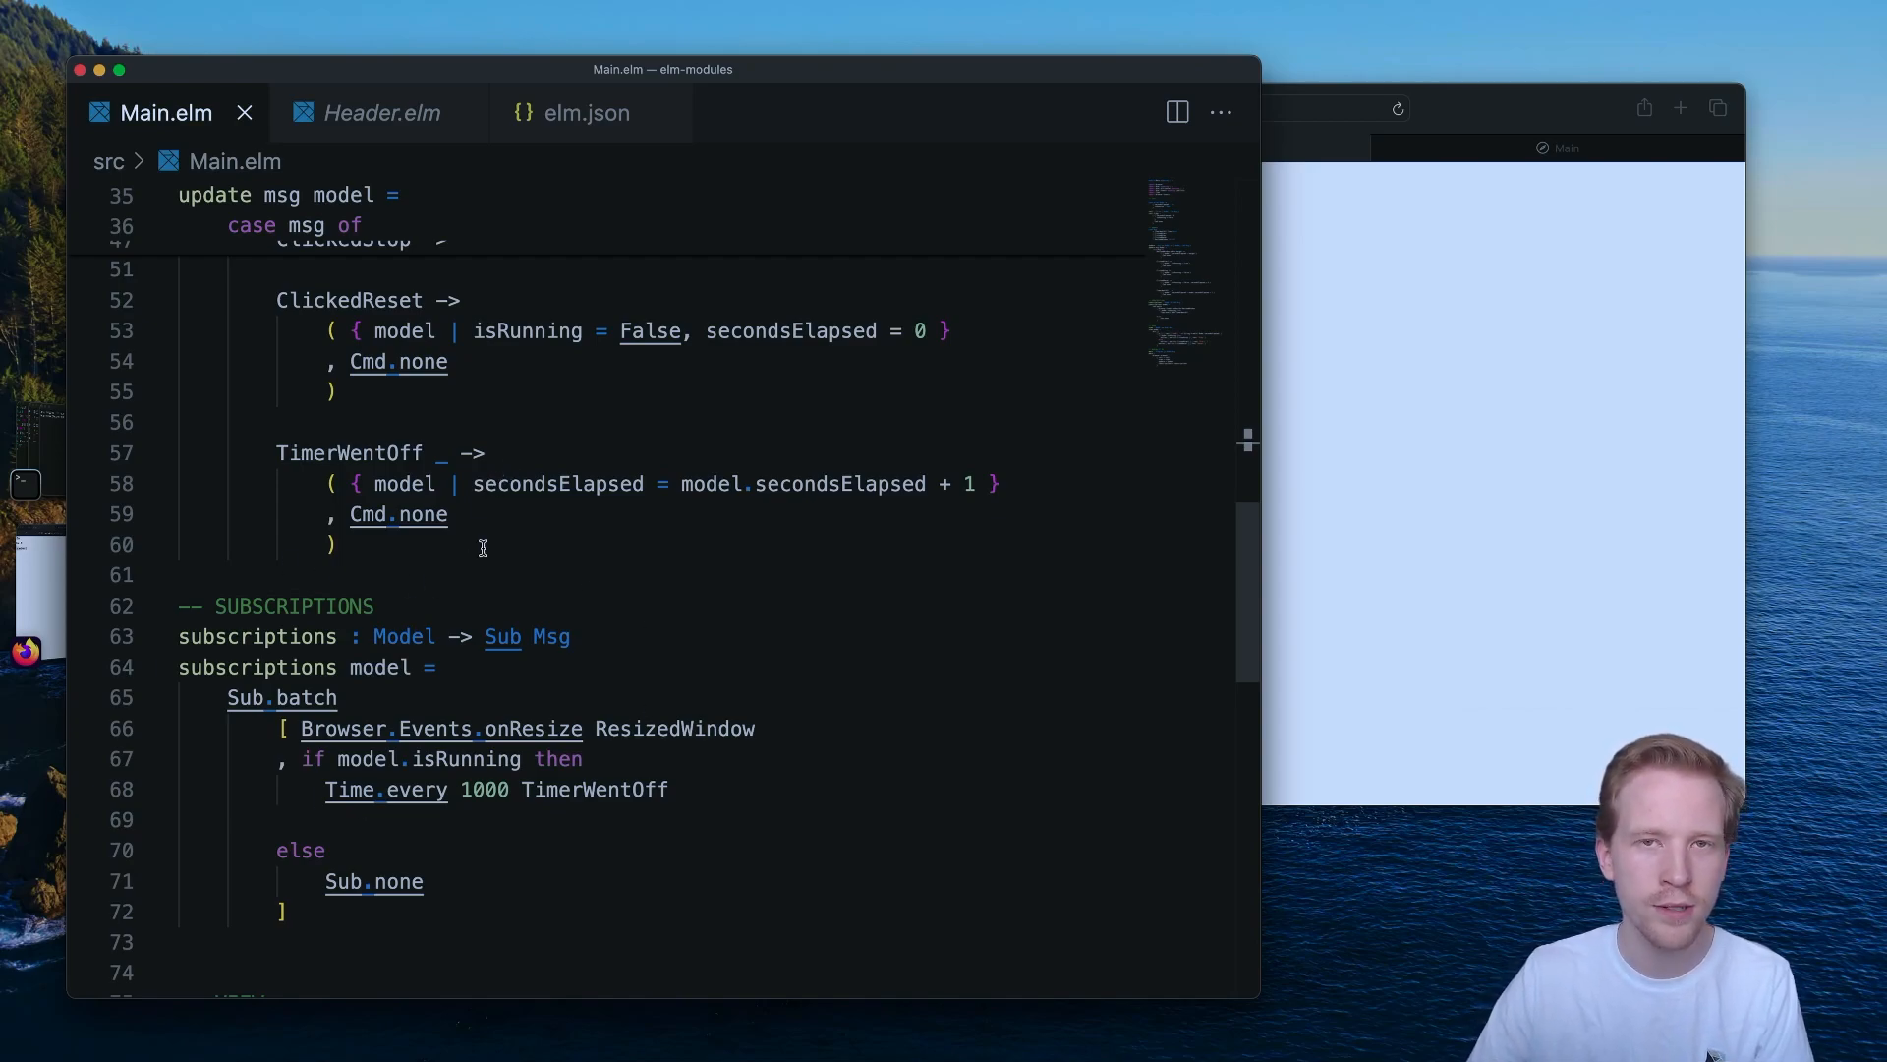